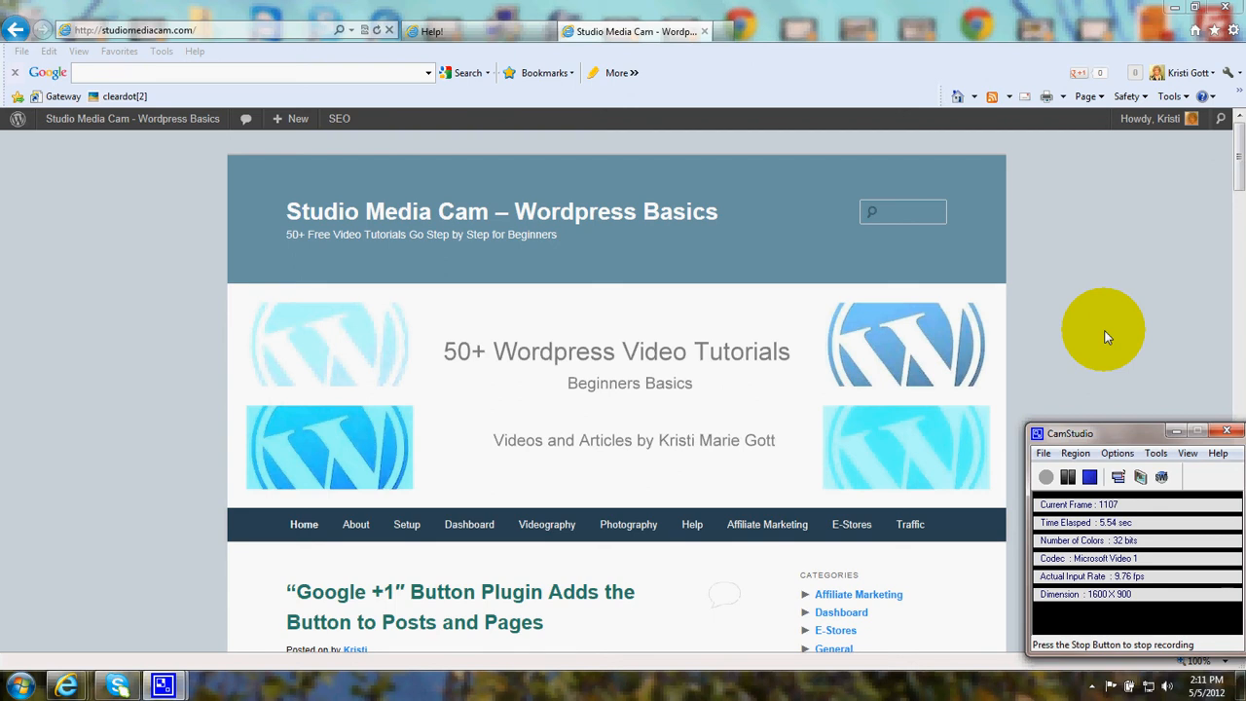
mouse_move(1100, 321)
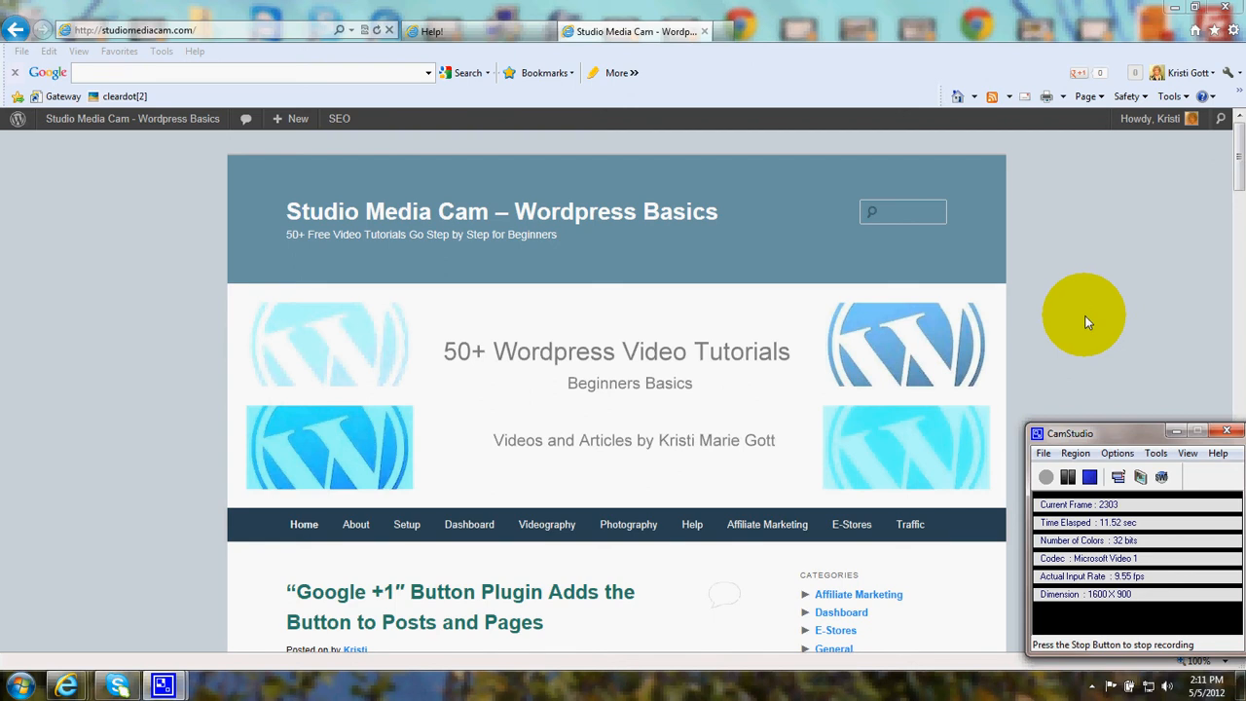
mouse_move(1231, 175)
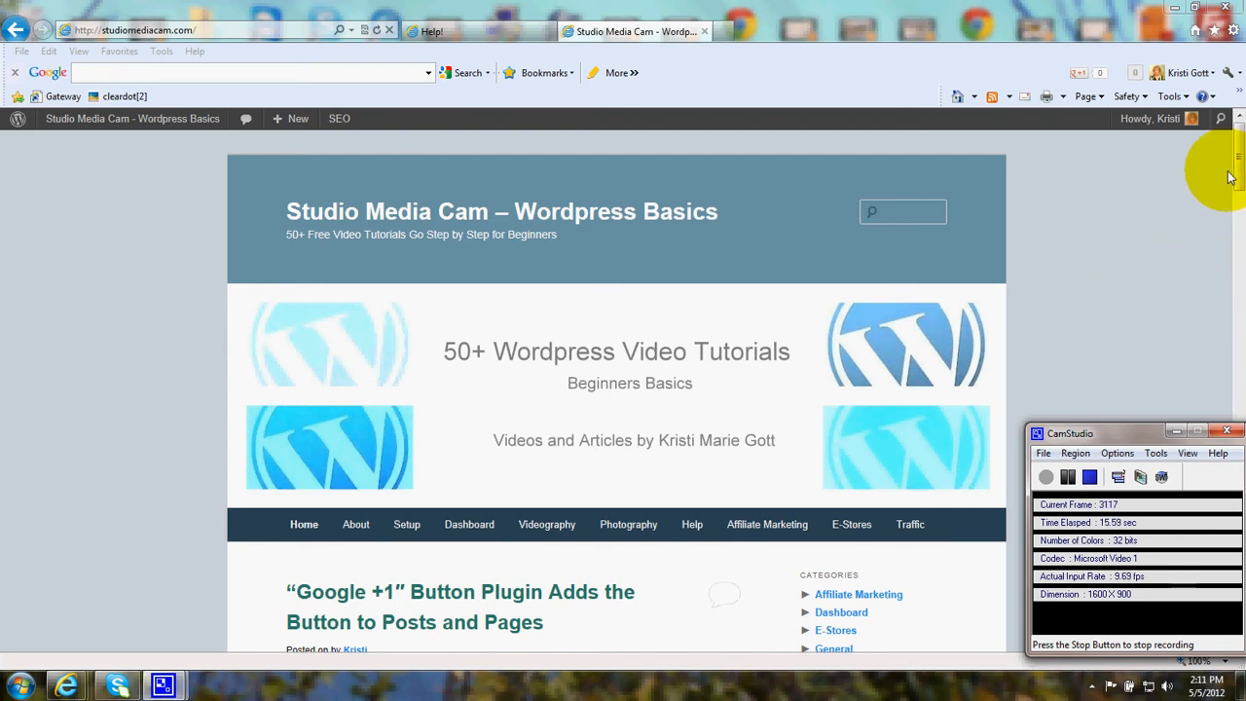
Step: Go to the WordPress Widgets admin page via the admin bar site menu
scroll("down", 3)
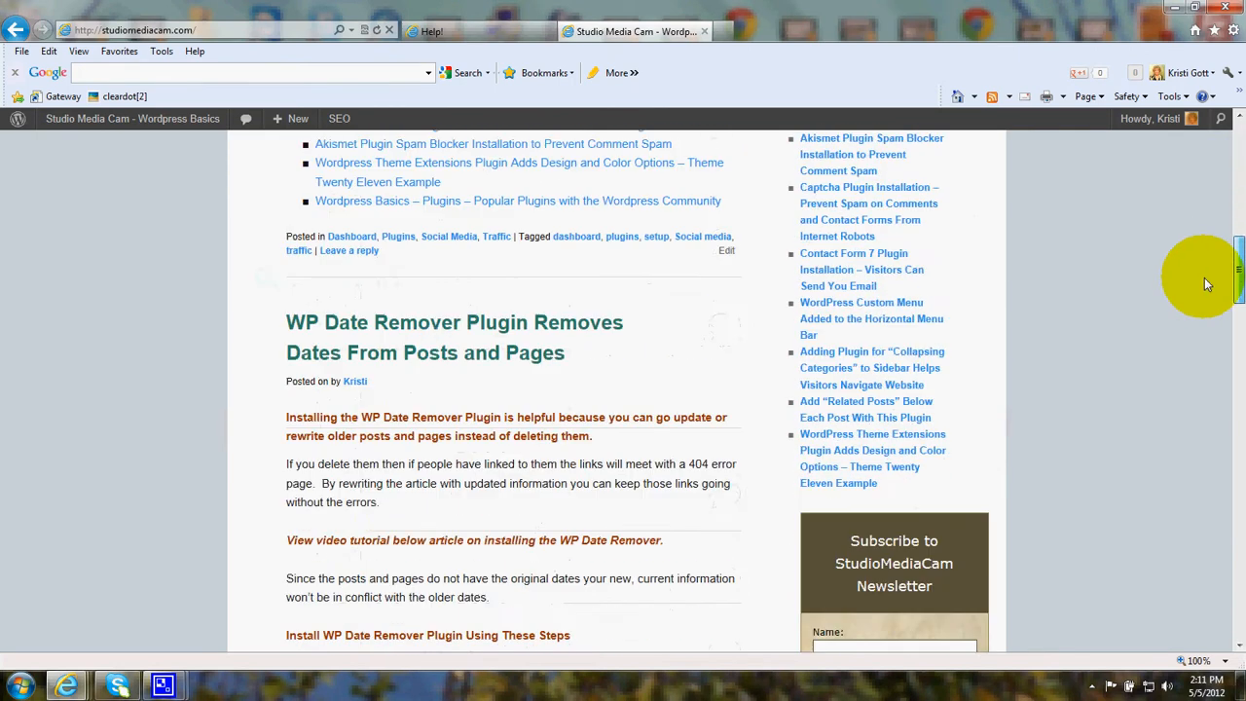
scroll("down", 3)
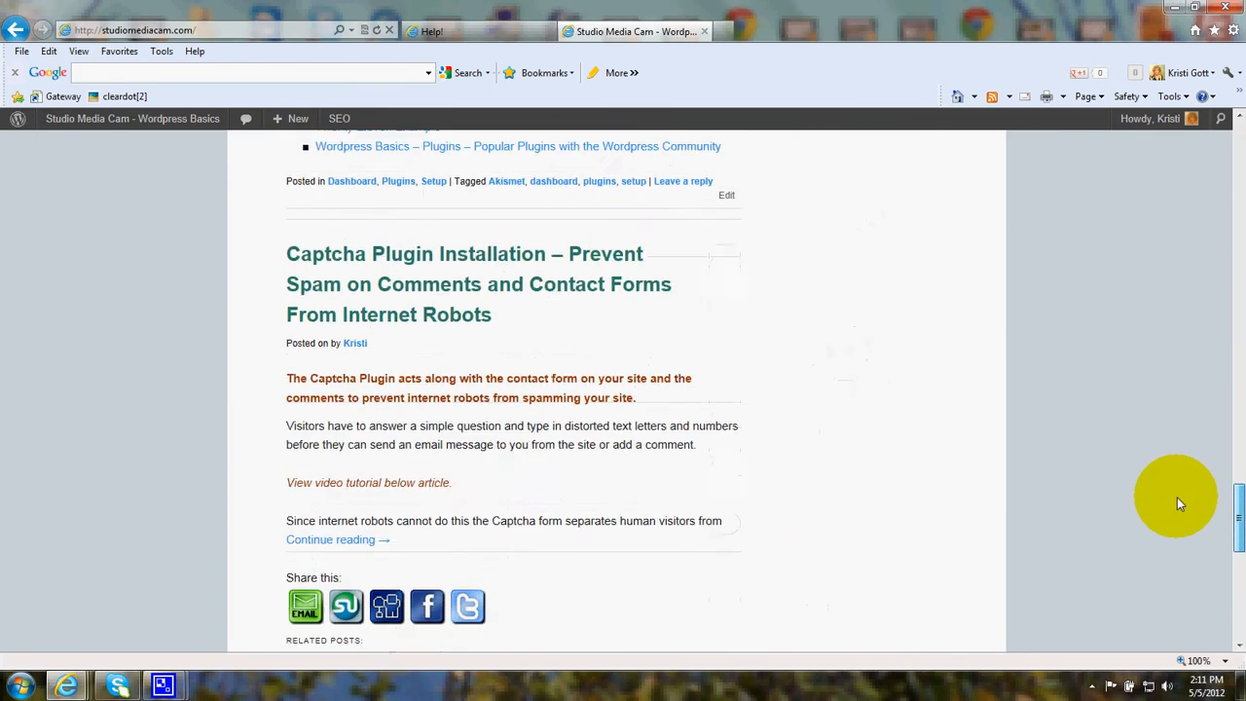
scroll("down", 3)
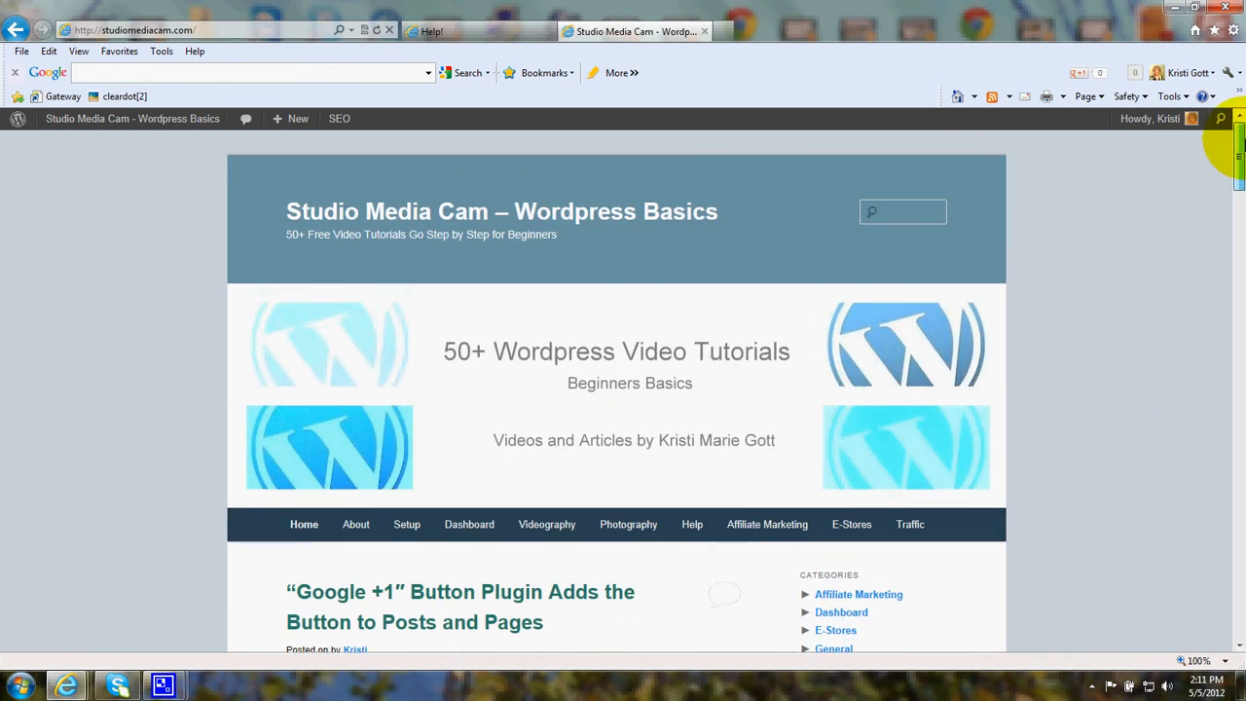
mouse_move(128, 215)
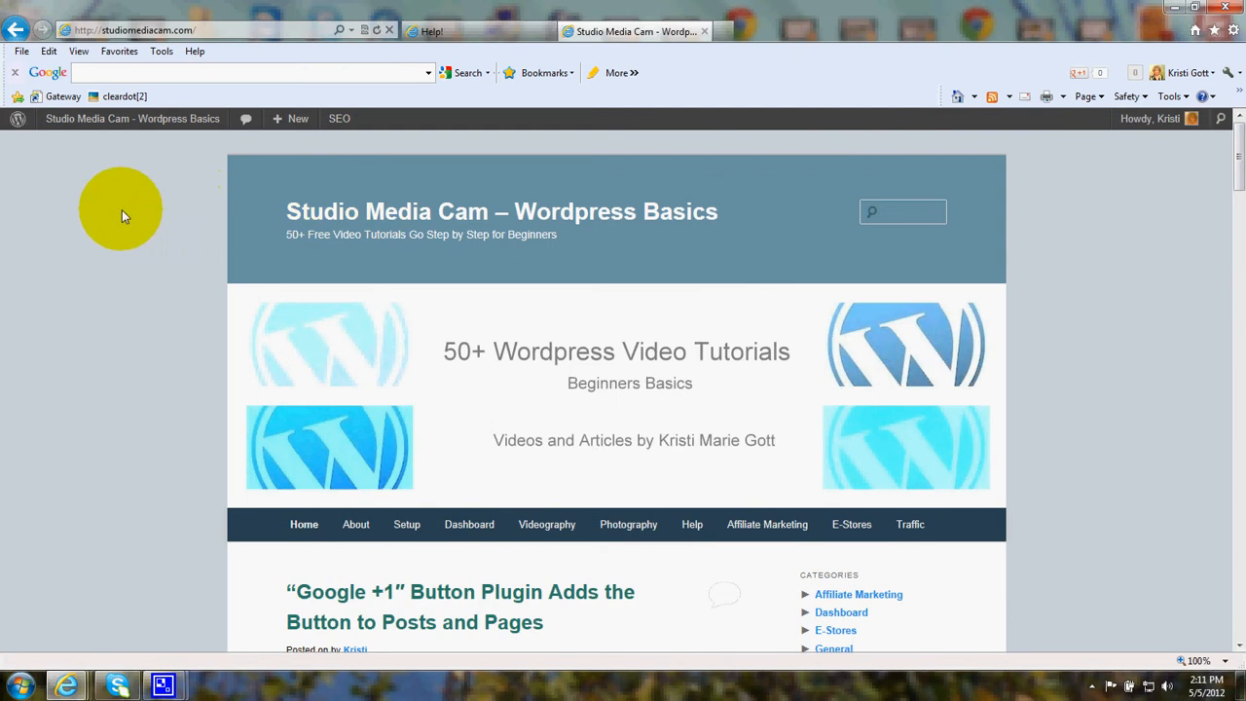
mouse_move(120, 187)
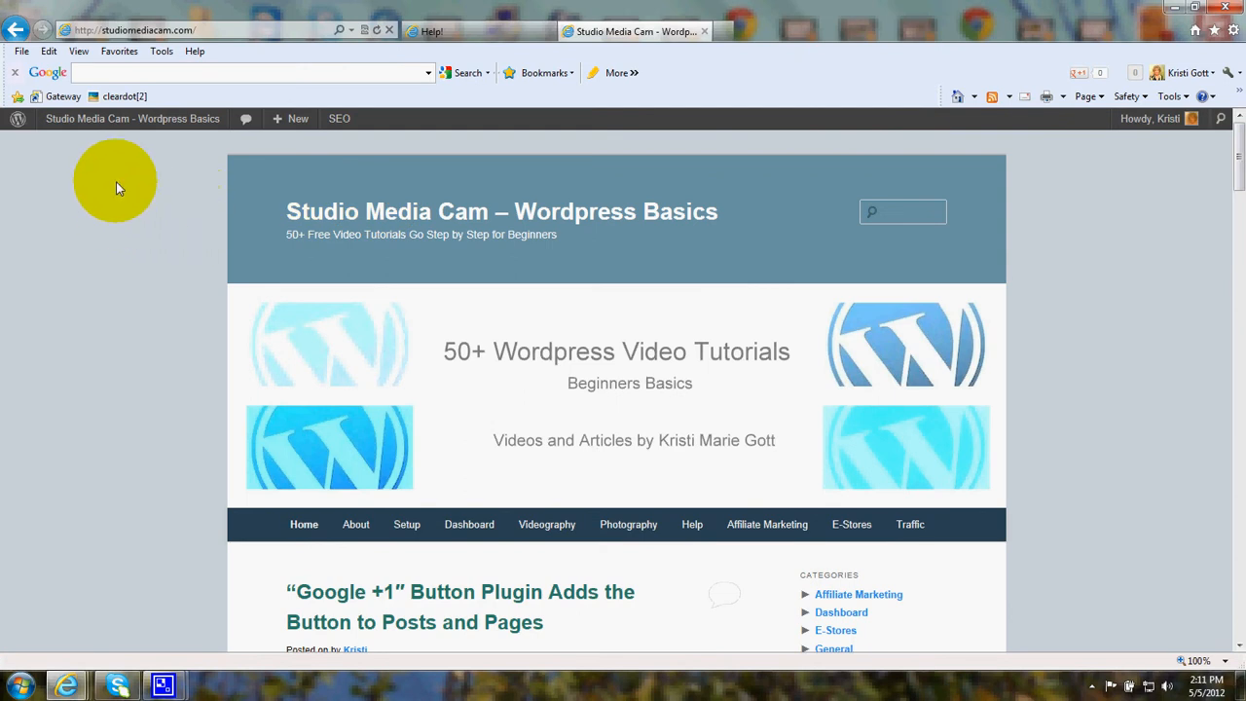
left_click(133, 118)
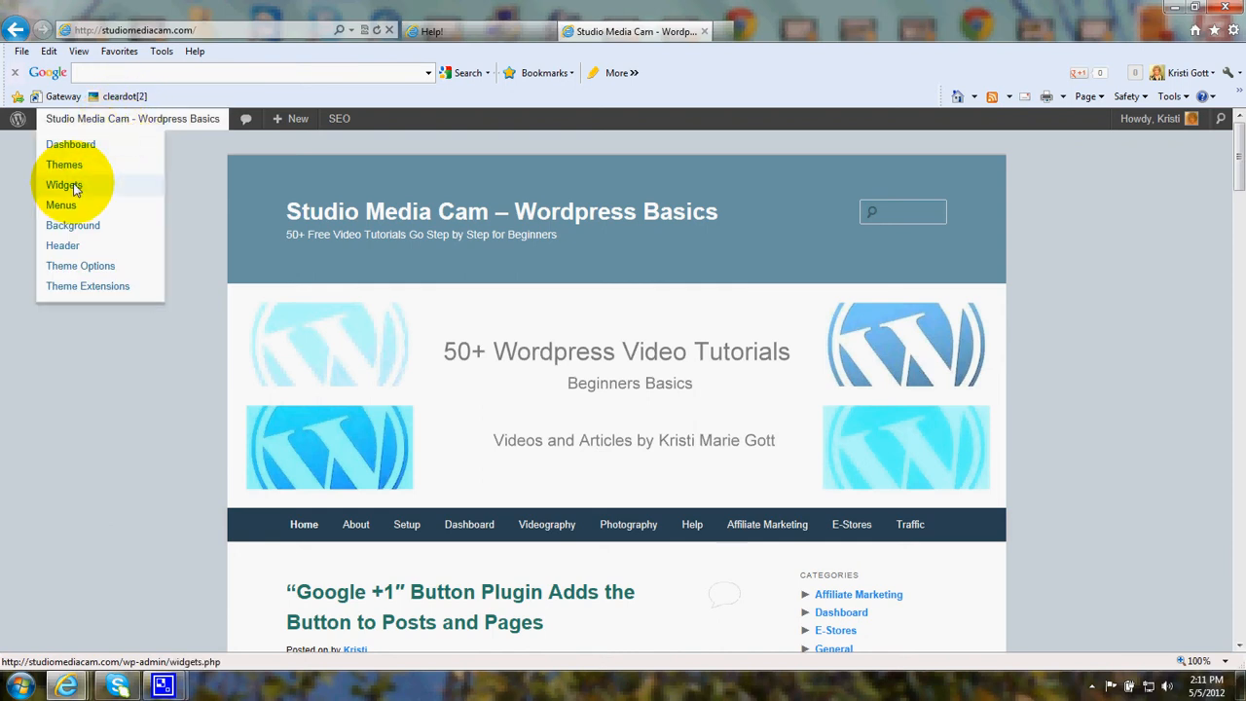
left_click(63, 183)
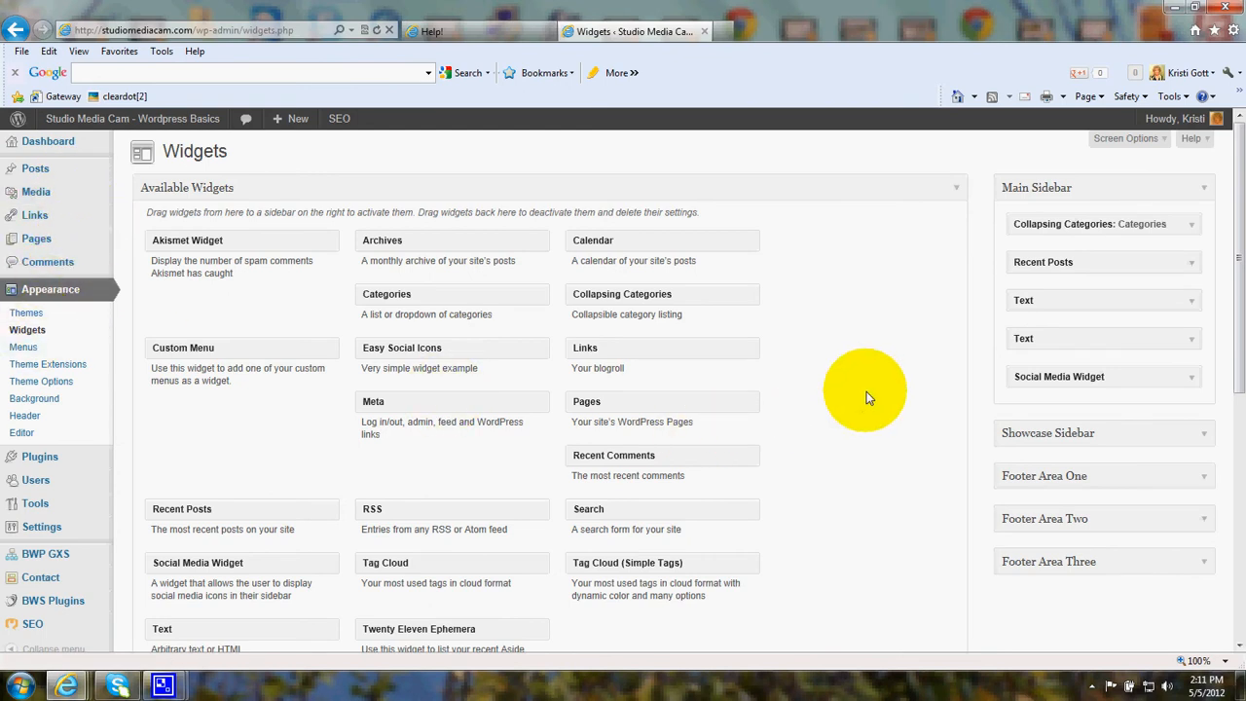
scroll("down", 3)
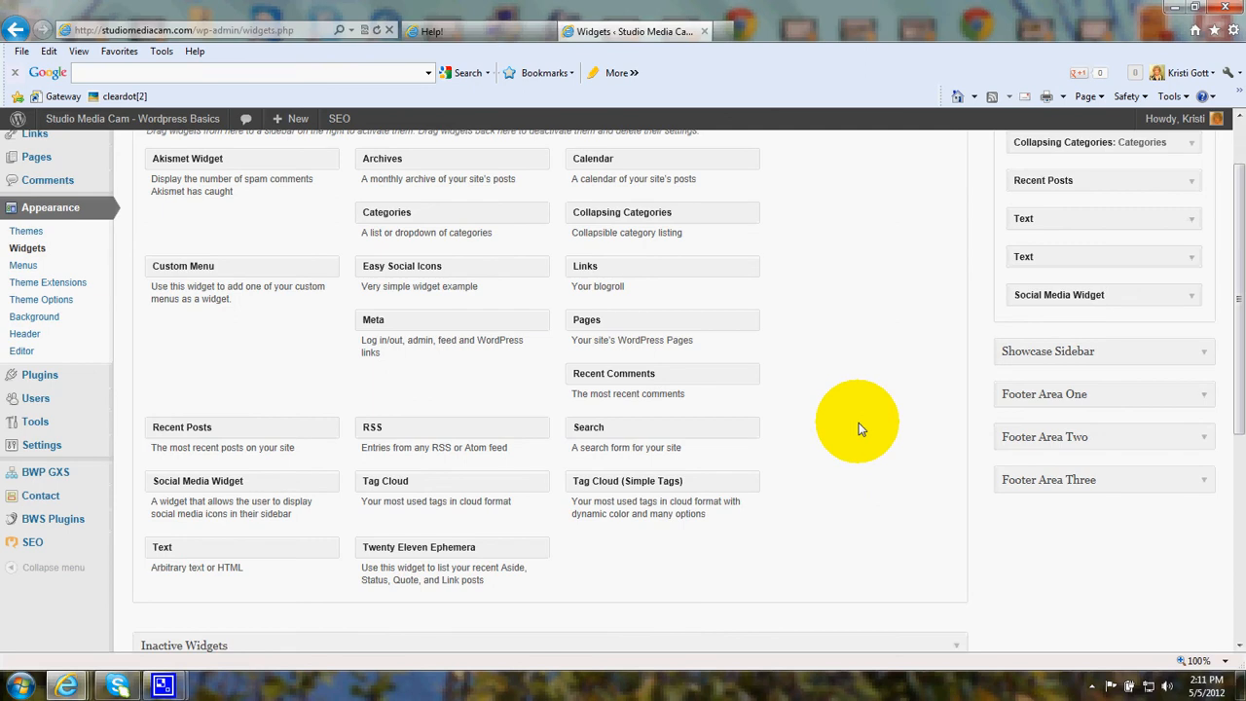
mouse_move(865, 427)
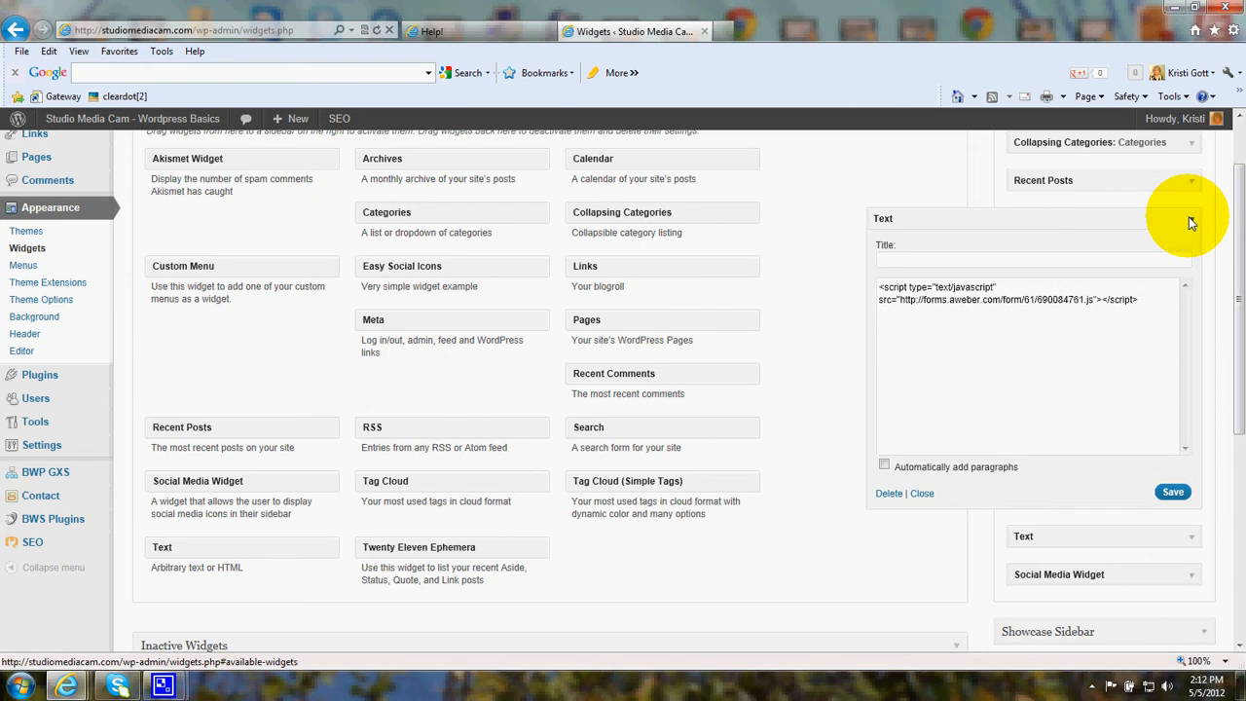
mouse_move(1126, 323)
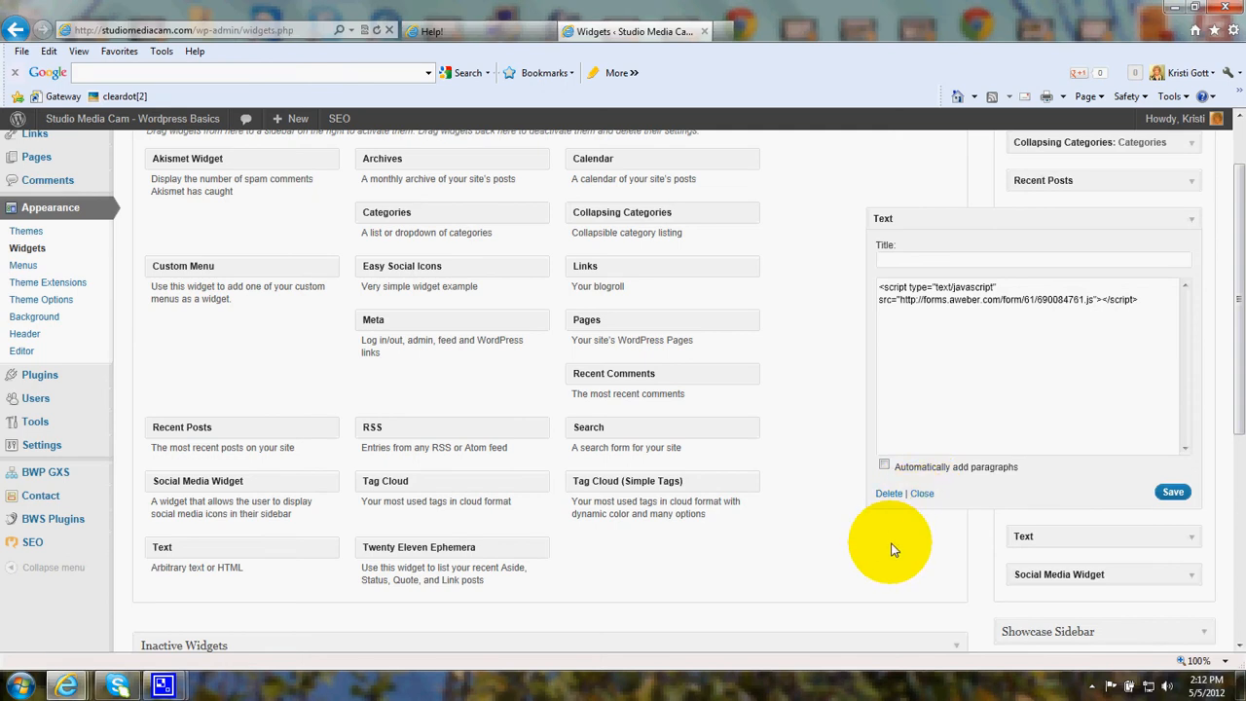
mouse_move(829, 573)
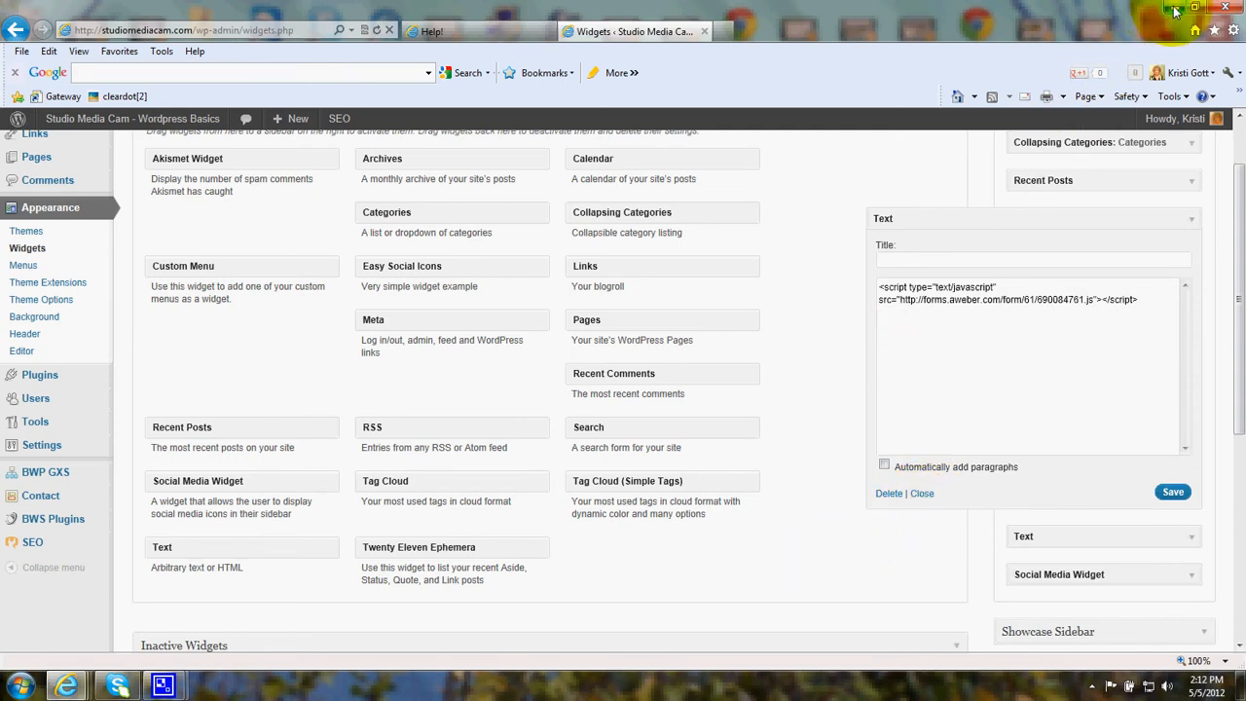
mouse_move(68, 682)
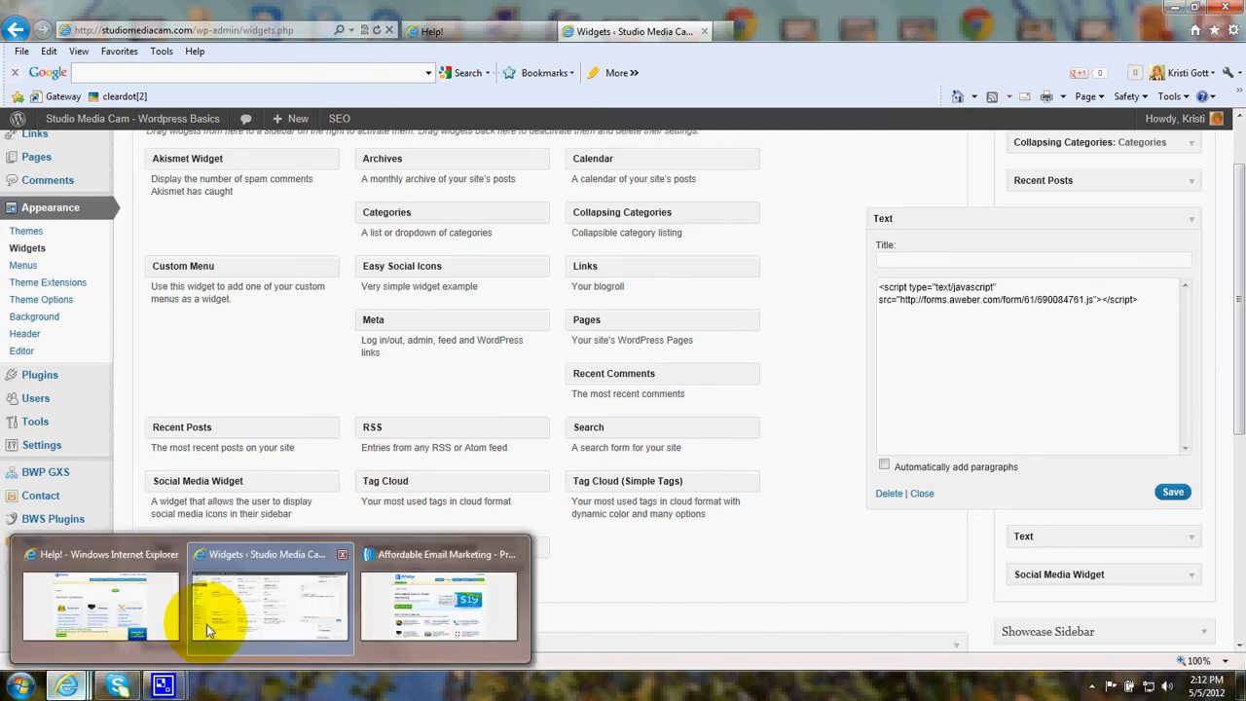
mouse_move(277, 612)
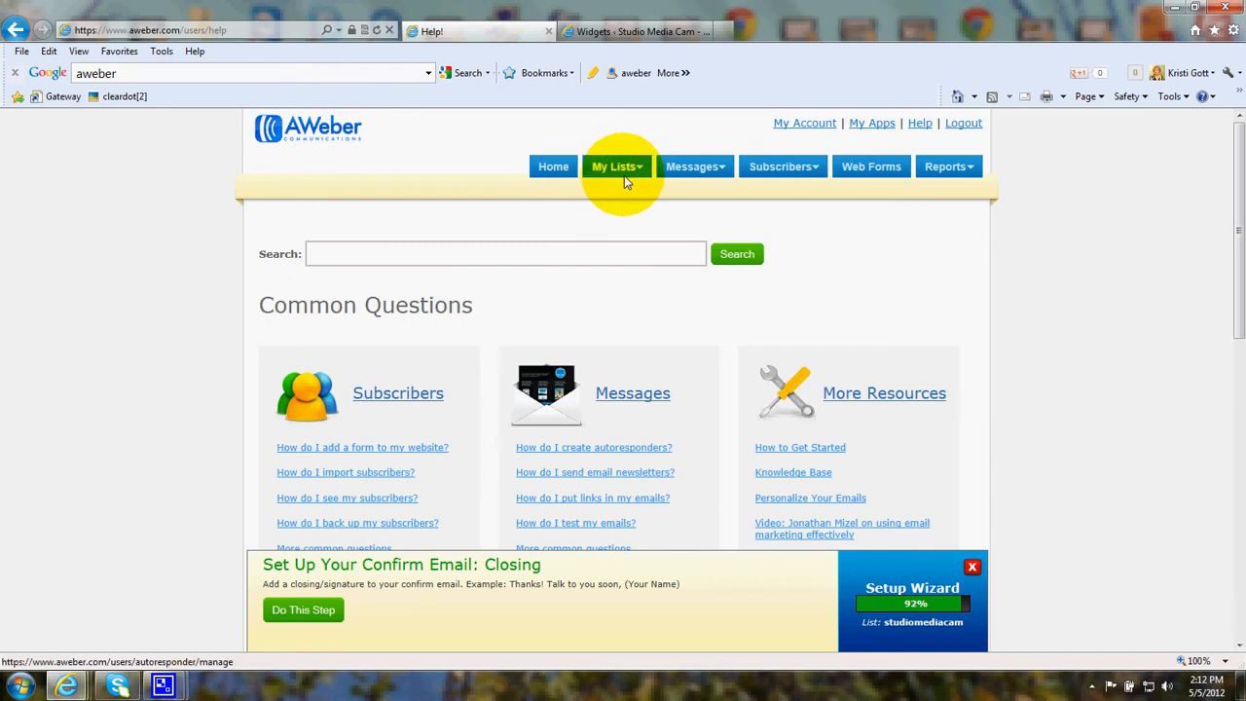
Step: Switch to the AWeber tab showing the Common Questions help page
left_click(783, 168)
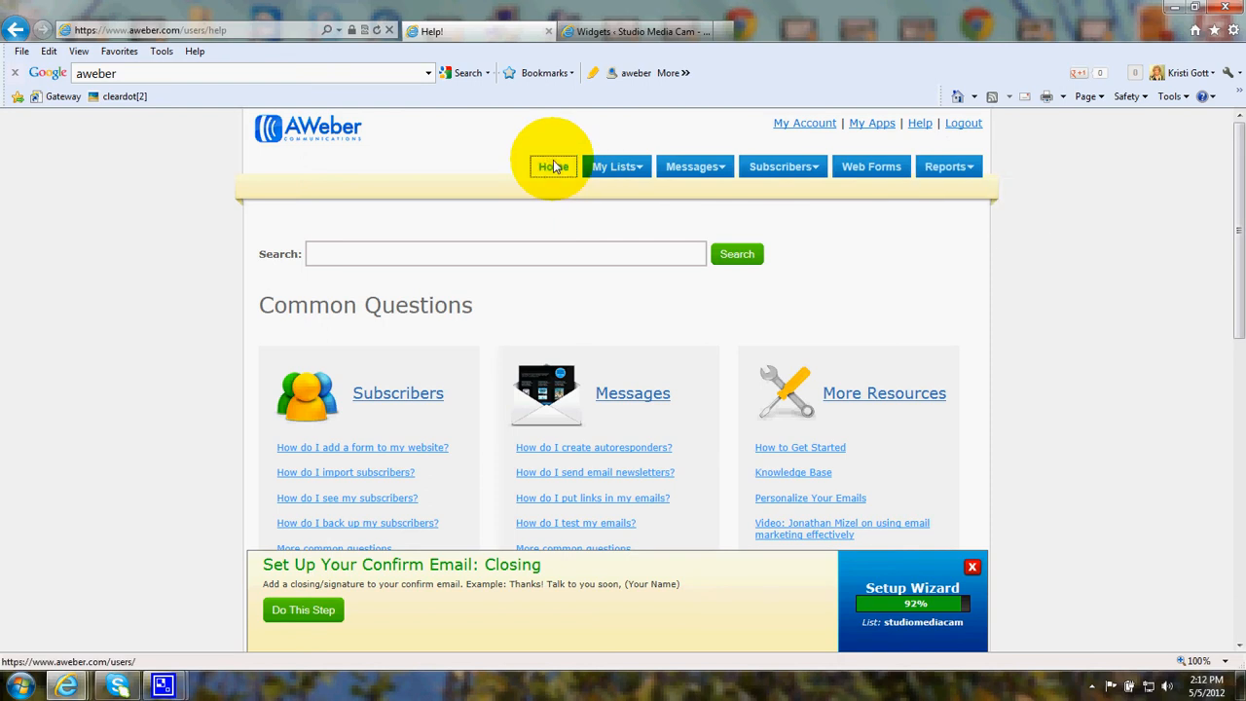
Step: Return to the AWeber account home dashboard and look over Getting Started and List Stats
left_click(555, 165)
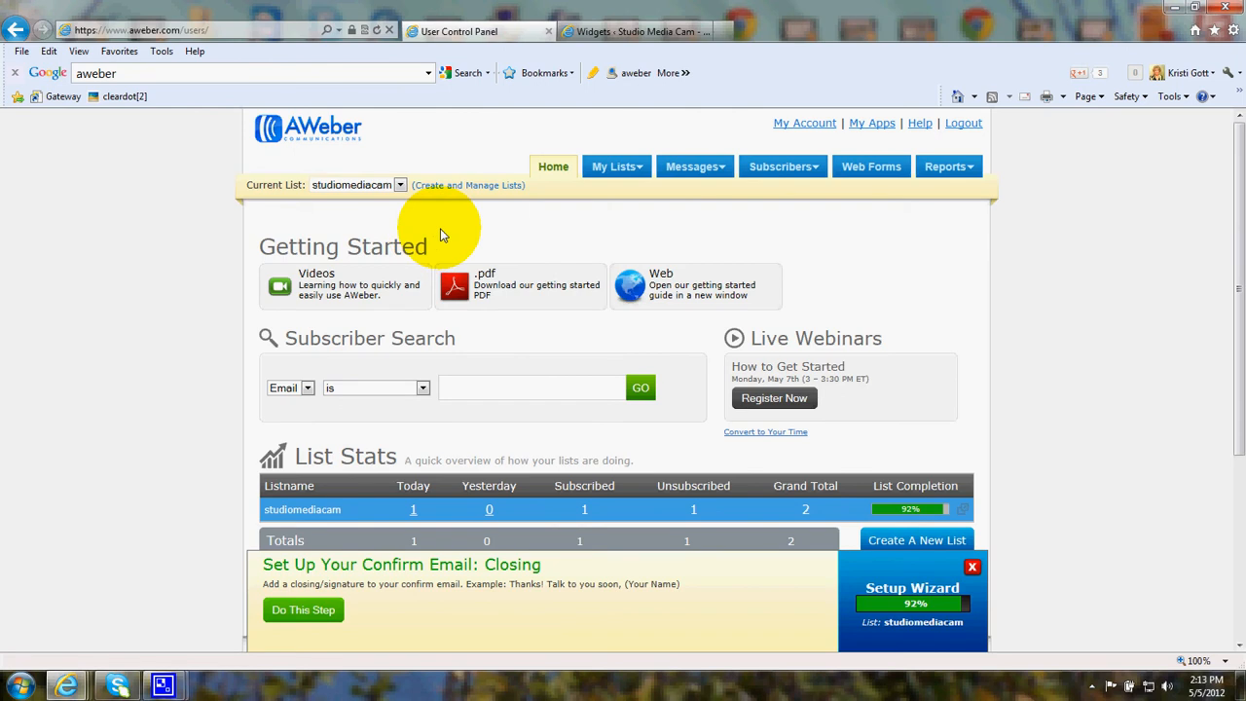
mouse_move(458, 226)
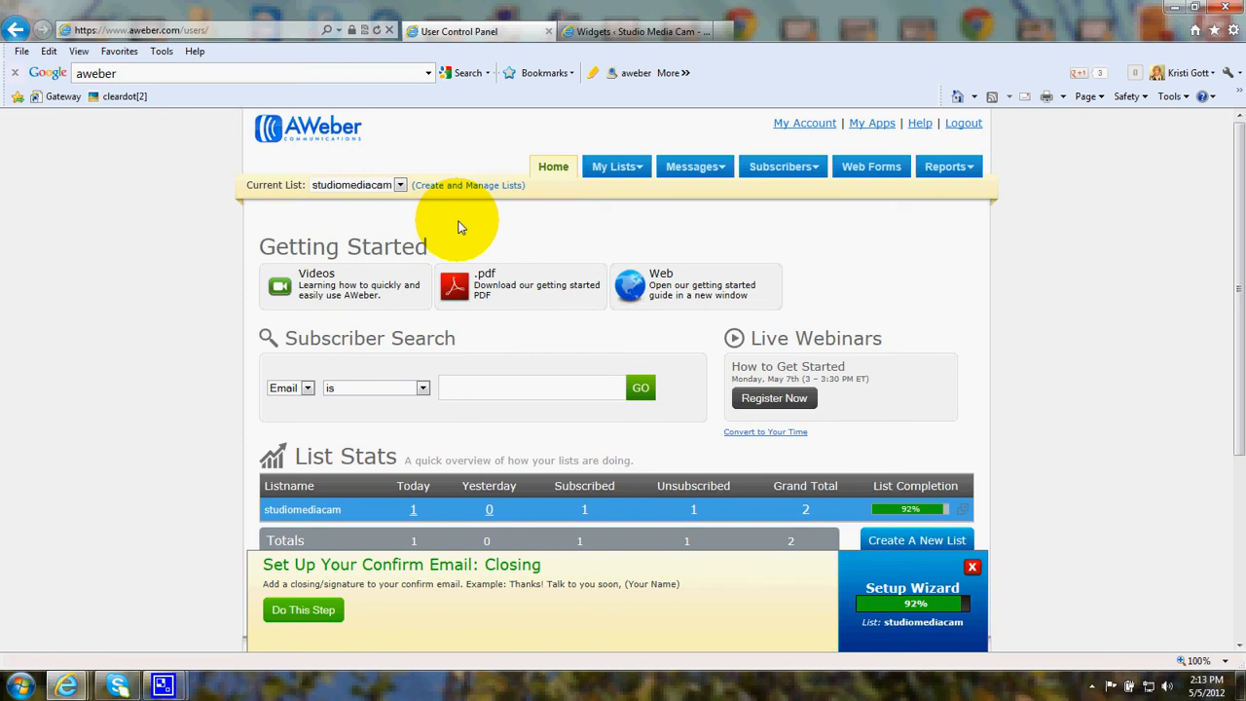
mouse_move(113, 350)
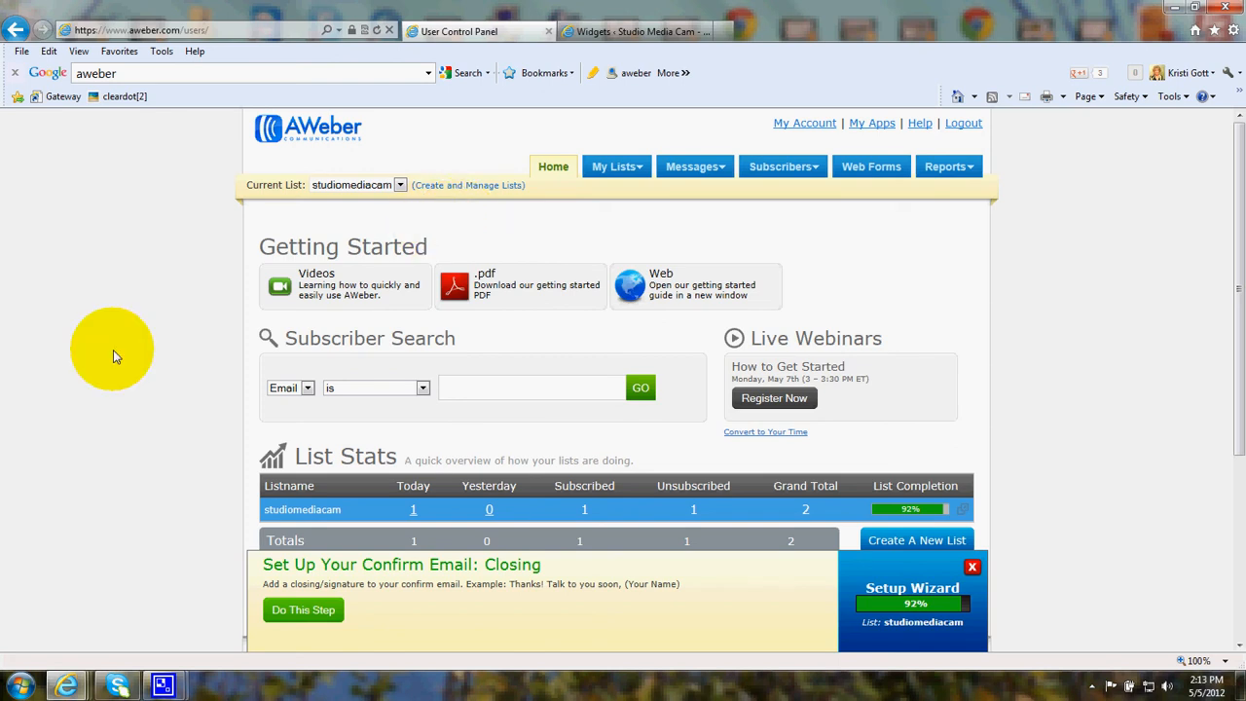
mouse_move(330, 180)
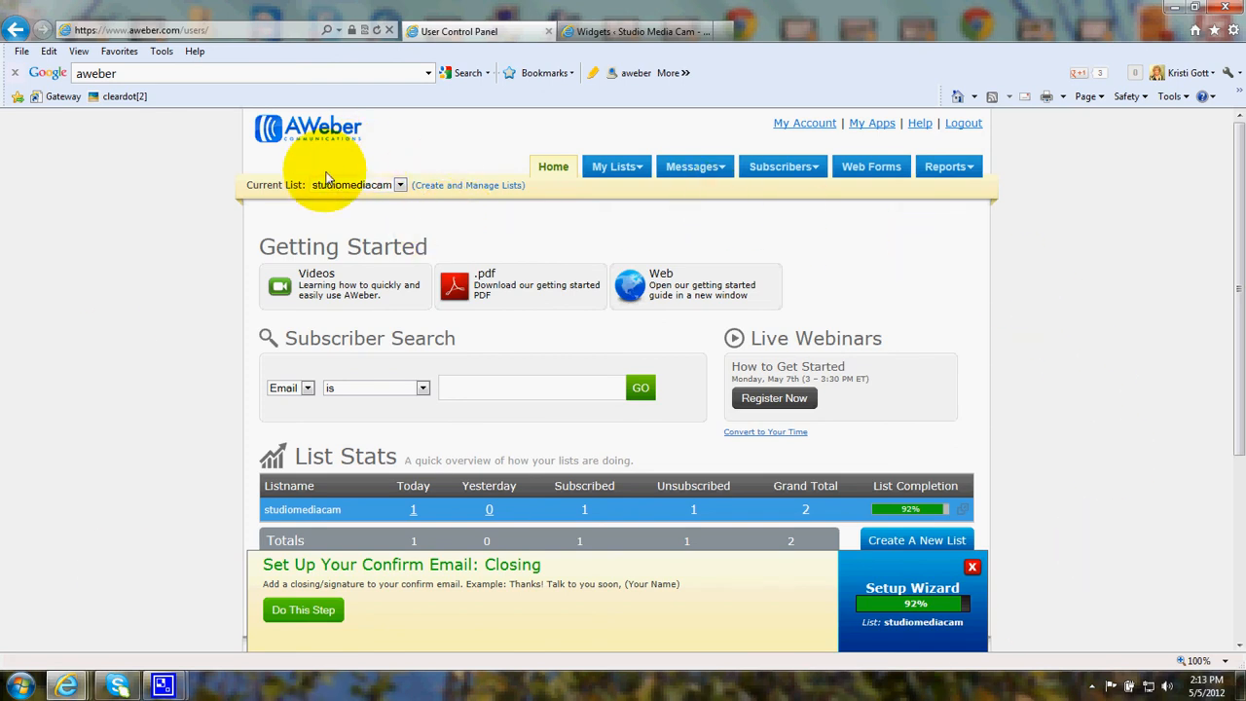
mouse_move(180, 454)
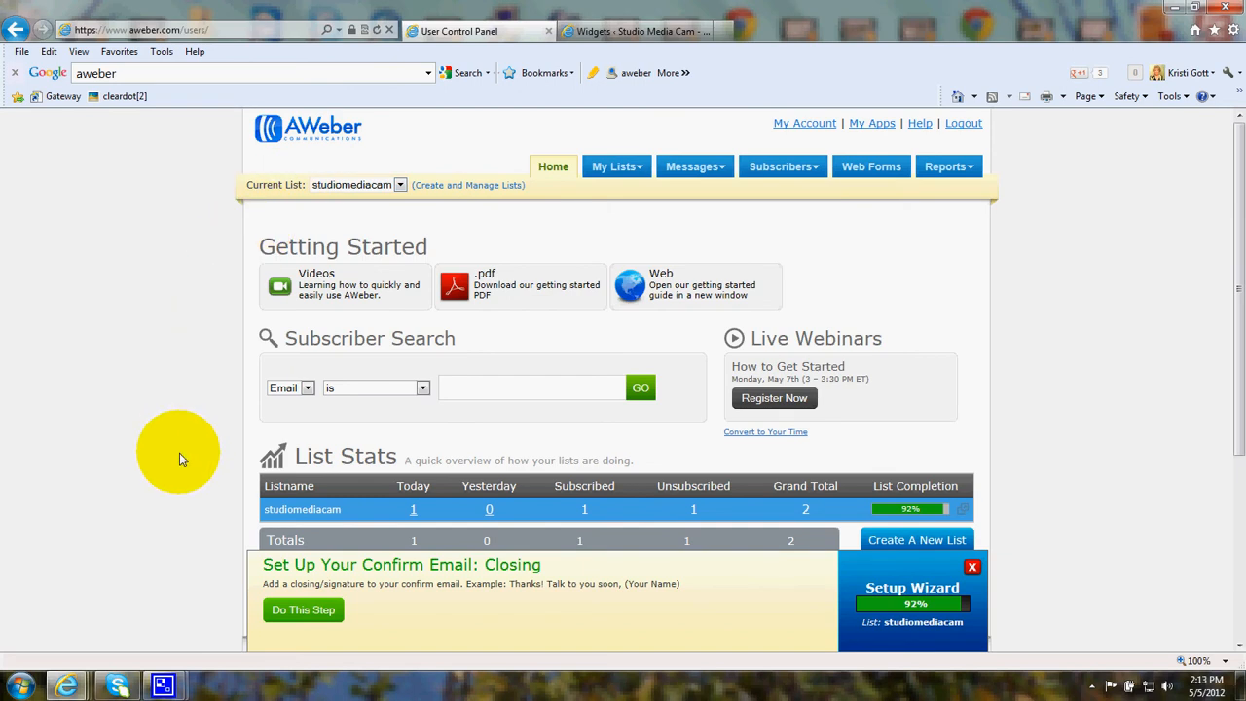
mouse_move(189, 460)
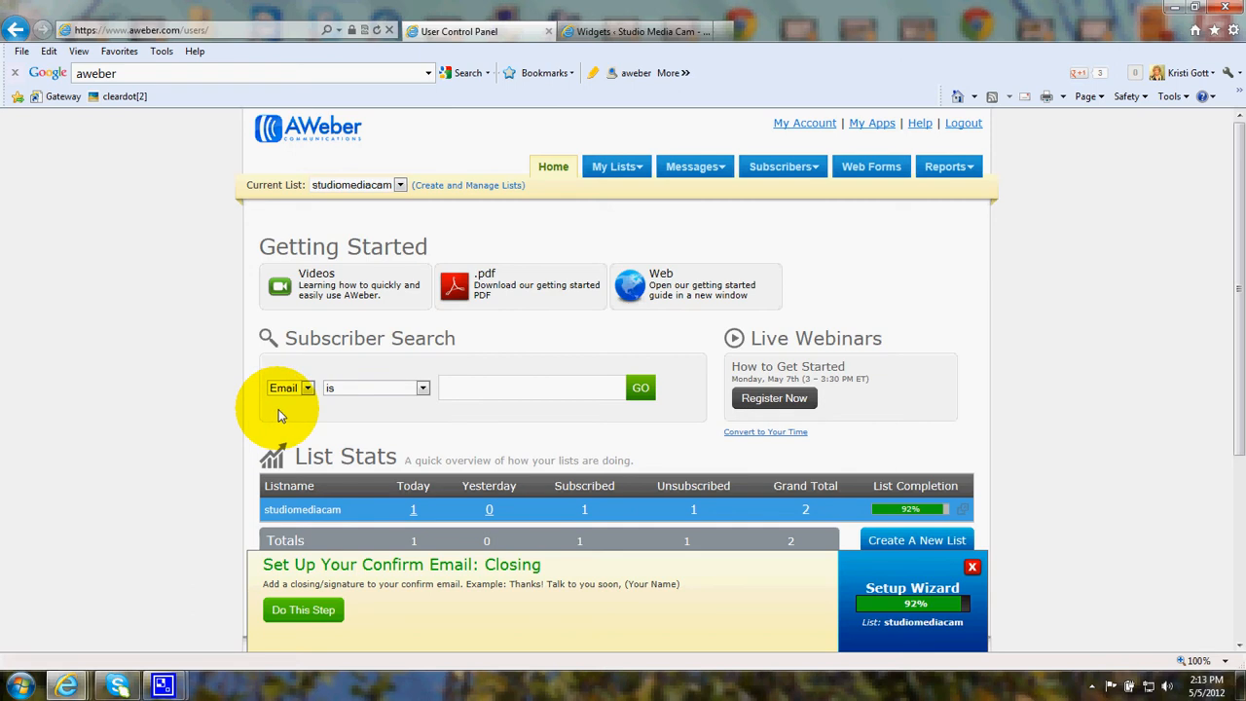
mouse_move(411, 417)
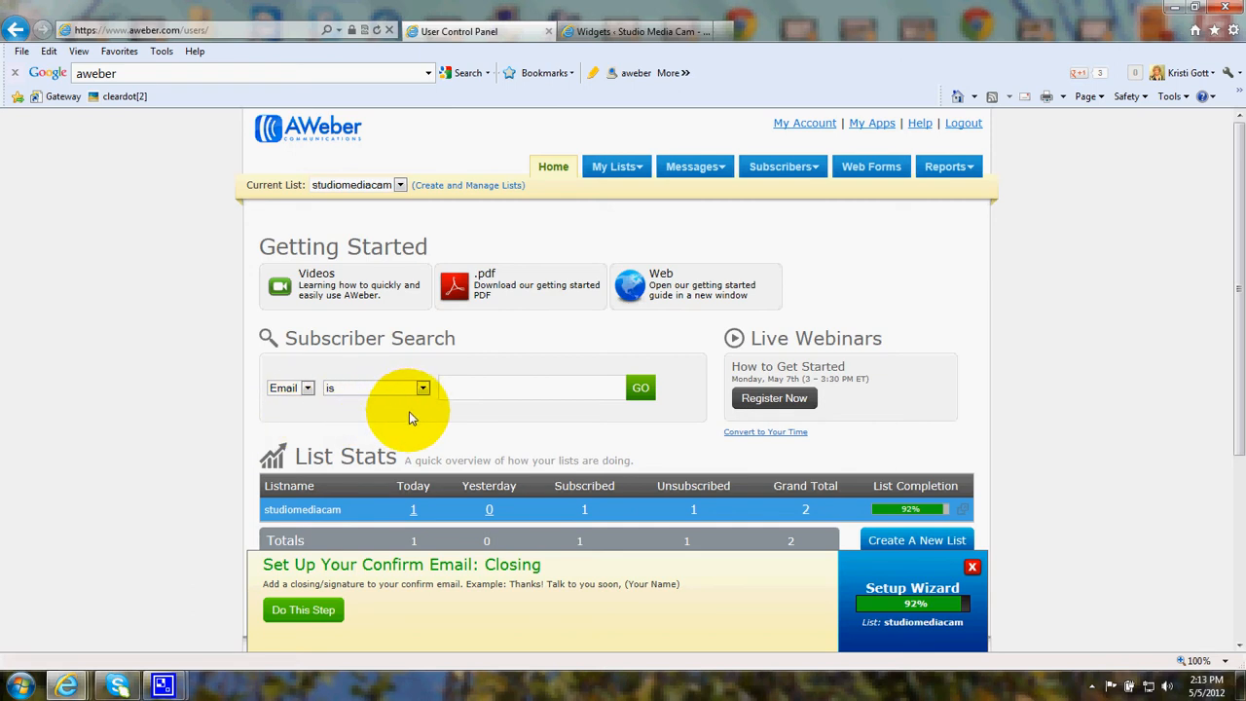
mouse_move(152, 430)
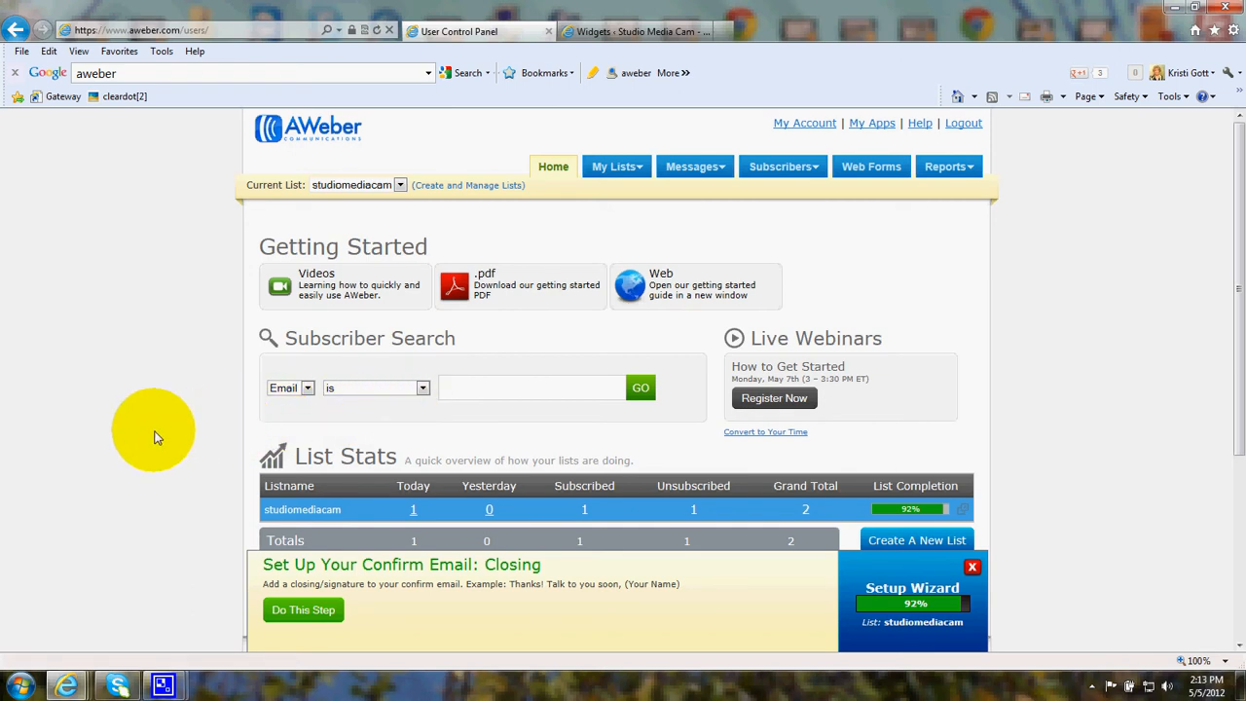
scroll("down", 3)
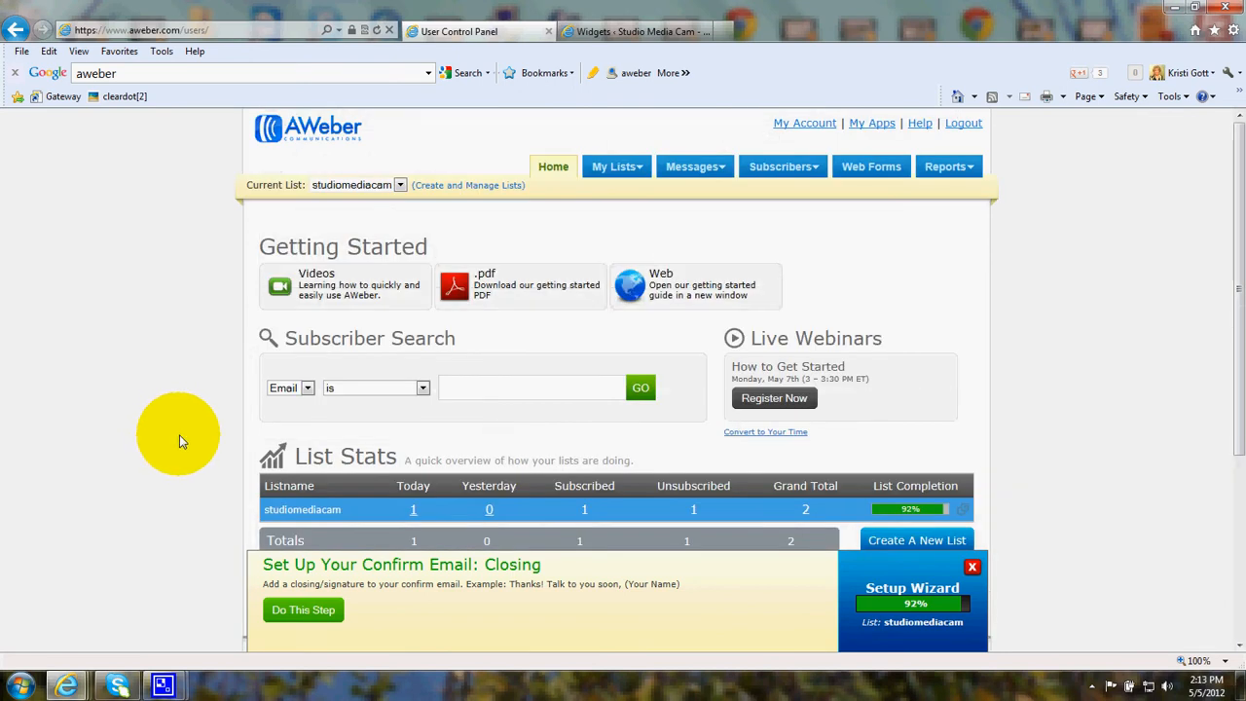
mouse_move(181, 452)
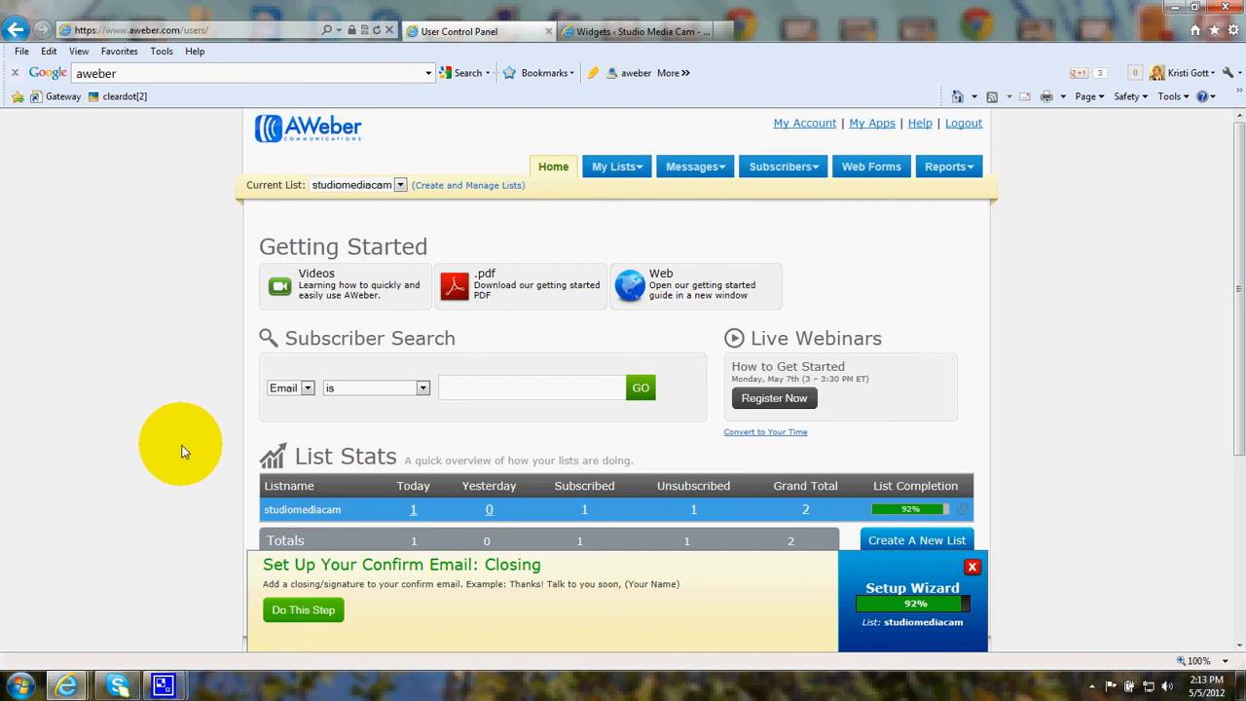
mouse_move(198, 442)
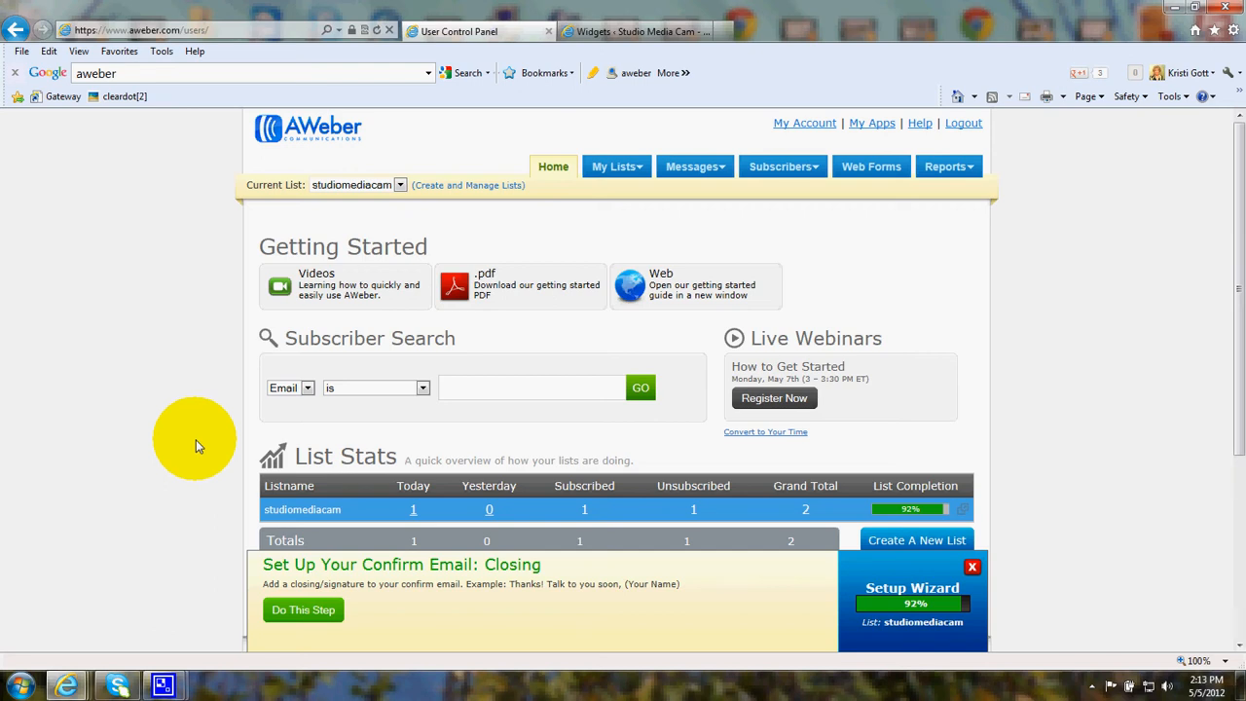
mouse_move(777, 214)
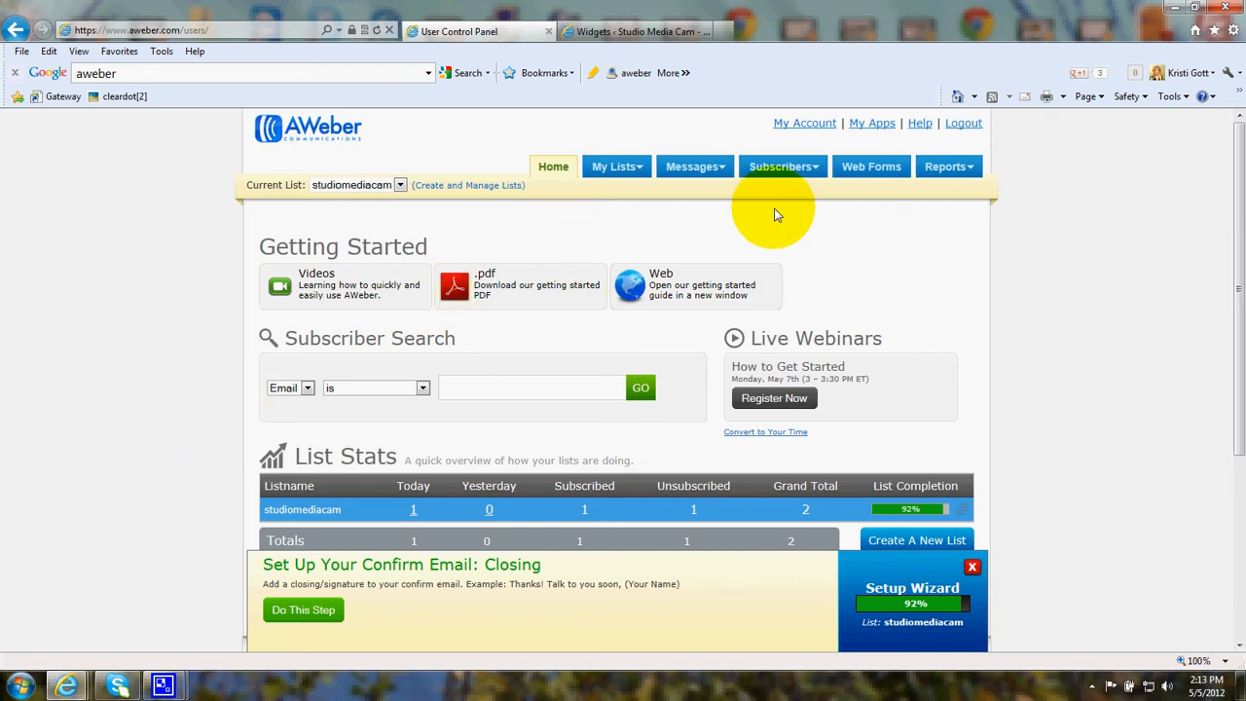
mouse_move(921, 122)
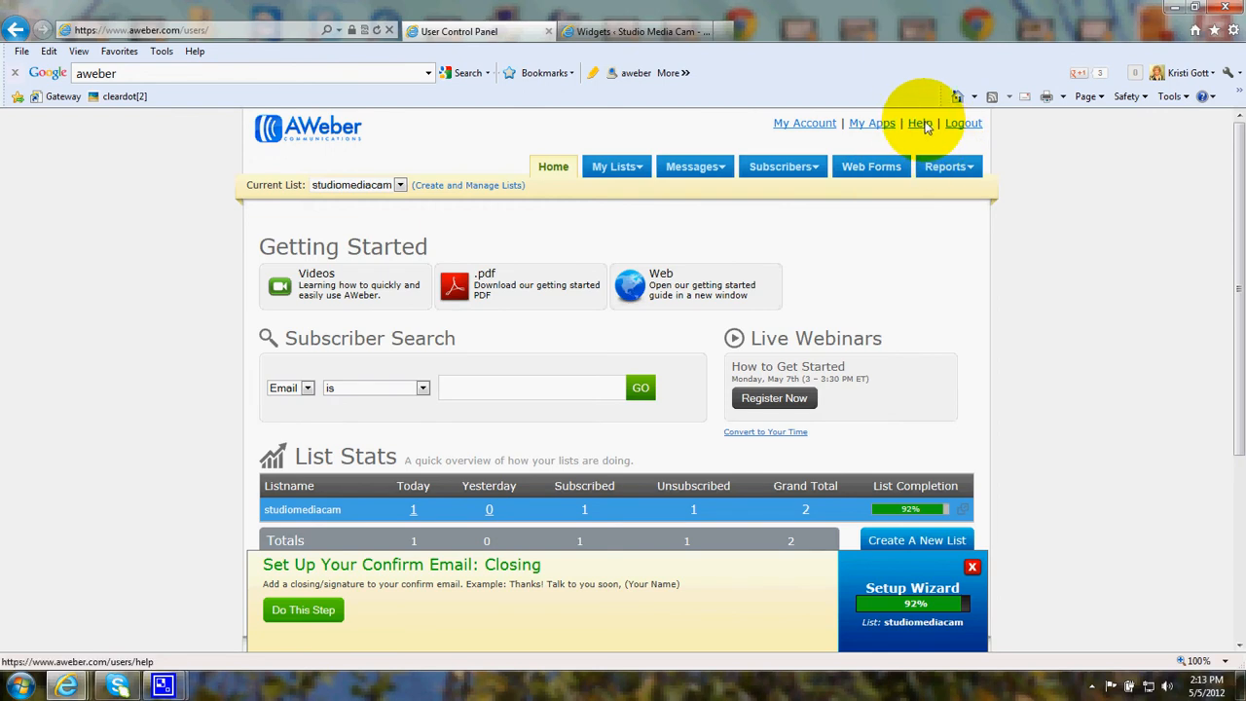
Step: From the AWeber Help page, follow the 'How to Get Started' link under More Resources
left_click(917, 122)
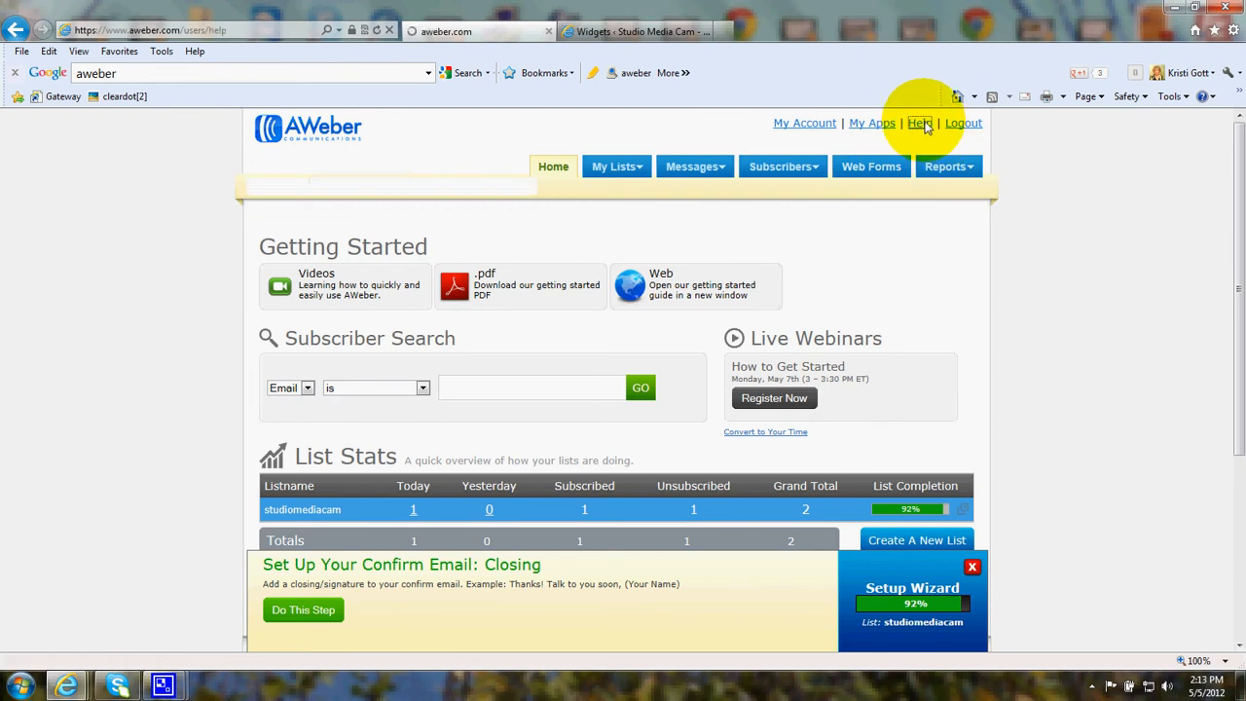
left_click(919, 122)
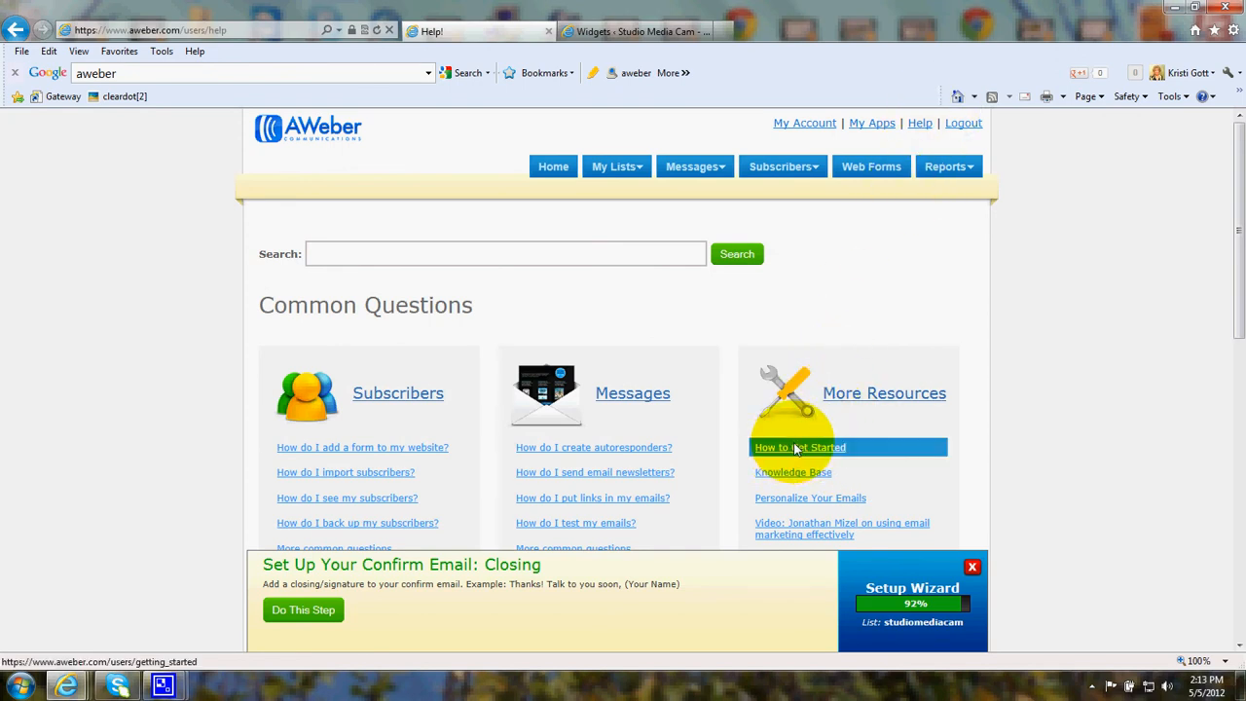
left_click(798, 446)
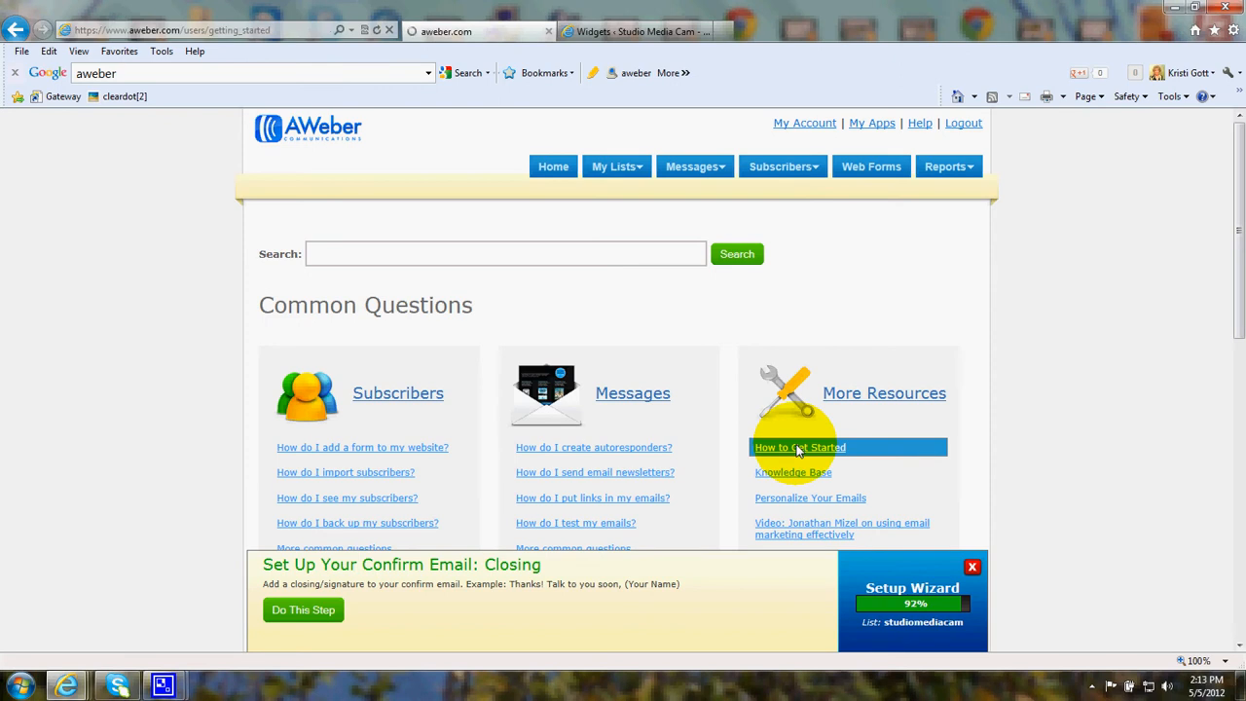
Step: Read the Getting Started guide's Navigation section down to Setting Up Your List
left_click(799, 446)
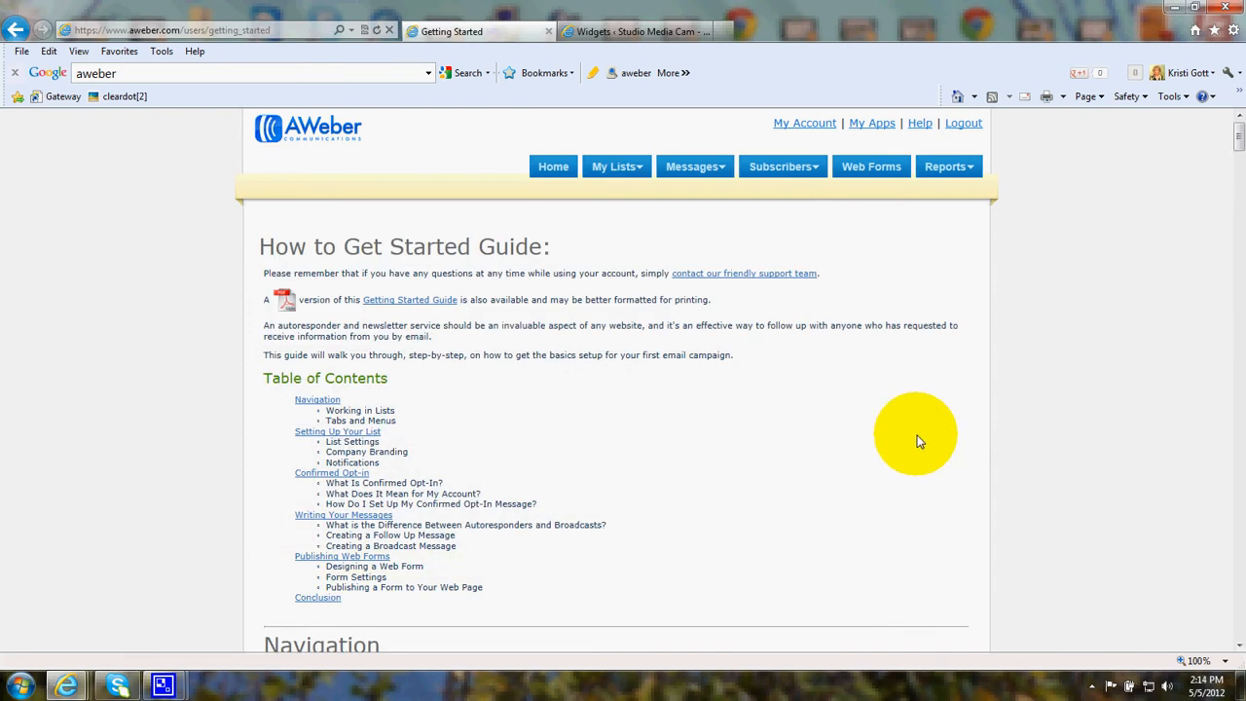
mouse_move(1105, 413)
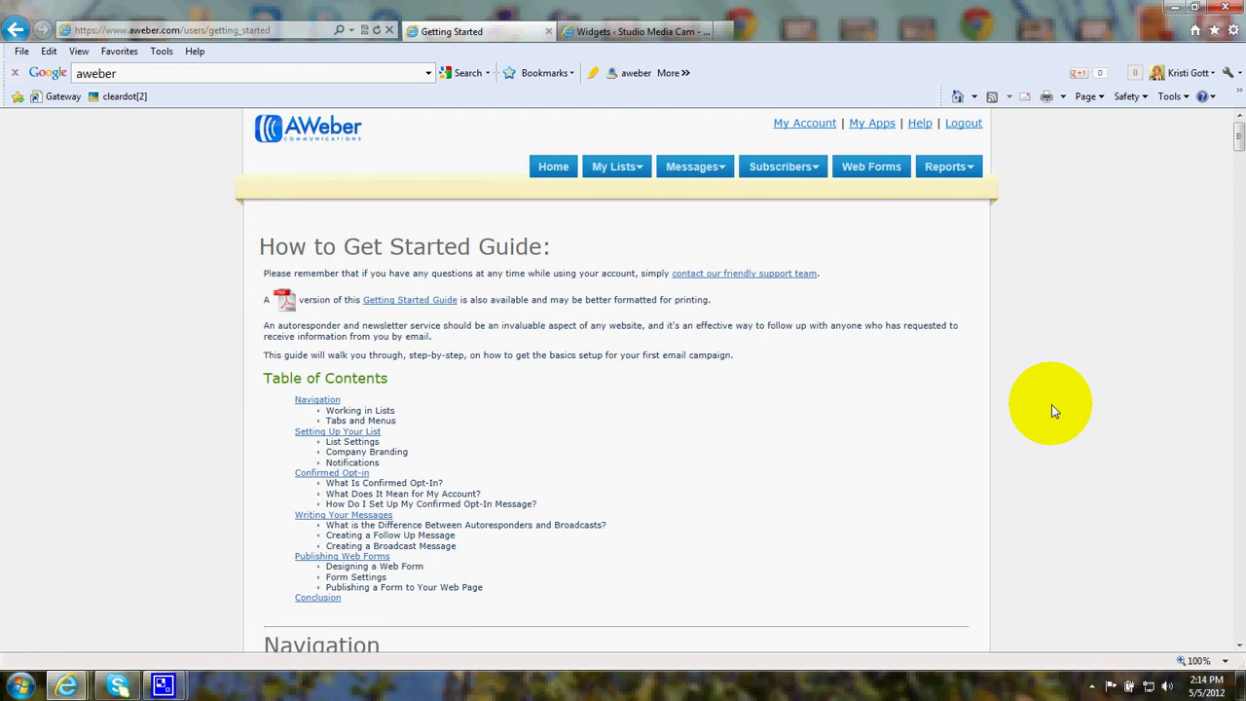
scroll("down", 3)
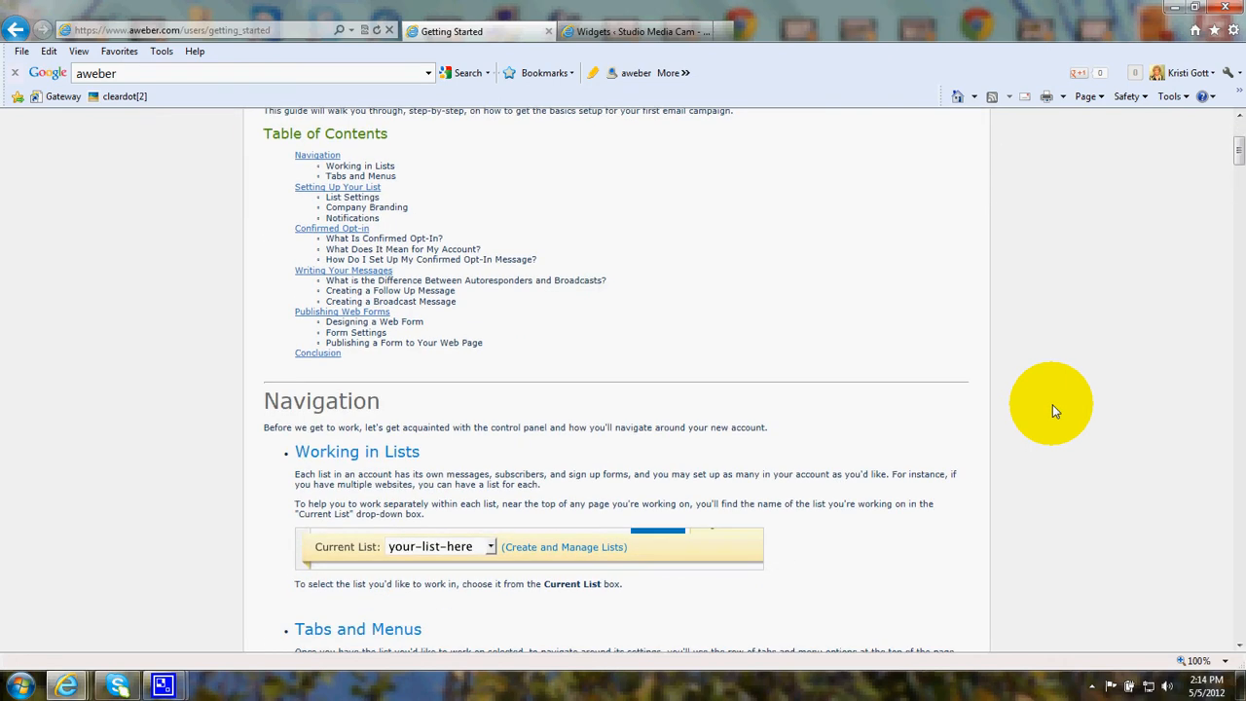
scroll("down", 3)
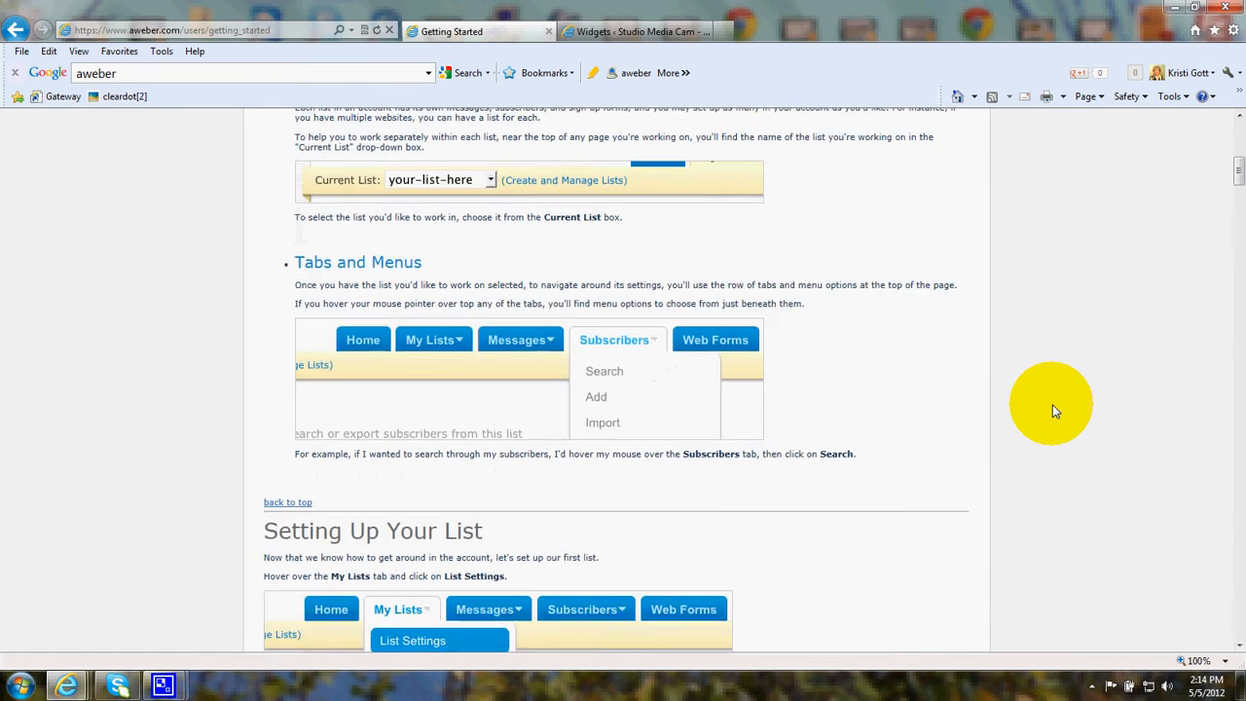
scroll("down", 3)
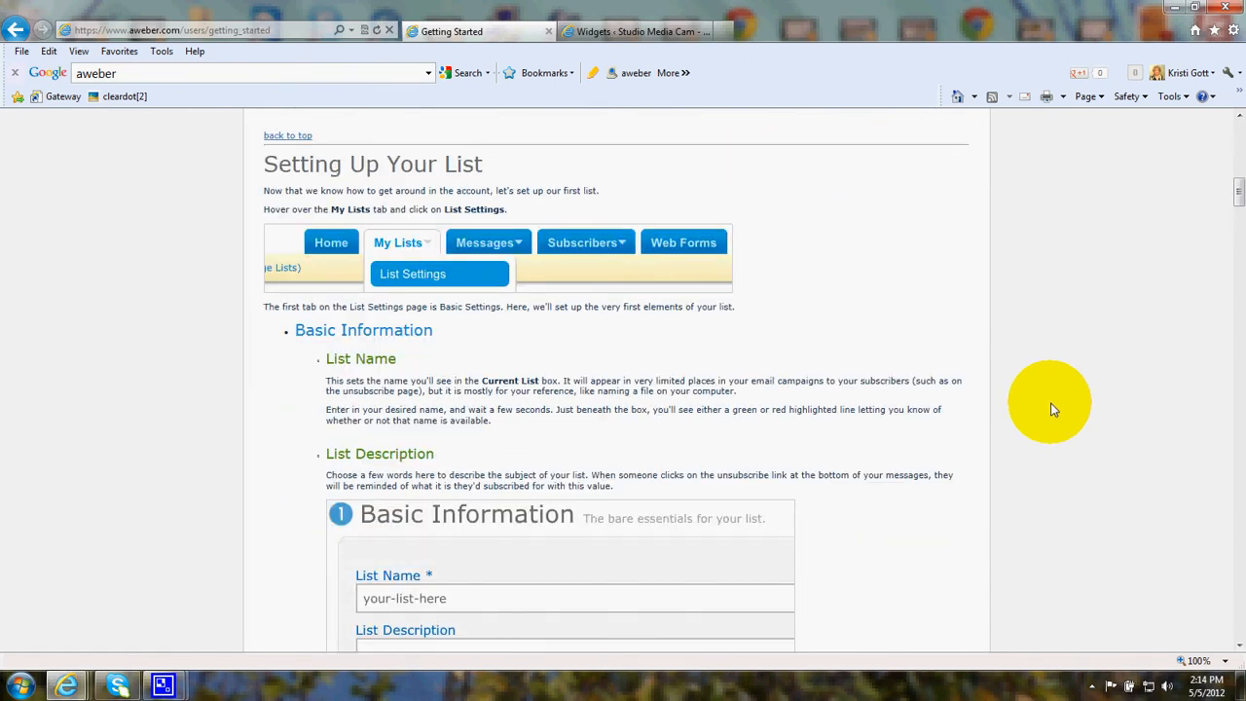
scroll("down", 3)
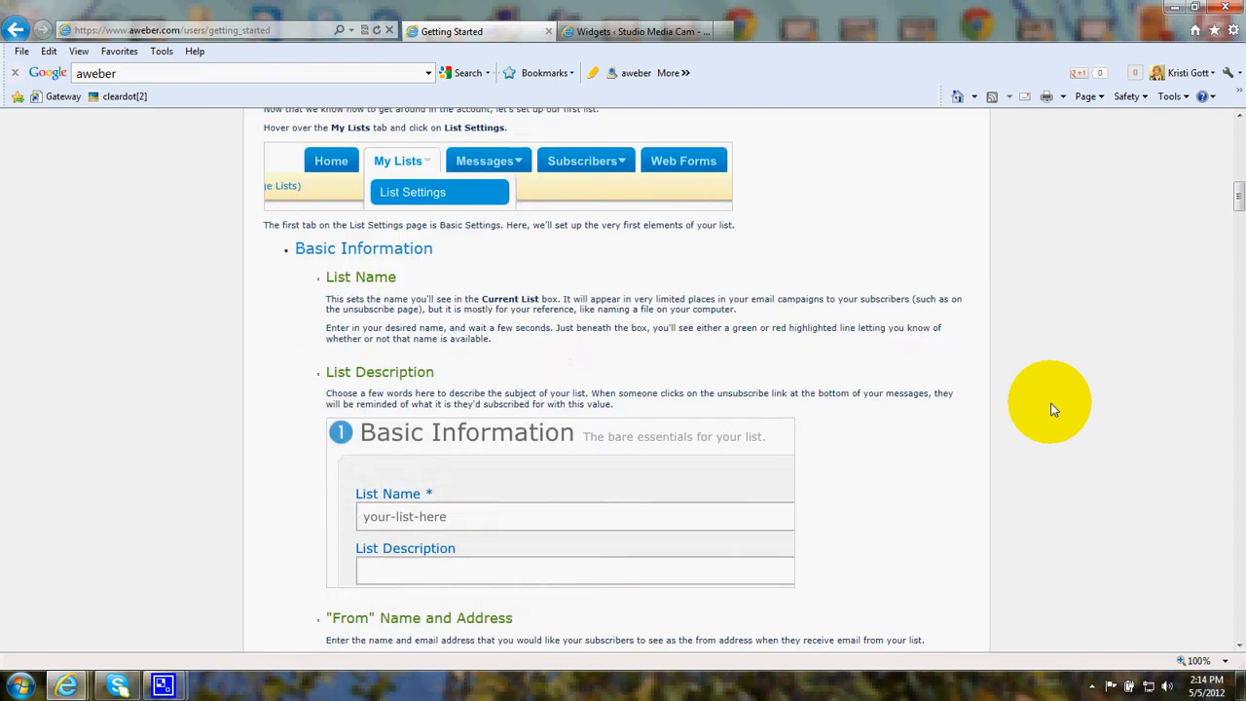
scroll("down", 3)
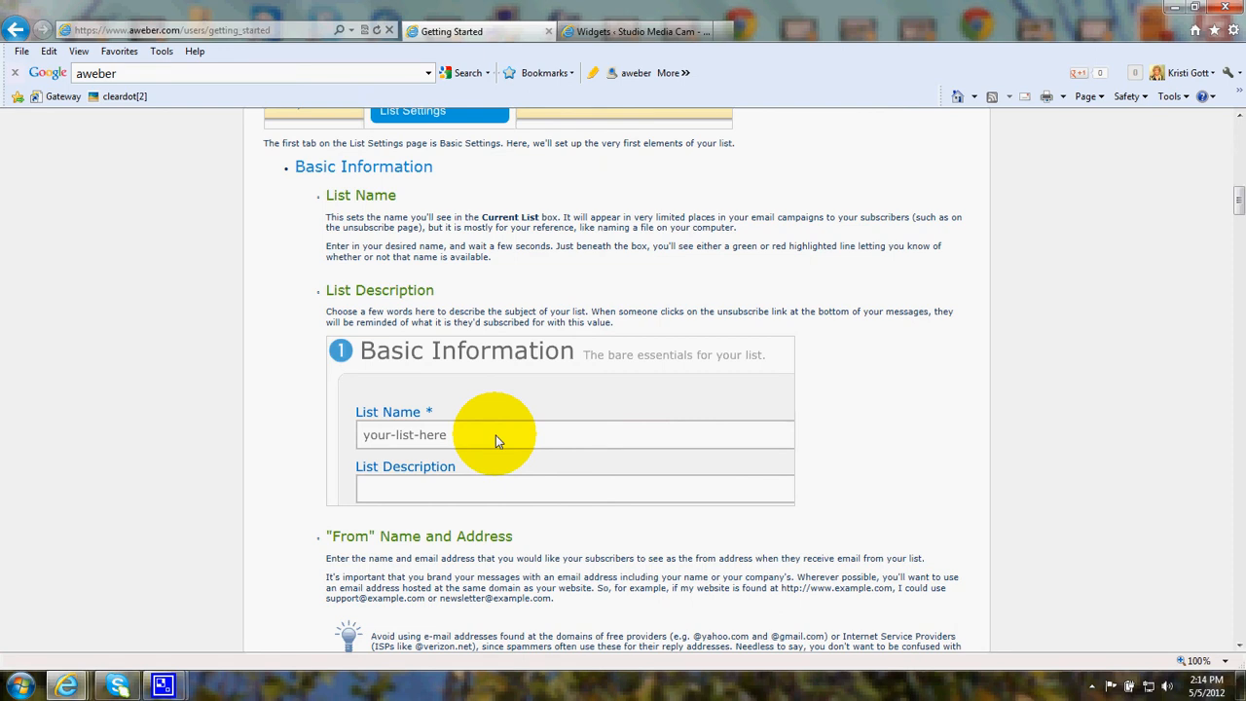
mouse_move(541, 433)
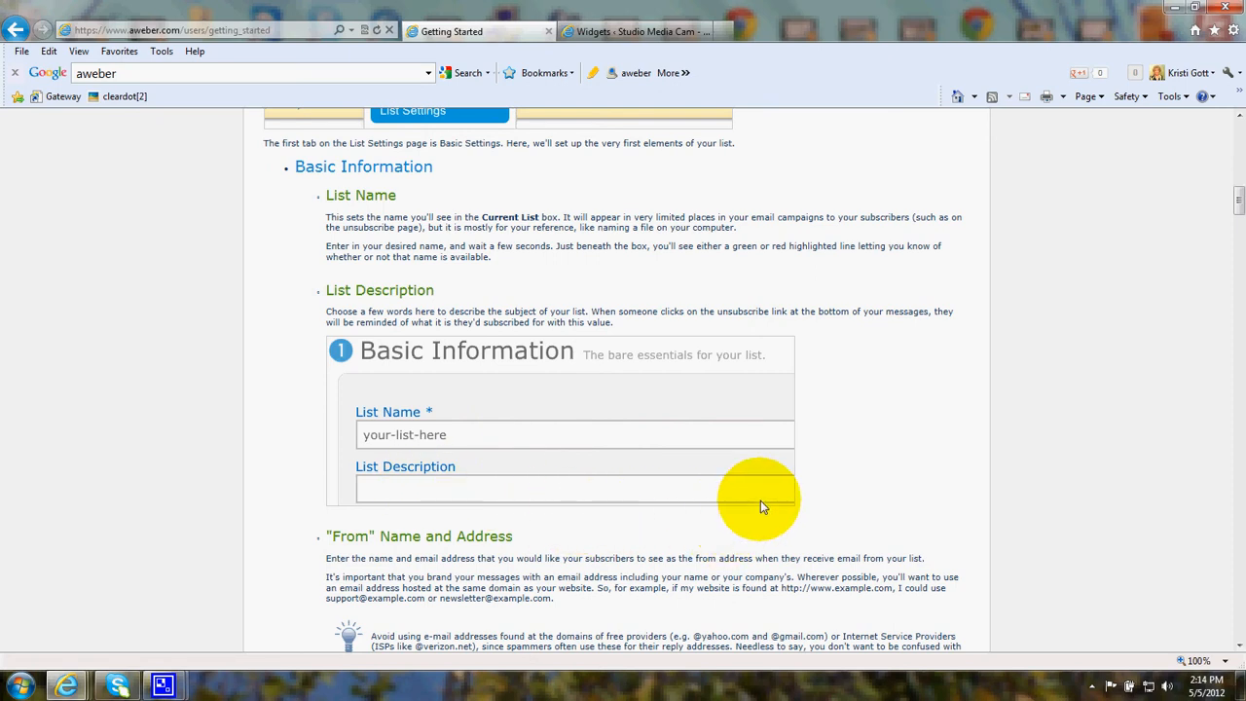
mouse_move(1099, 421)
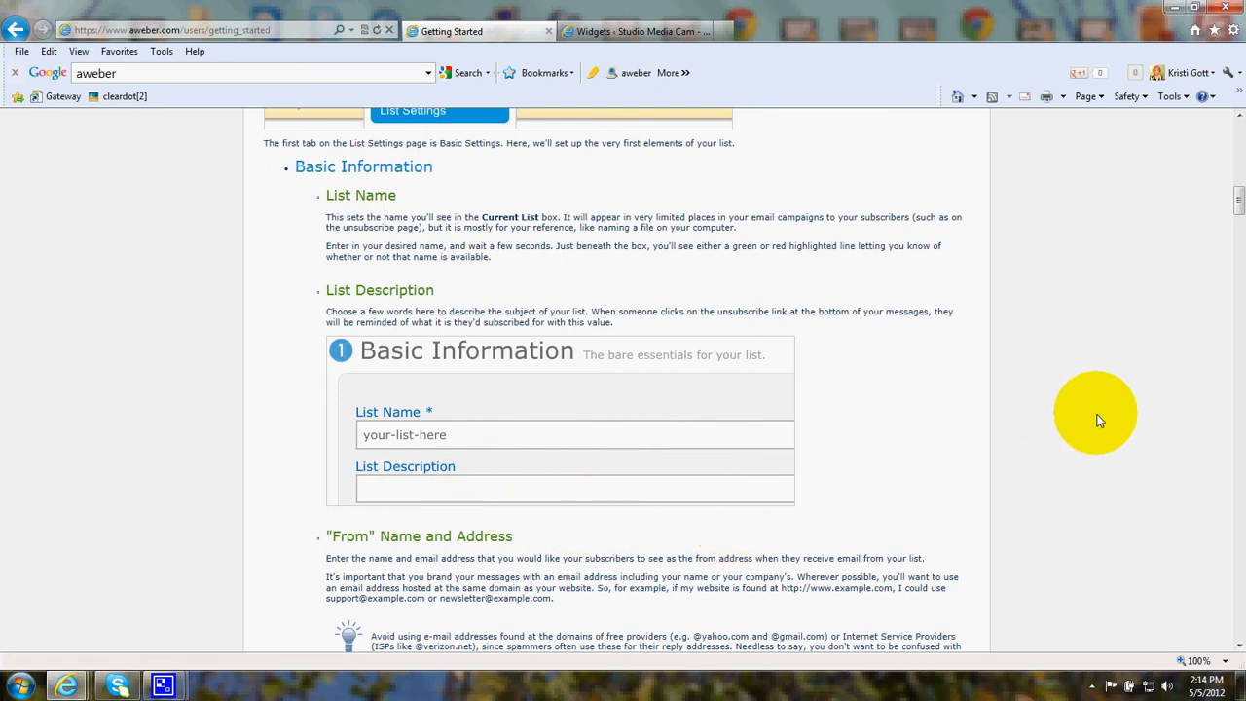
scroll("down", 3)
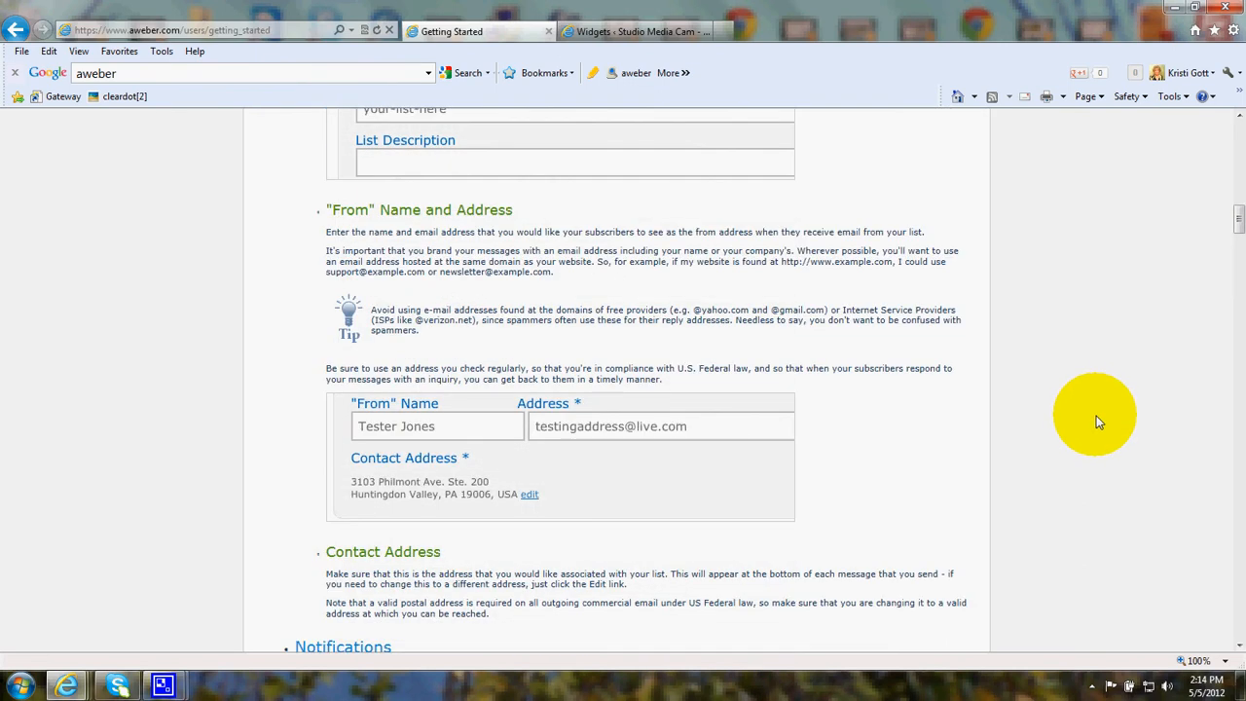
mouse_move(997, 452)
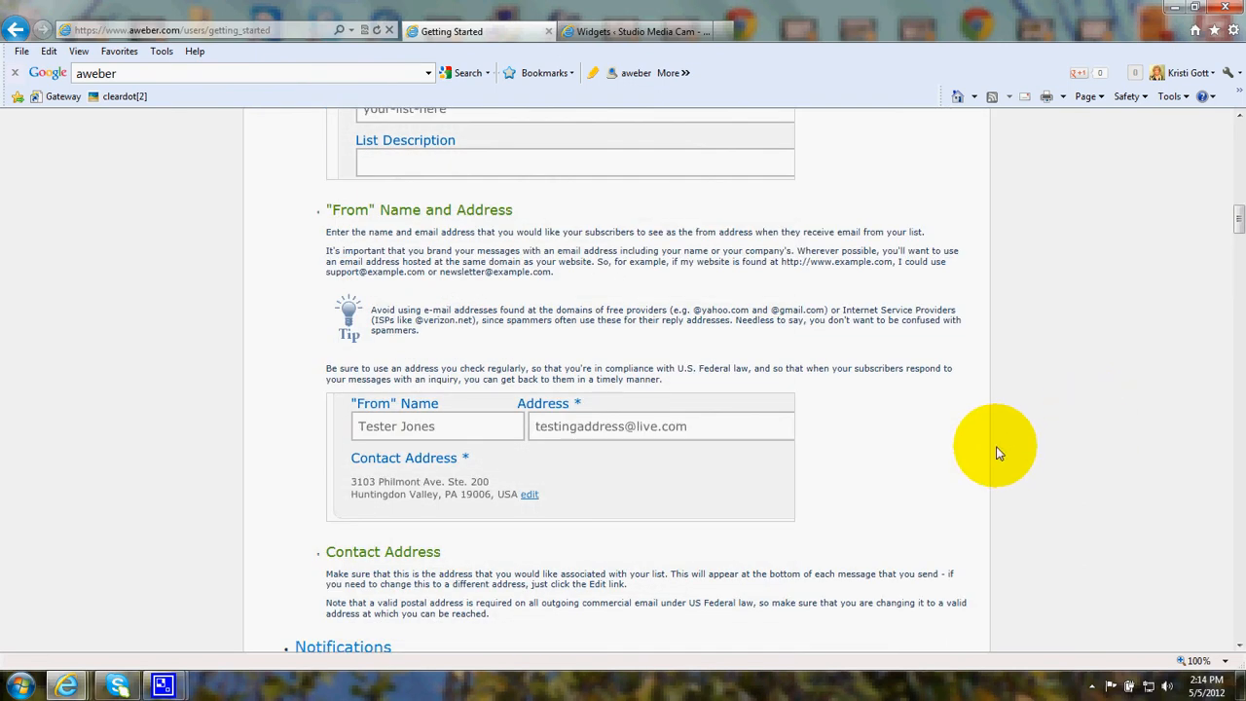
mouse_move(855, 458)
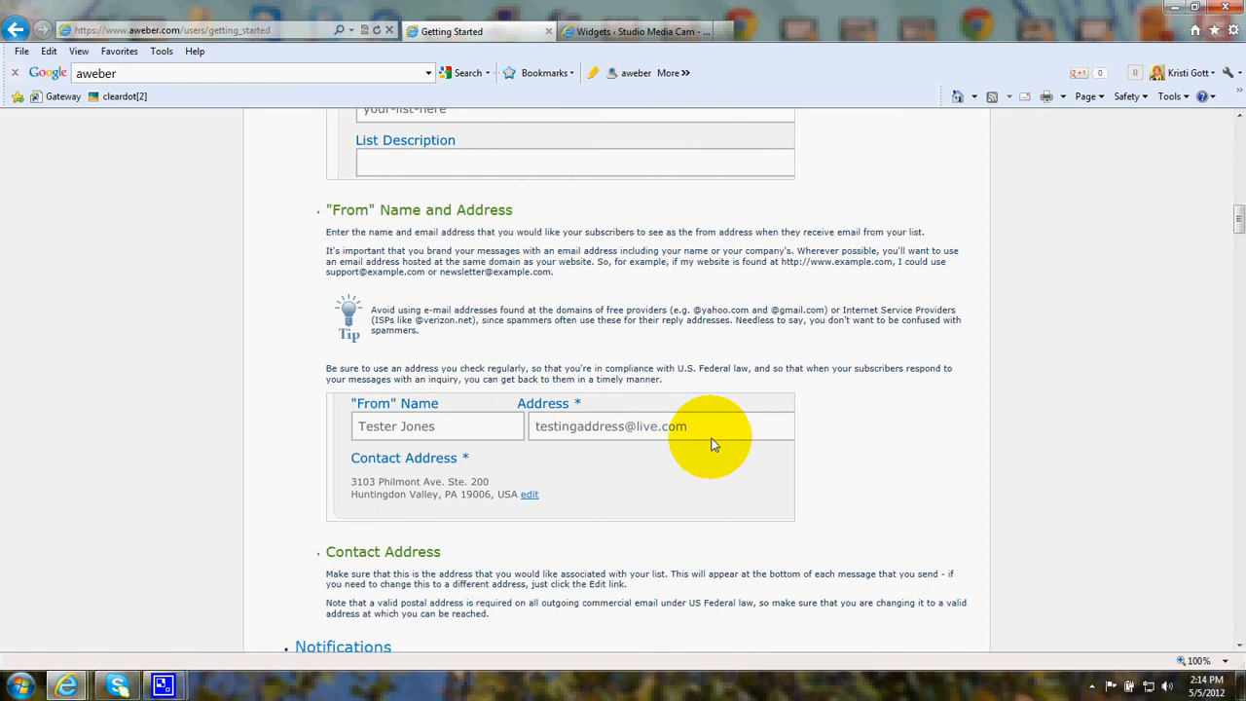
scroll("down", 3)
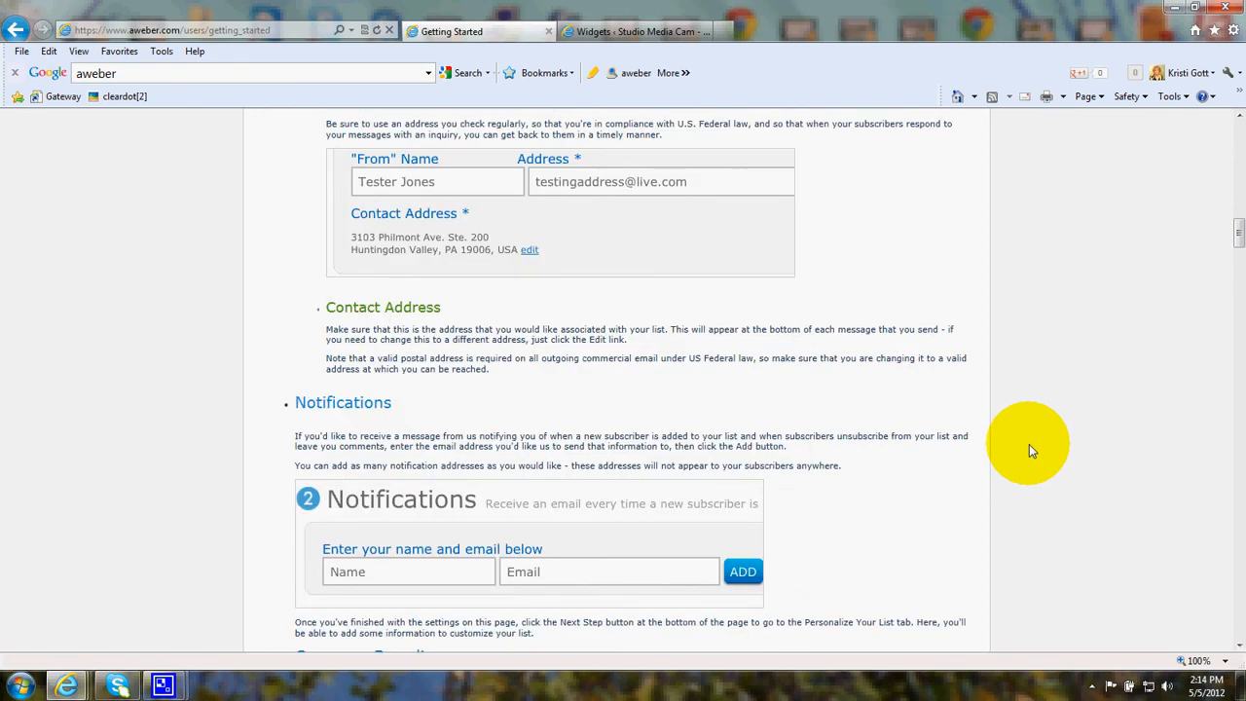
scroll("down", 3)
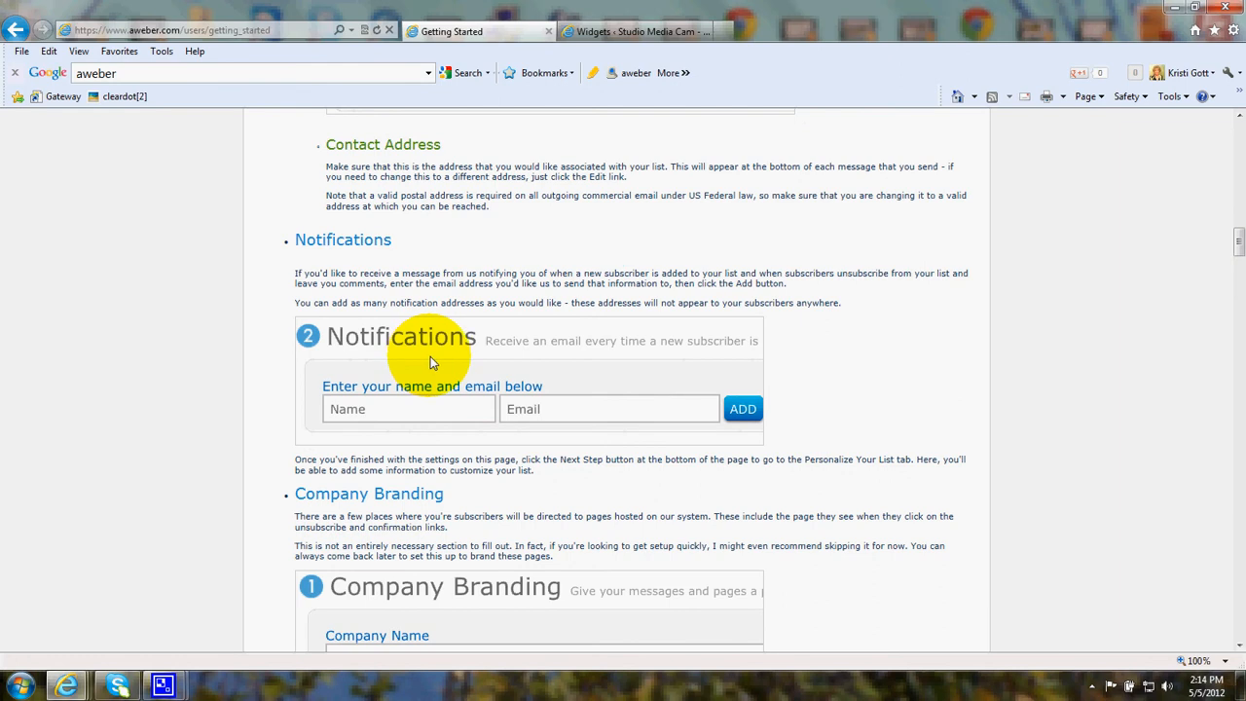
mouse_move(635, 368)
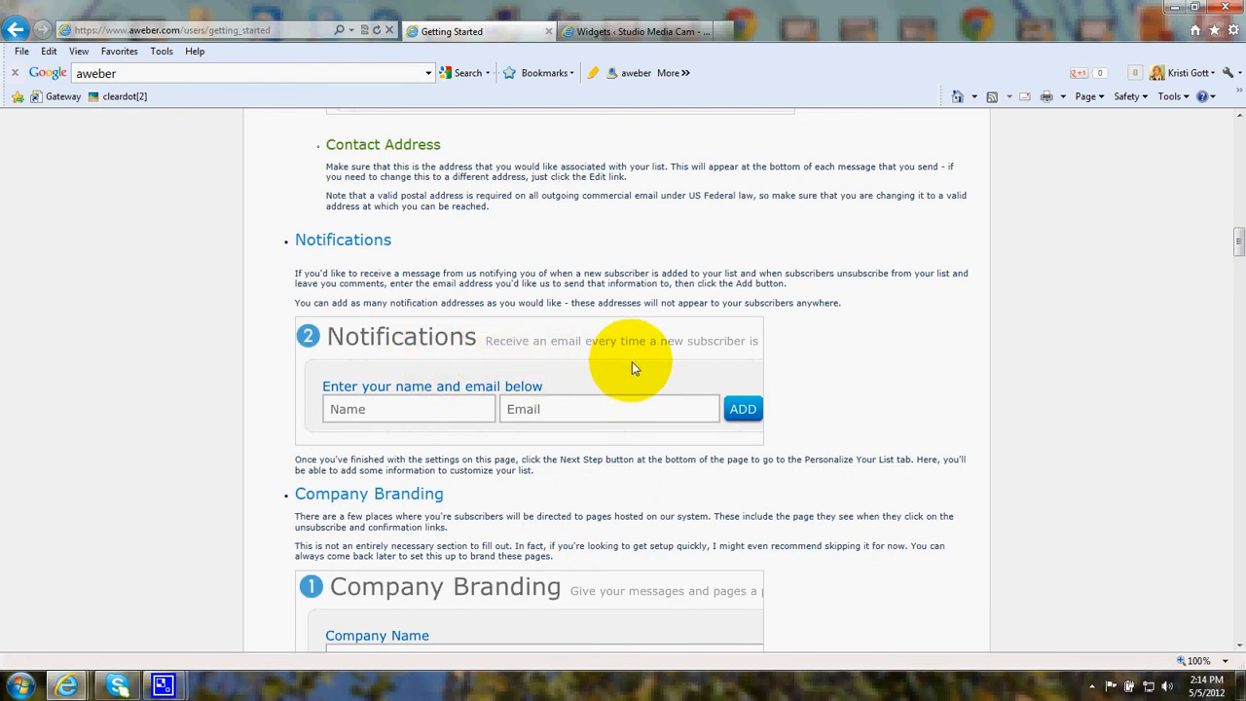
mouse_move(404, 353)
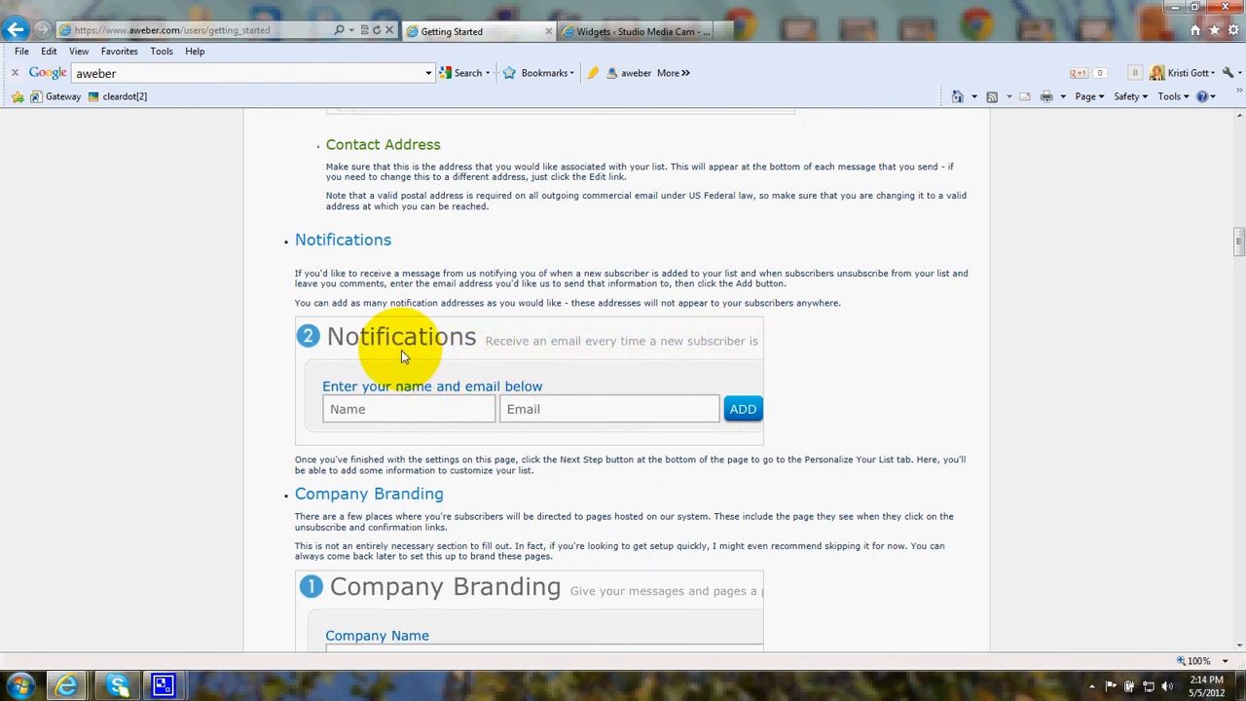
mouse_move(604, 421)
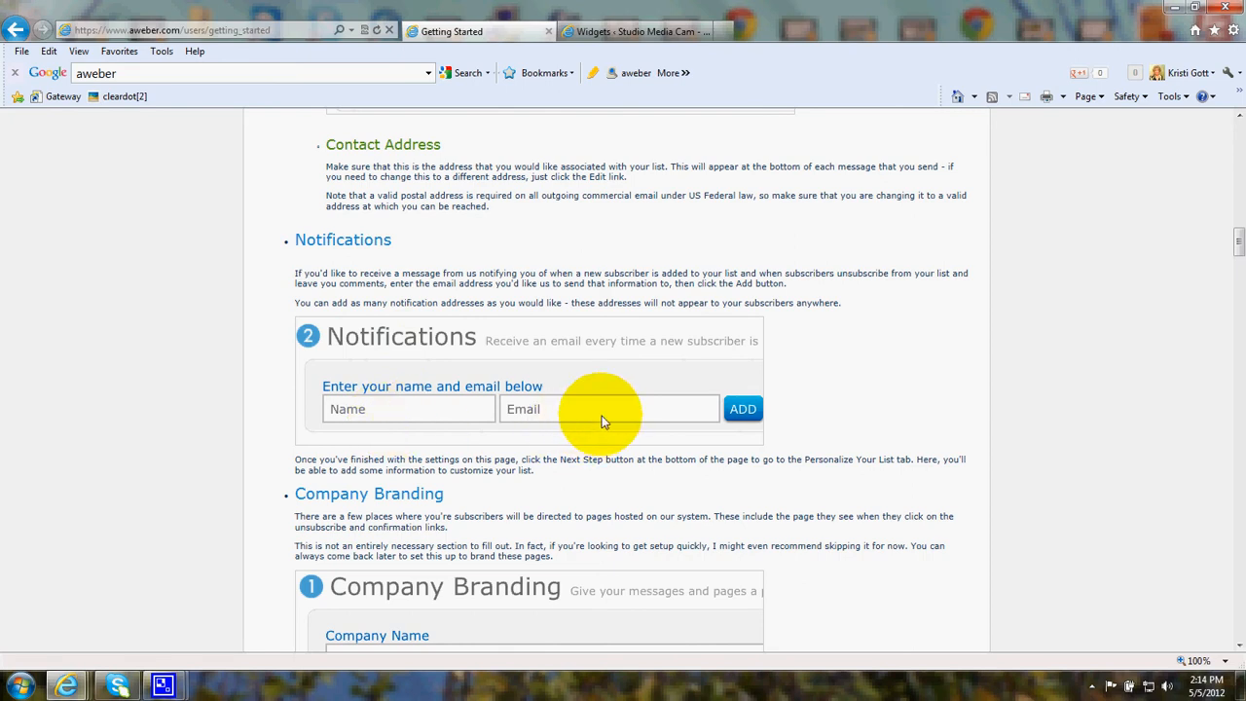
mouse_move(983, 419)
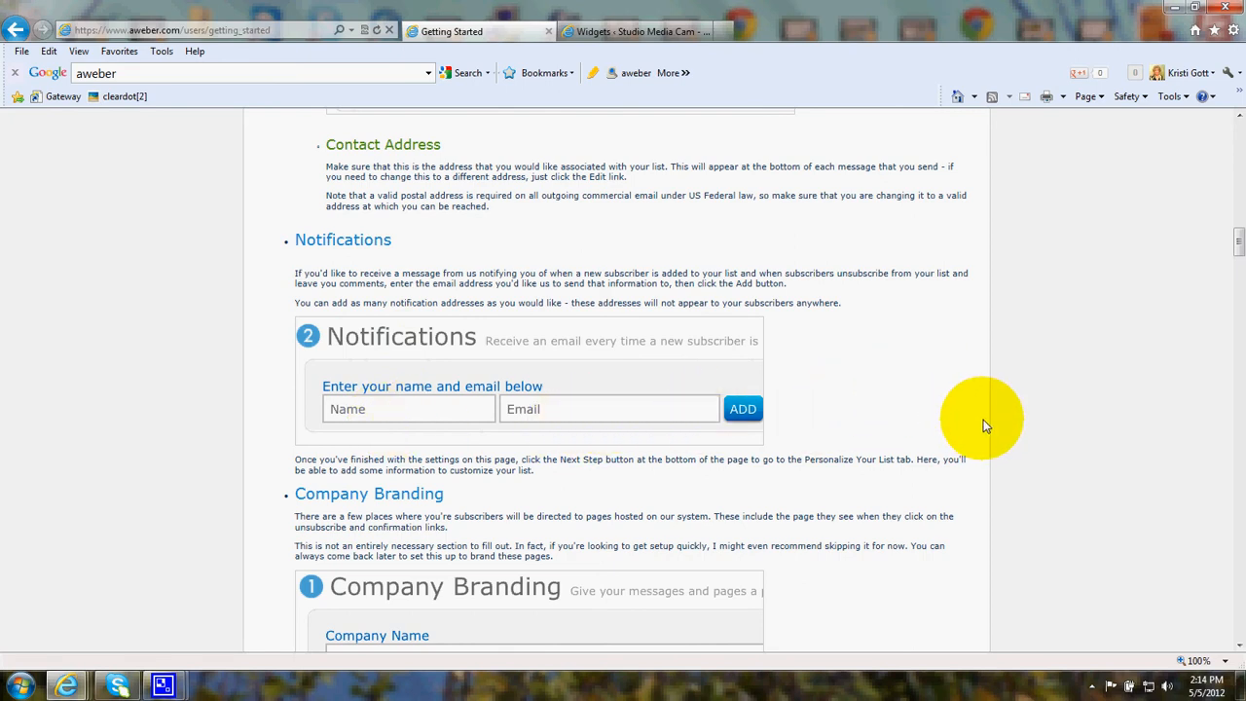
scroll("down", 3)
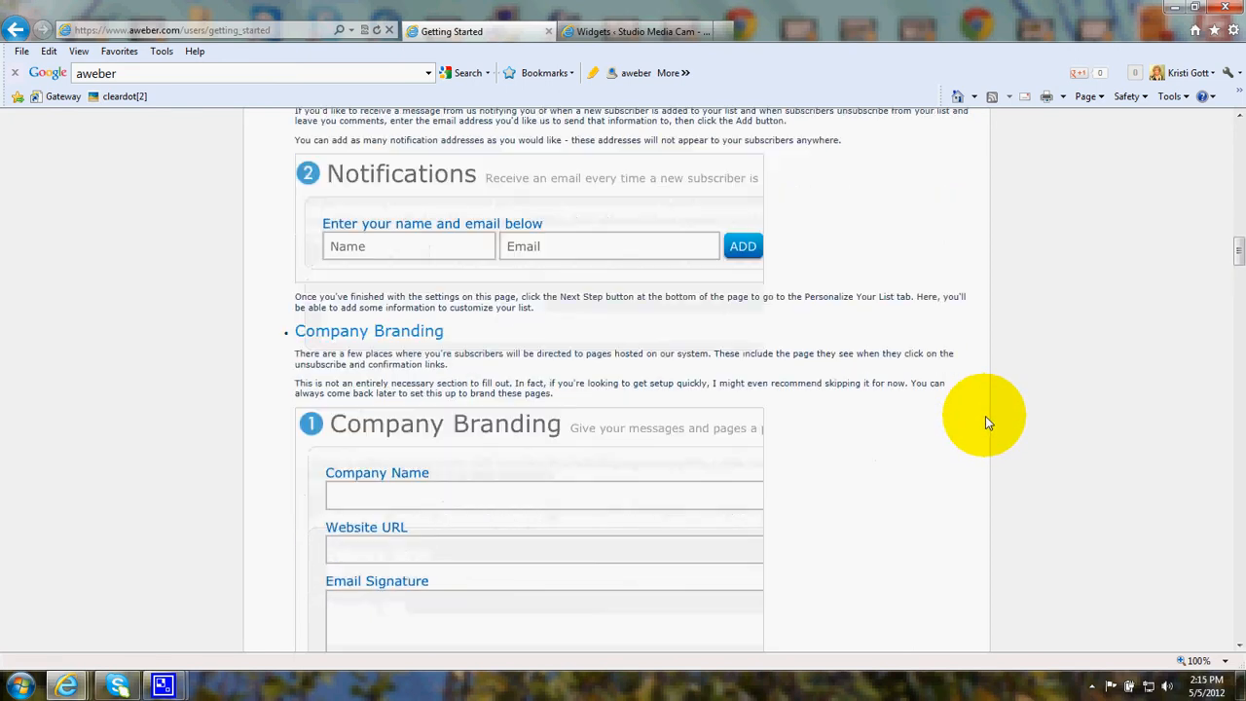
scroll("down", 3)
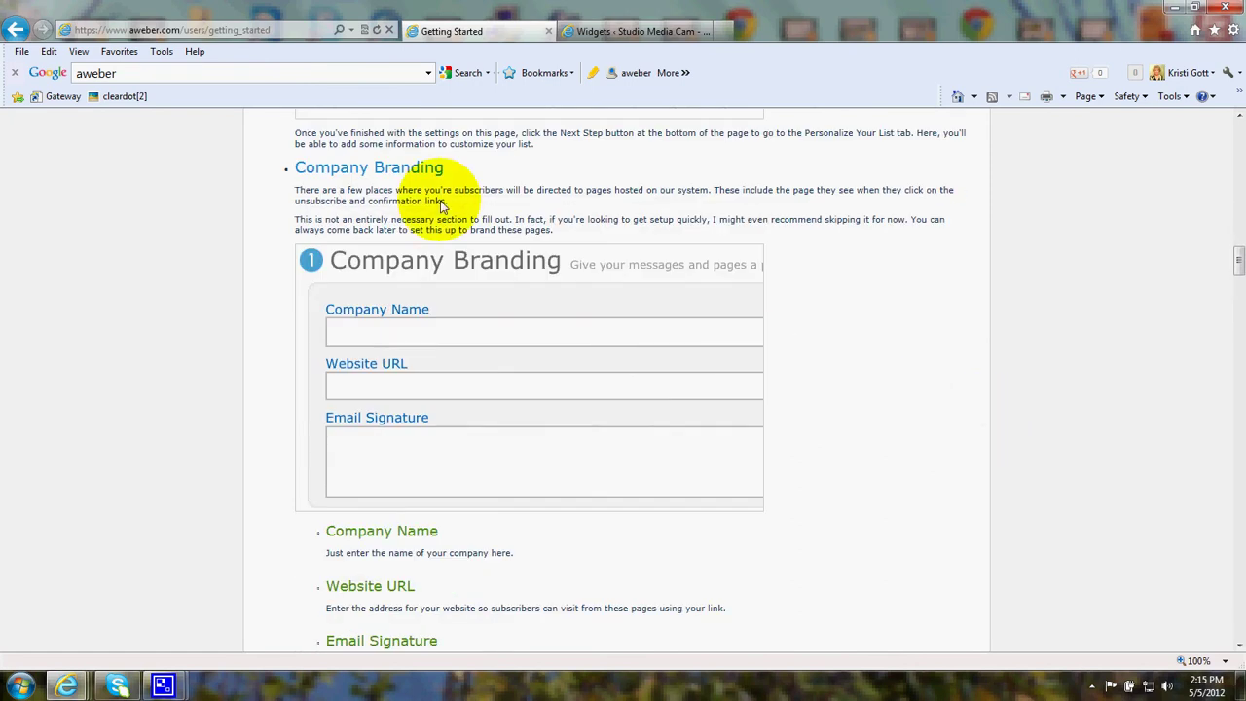
mouse_move(282, 351)
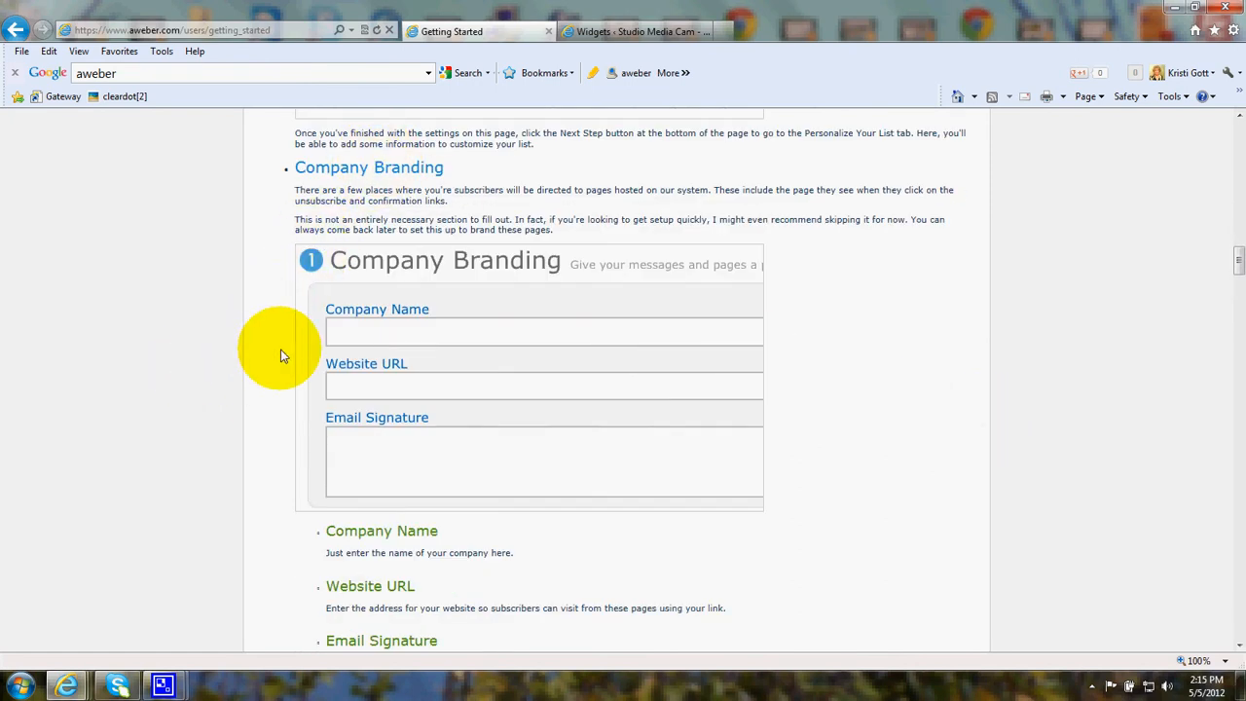
mouse_move(341, 385)
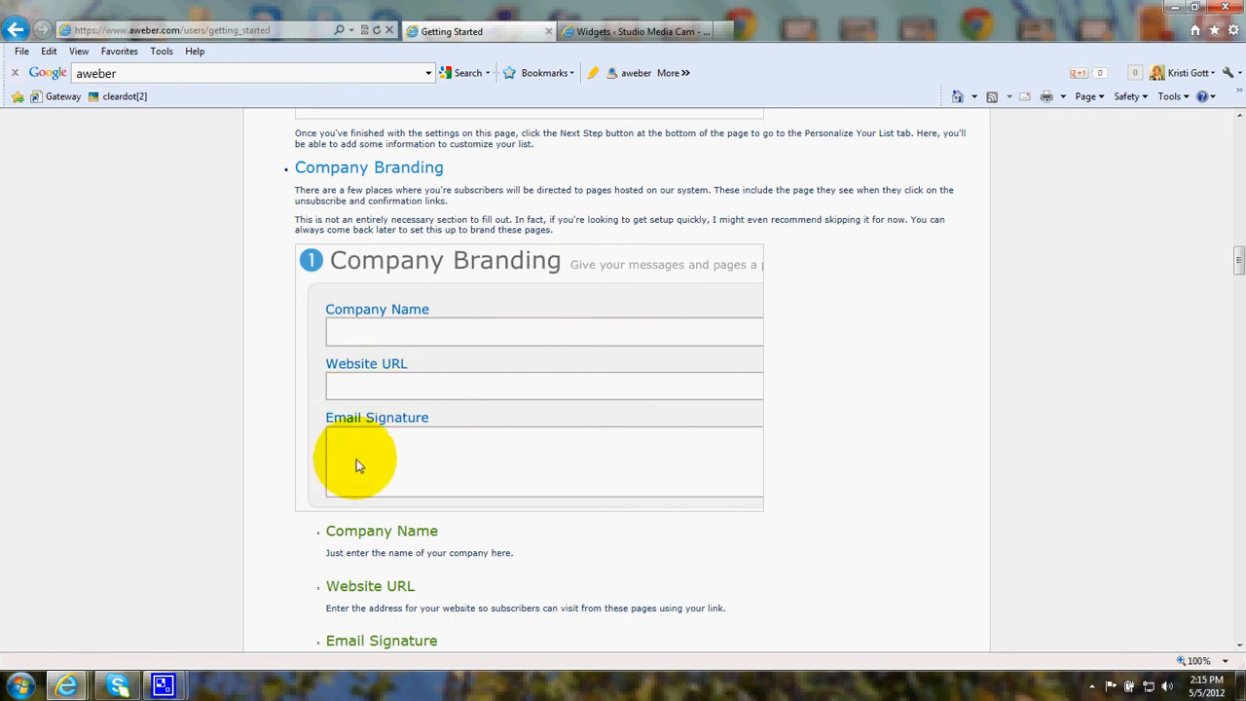
mouse_move(491, 481)
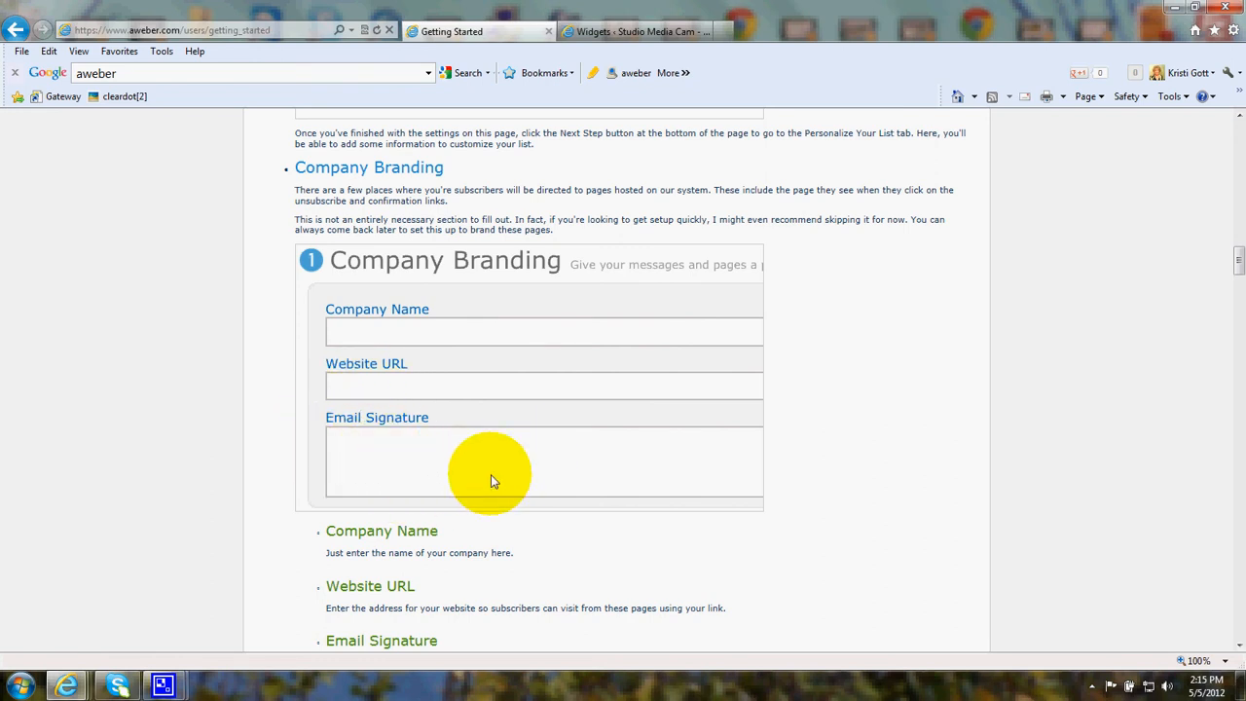
mouse_move(374, 463)
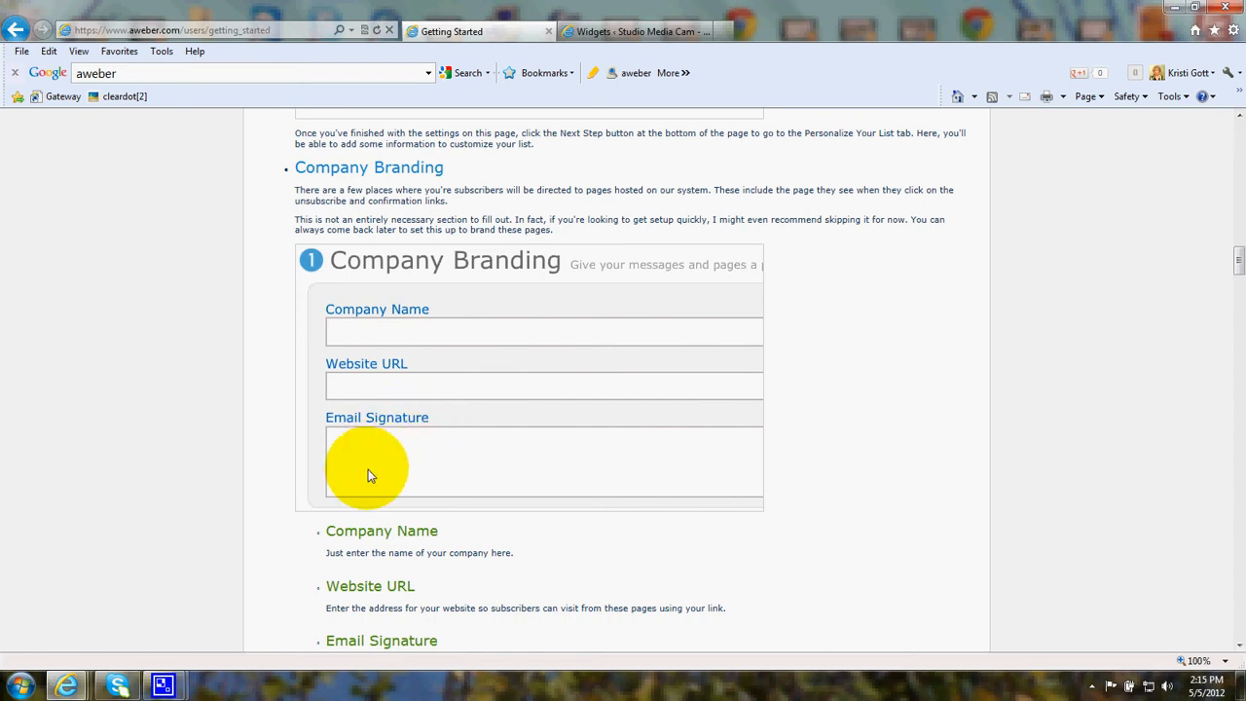
mouse_move(358, 485)
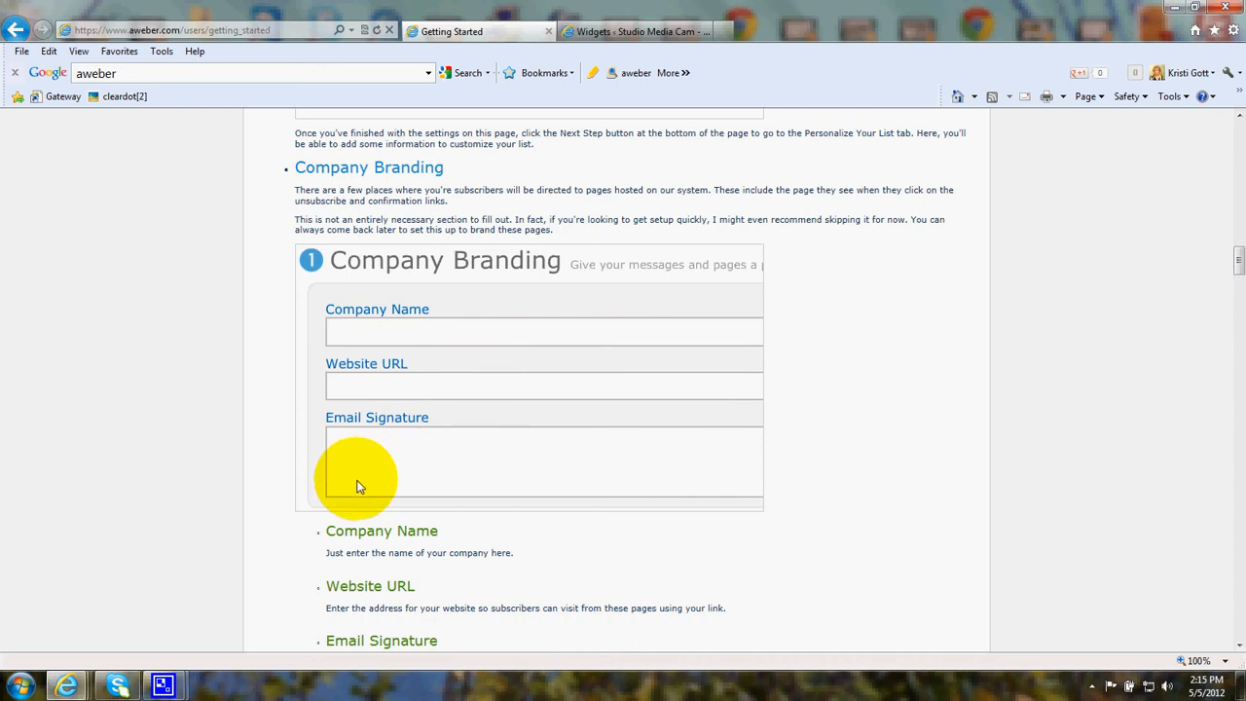
mouse_move(690, 502)
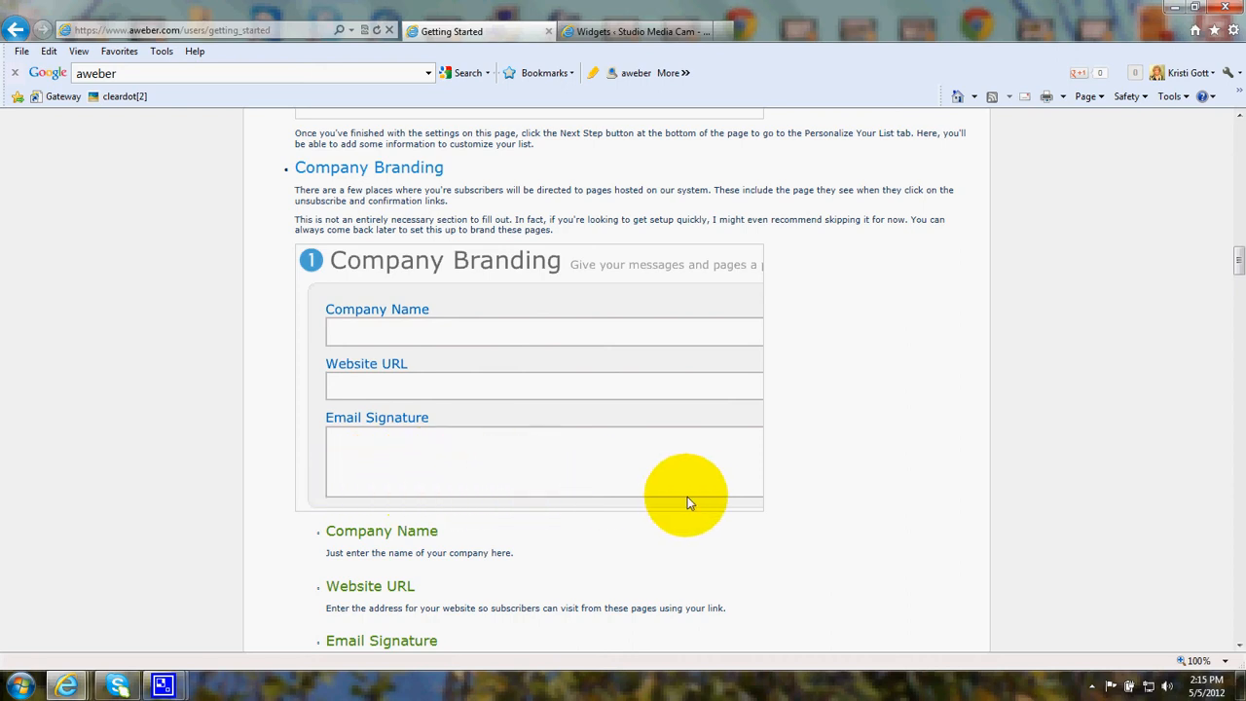
scroll("down", 3)
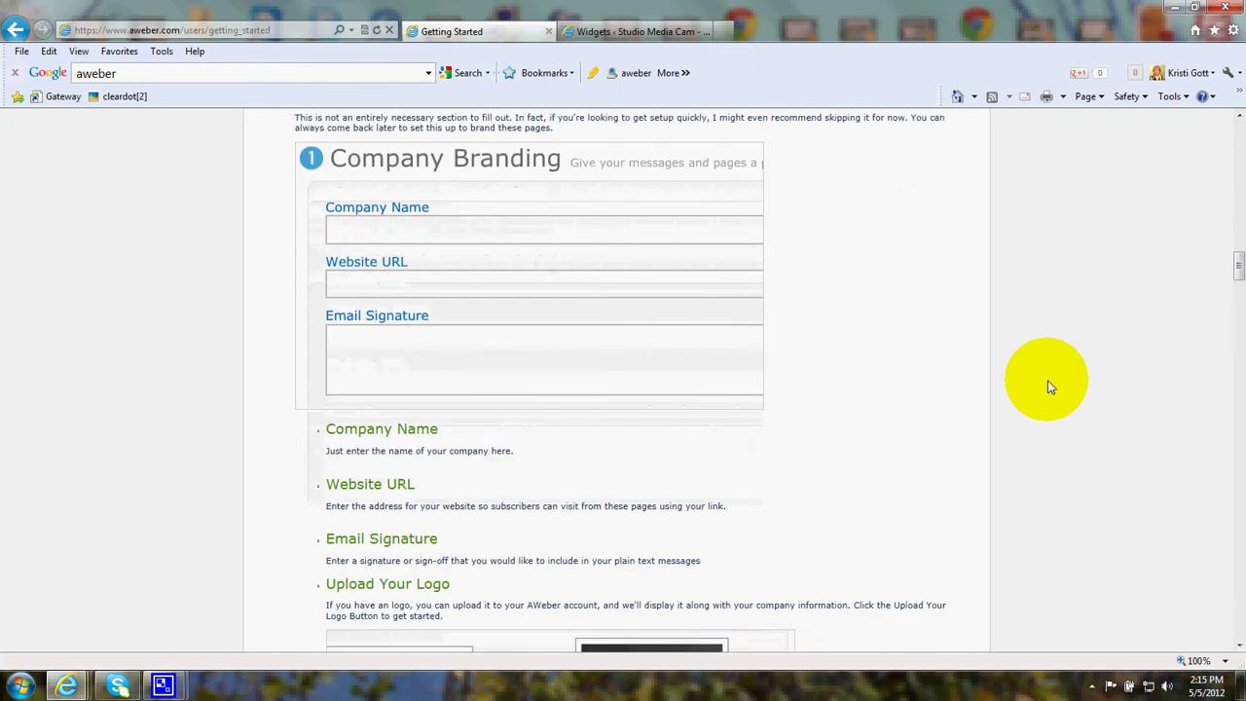
scroll("down", 3)
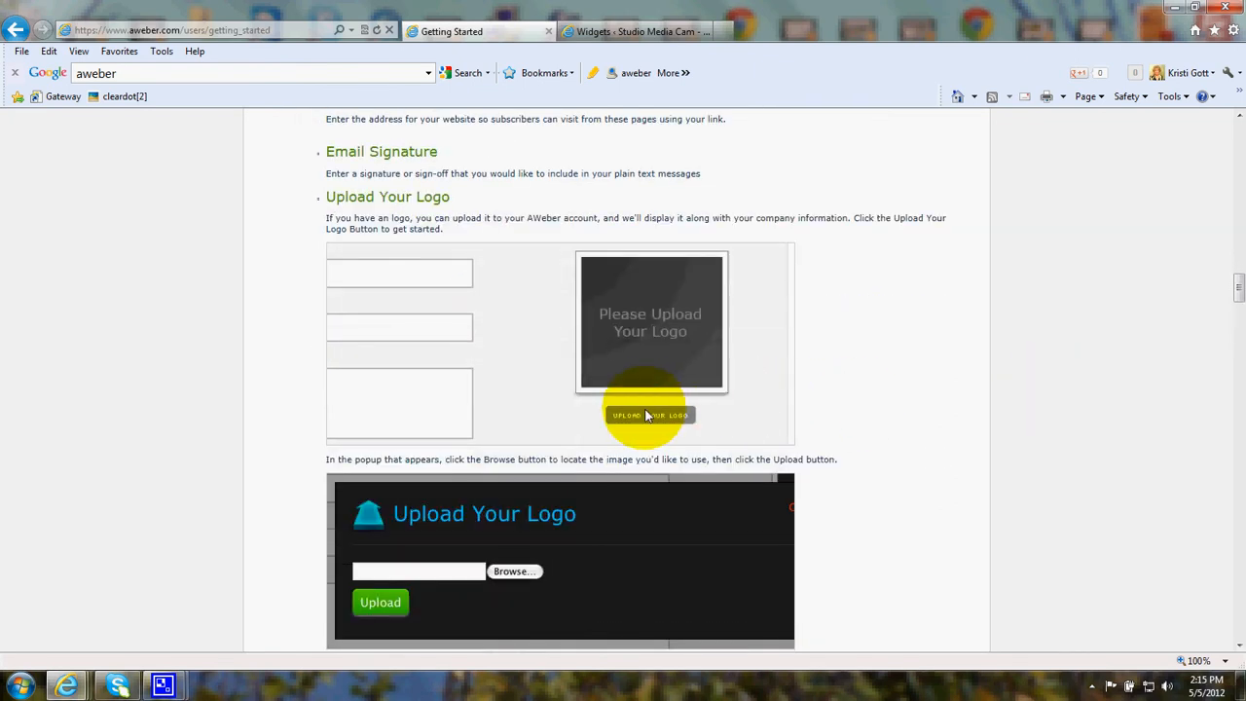
scroll("down", 3)
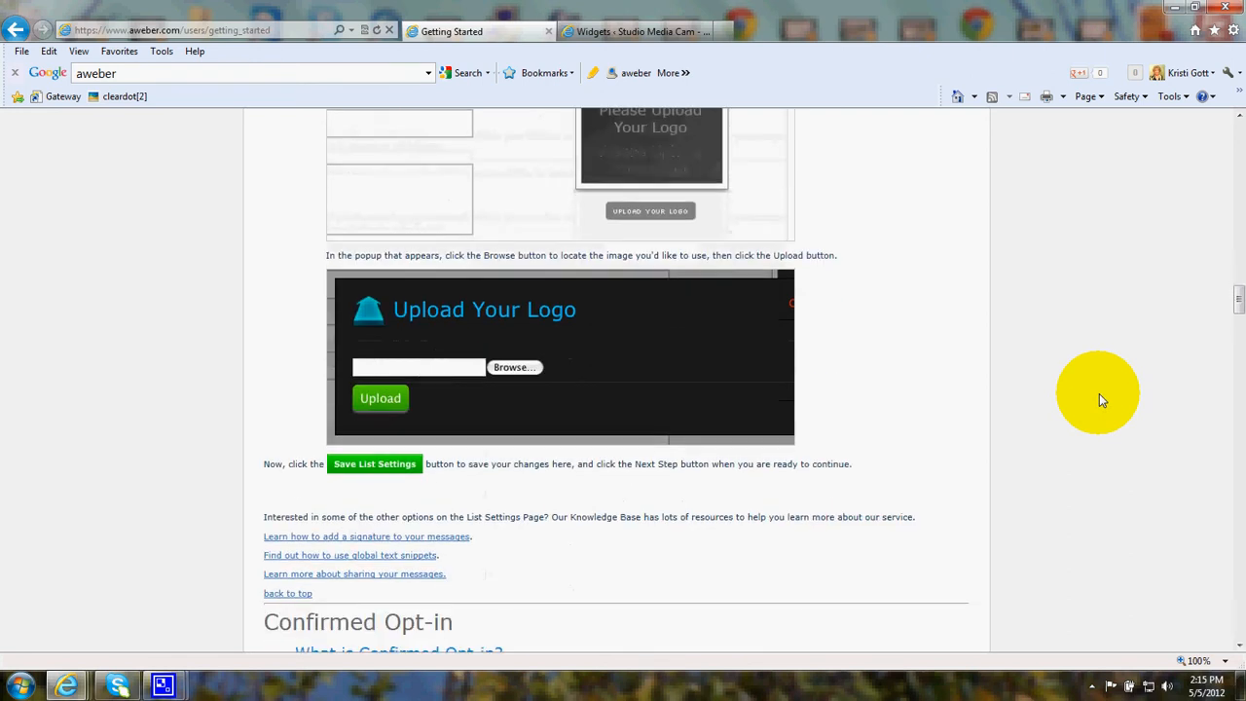
Step: Scroll to the Confirmed Opt-in section and its Subject setup example
scroll("down", 3)
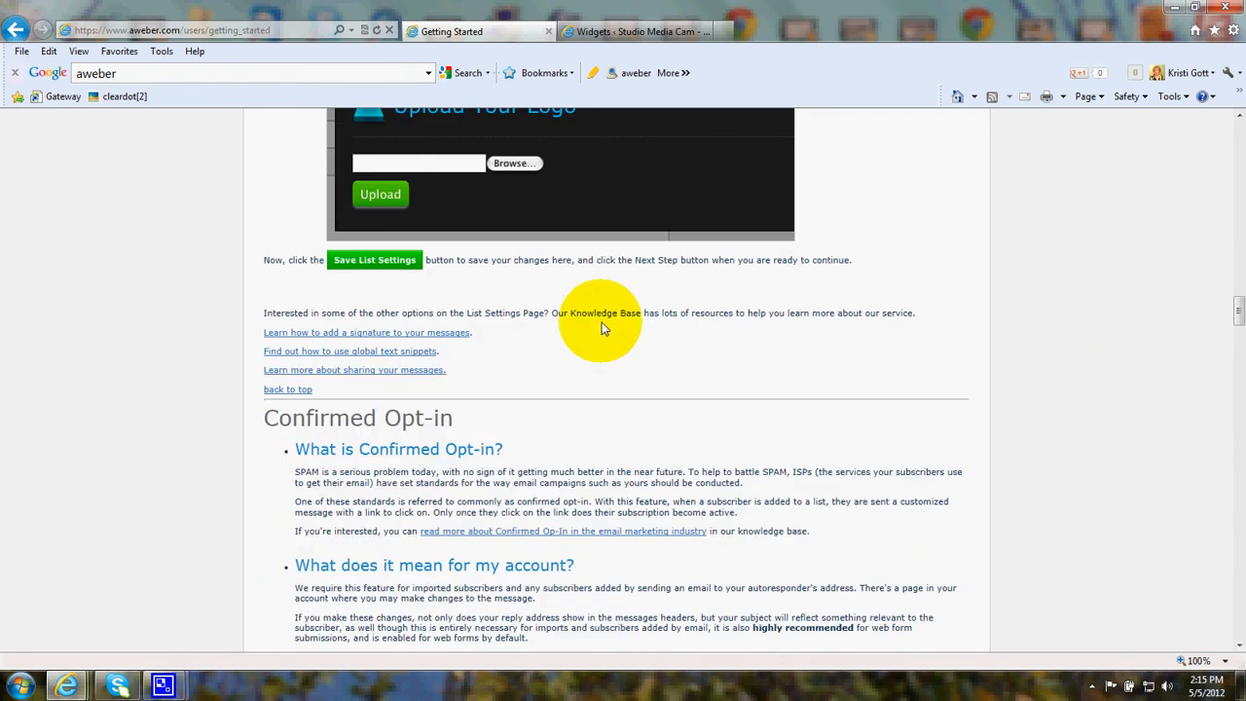
mouse_move(229, 292)
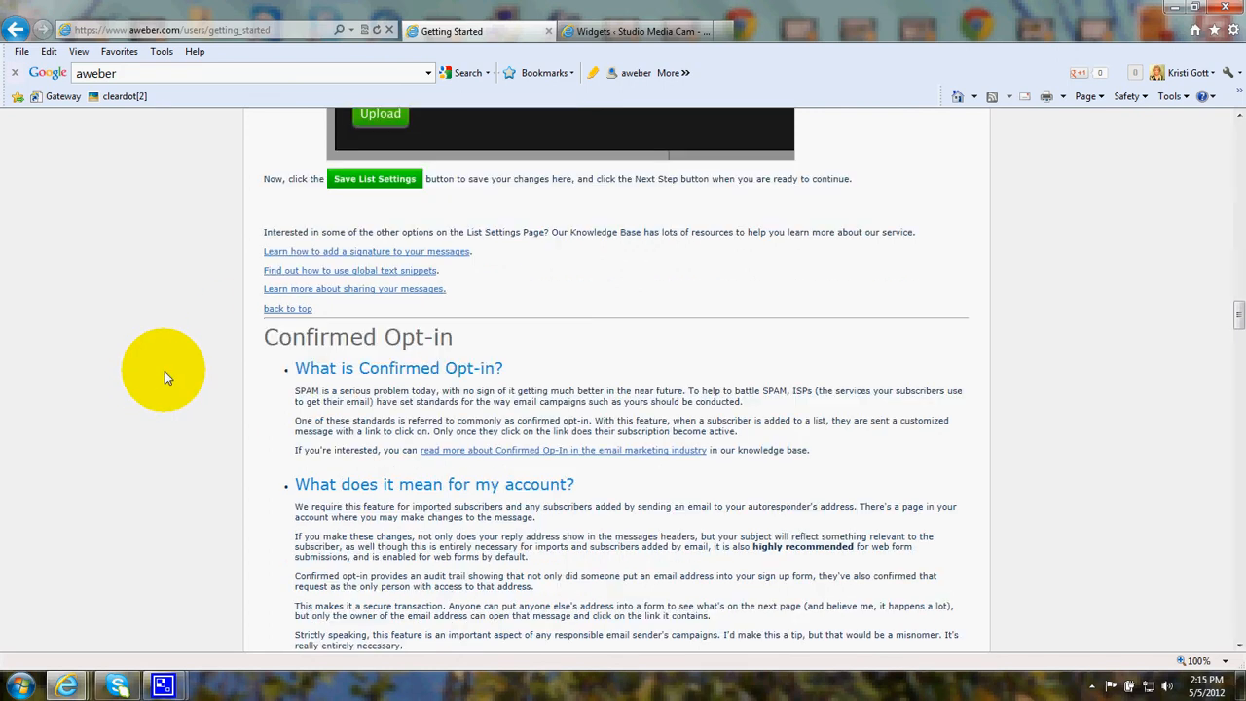
scroll("down", 3)
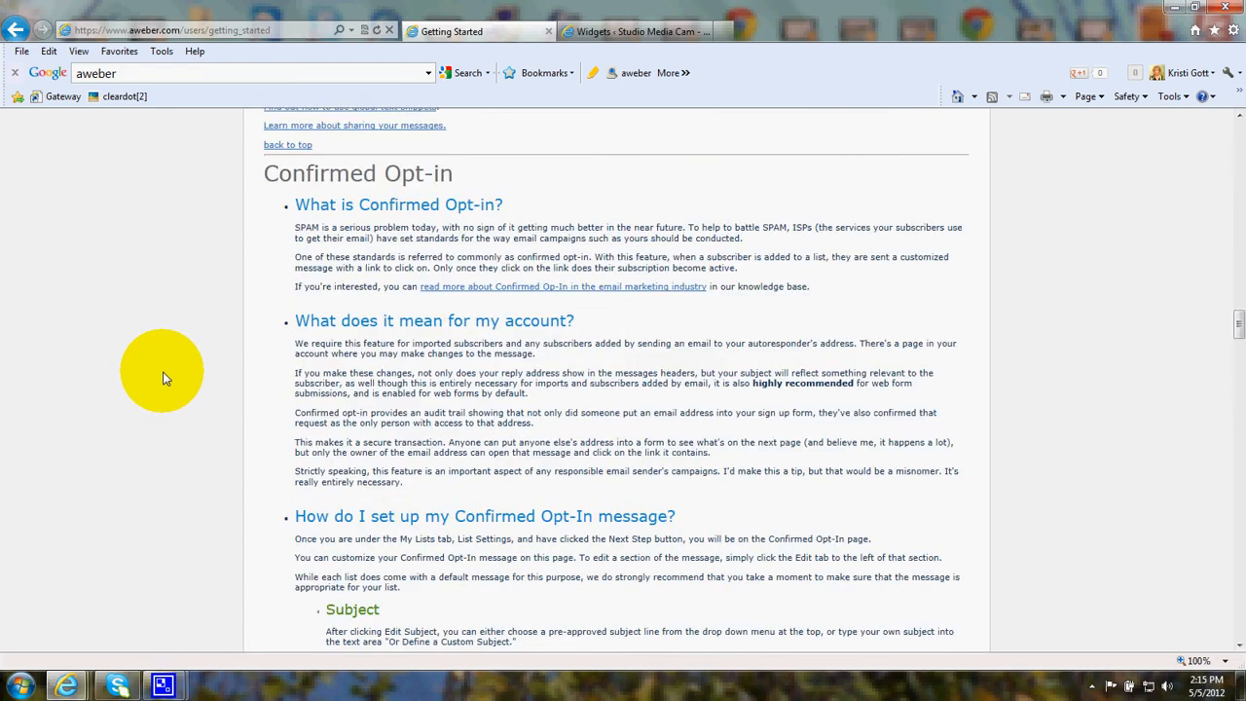
mouse_move(181, 280)
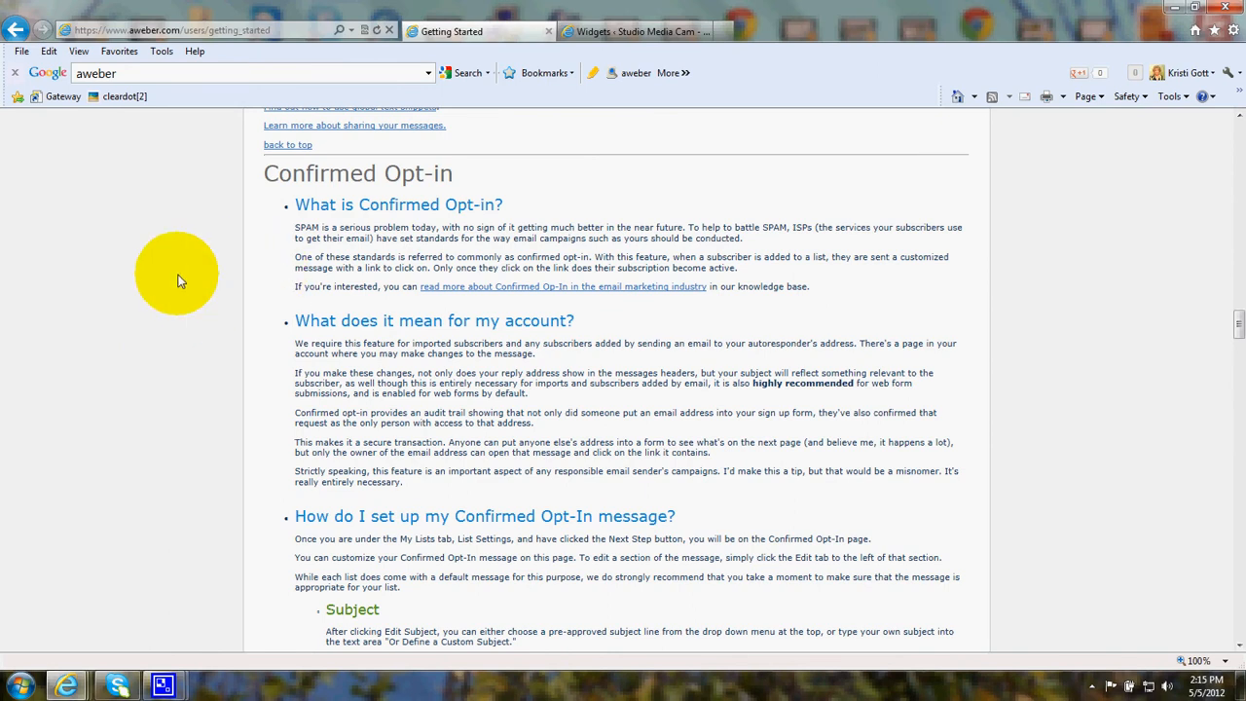
mouse_move(142, 272)
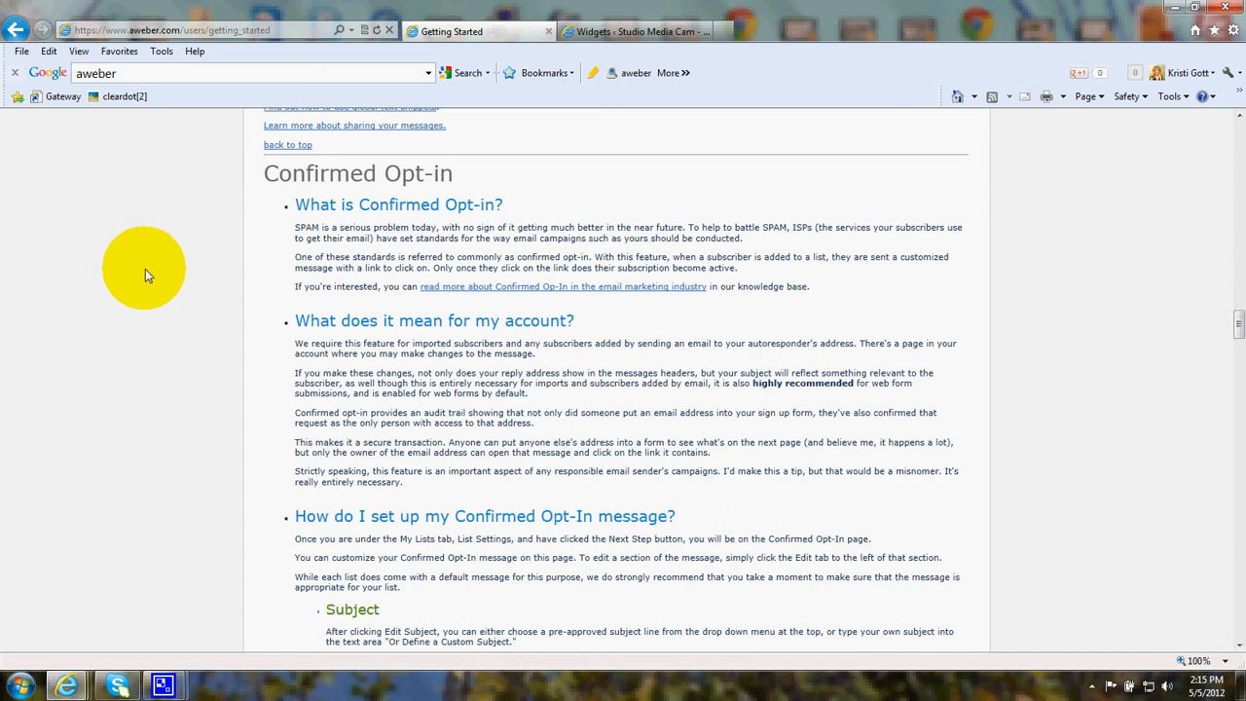
mouse_move(409, 193)
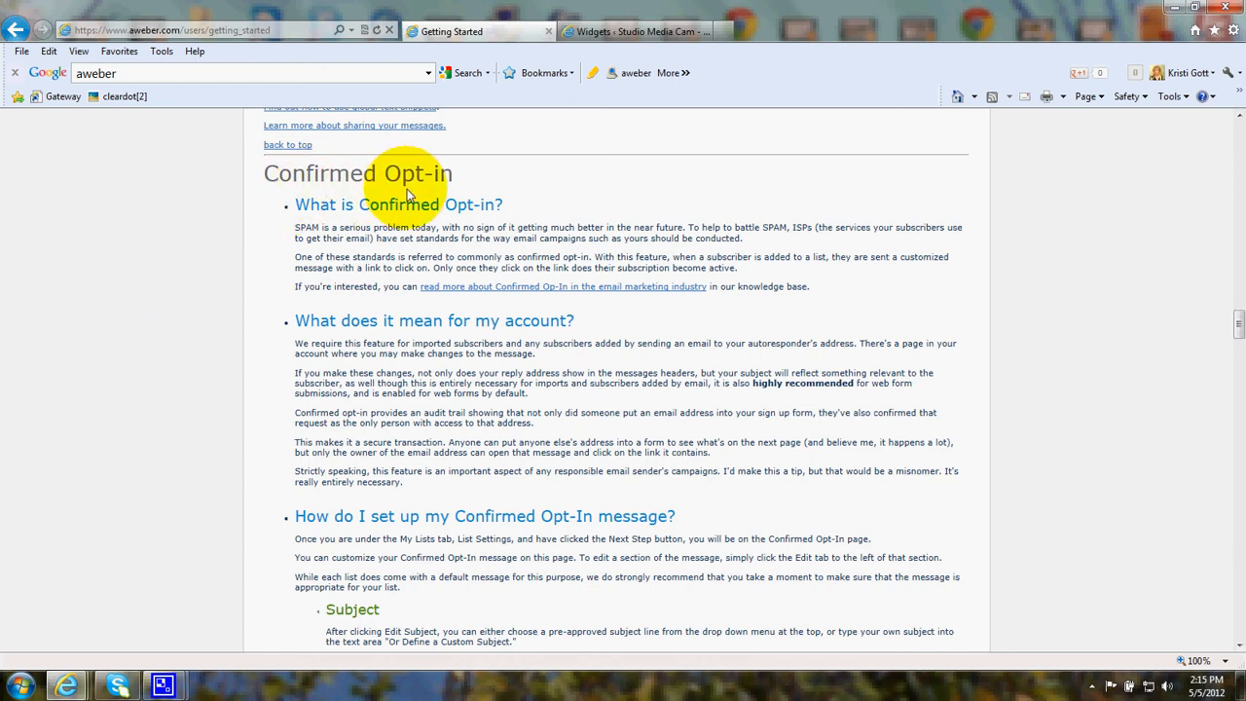
mouse_move(179, 280)
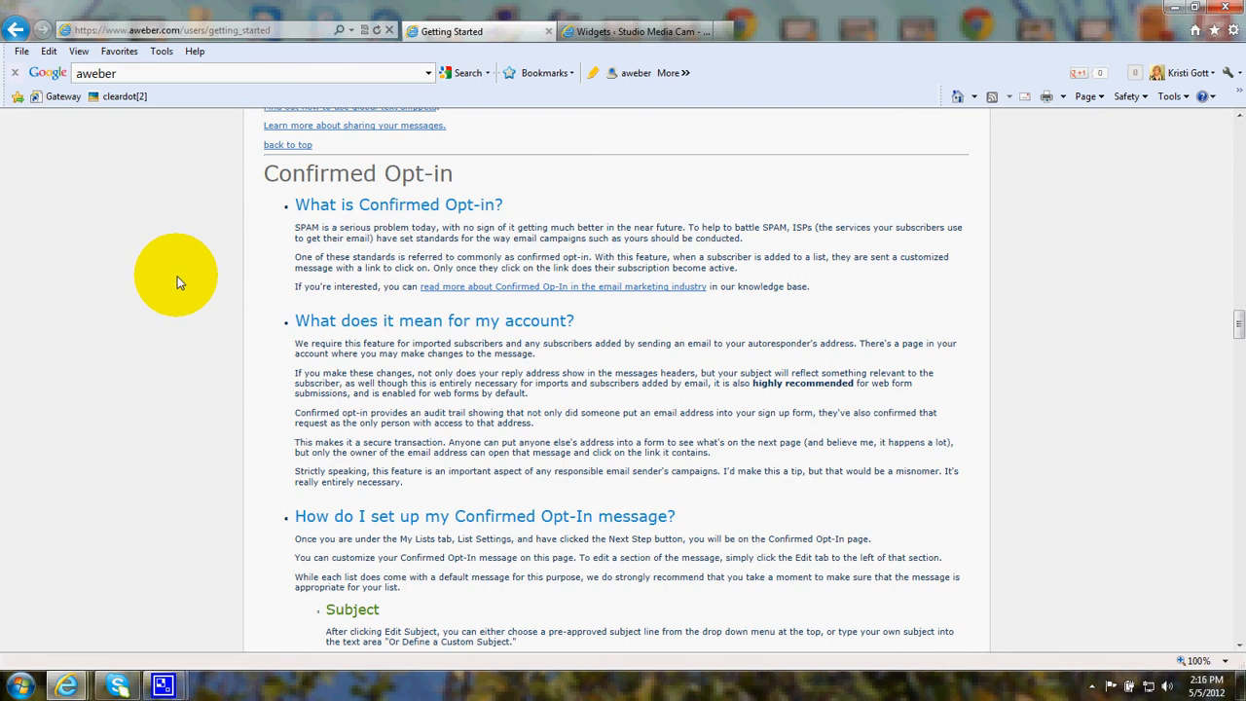
mouse_move(185, 284)
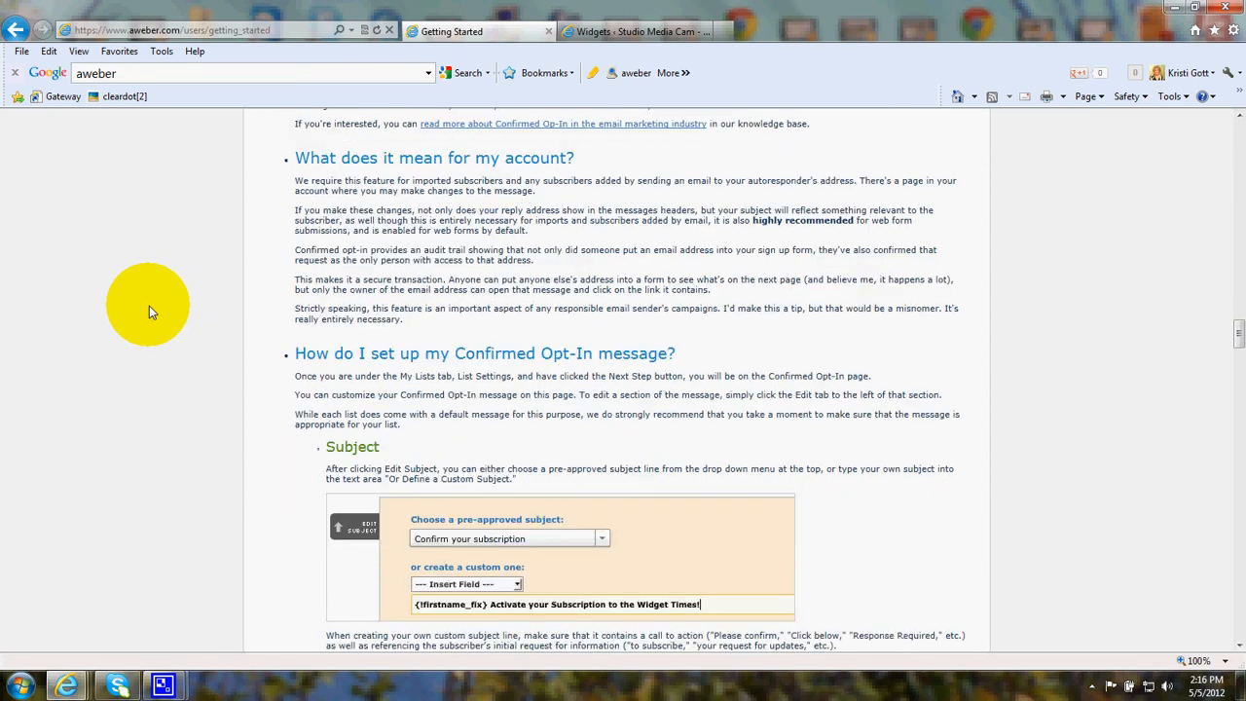
Step: Scroll through the confirmation message Intro and Closing examples to Writing Your Messages
scroll("down", 3)
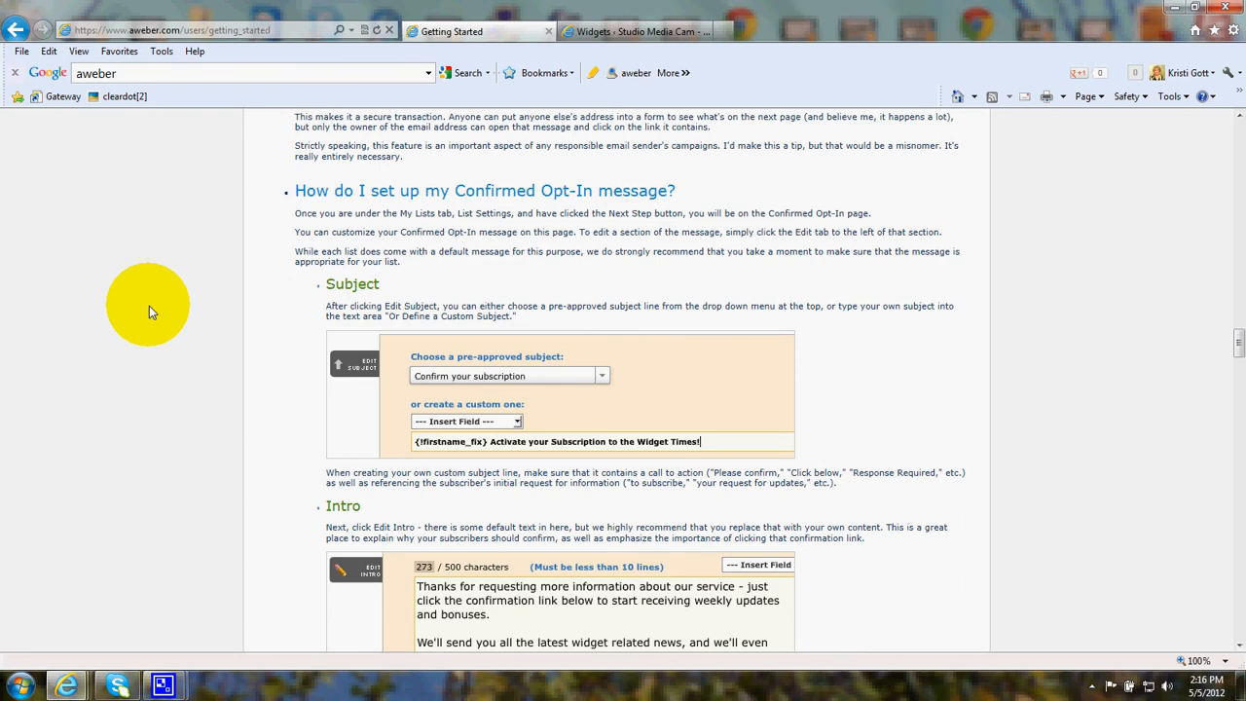
scroll("down", 3)
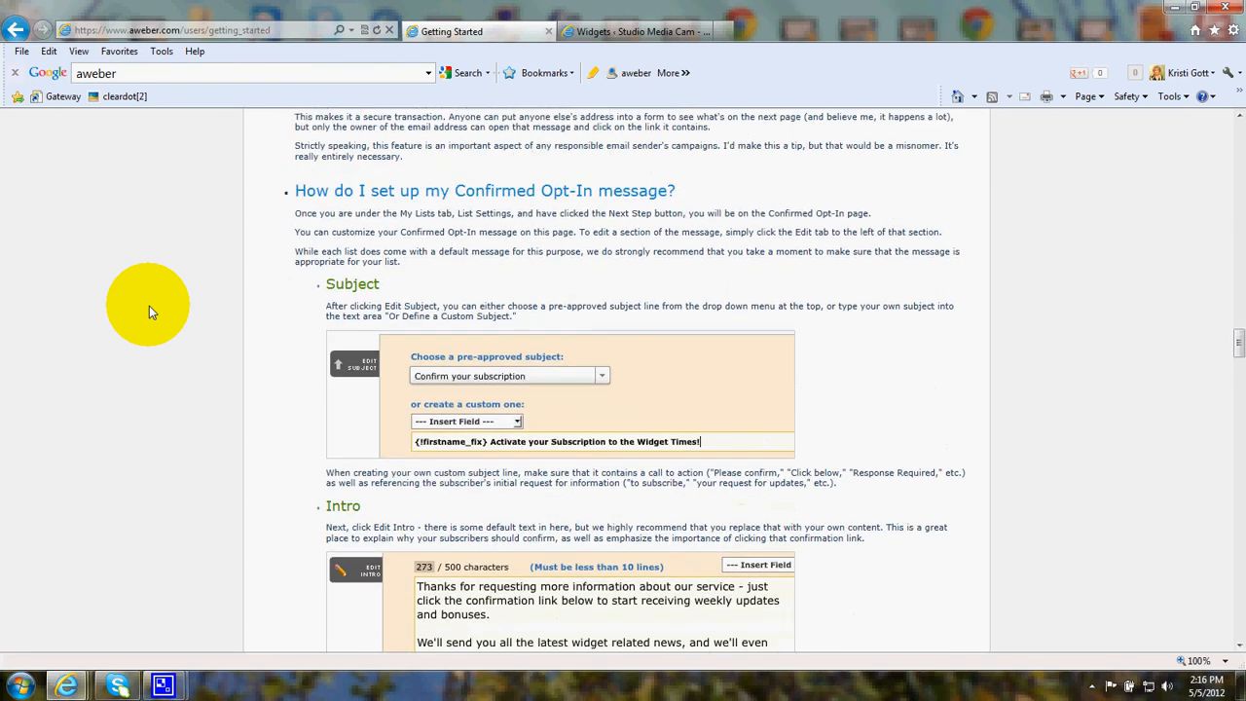
mouse_move(243, 339)
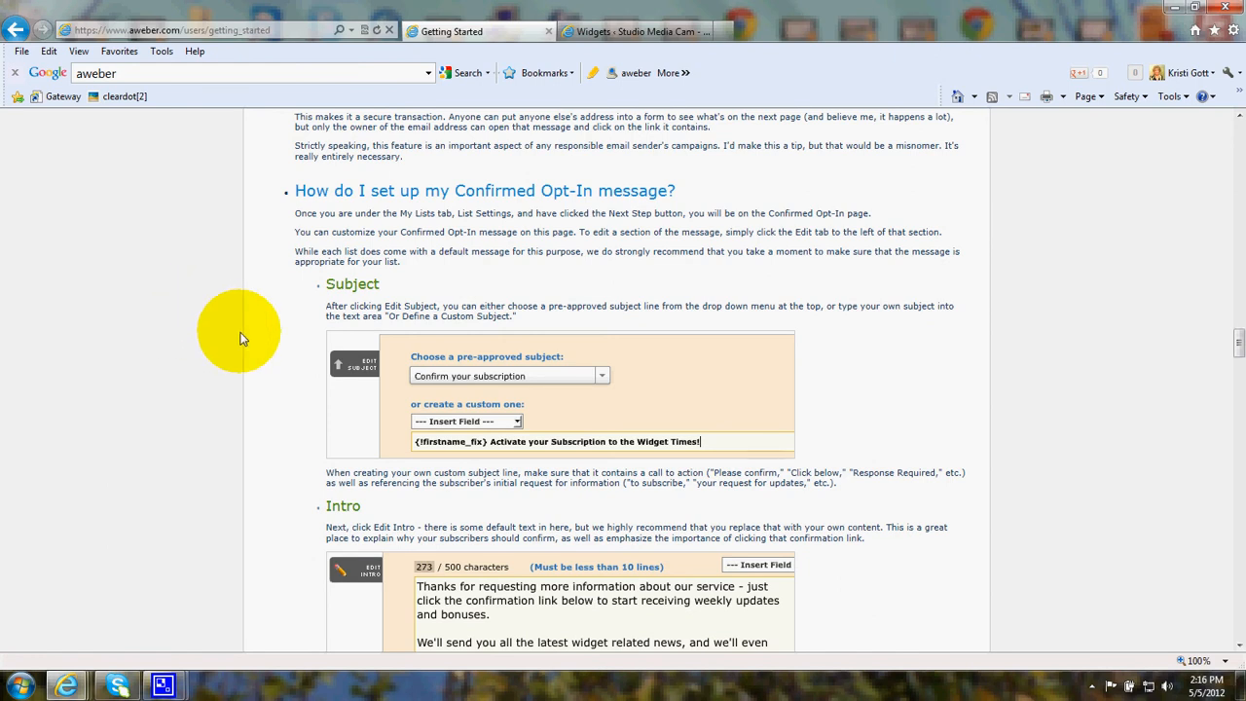
scroll("down", 3)
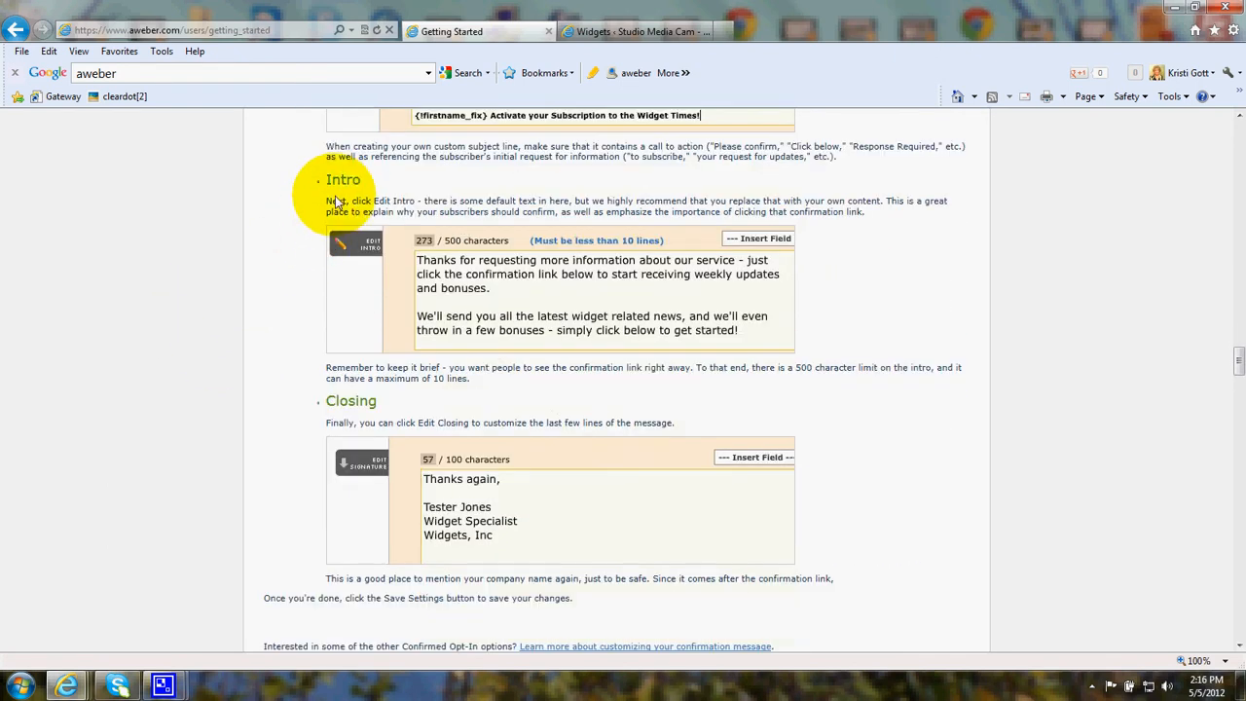
mouse_move(171, 389)
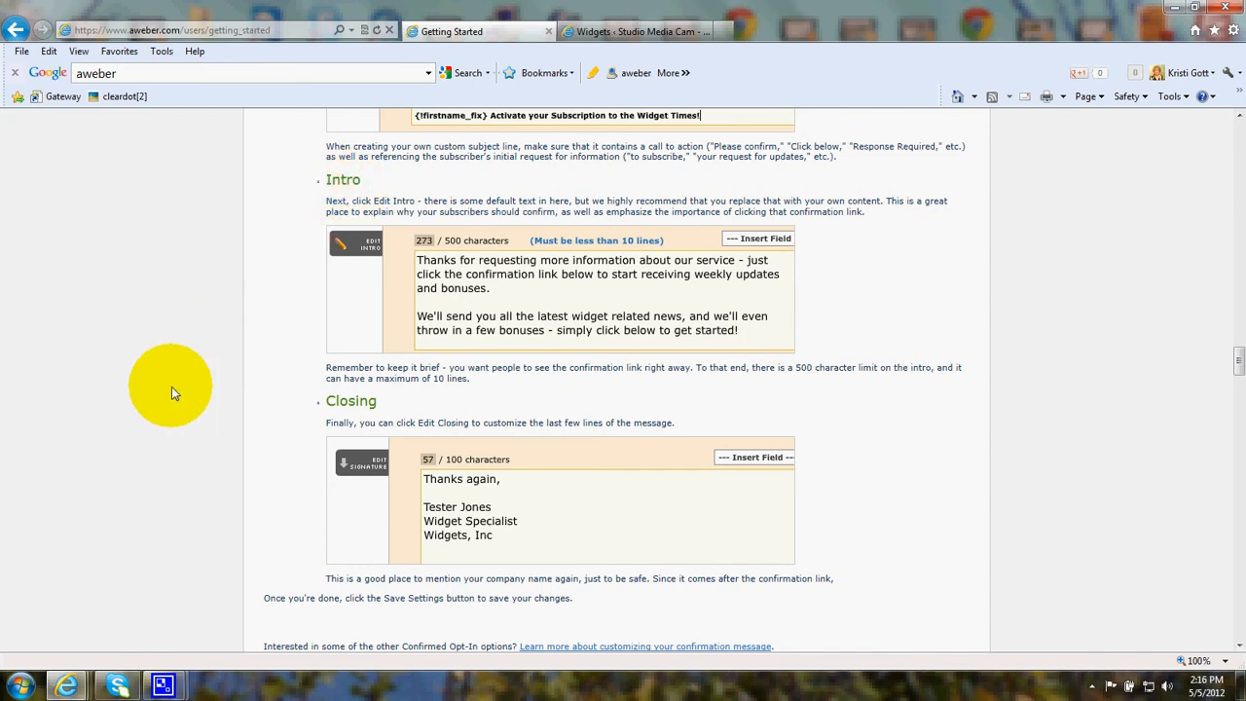
mouse_move(652, 272)
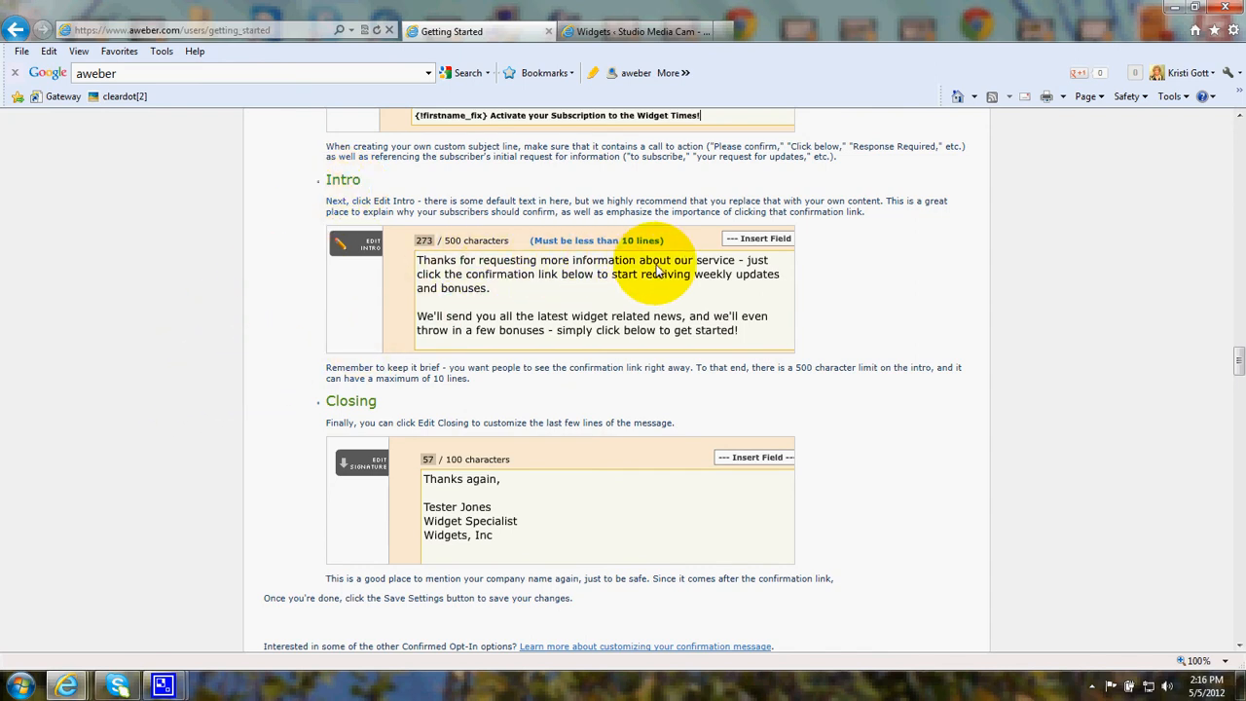
mouse_move(497, 327)
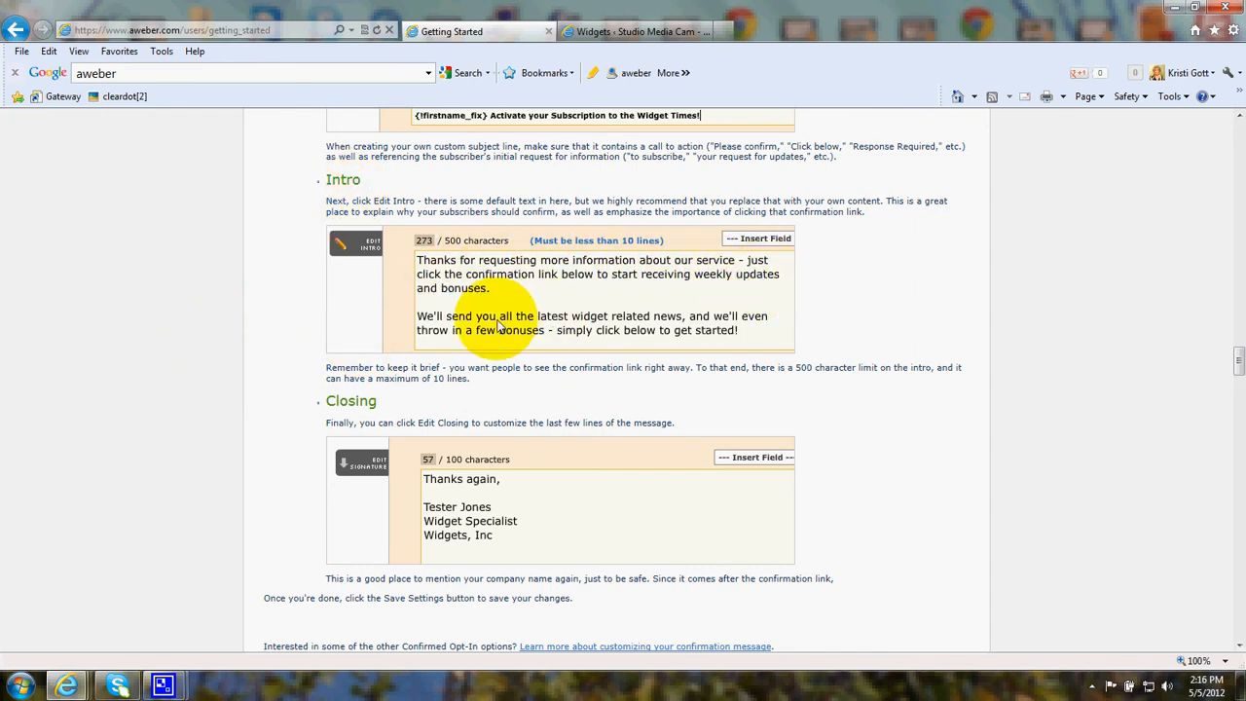
mouse_move(646, 284)
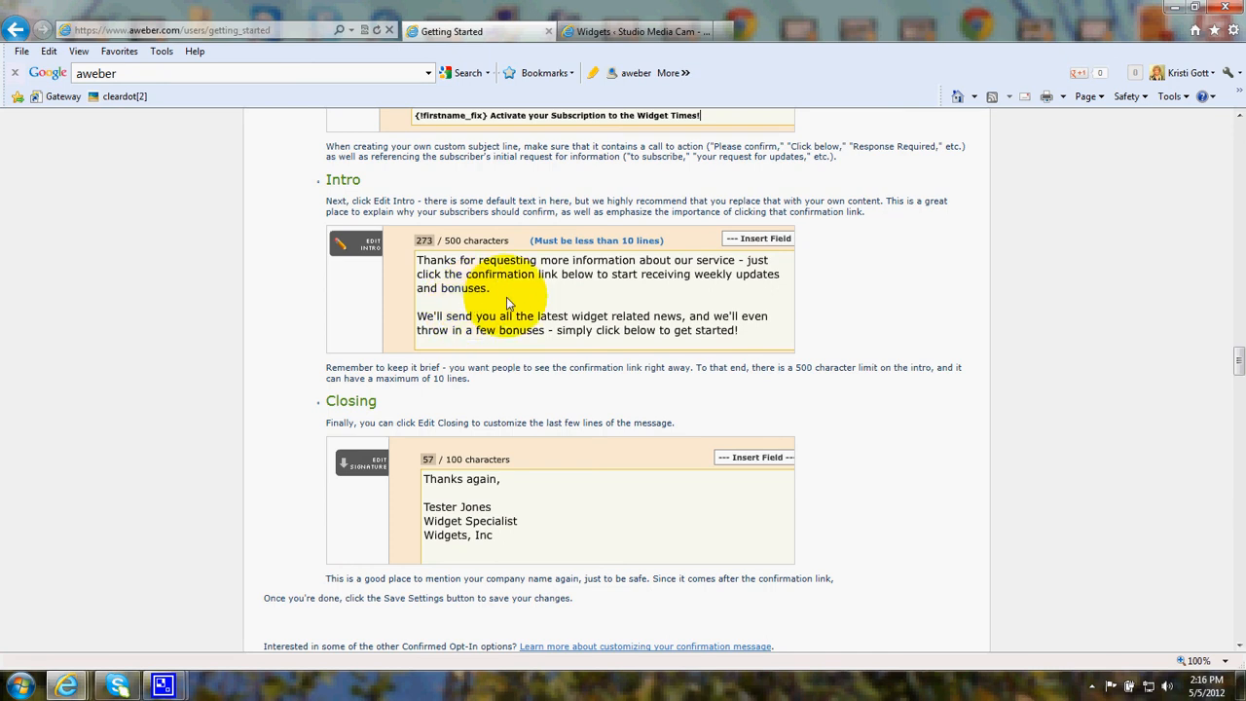
mouse_move(105, 417)
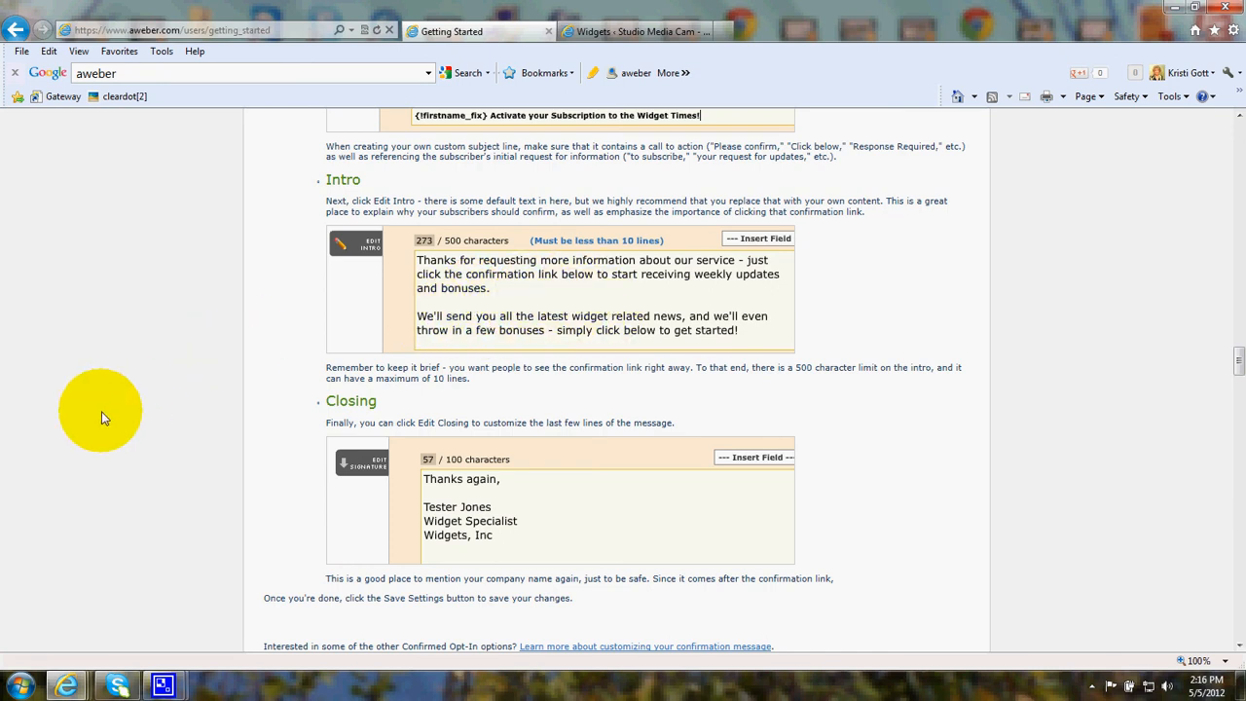
scroll("down", 3)
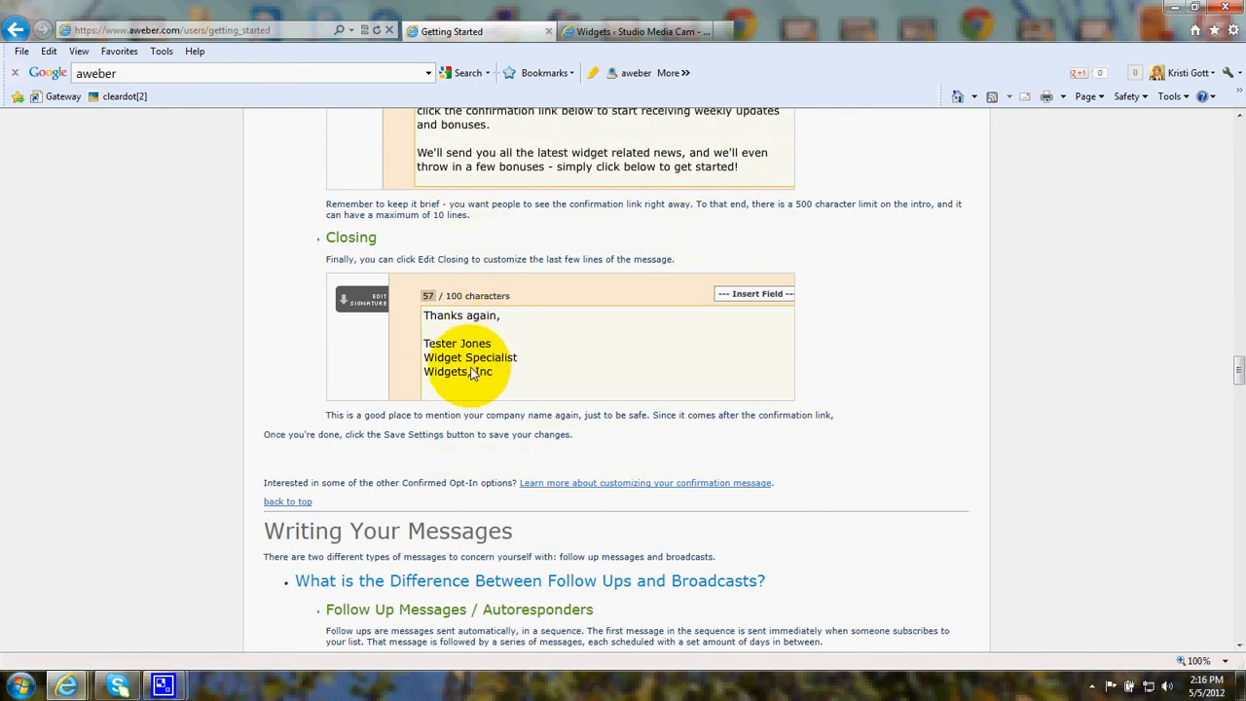
Step: Read the Follow Up Messages versus Broadcast Messages explanation
scroll("down", 3)
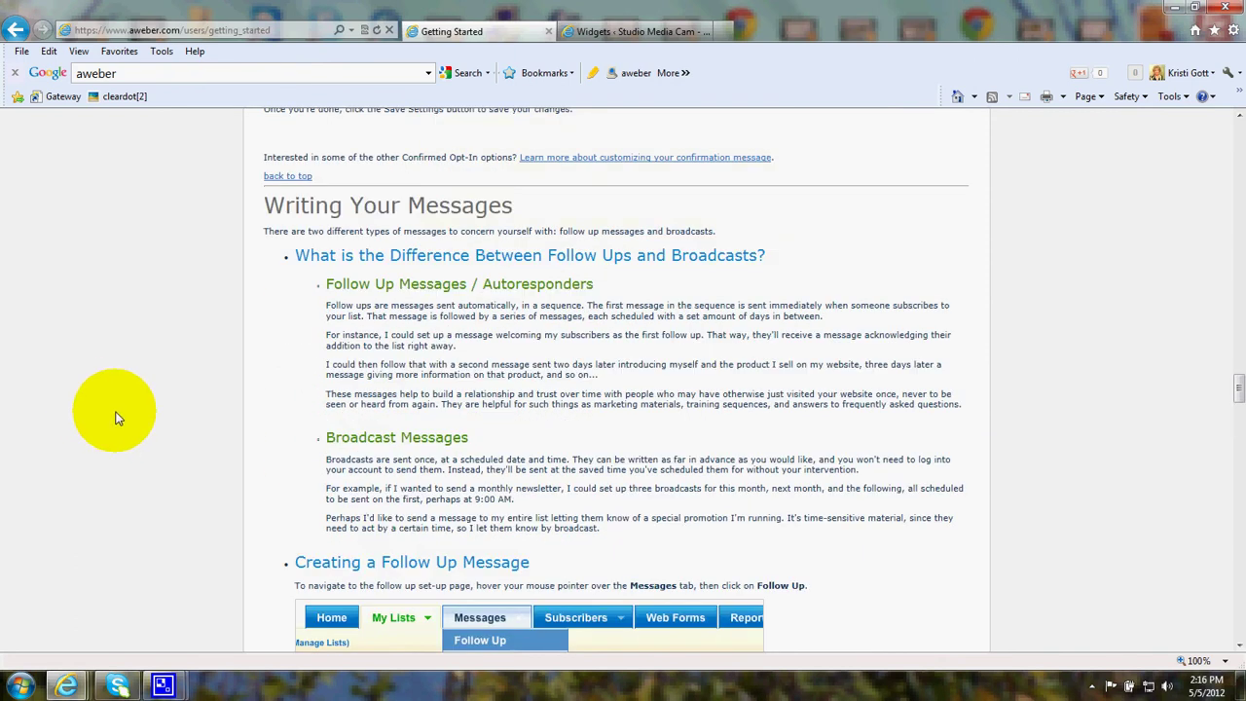
mouse_move(616, 285)
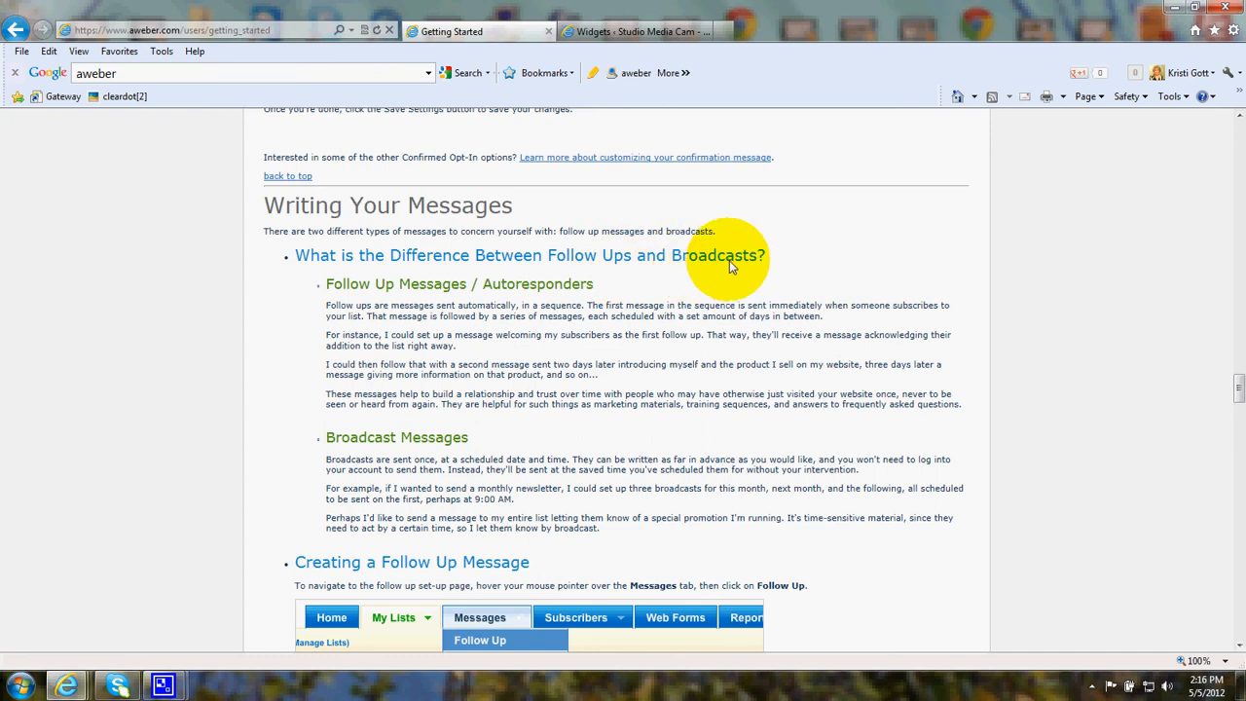
mouse_move(463, 321)
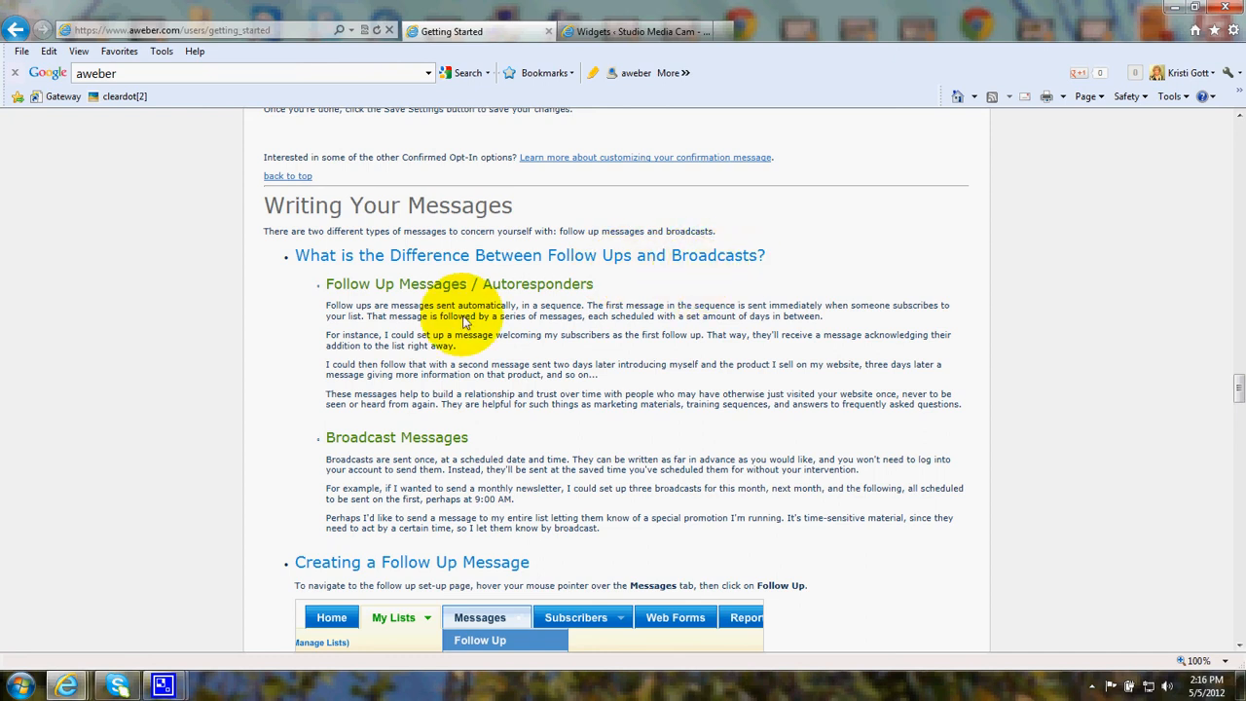
mouse_move(394, 447)
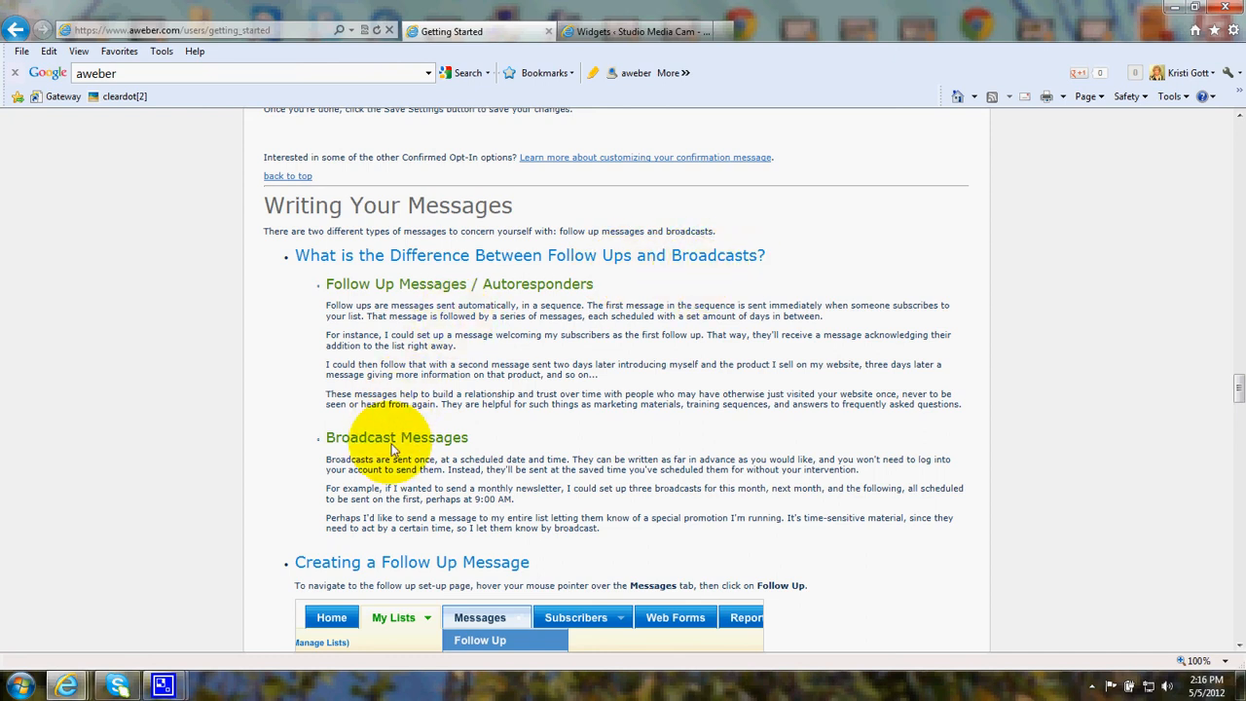
mouse_move(421, 472)
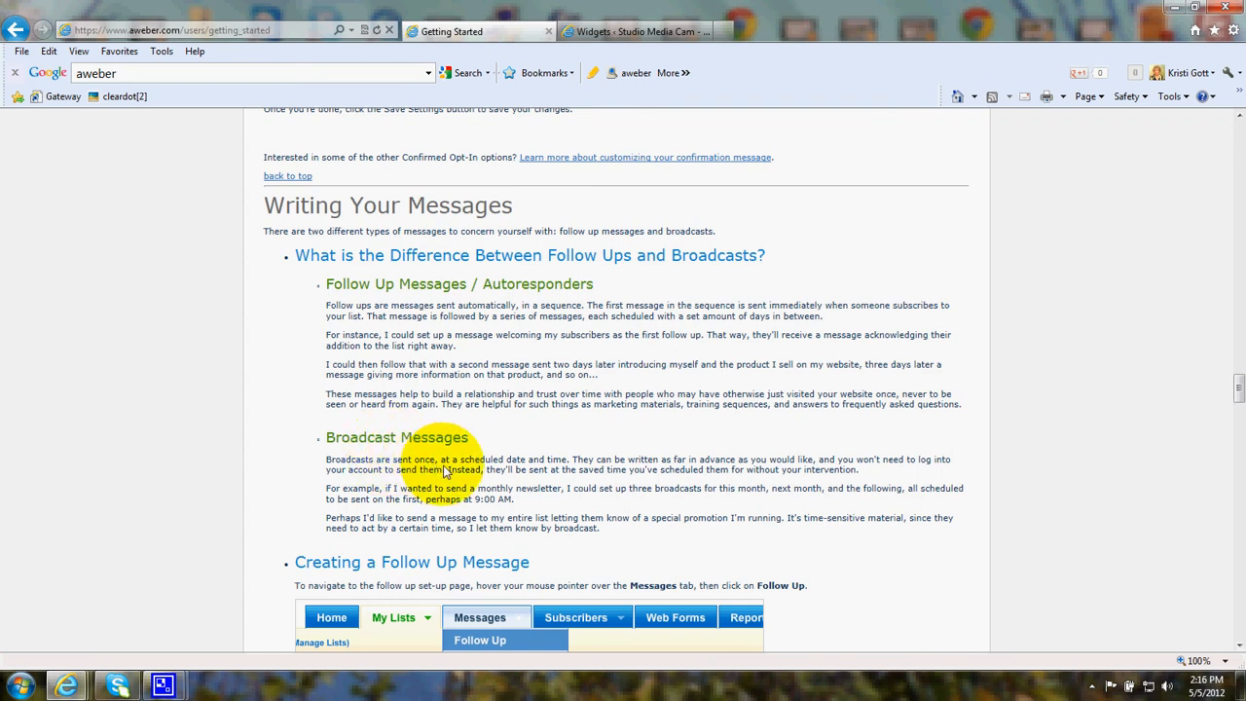
mouse_move(547, 470)
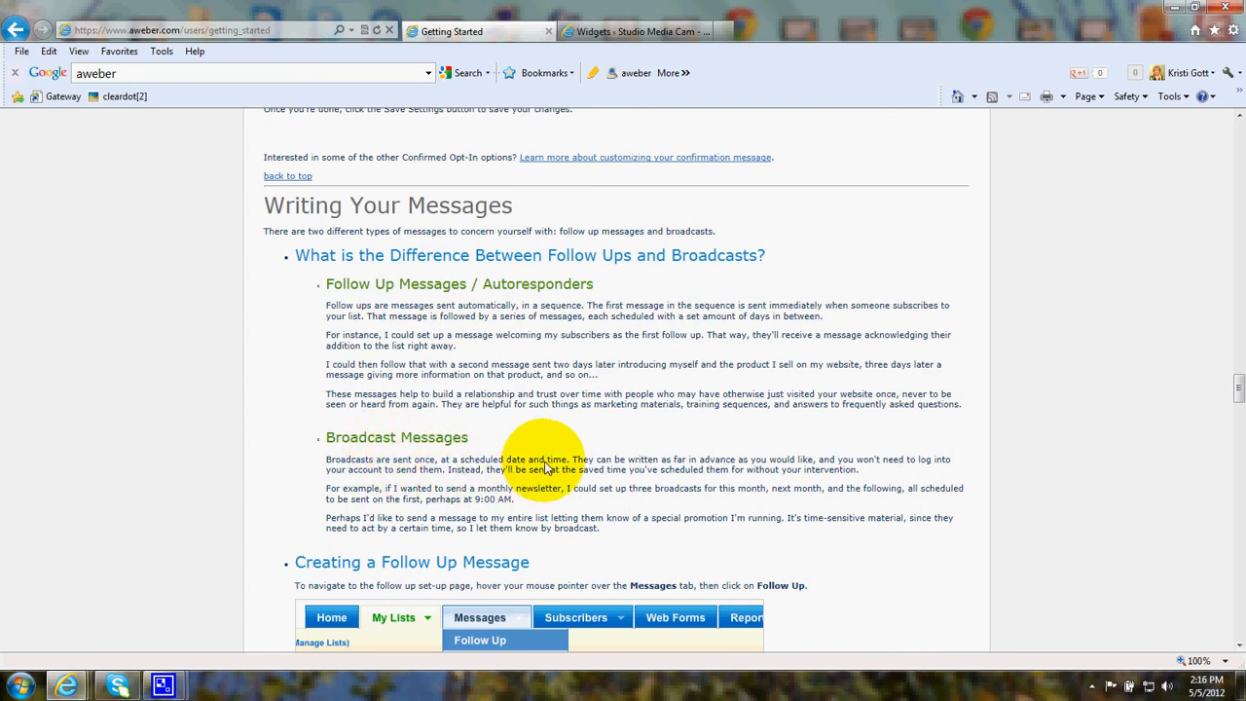
mouse_move(455, 452)
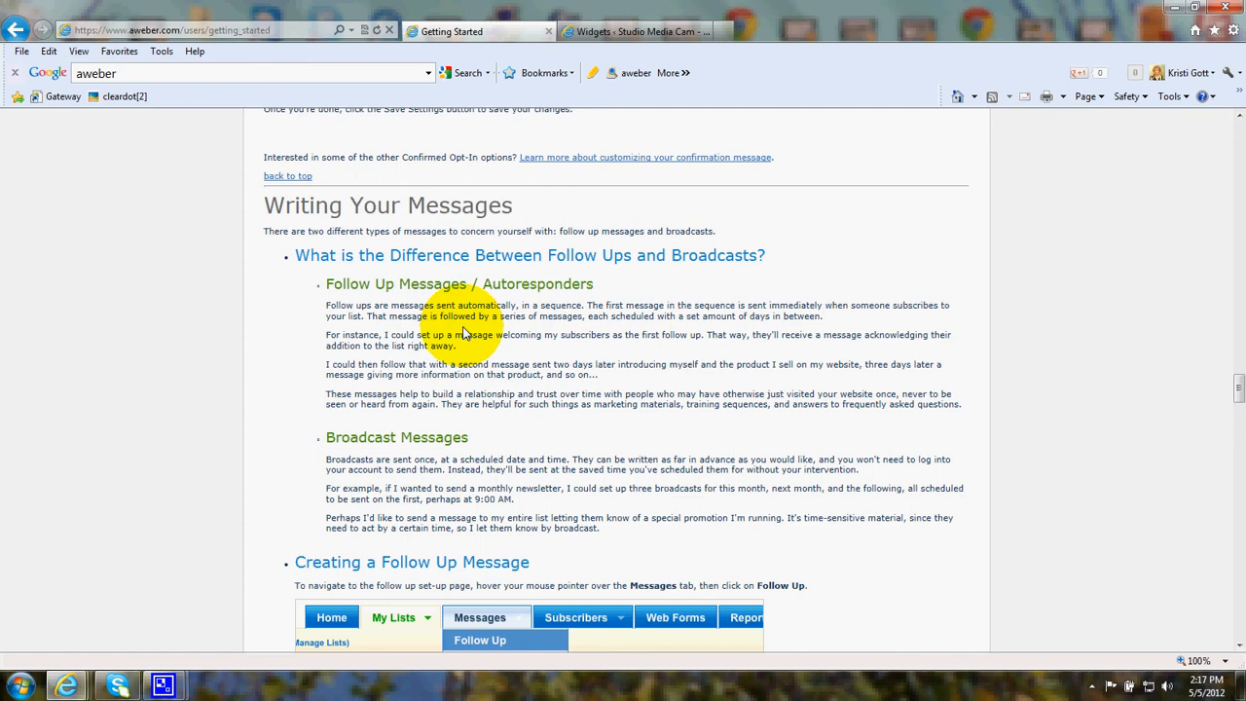
mouse_move(463, 338)
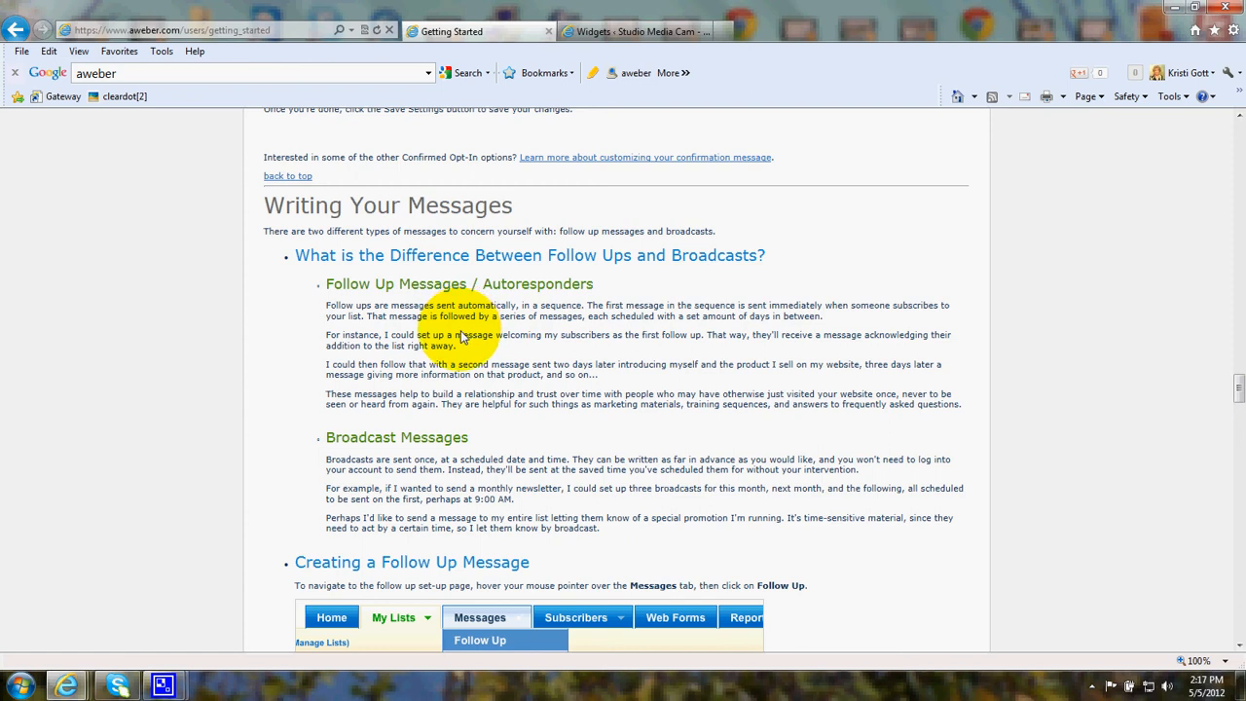
mouse_move(467, 339)
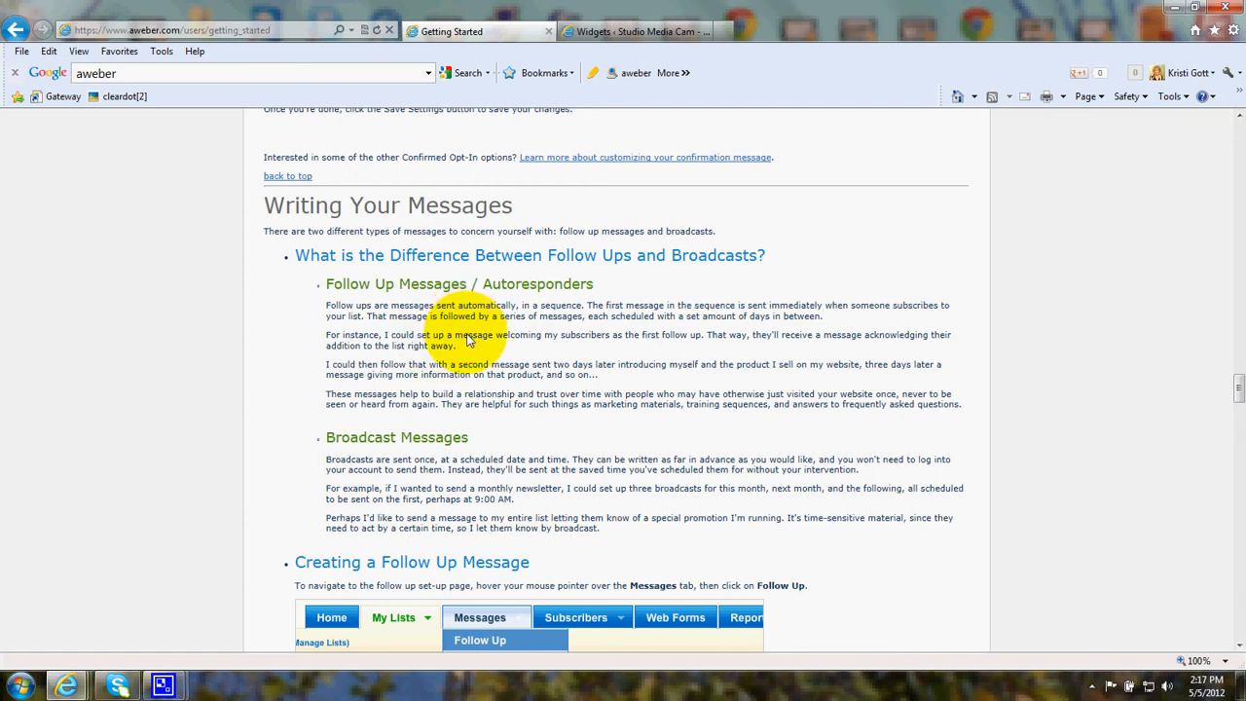
Step: Scroll past the follow-up message save and Message #2, 3, 4 steps to Creating a Broadcast Message
scroll("down", 3)
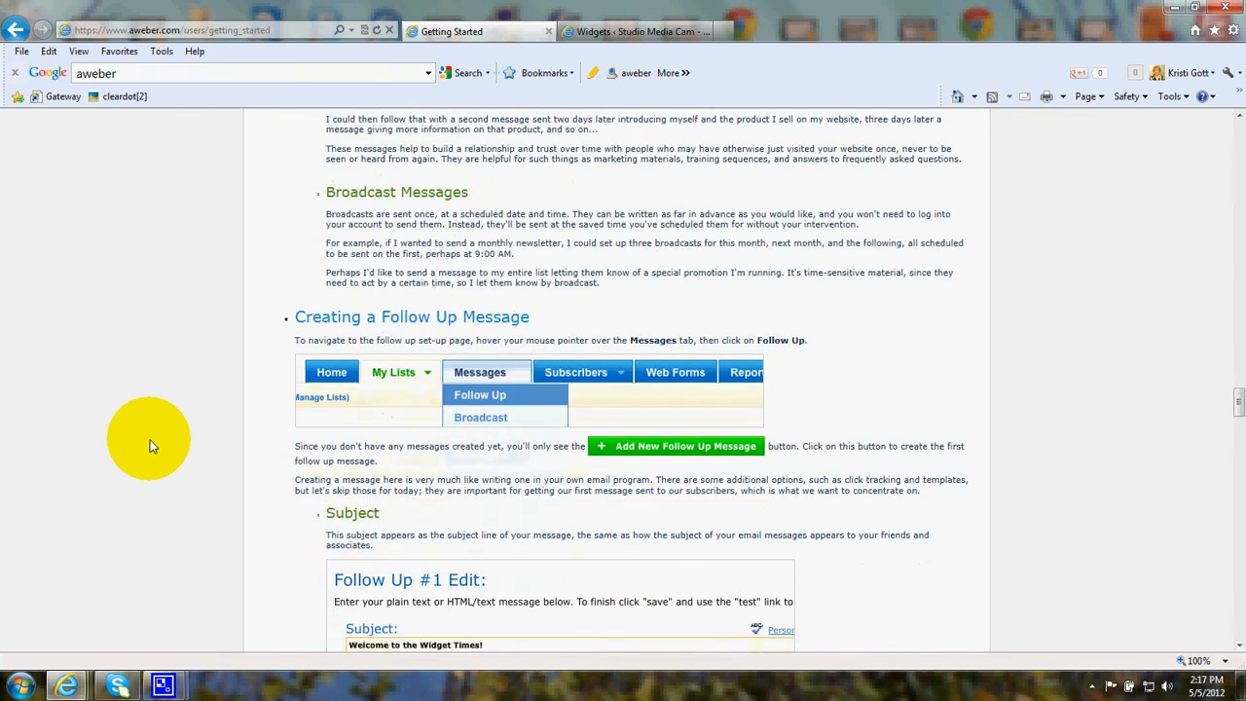
scroll("down", 3)
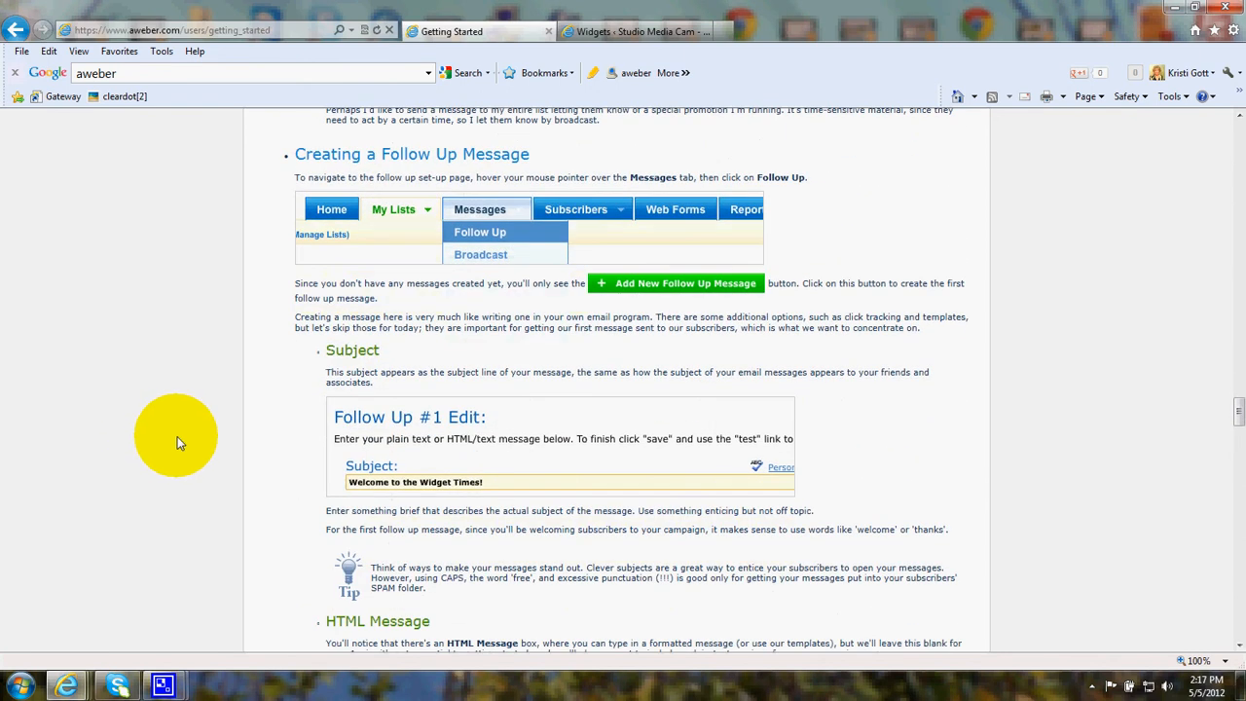
scroll("down", 3)
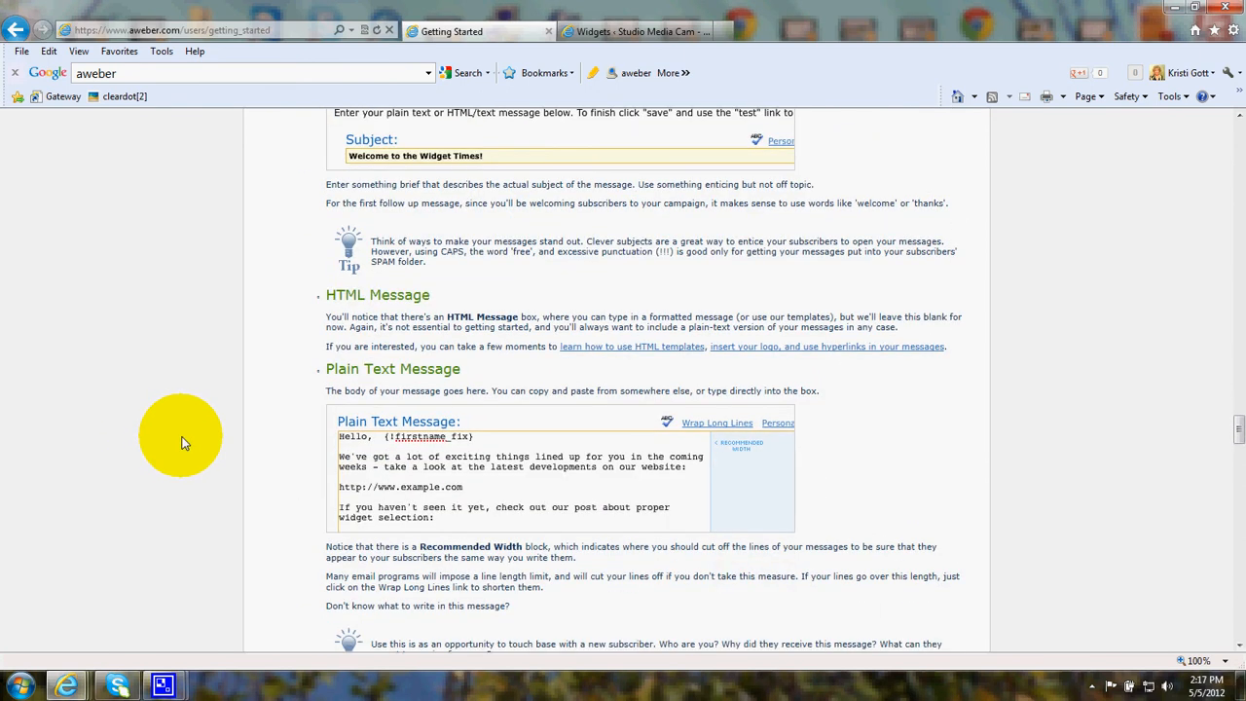
scroll("down", 3)
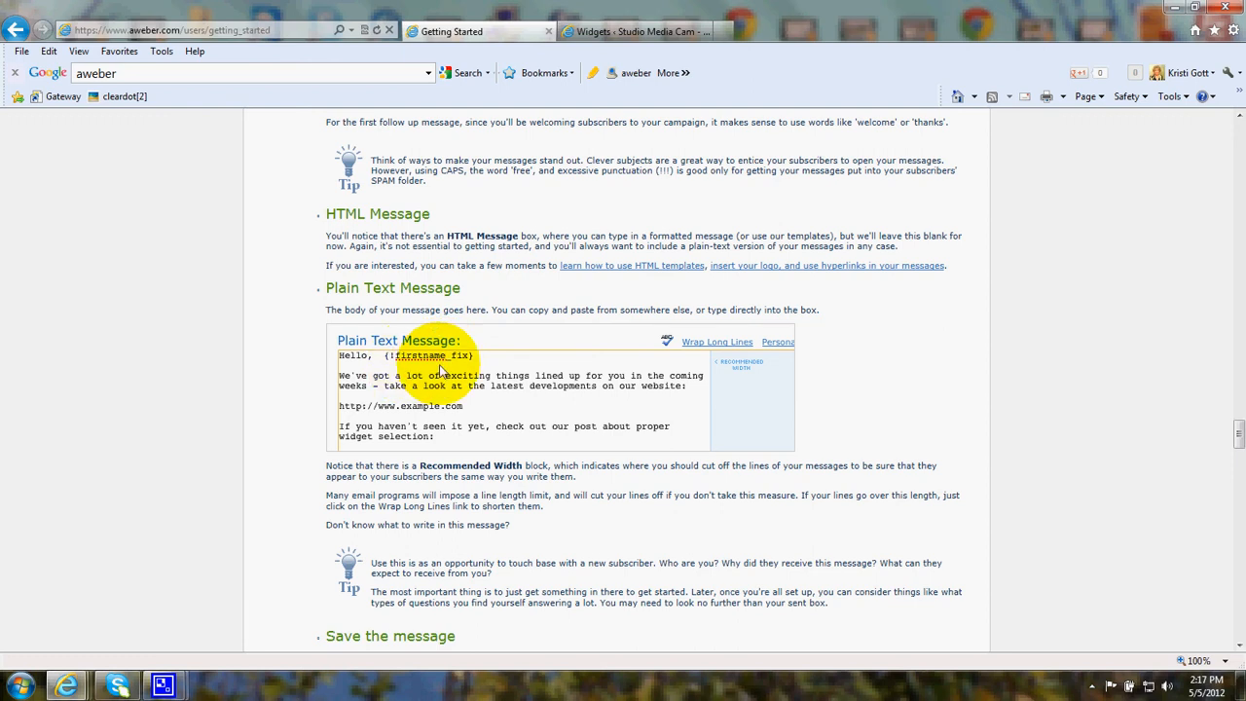
mouse_move(477, 360)
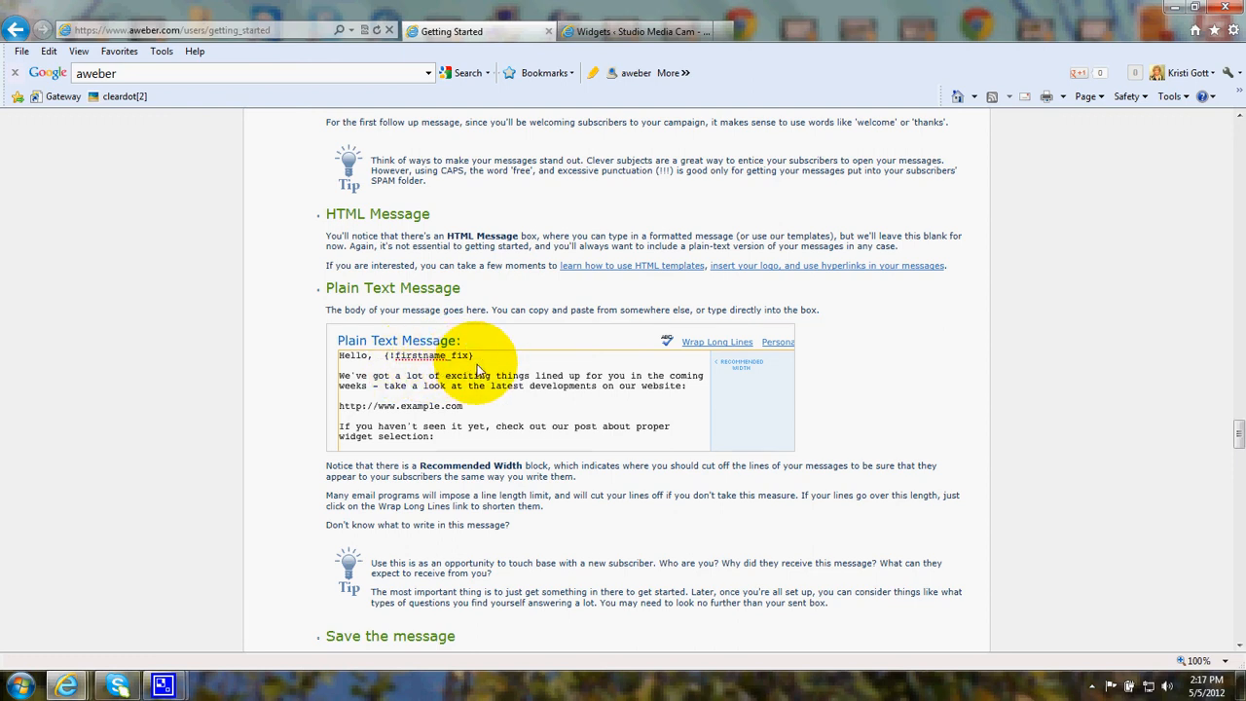
scroll("down", 3)
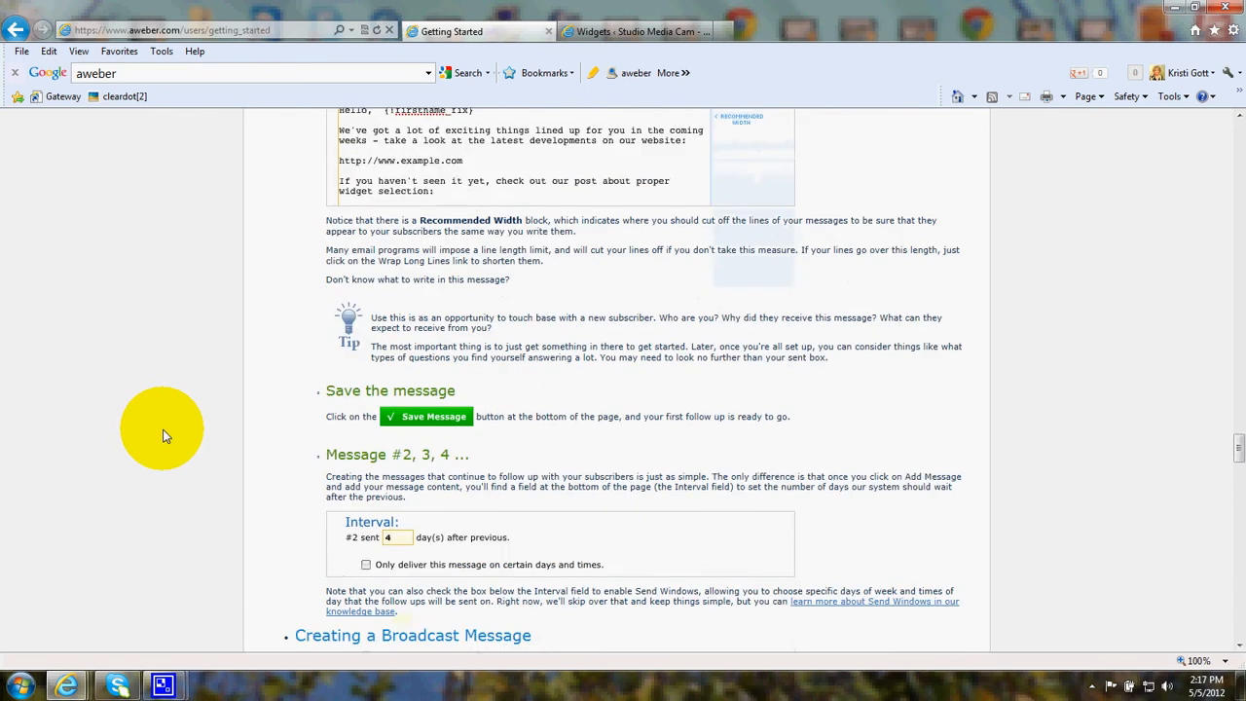
scroll("down", 3)
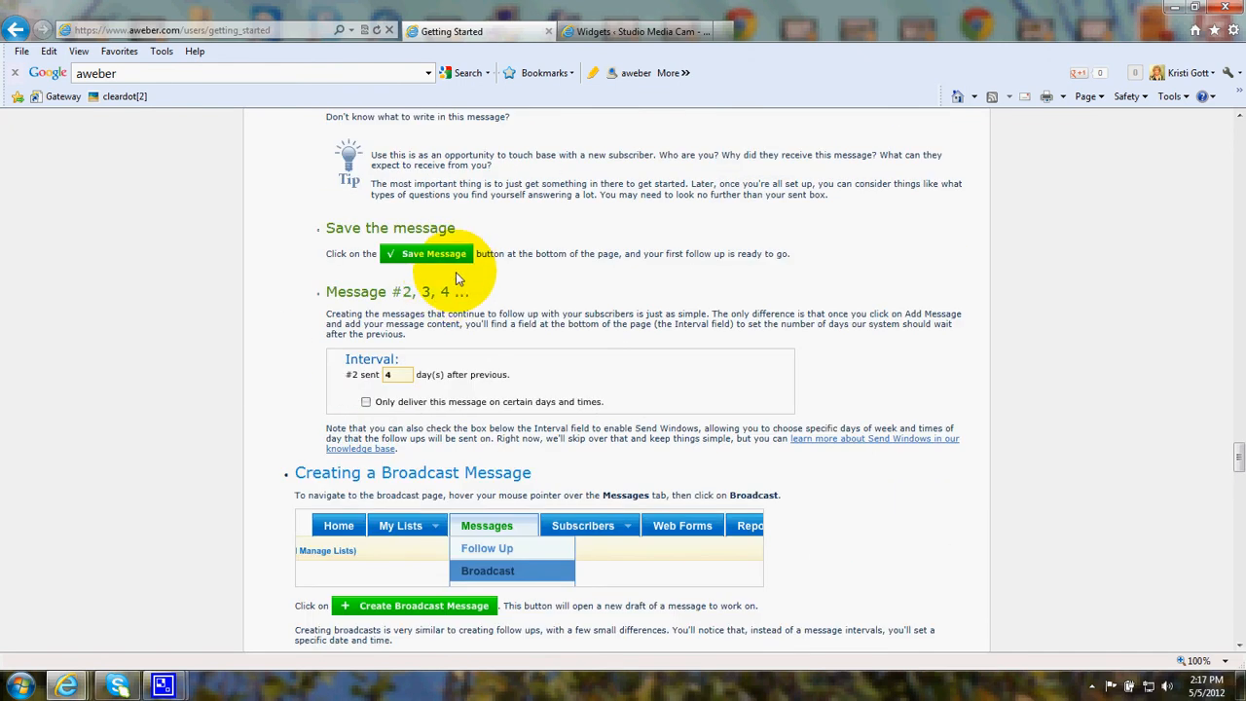
scroll("down", 3)
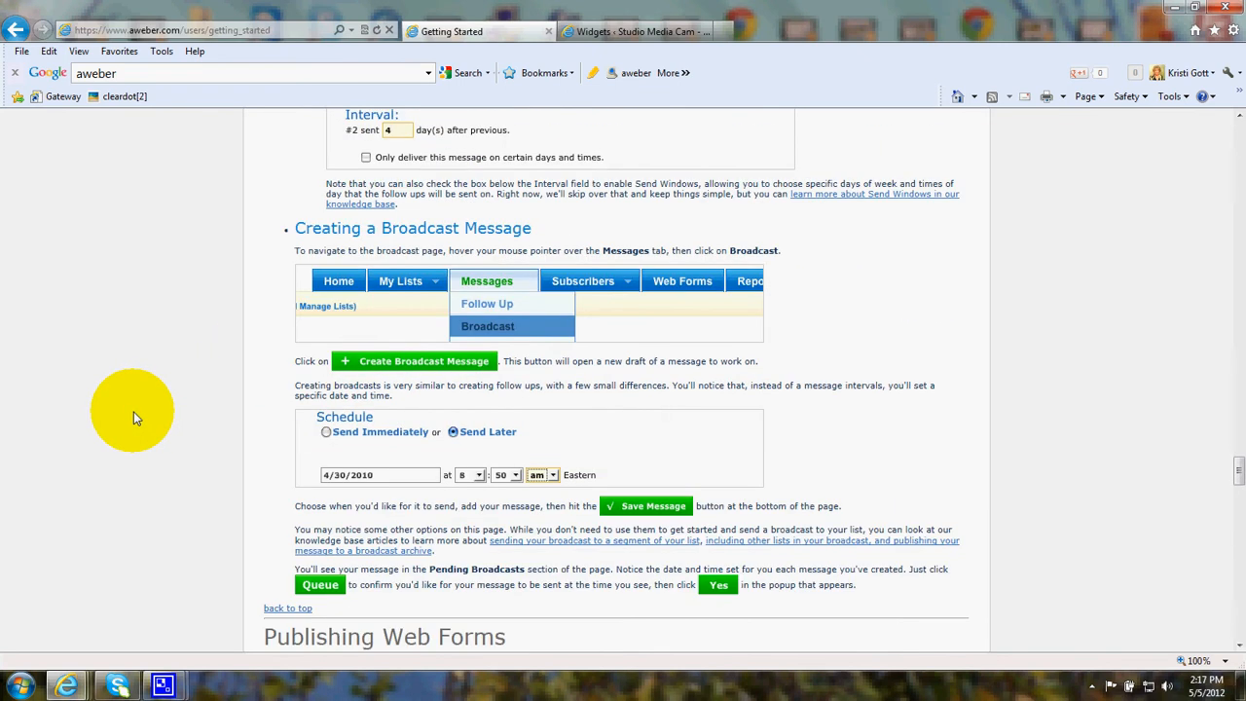
Step: Review the broadcast Schedule options (Send Immediately, Send Later) and reach Publishing Web Forms
scroll("down", 3)
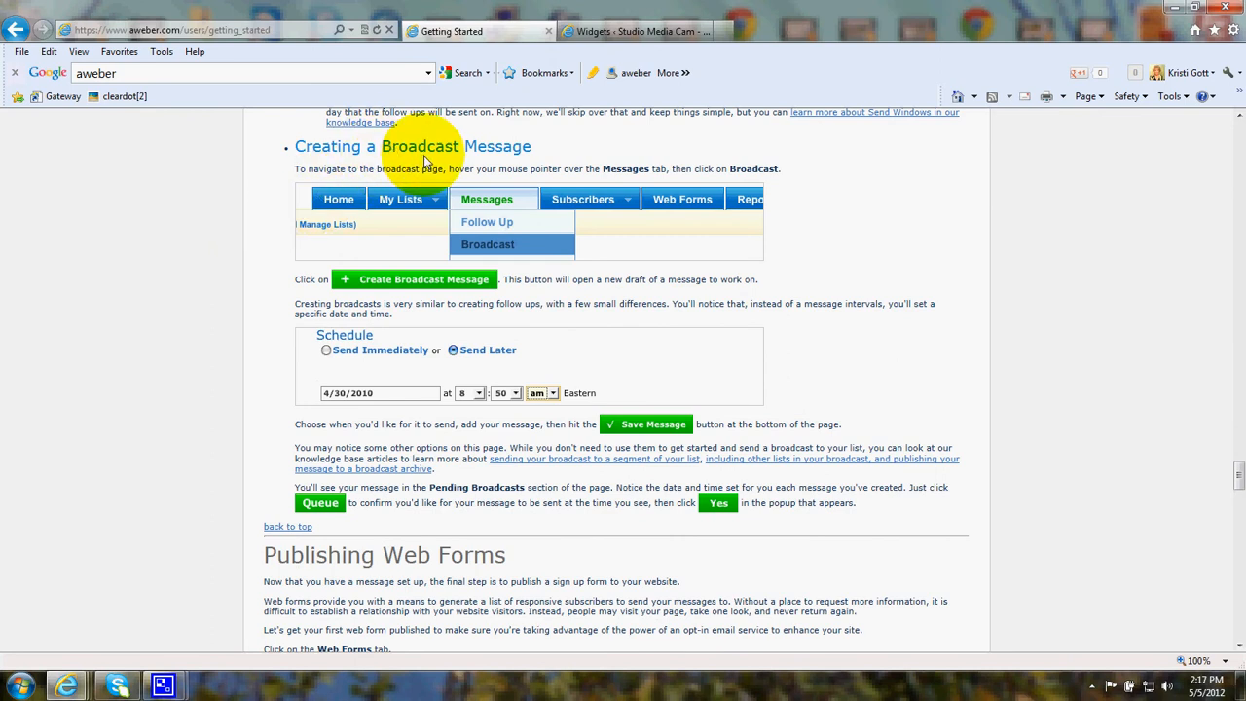
mouse_move(487, 198)
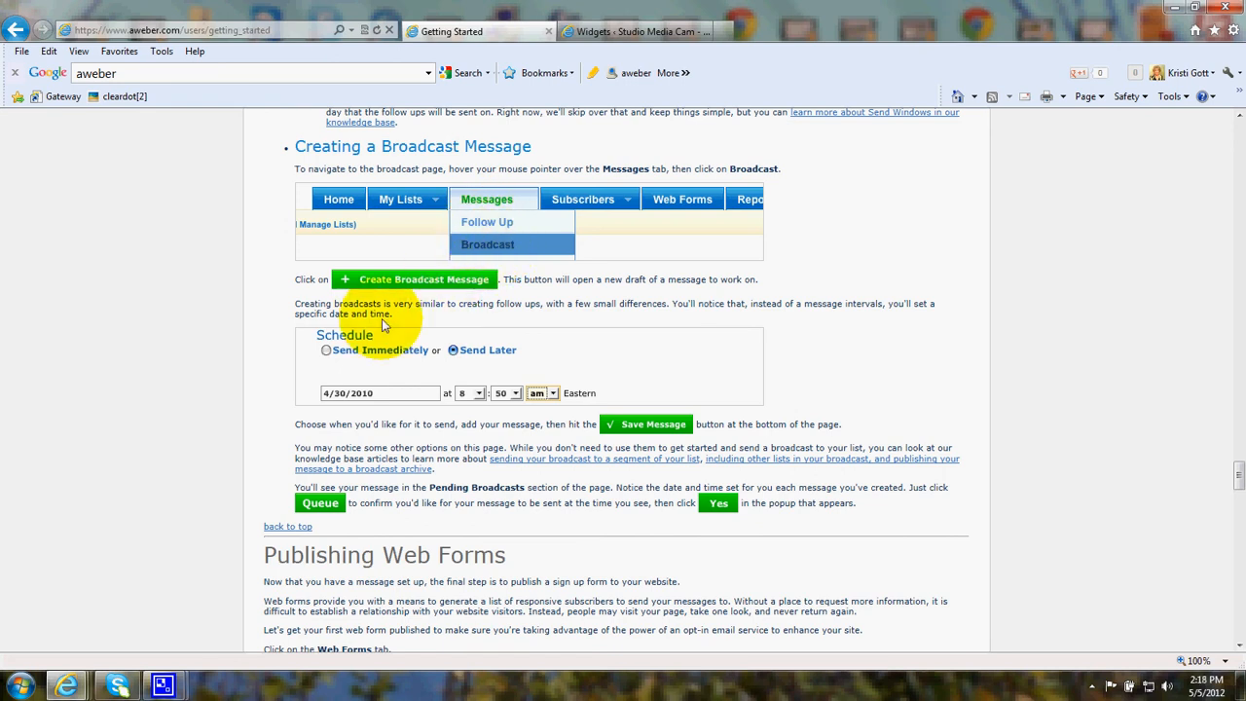
mouse_move(179, 422)
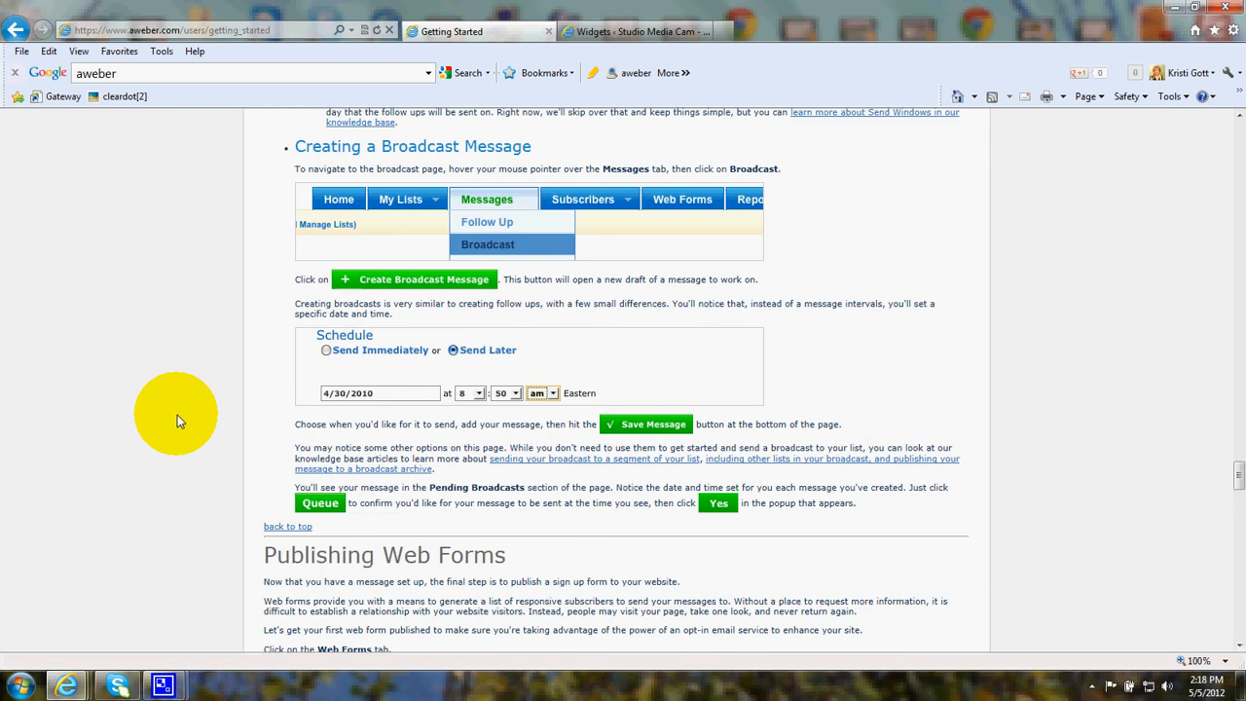
mouse_move(218, 380)
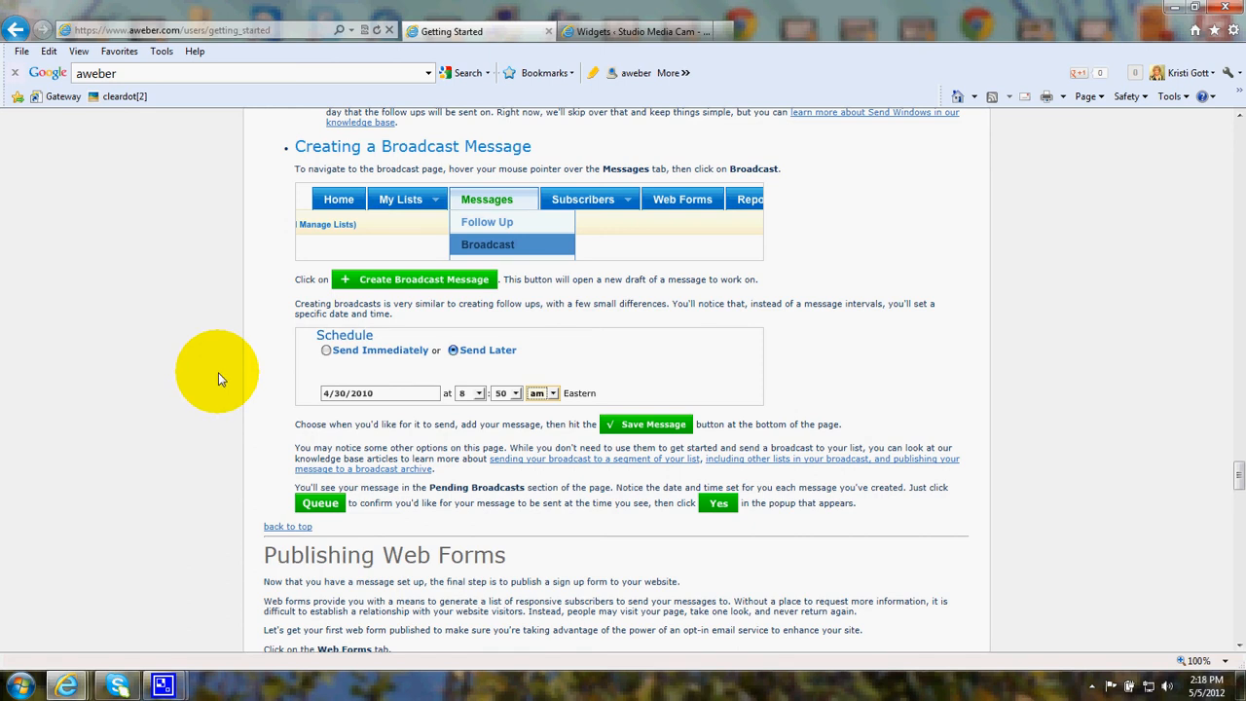
scroll("down", 3)
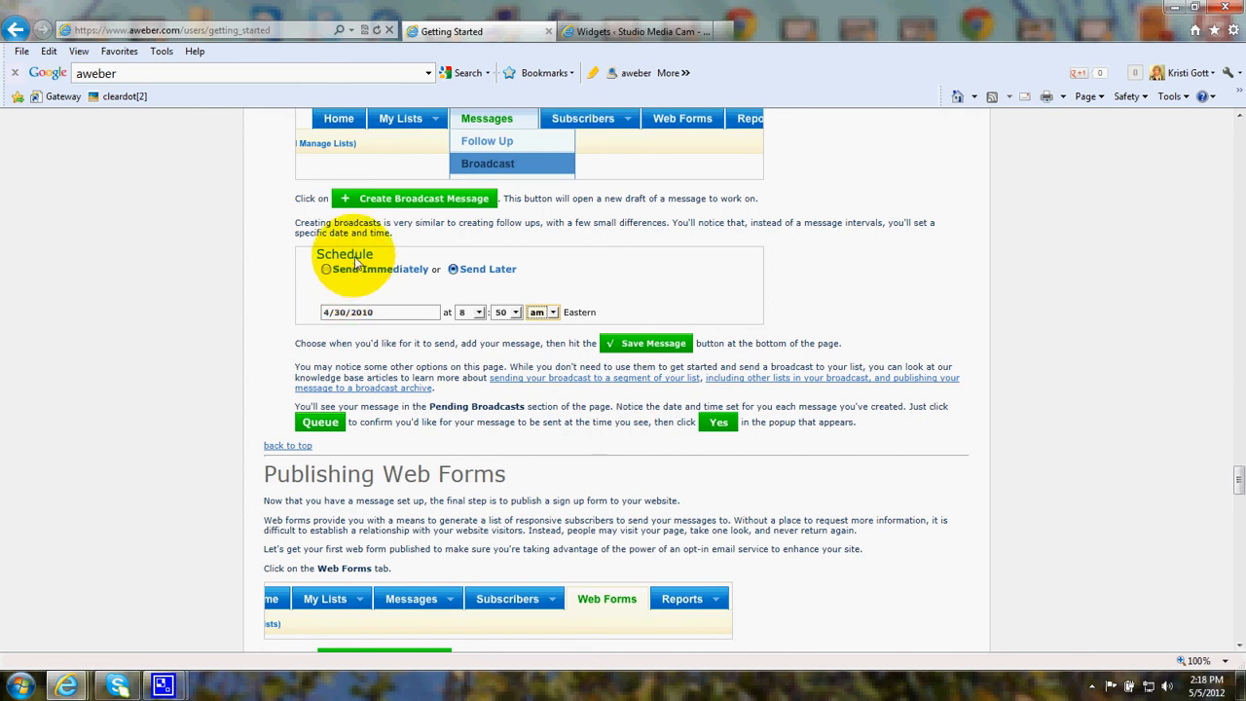
mouse_move(360, 280)
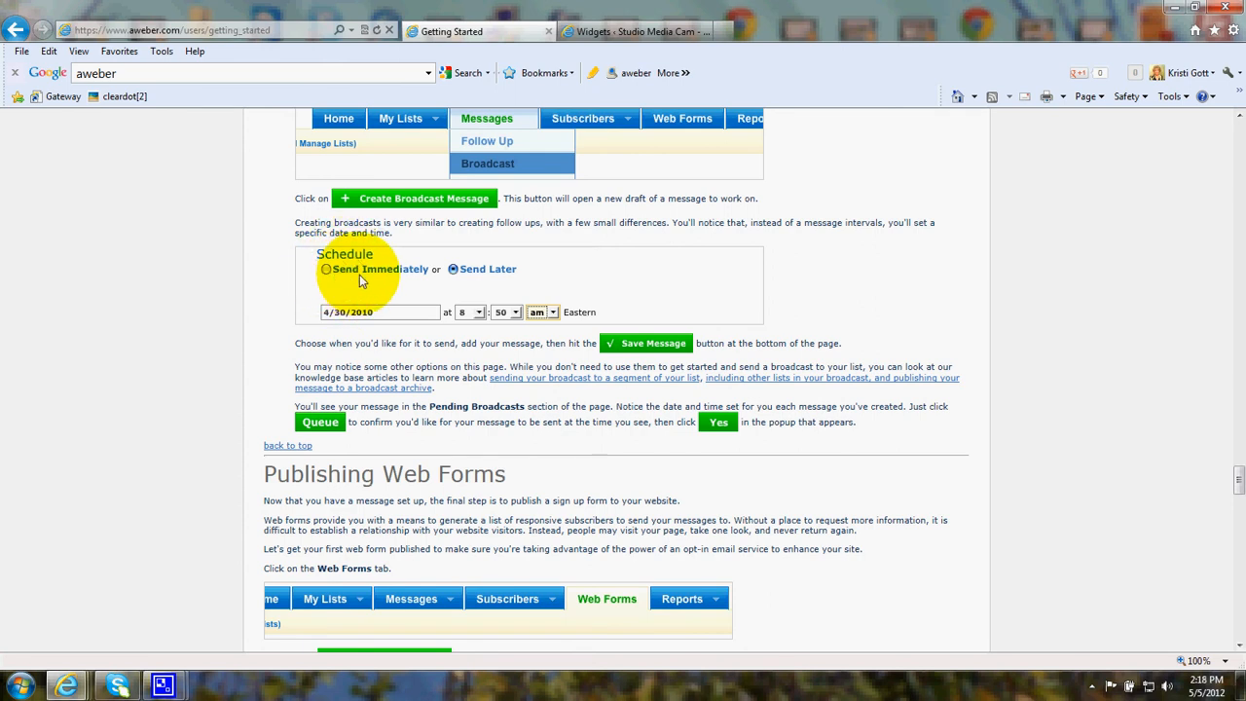
left_click(448, 268)
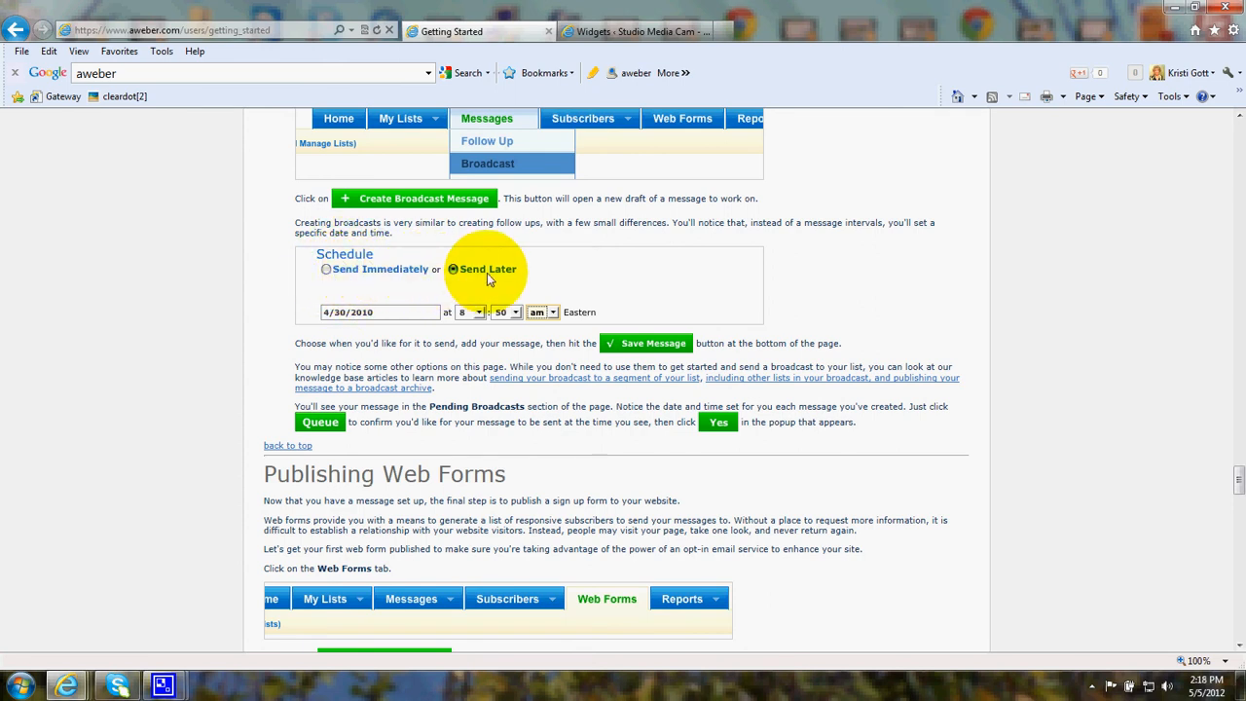
mouse_move(506, 281)
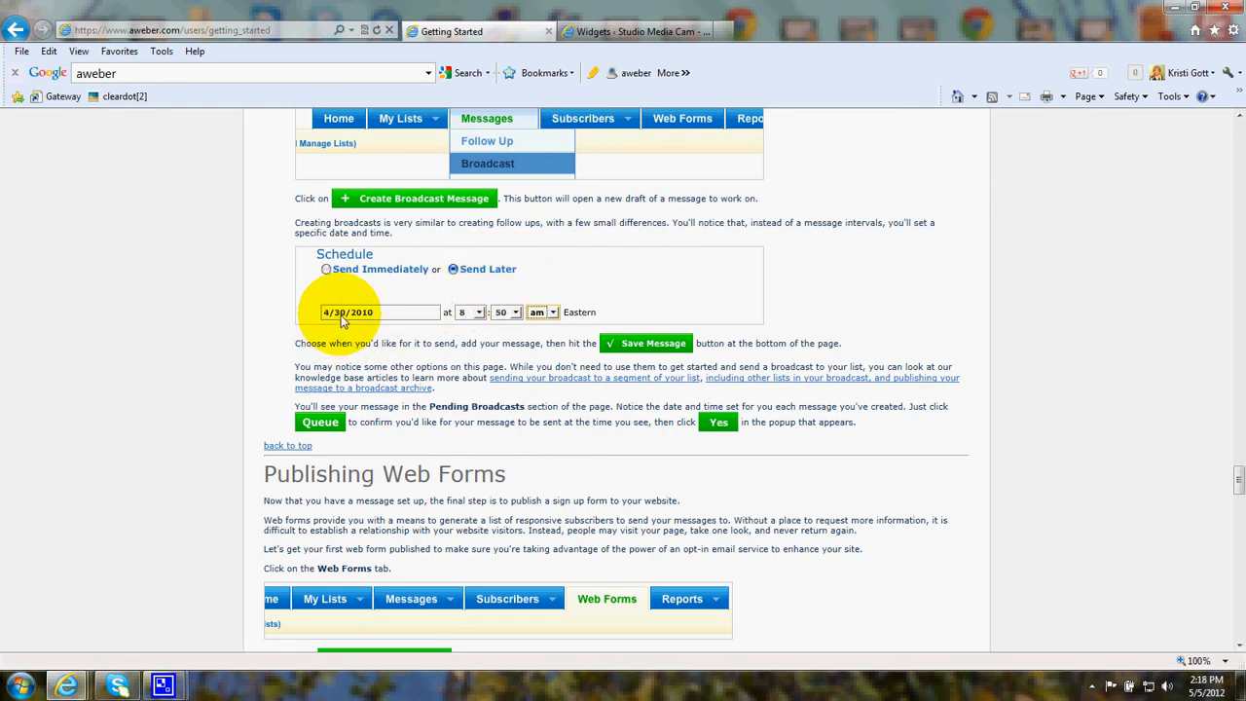
mouse_move(508, 321)
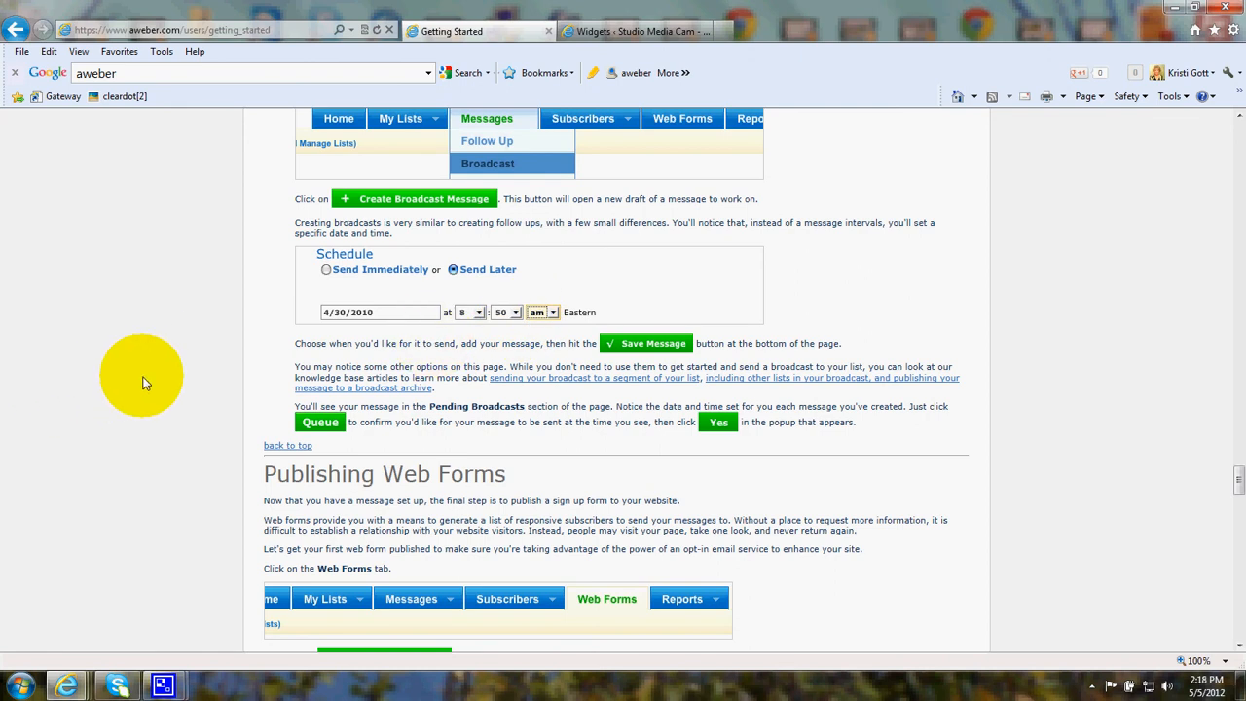
scroll("down", 3)
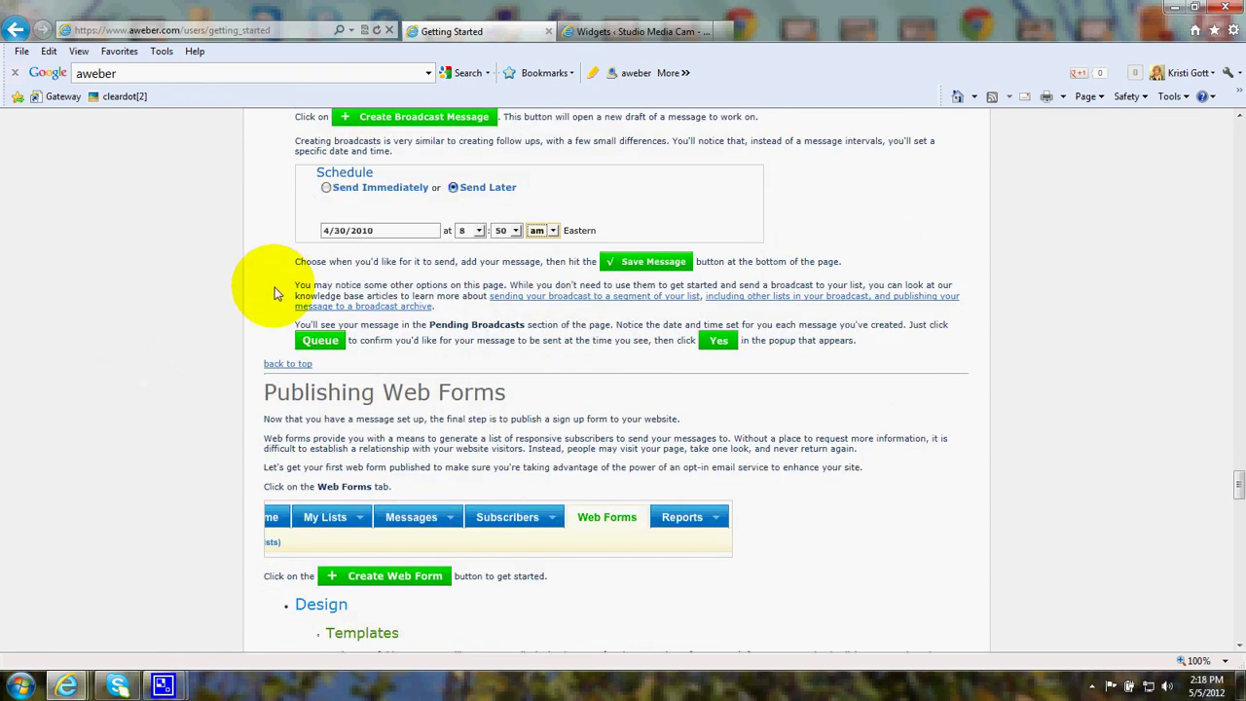
mouse_move(271, 288)
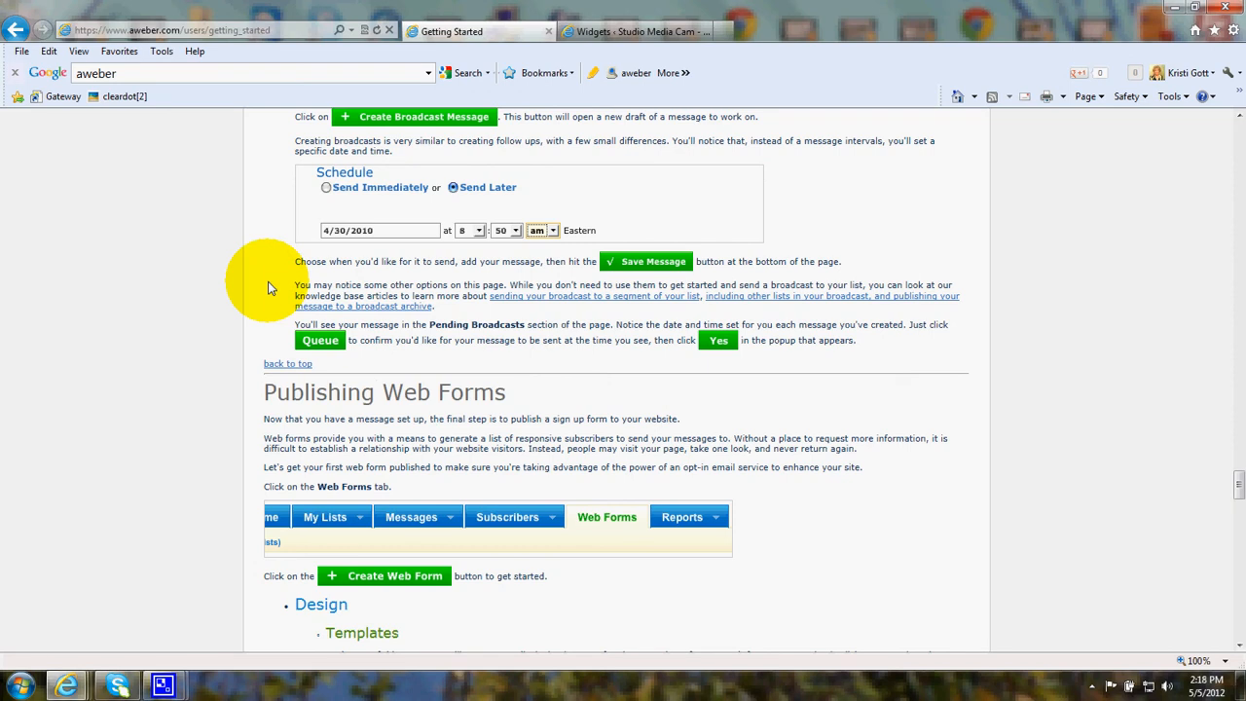
mouse_move(156, 362)
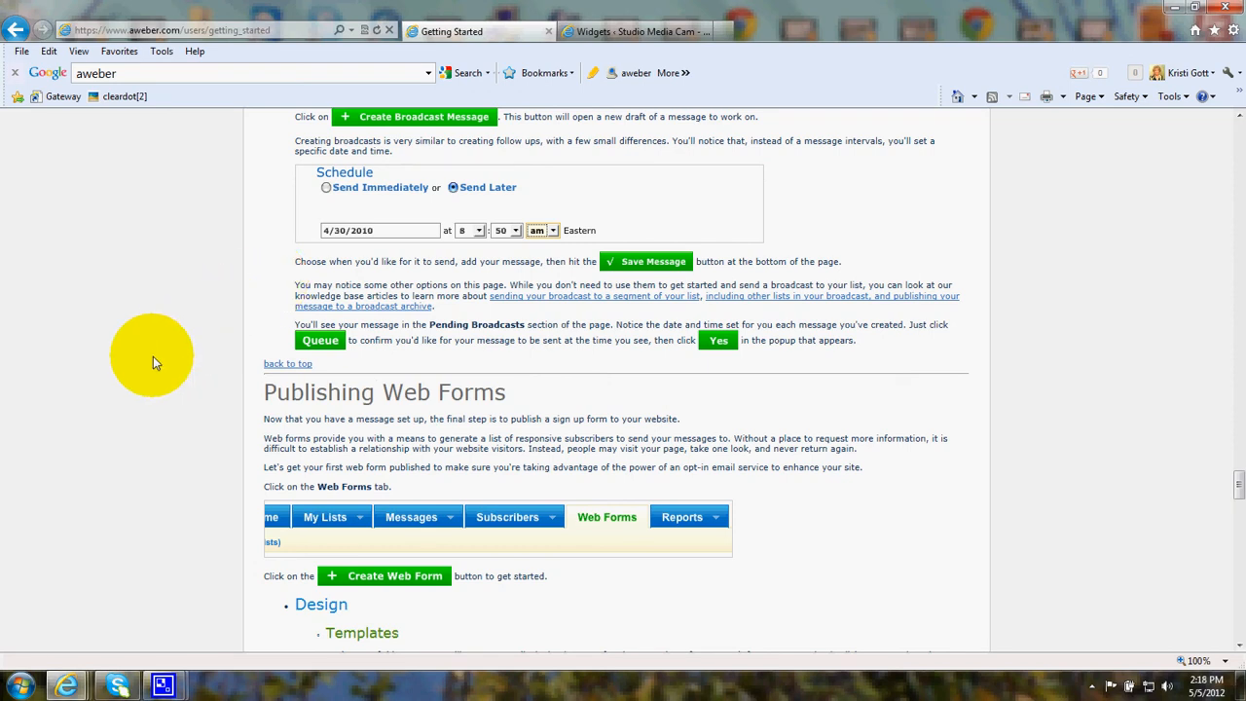
Step: Scroll the guide to the Design > Templates section with its template categories and thumbnails
scroll("down", 3)
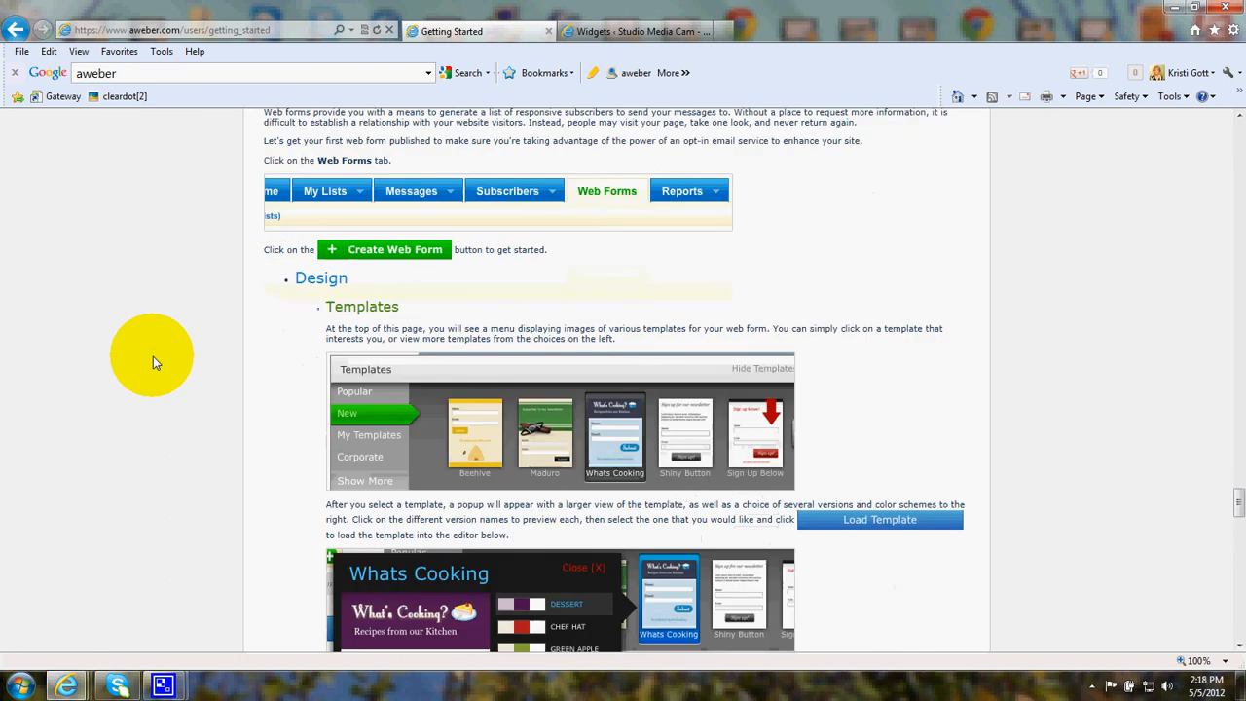
scroll("down", 3)
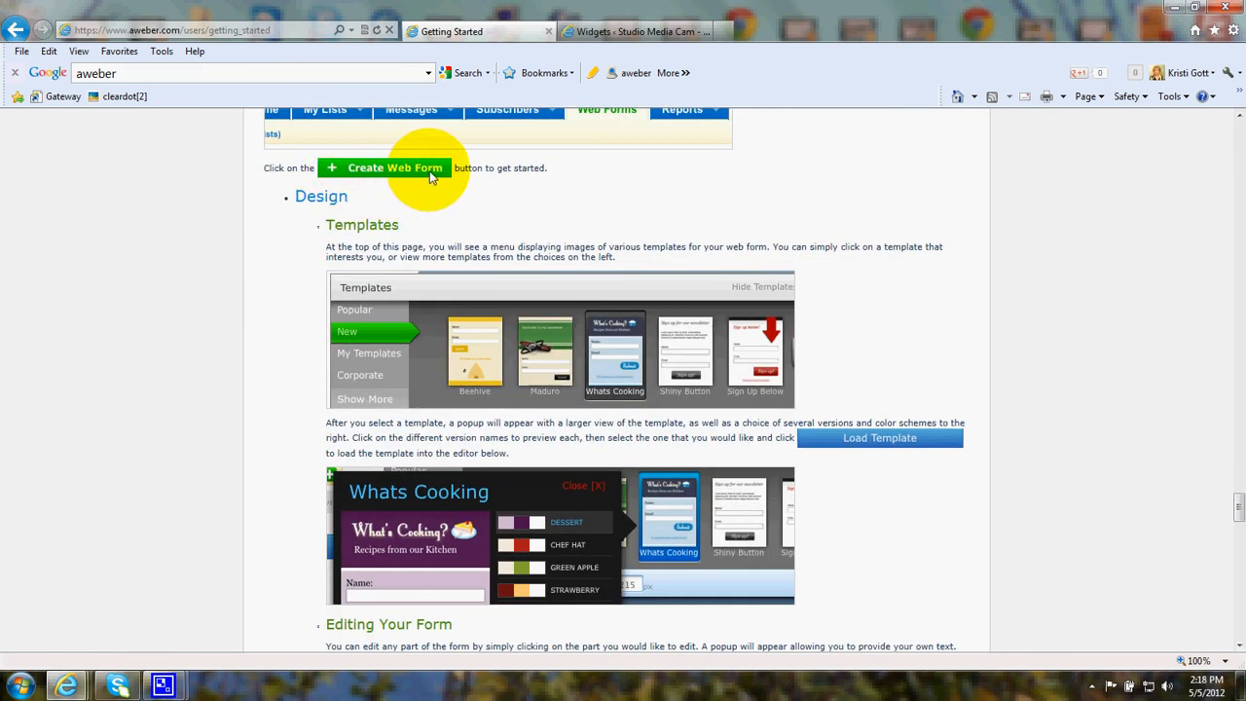
scroll("down", 3)
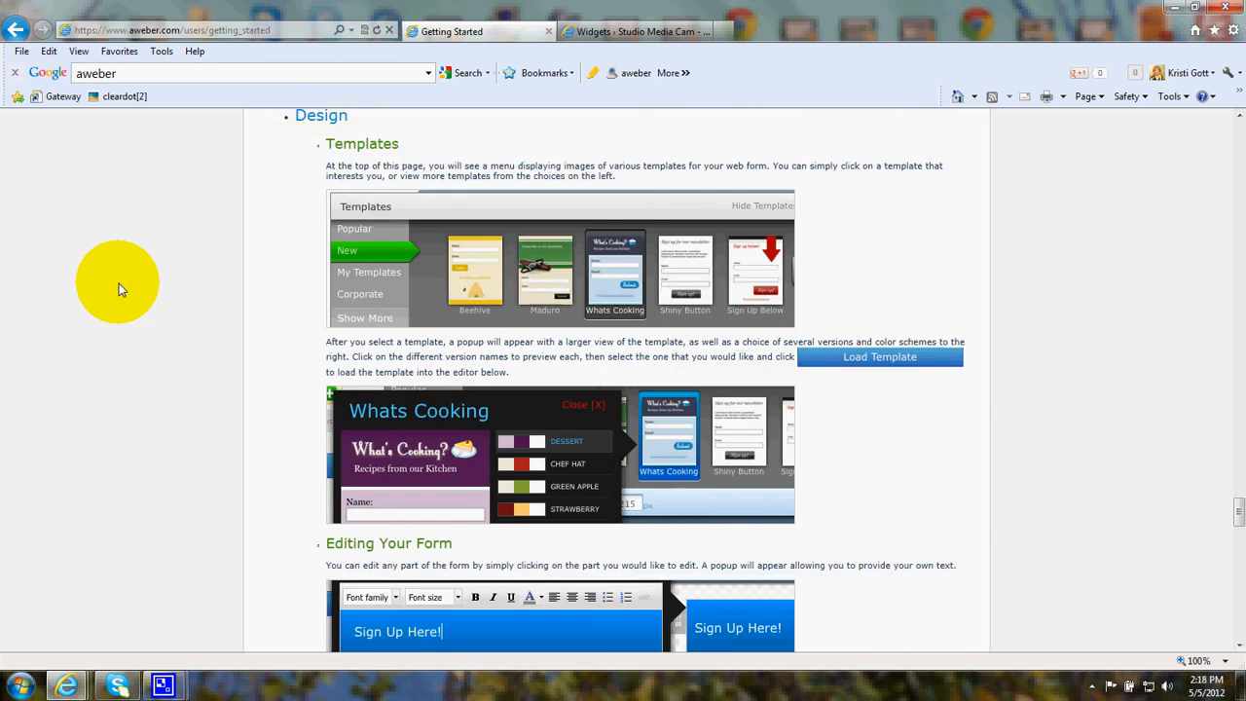
mouse_move(83, 296)
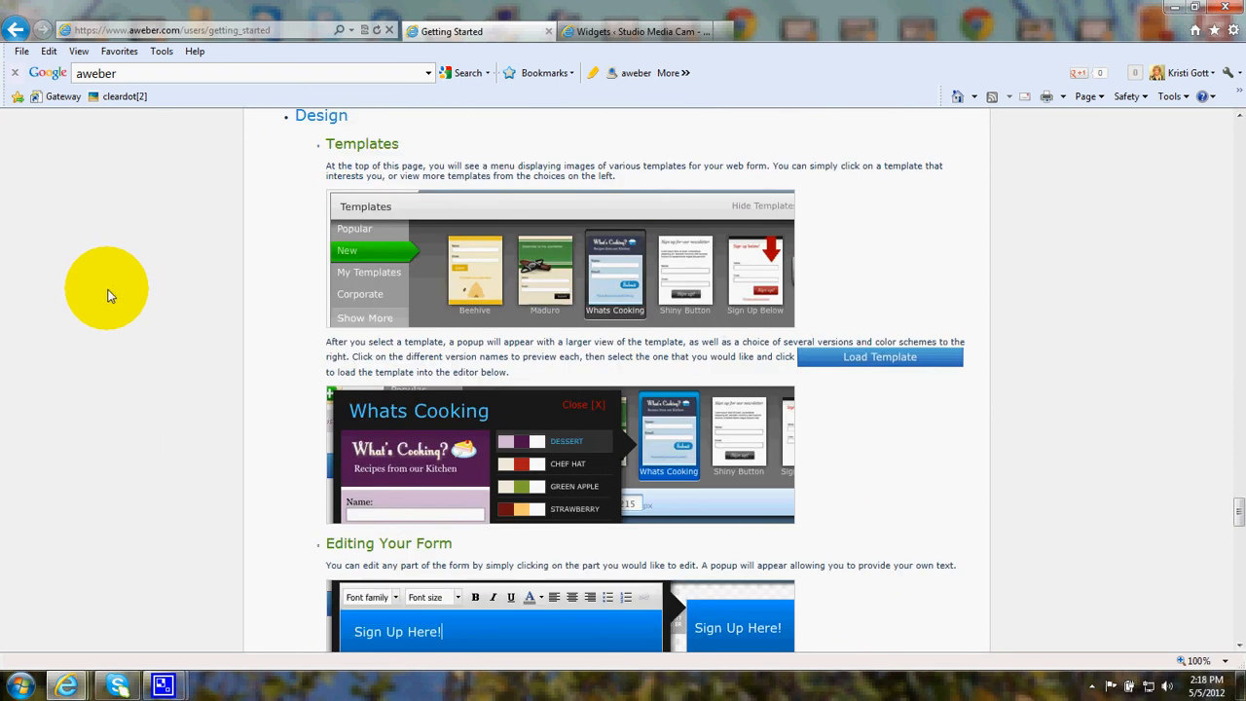
mouse_move(216, 196)
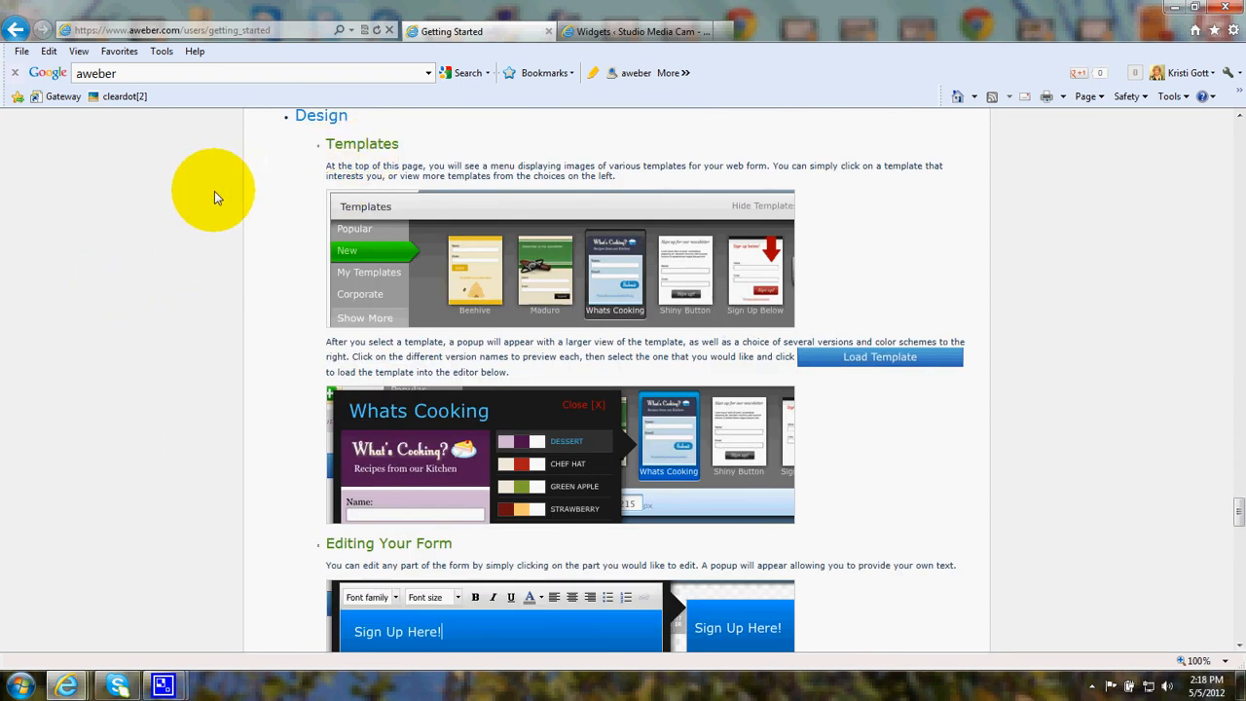
mouse_move(300, 269)
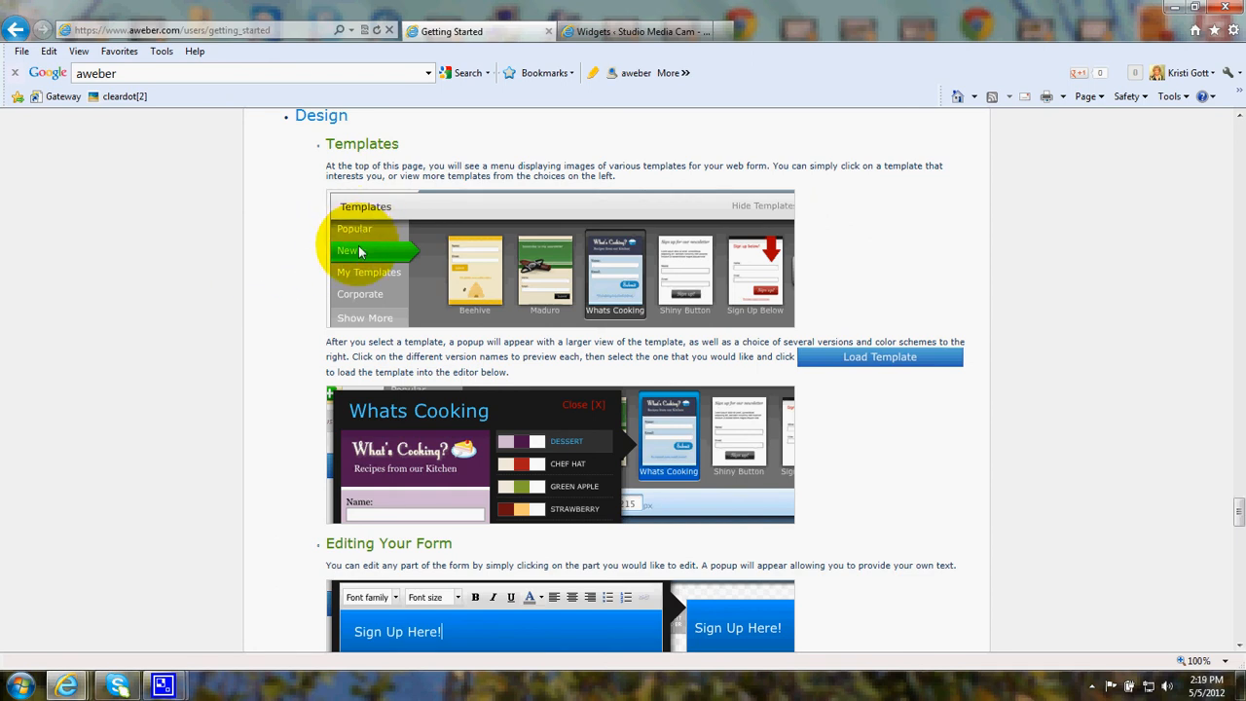
mouse_move(456, 316)
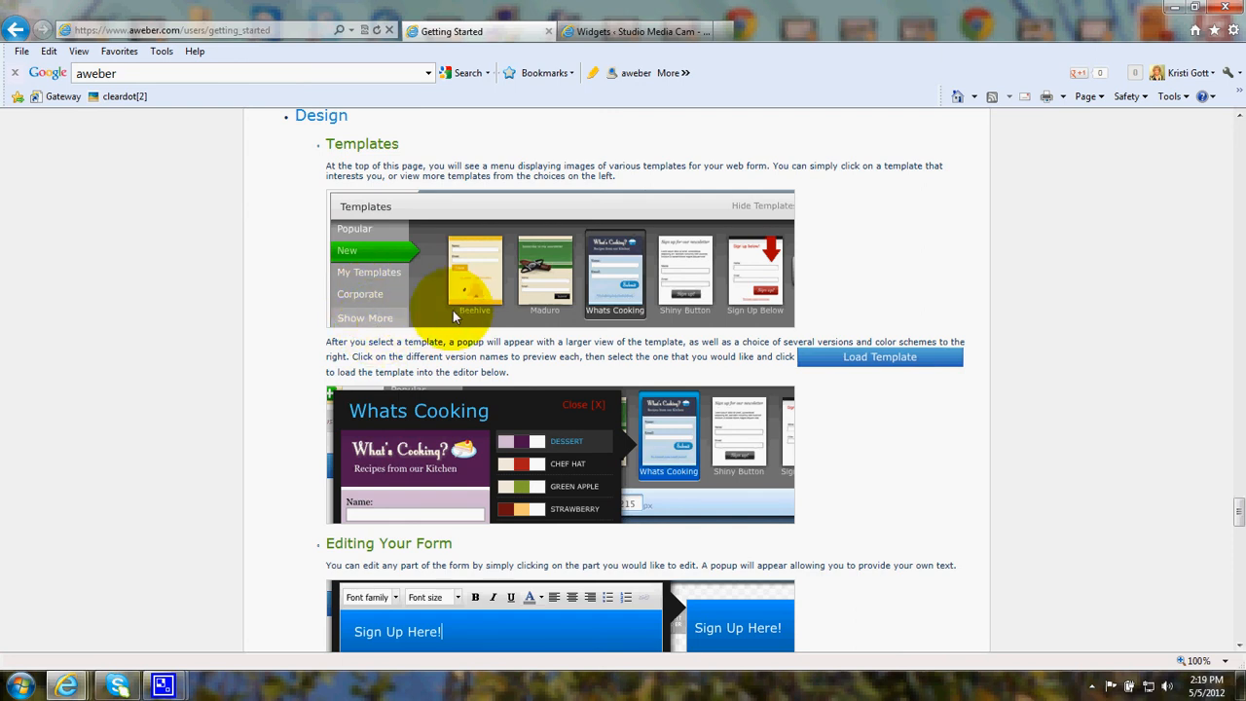
mouse_move(617, 273)
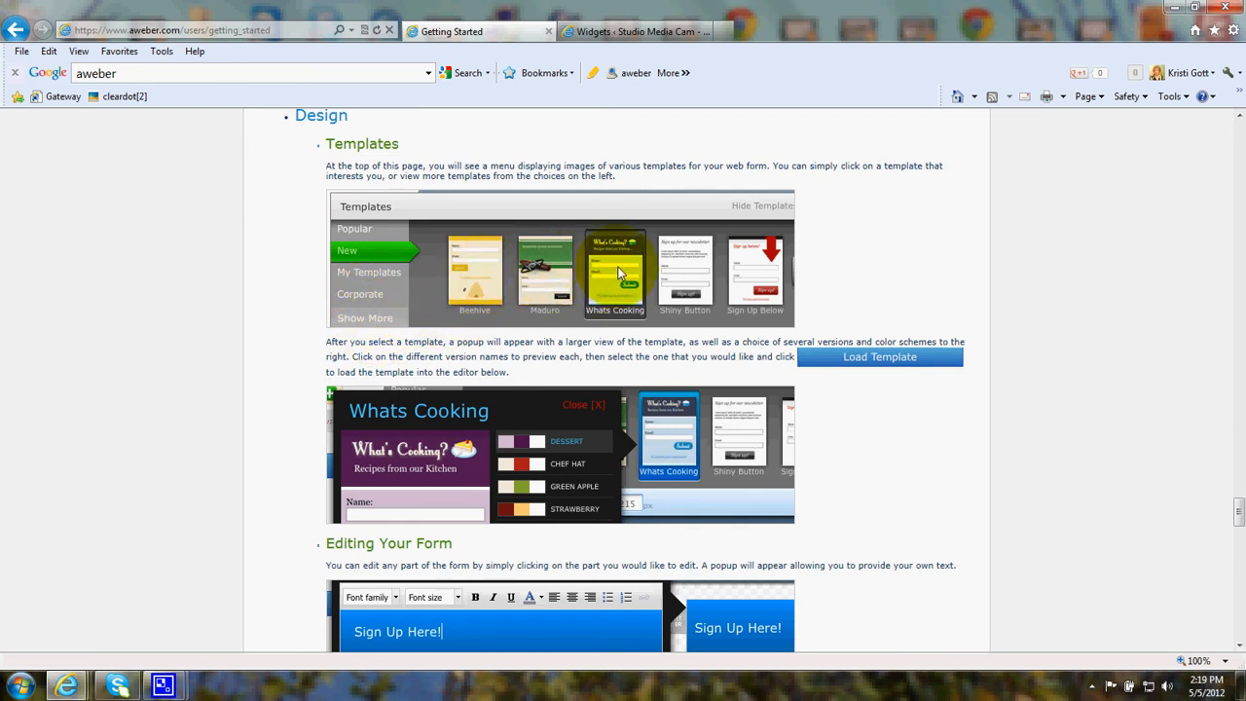
mouse_move(761, 269)
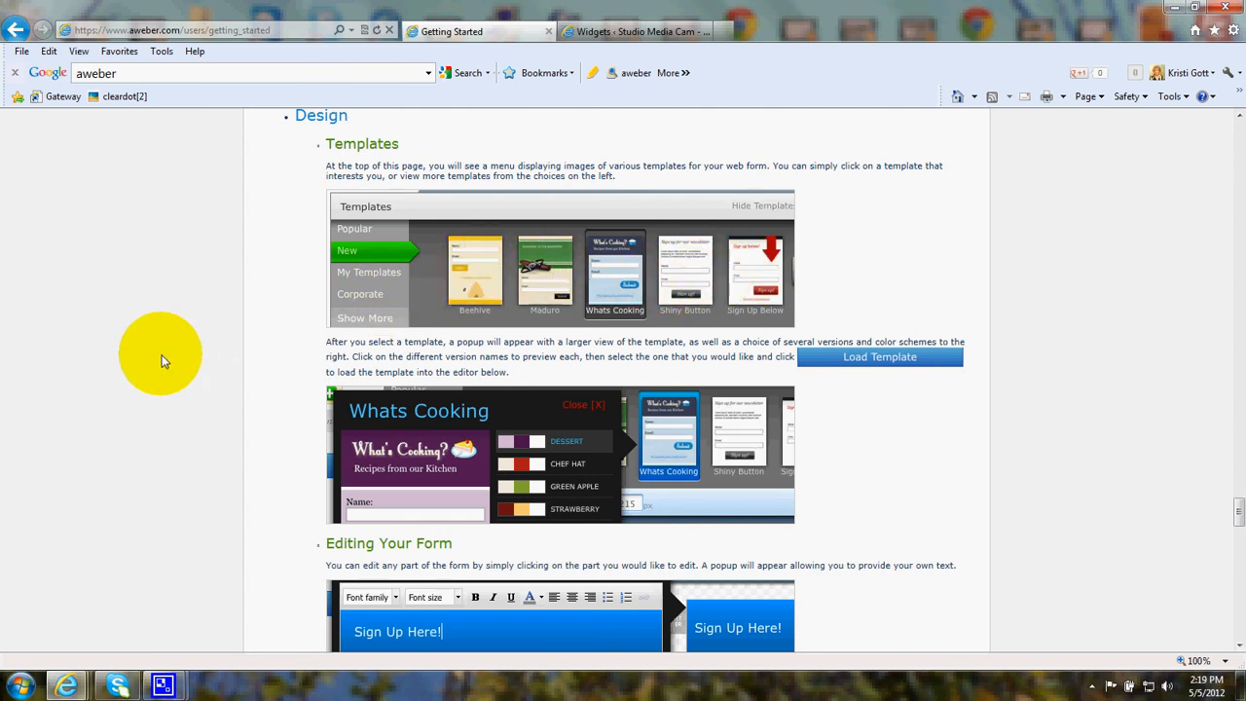
scroll("down", 3)
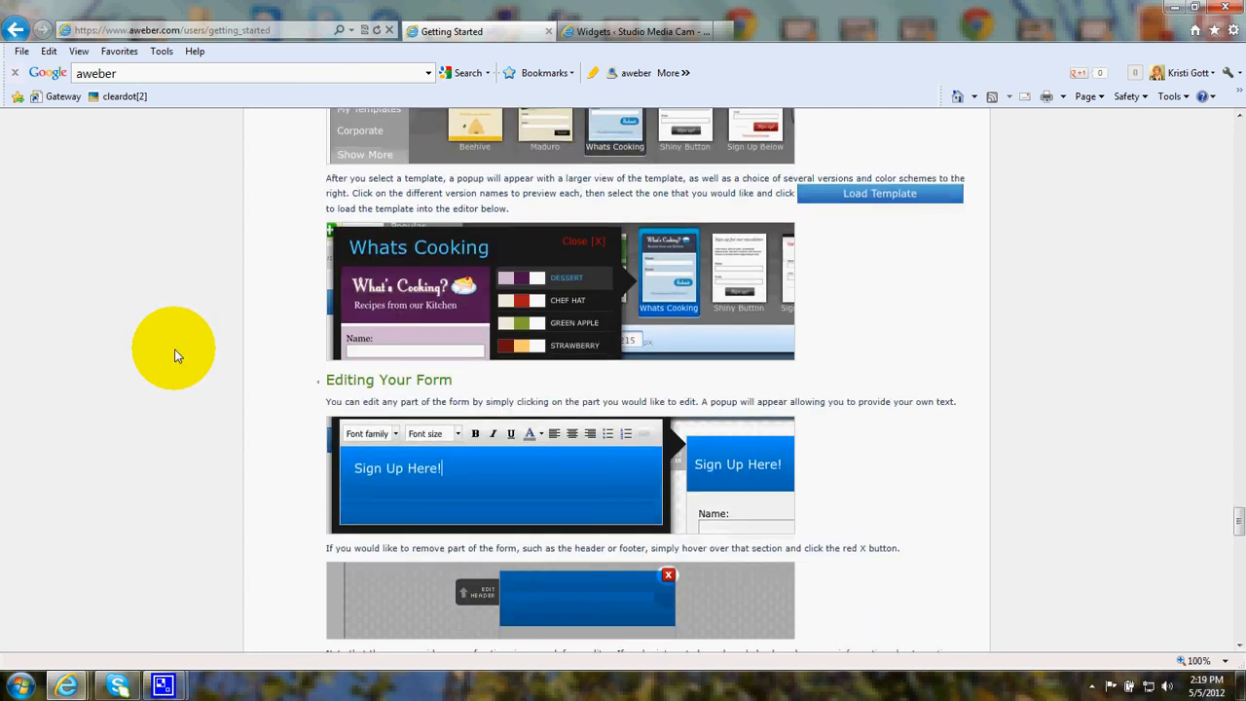
mouse_move(425, 304)
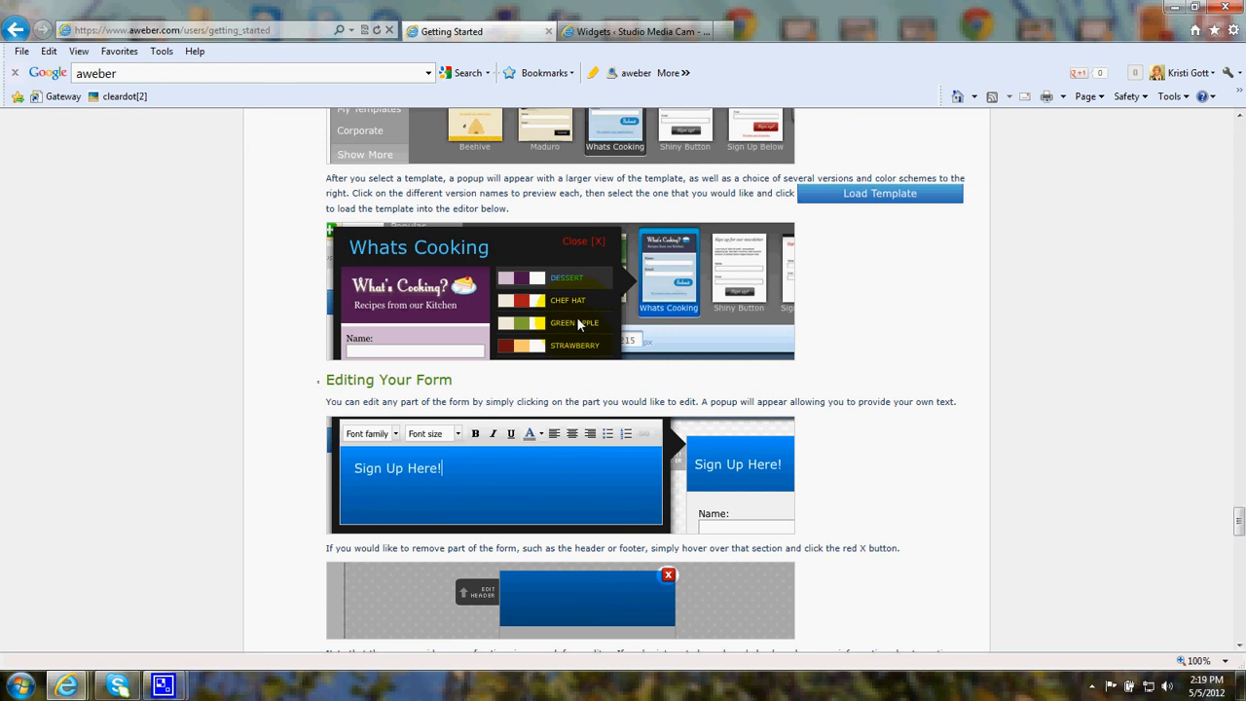
mouse_move(191, 425)
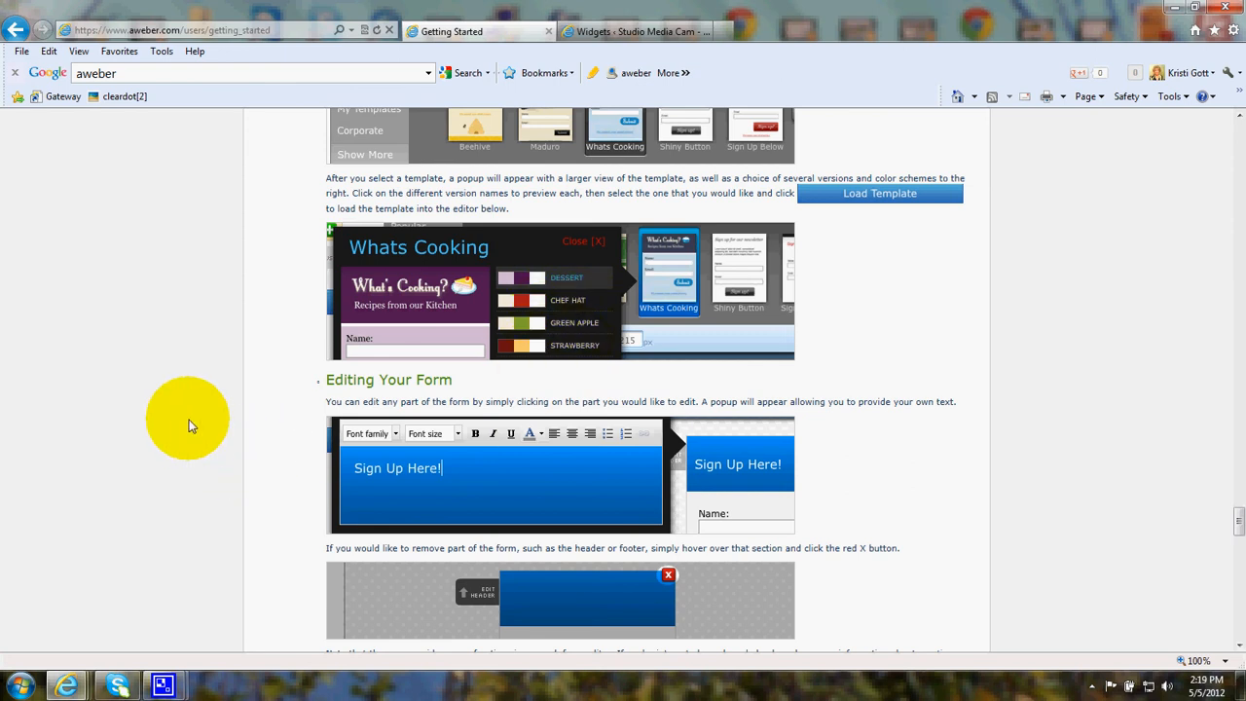
scroll("down", 3)
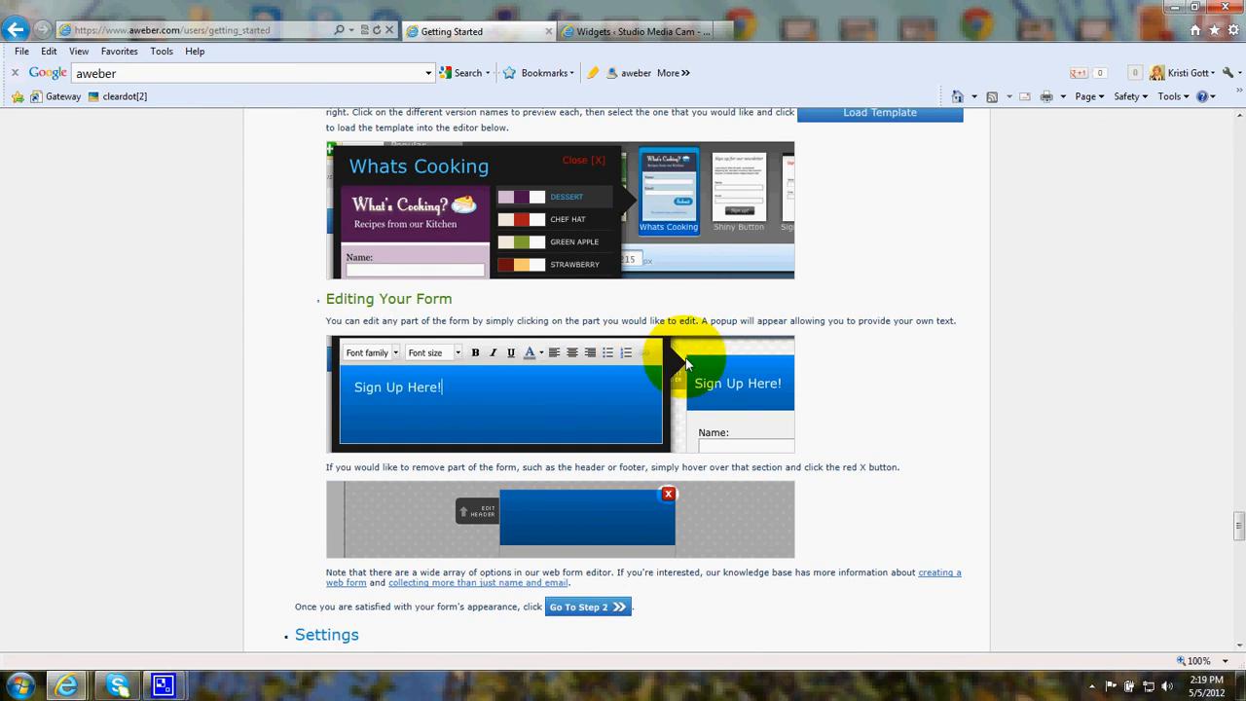
mouse_move(708, 379)
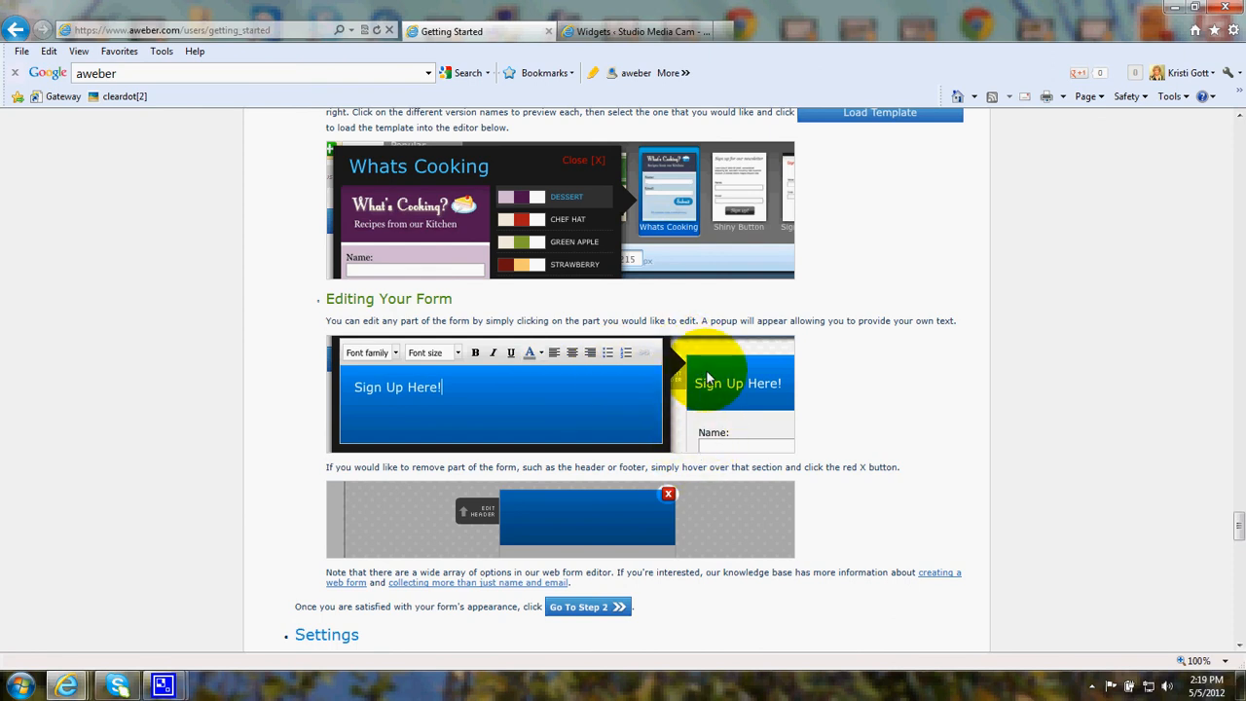
mouse_move(695, 368)
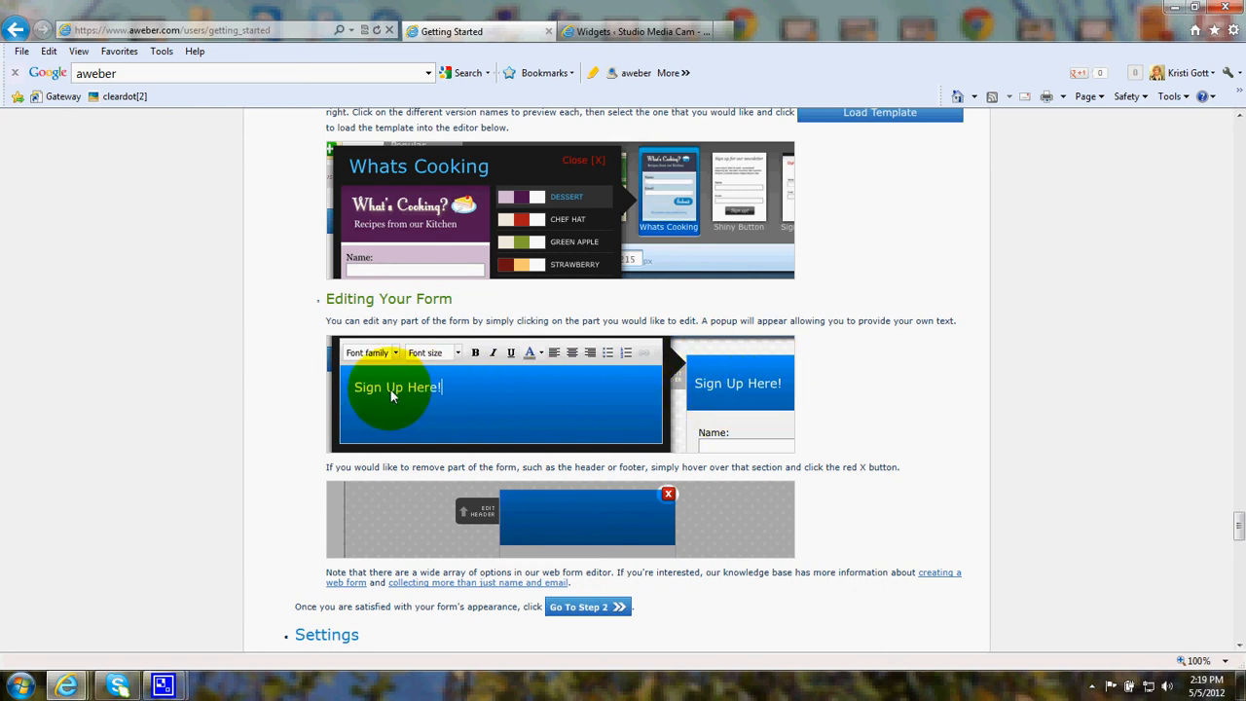
mouse_move(374, 399)
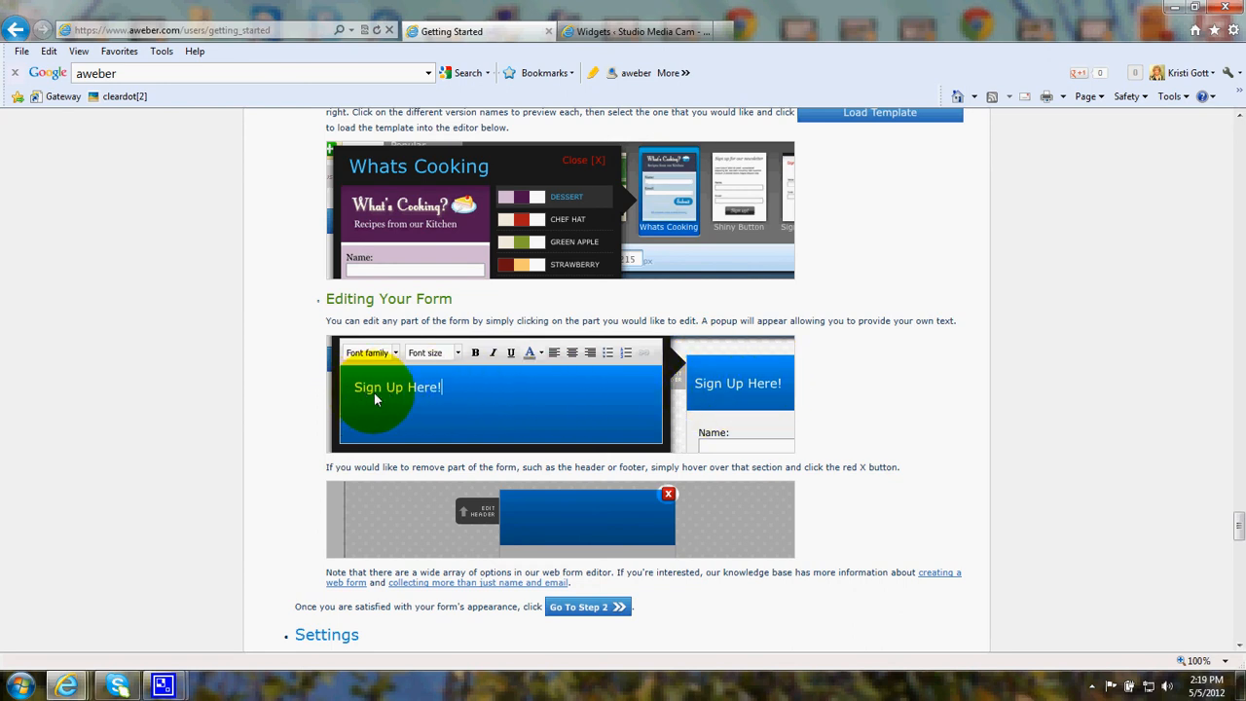
mouse_move(429, 397)
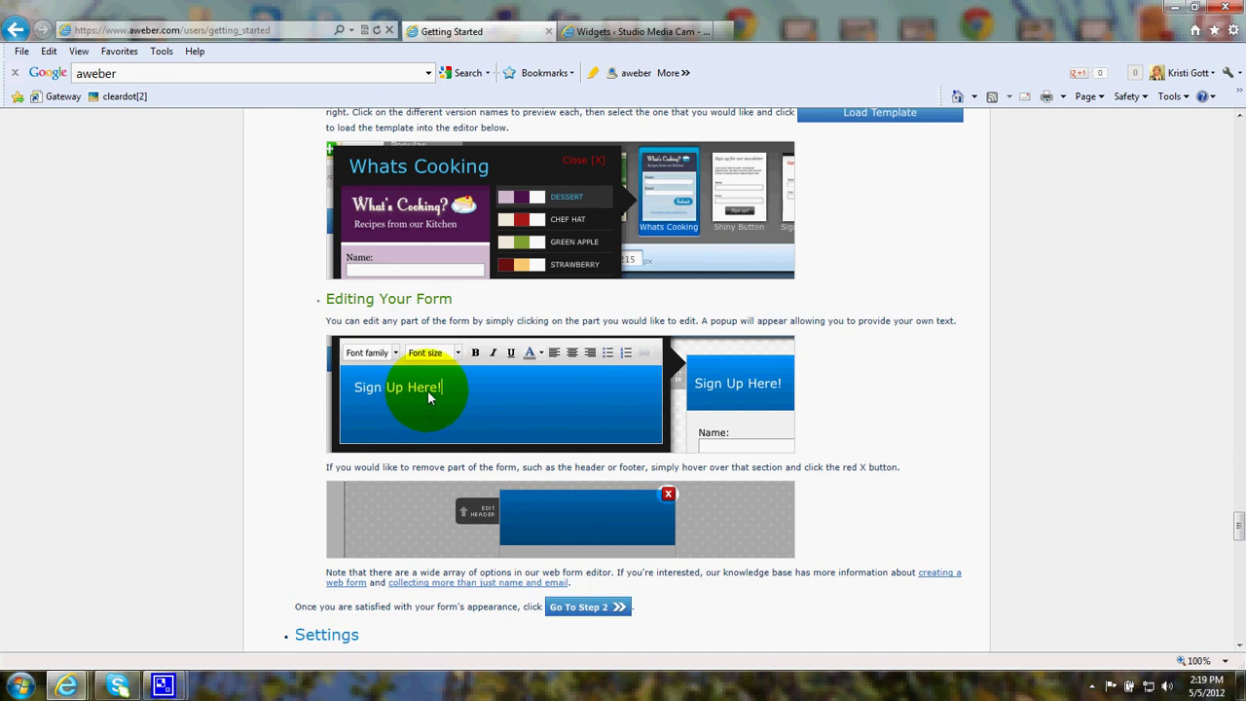
mouse_move(364, 413)
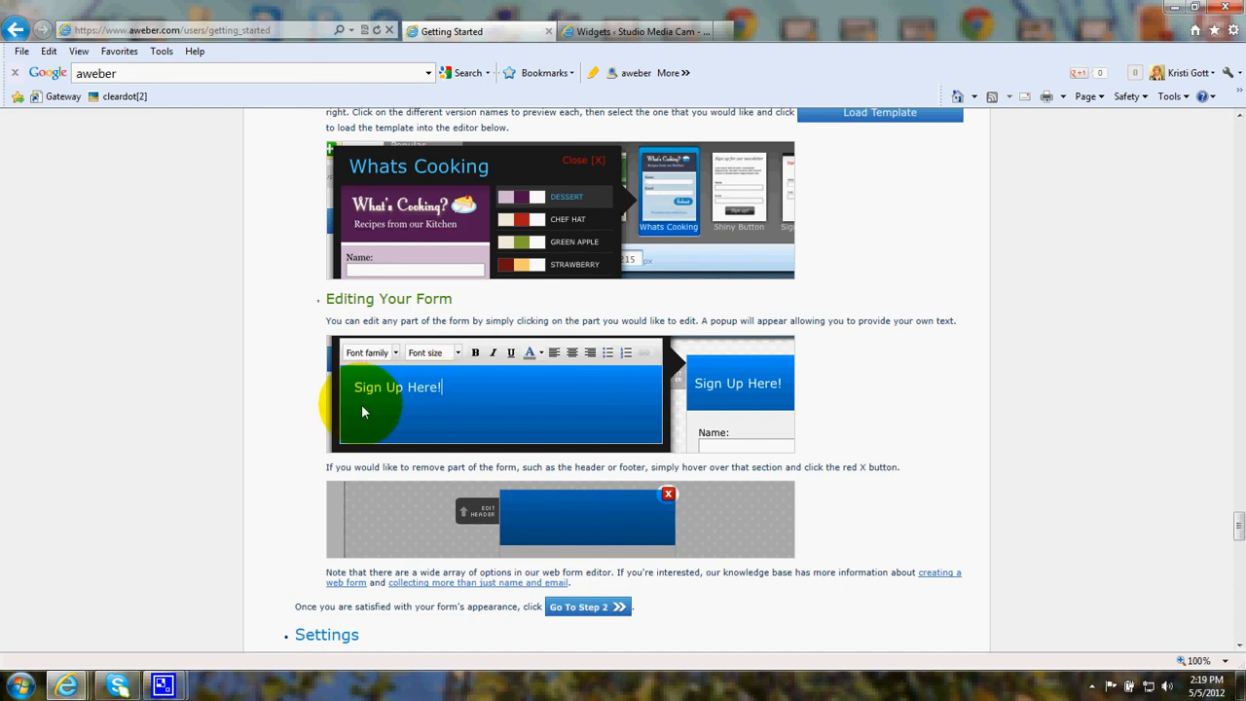
mouse_move(499, 403)
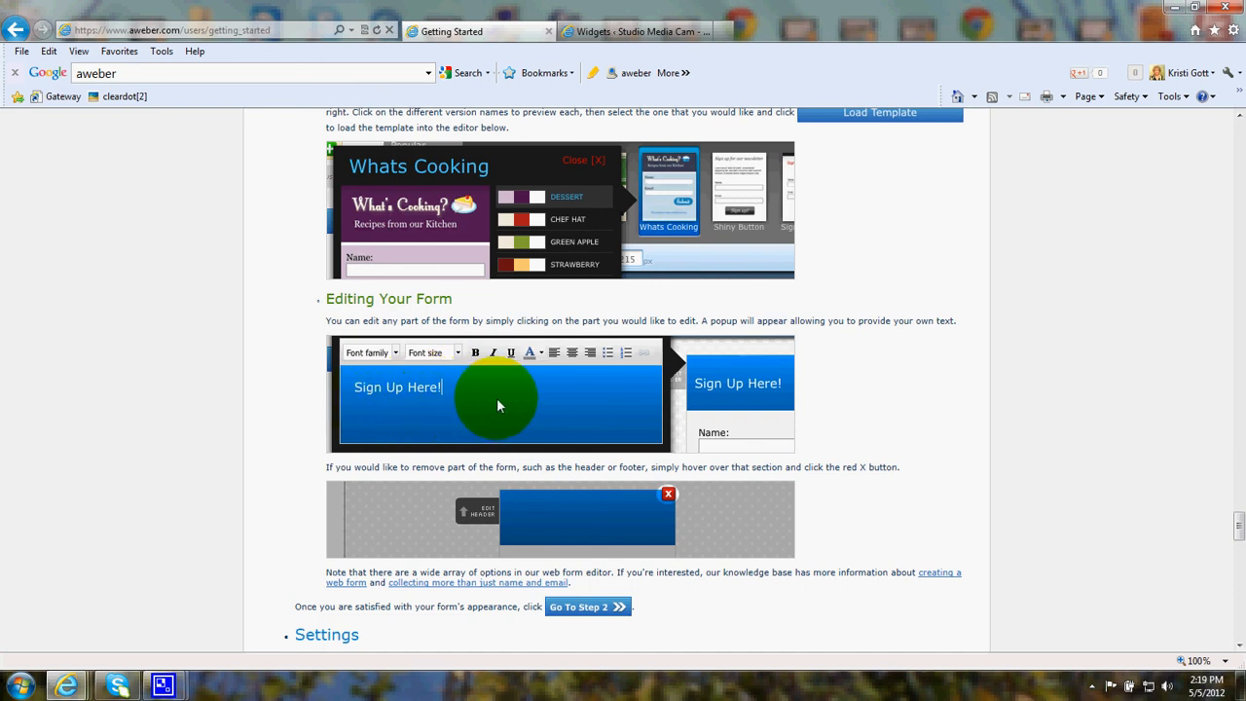
mouse_move(495, 415)
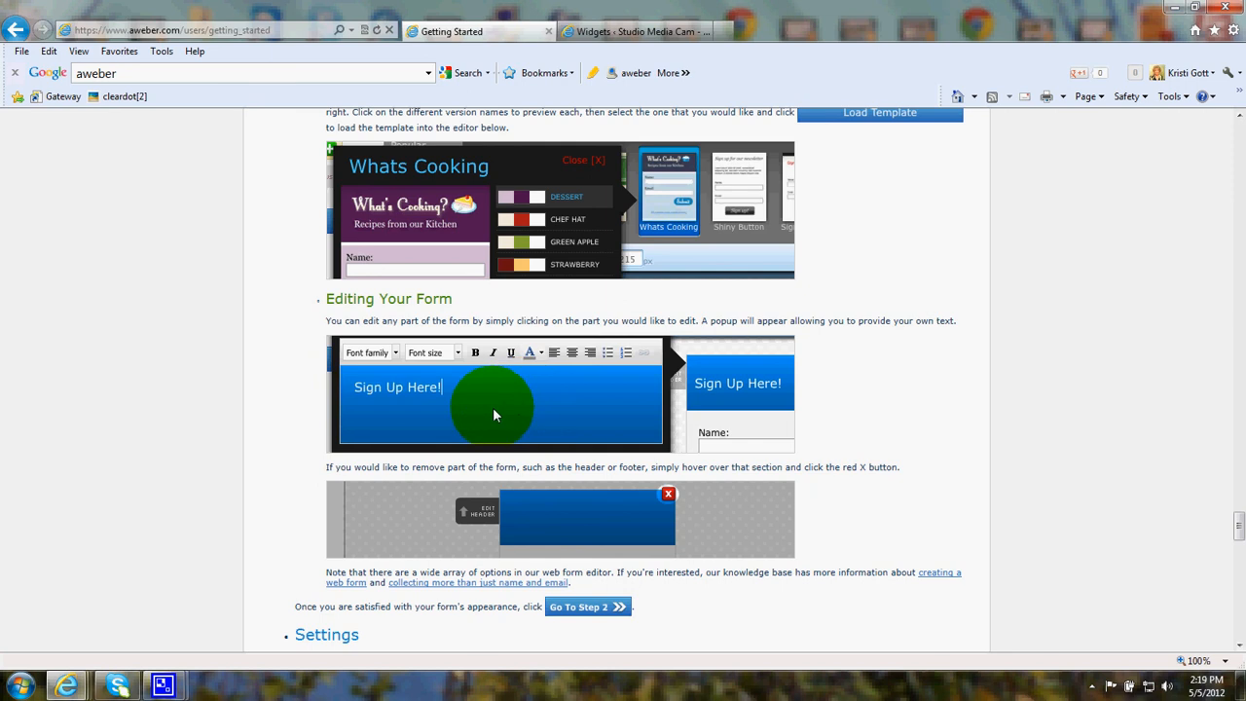
scroll("down", 3)
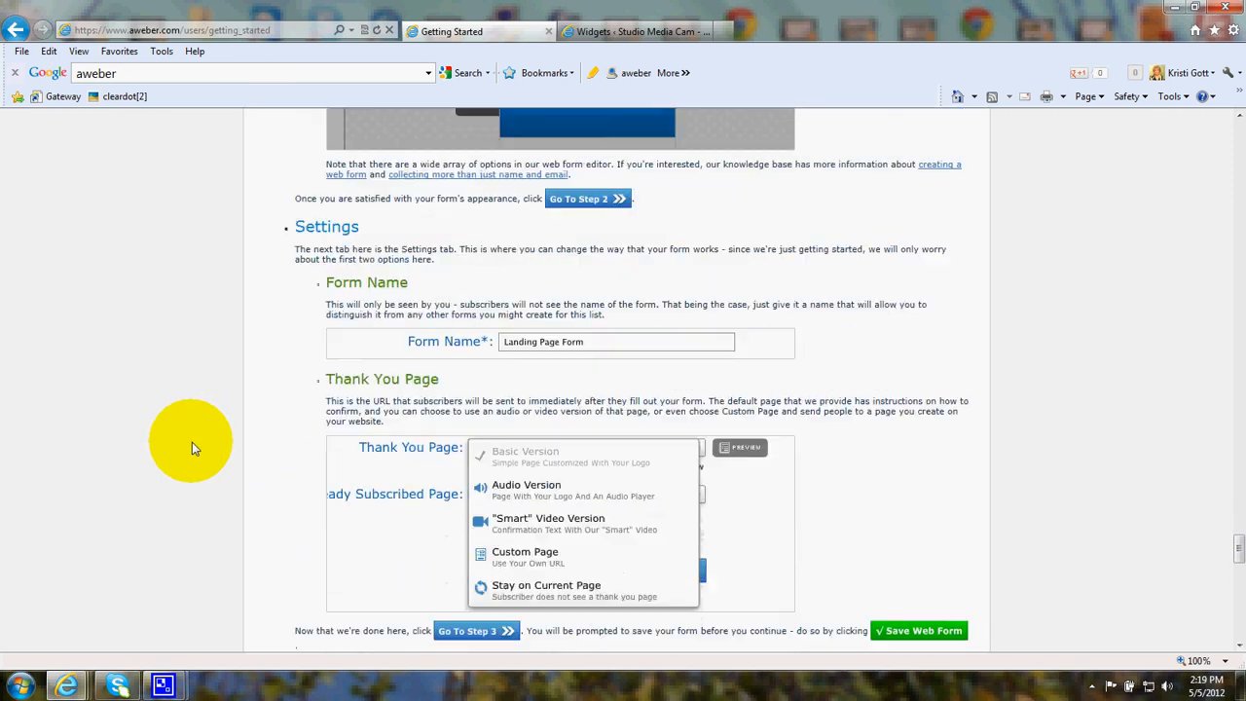
mouse_move(335, 249)
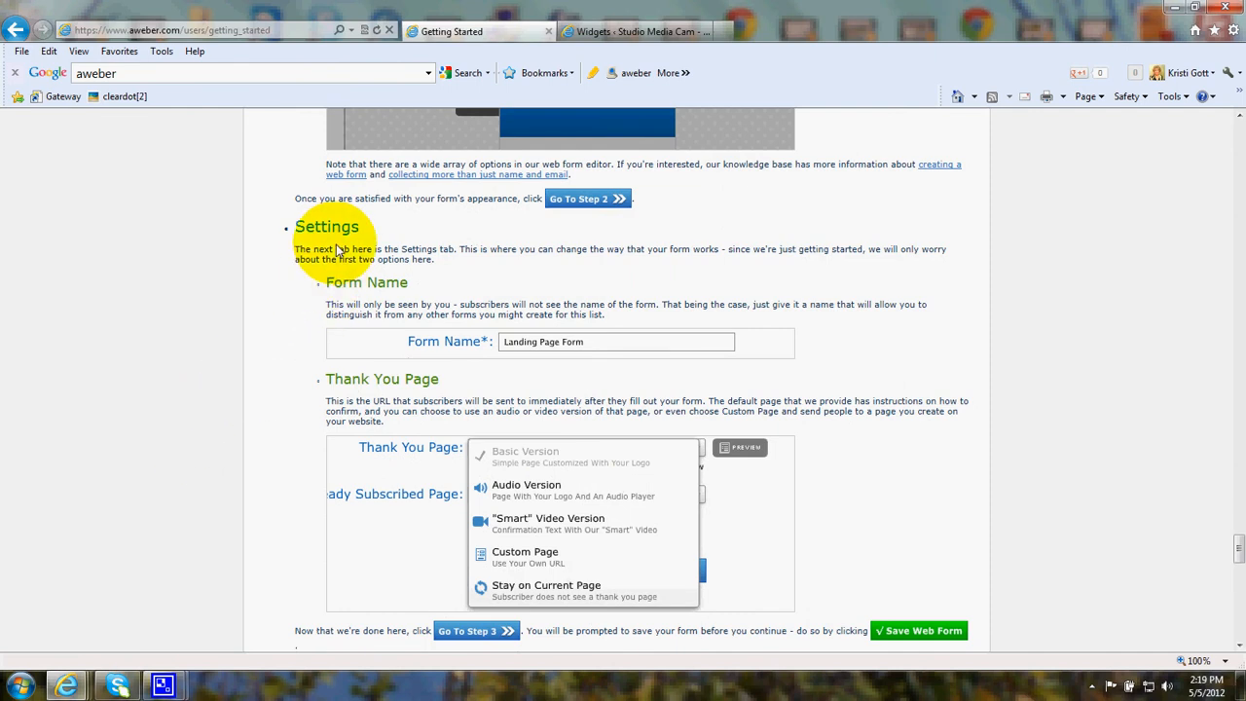
mouse_move(277, 354)
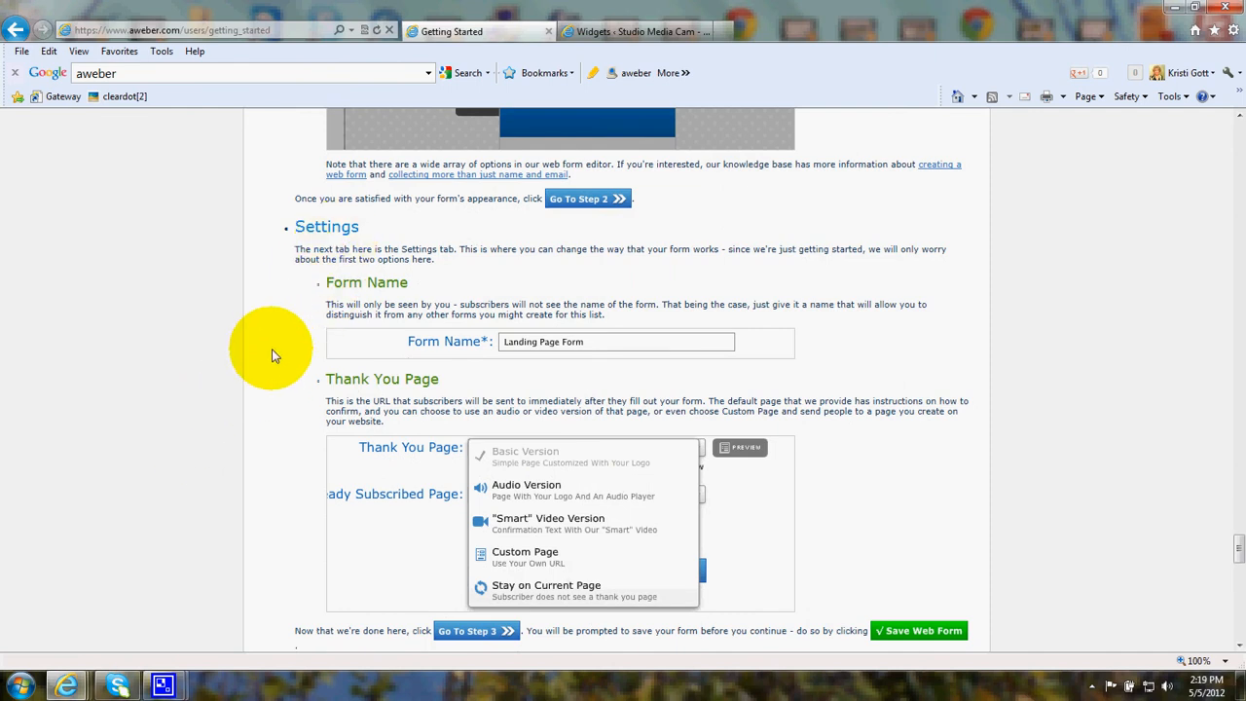
scroll("down", 3)
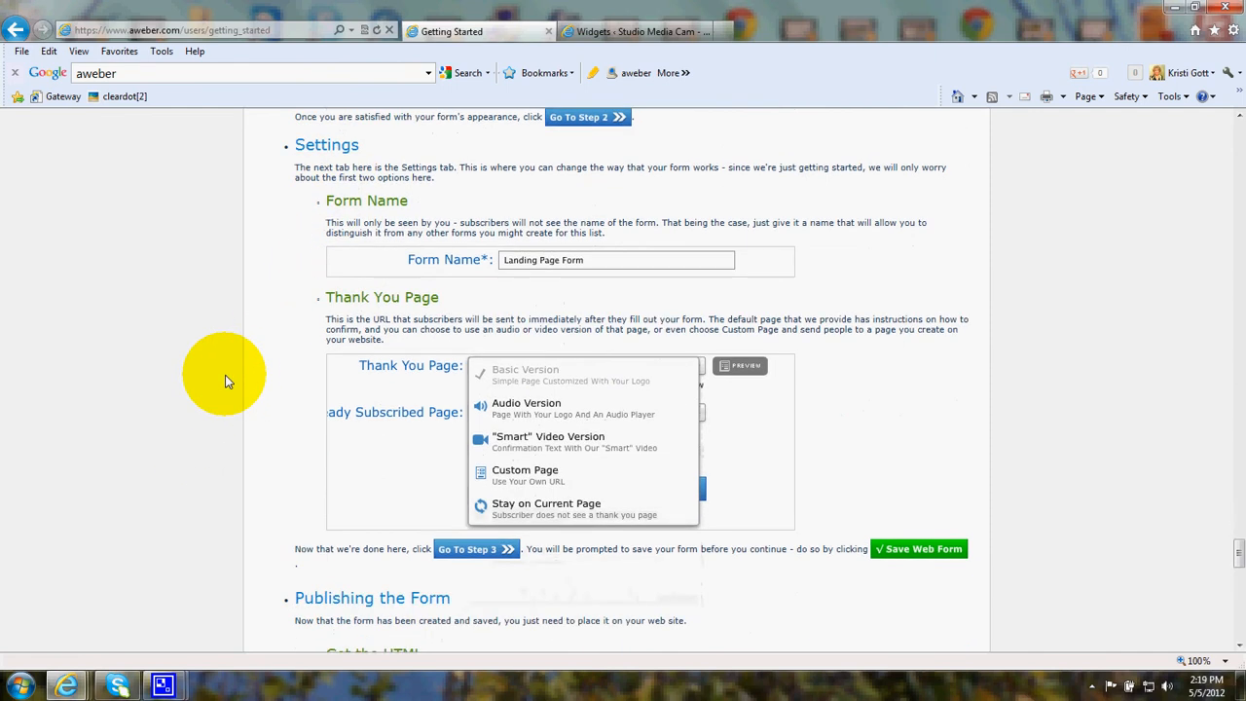
mouse_move(324, 251)
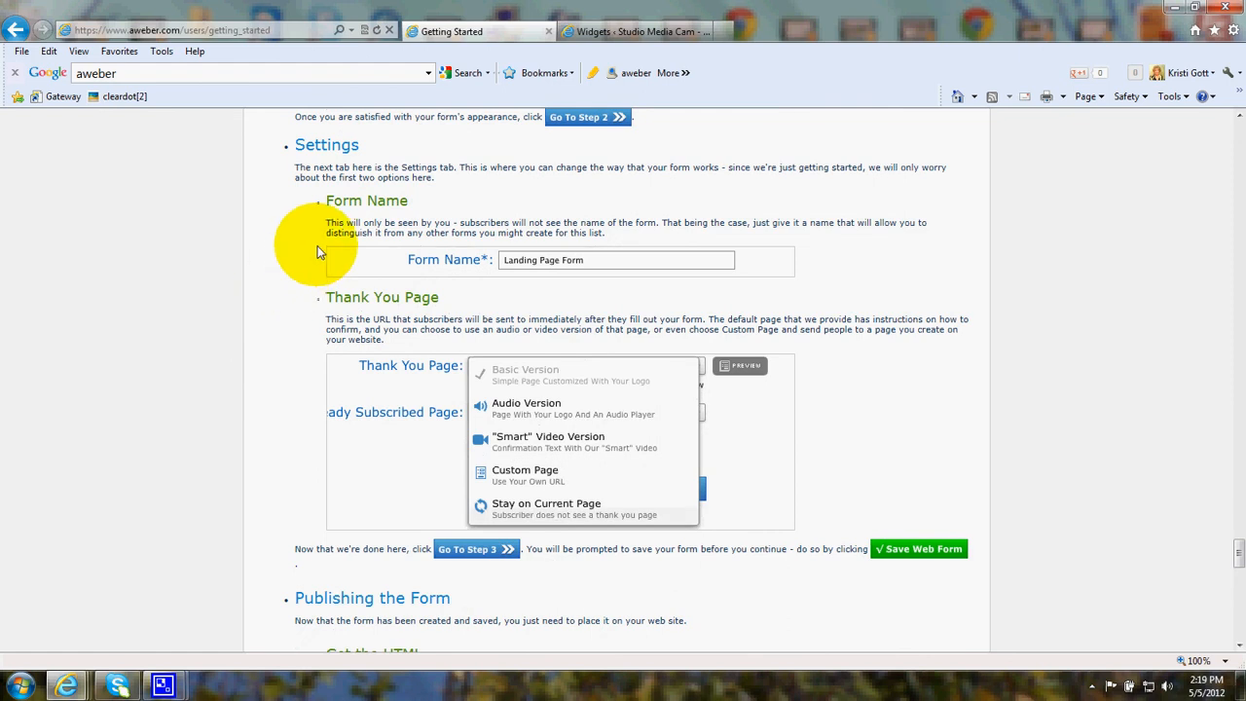
mouse_move(296, 261)
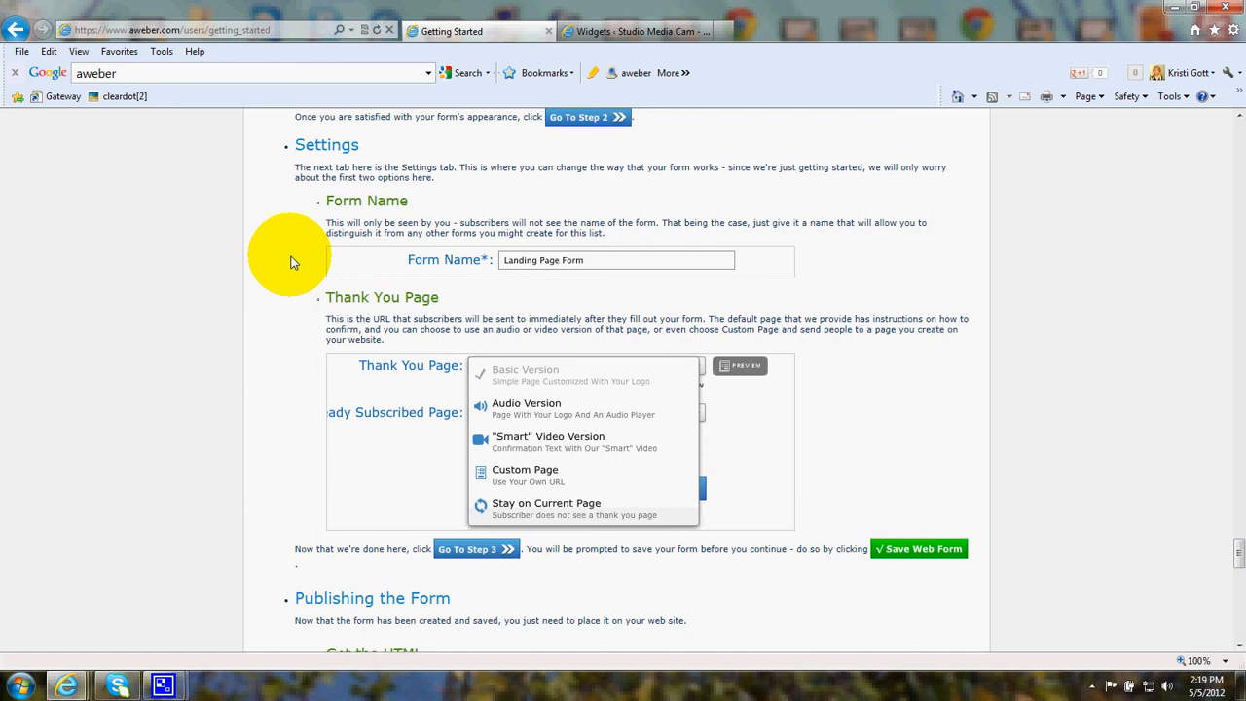
mouse_move(296, 327)
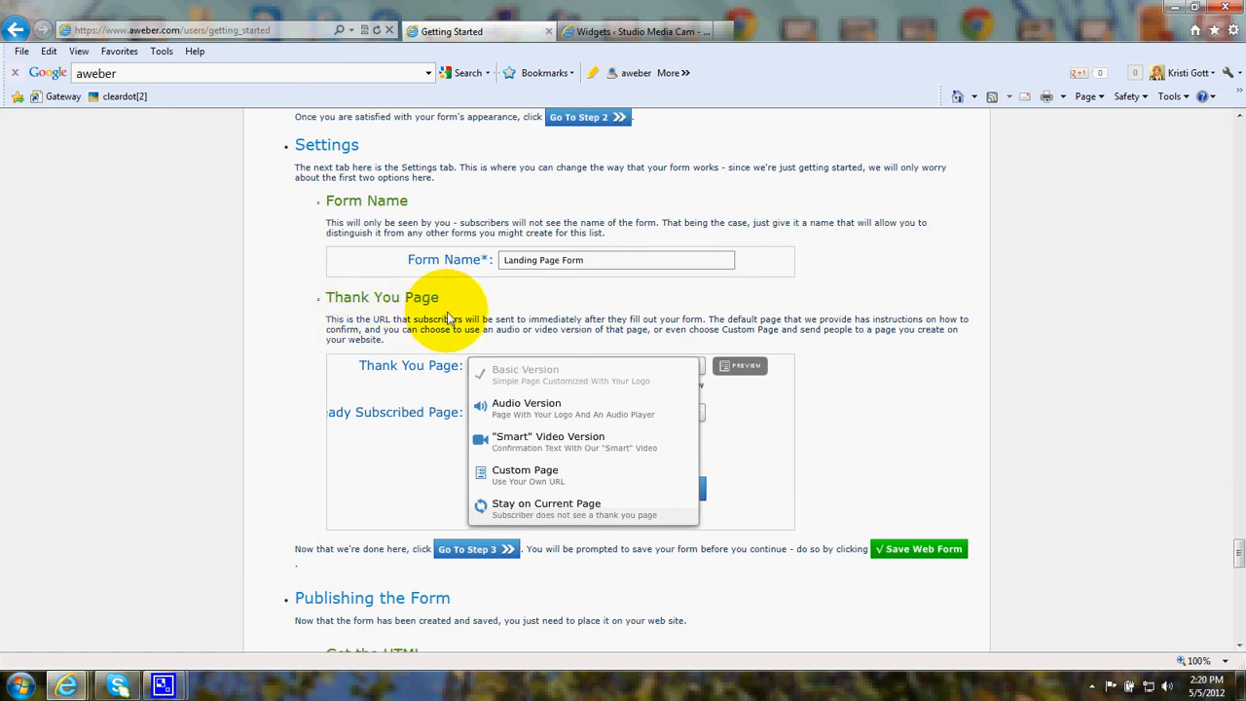
scroll("down", 3)
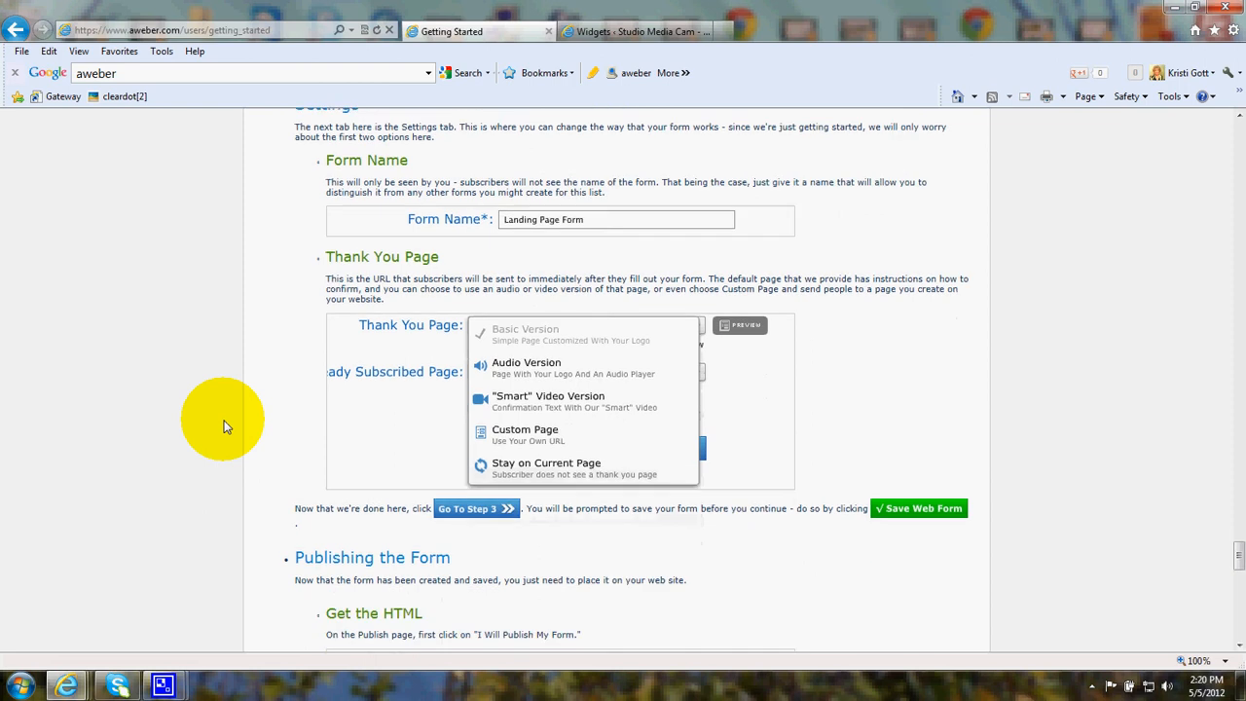
scroll("down", 3)
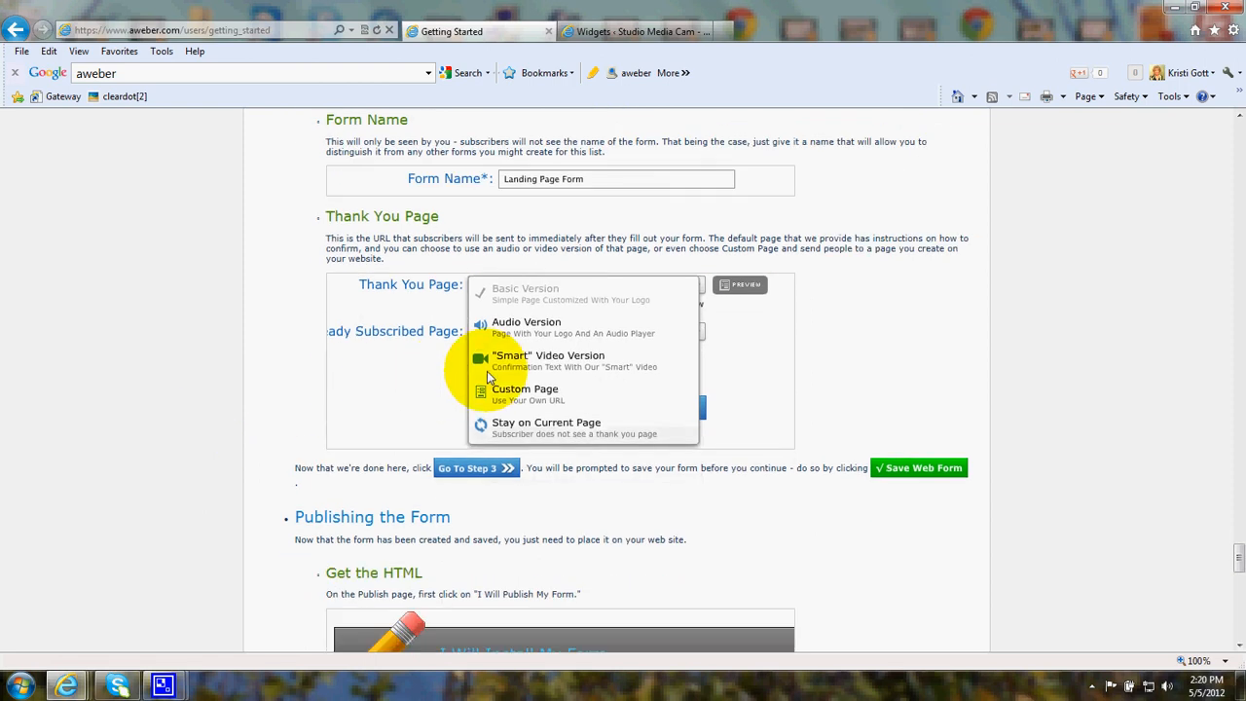
mouse_move(494, 401)
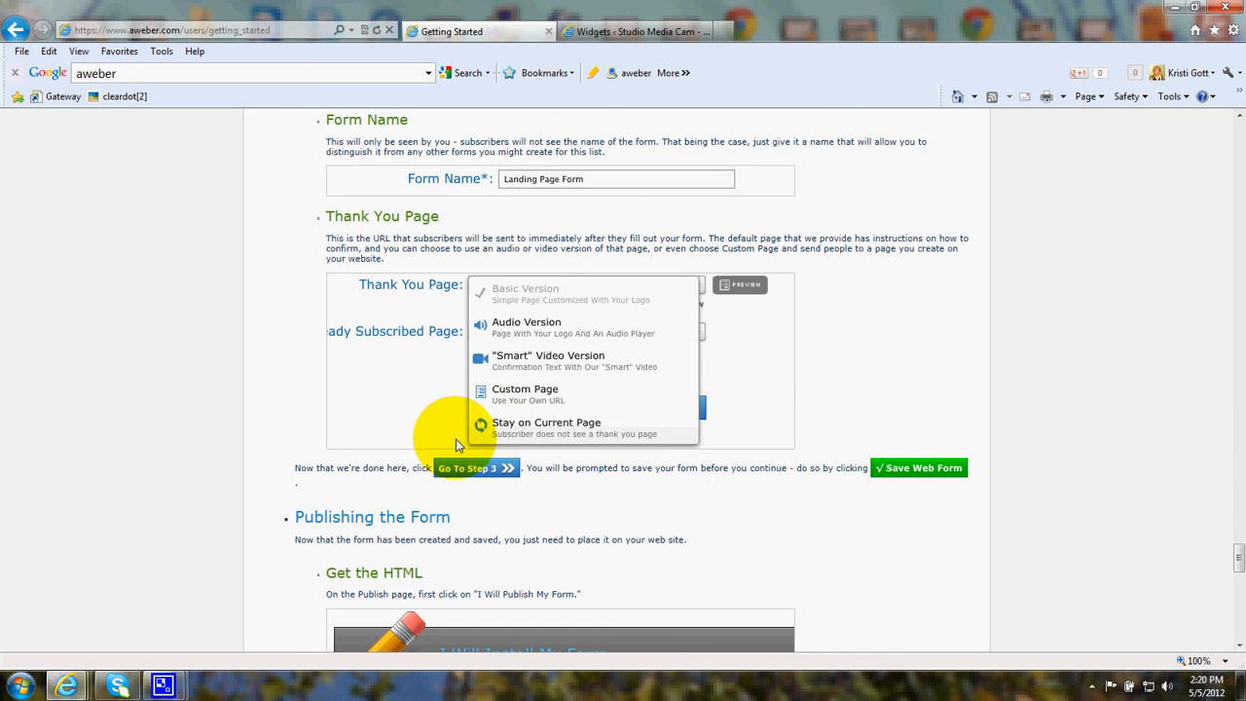
mouse_move(235, 459)
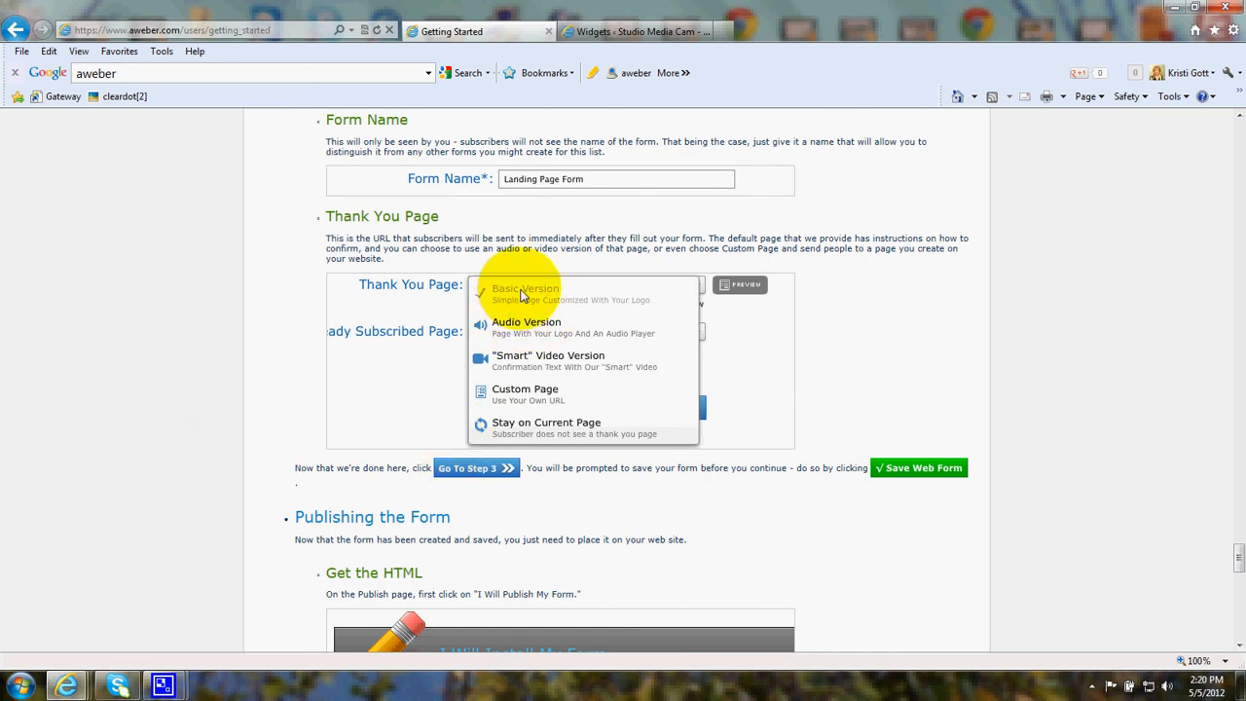
mouse_move(547, 309)
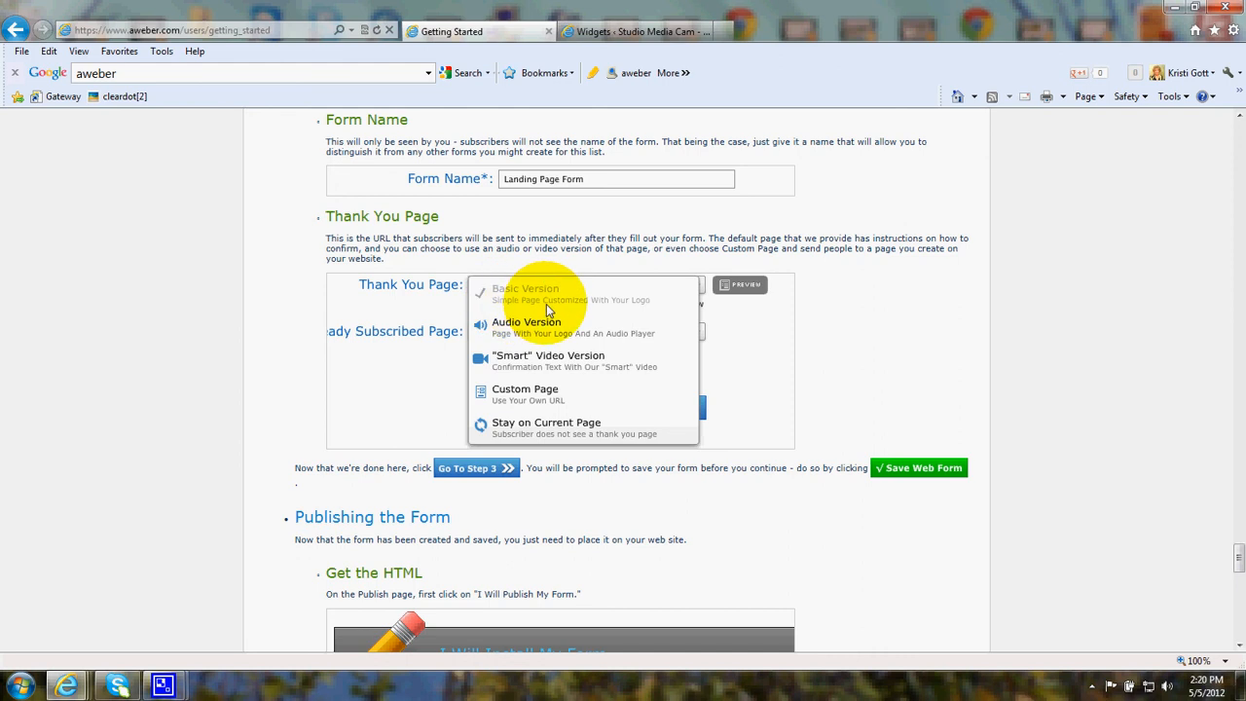
mouse_move(643, 304)
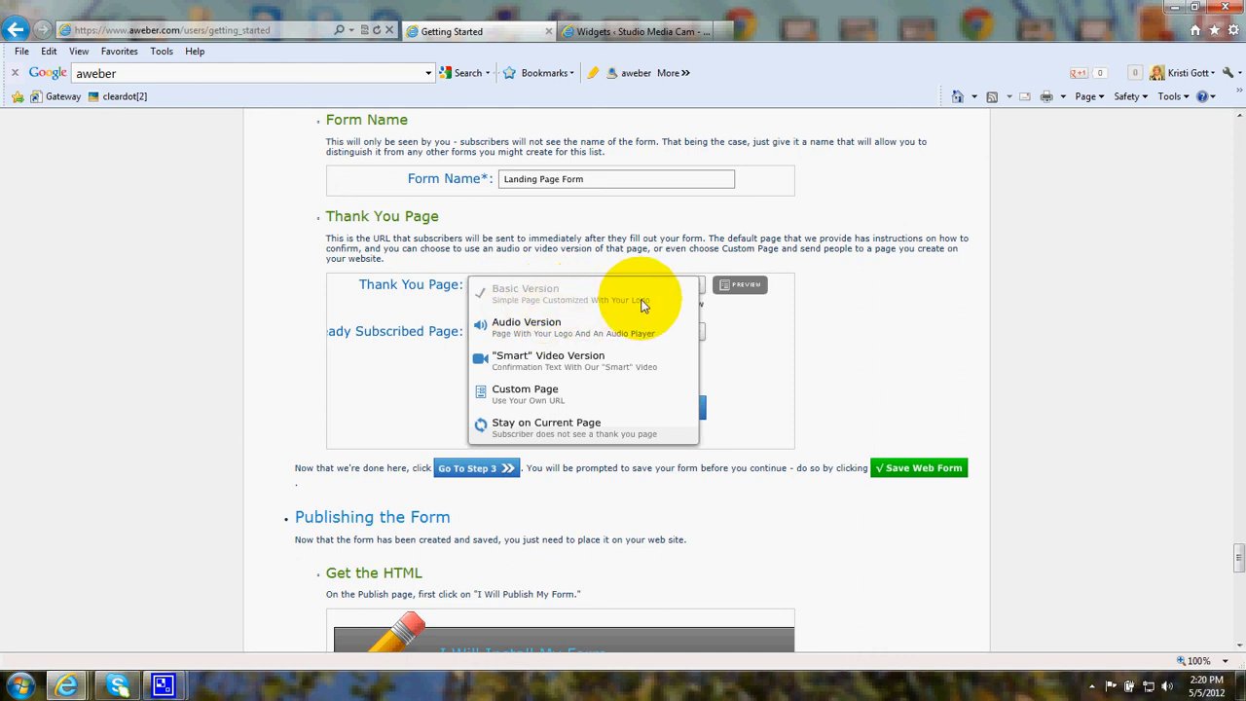
scroll("down", 3)
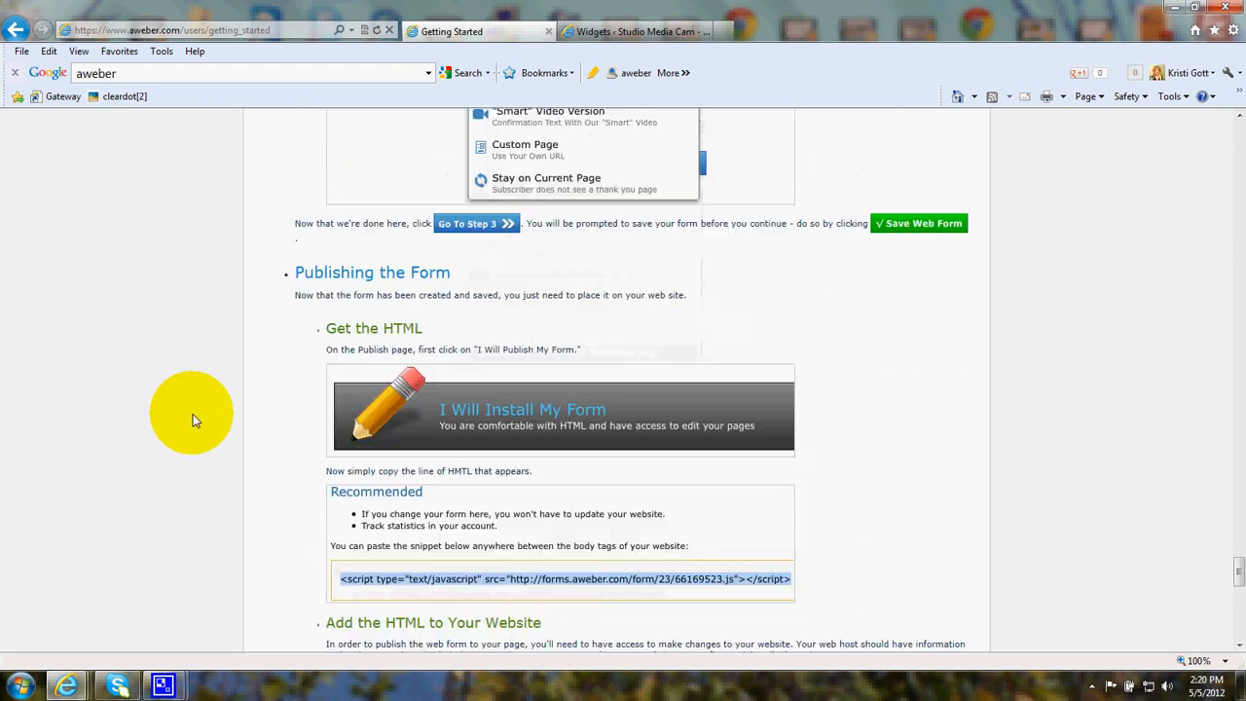
scroll("down", 3)
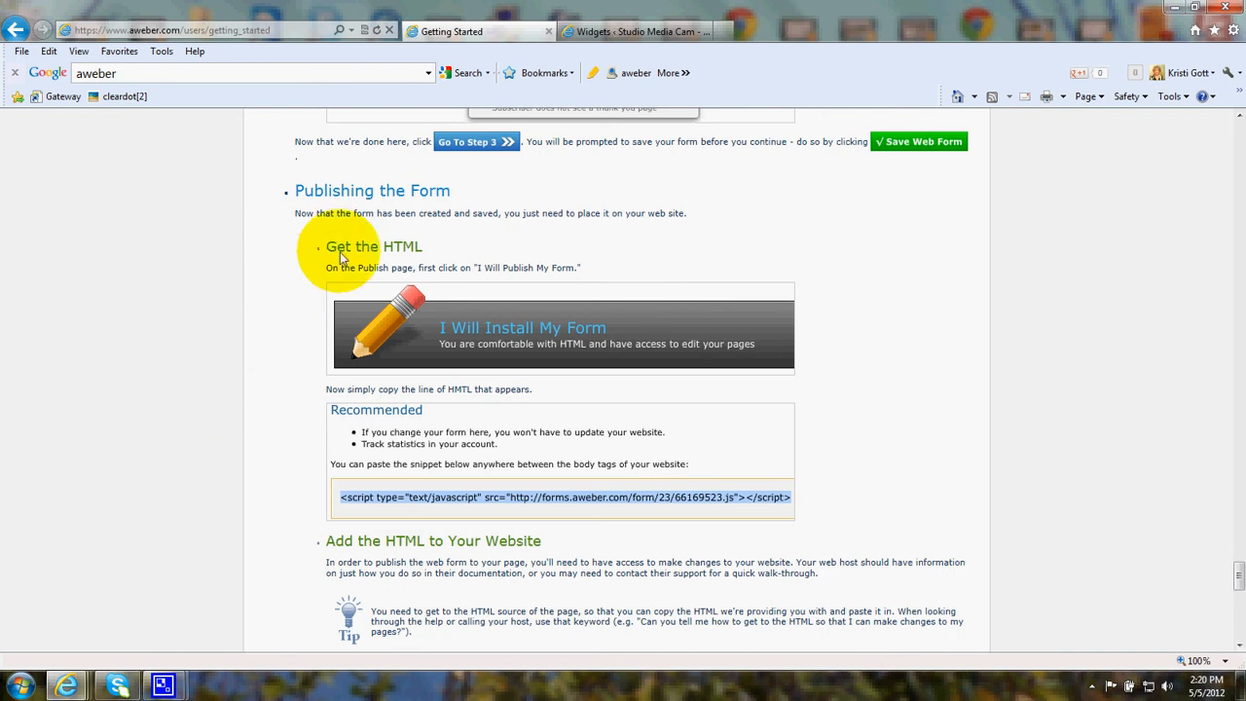
mouse_move(446, 198)
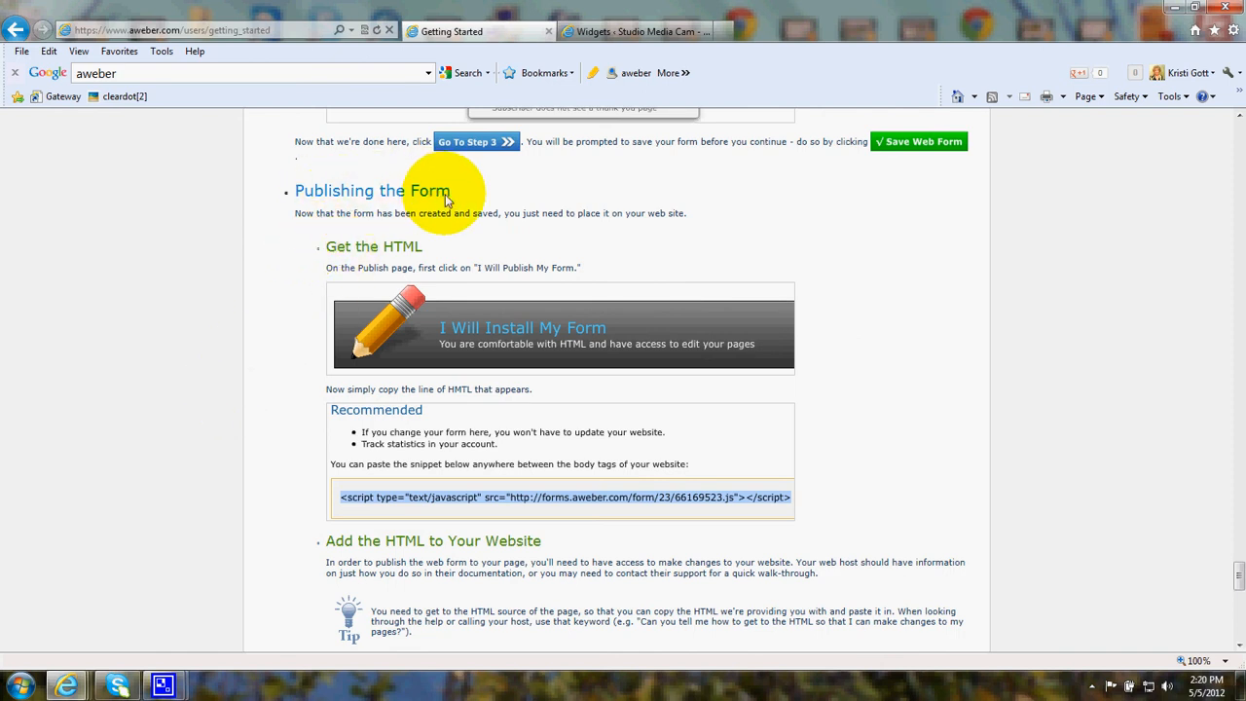
mouse_move(457, 335)
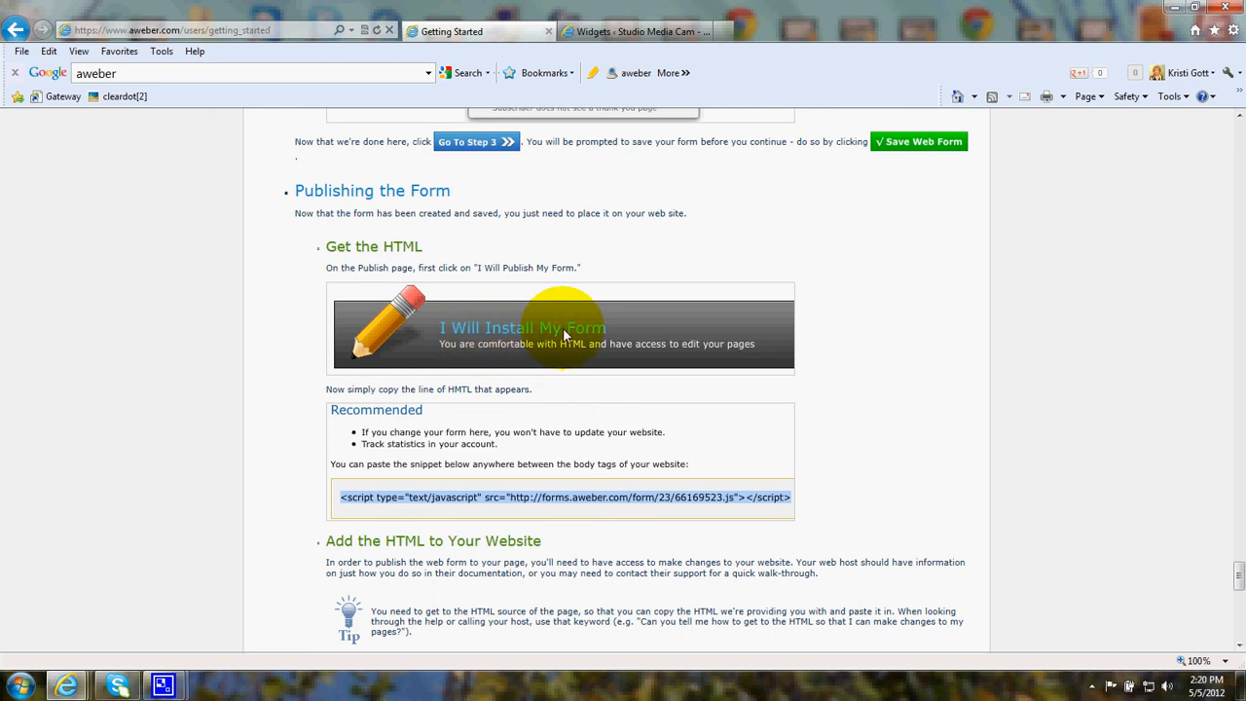
scroll("down", 3)
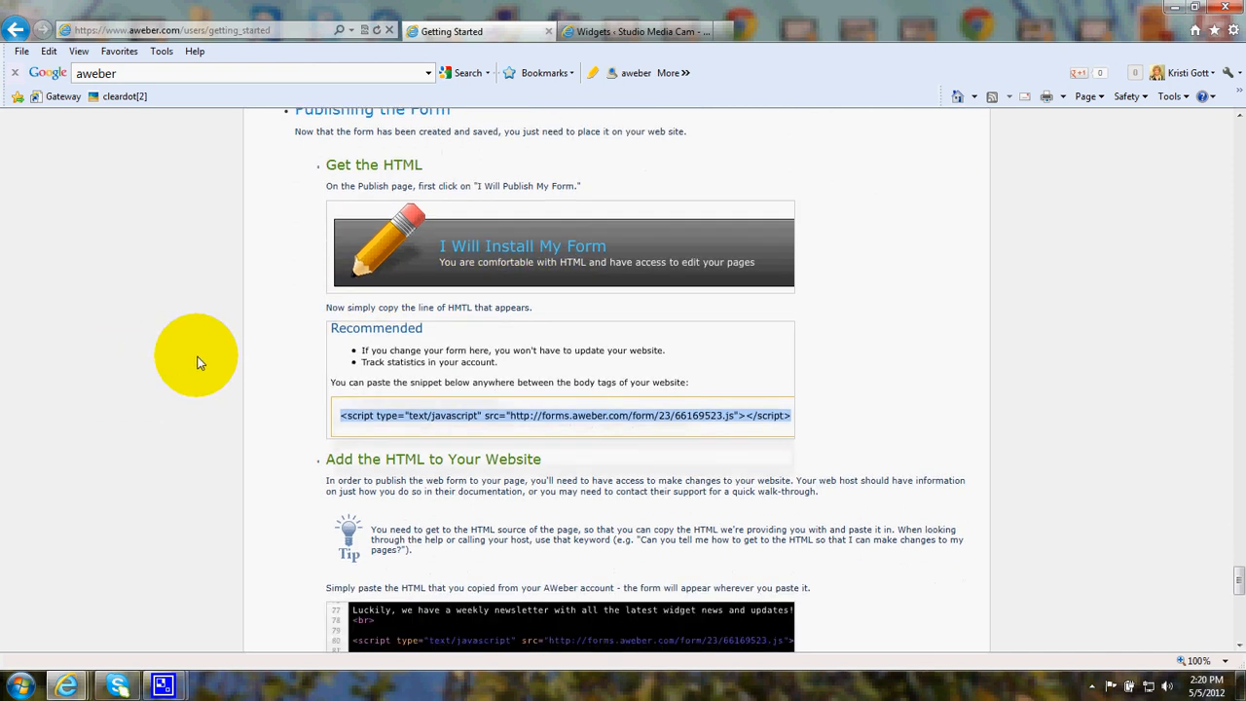
scroll("down", 3)
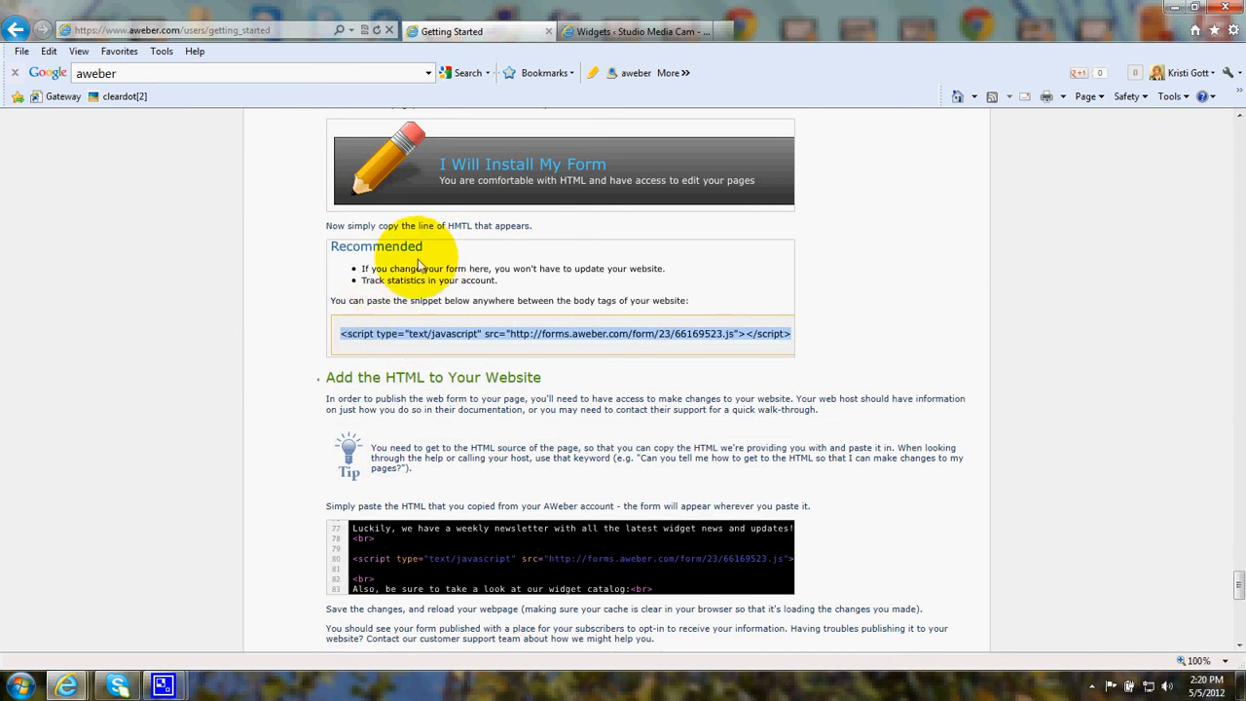
mouse_move(481, 343)
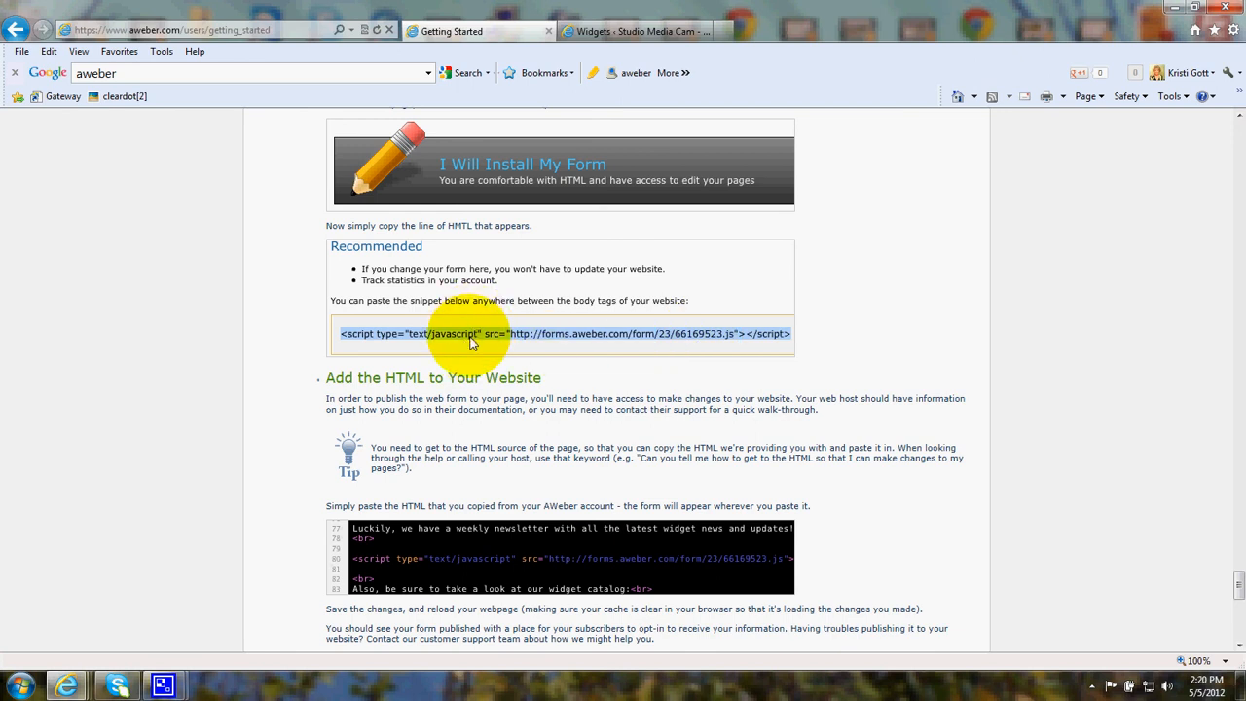
mouse_move(324, 473)
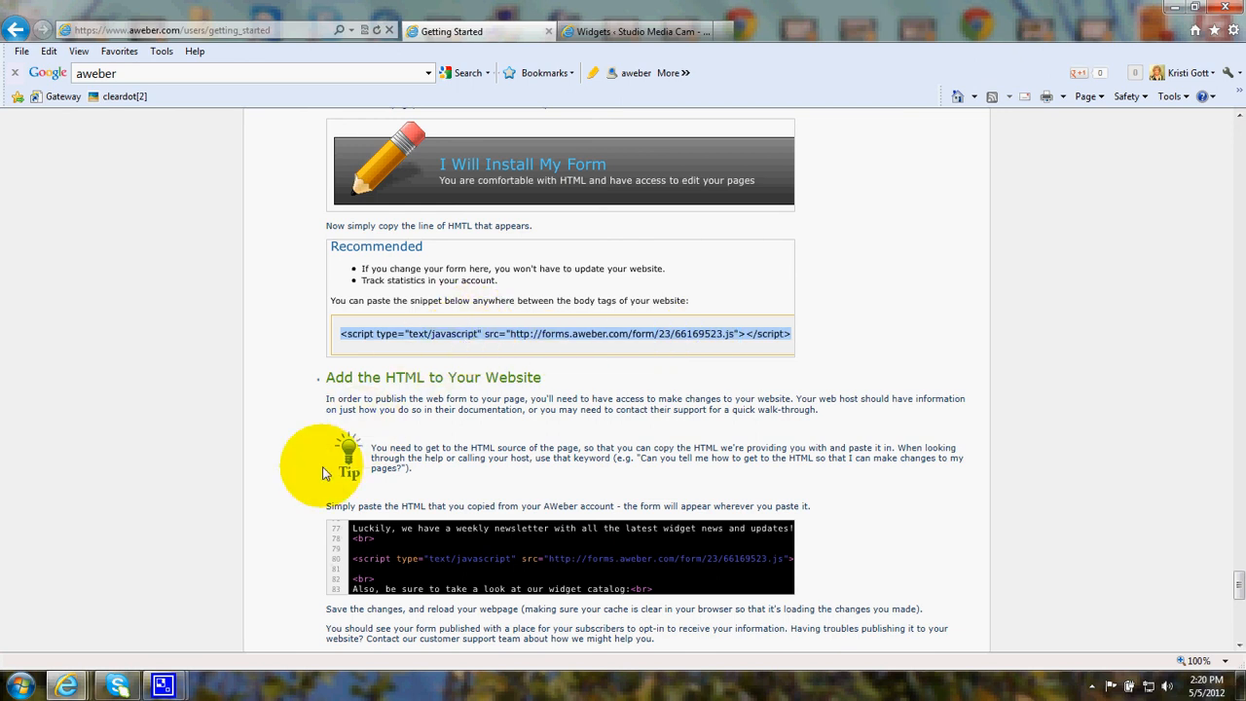
mouse_move(70, 686)
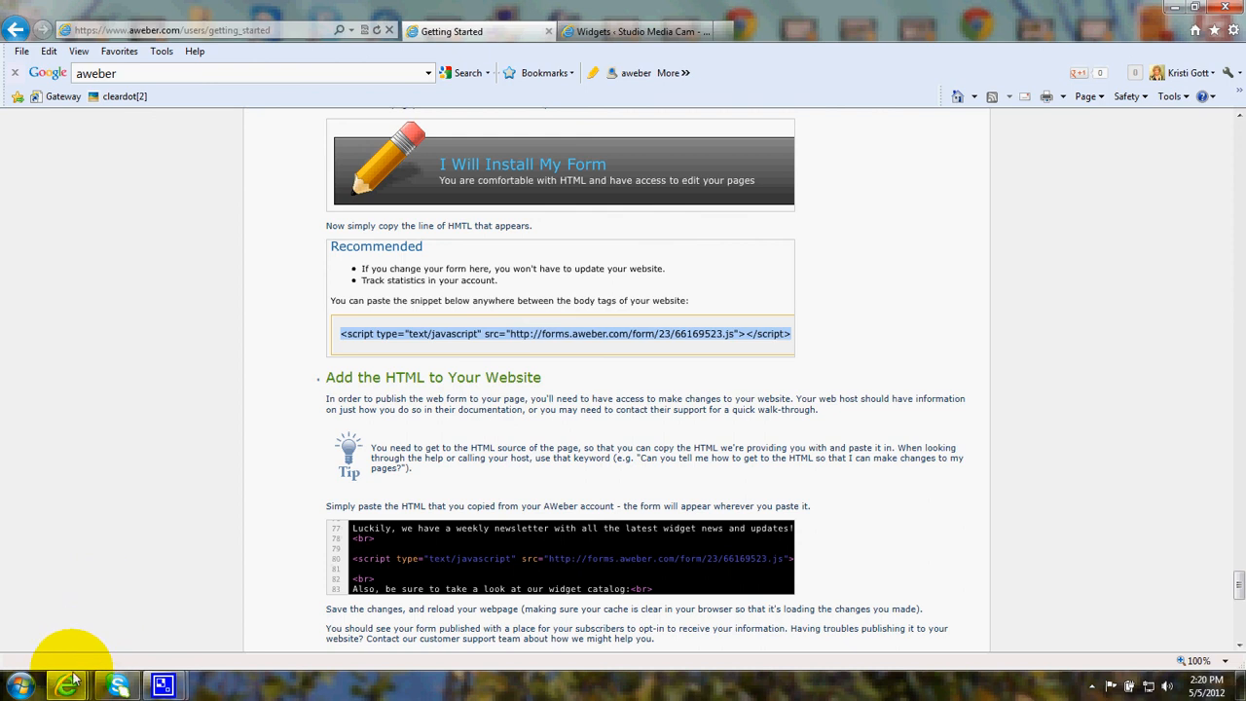
mouse_move(66, 684)
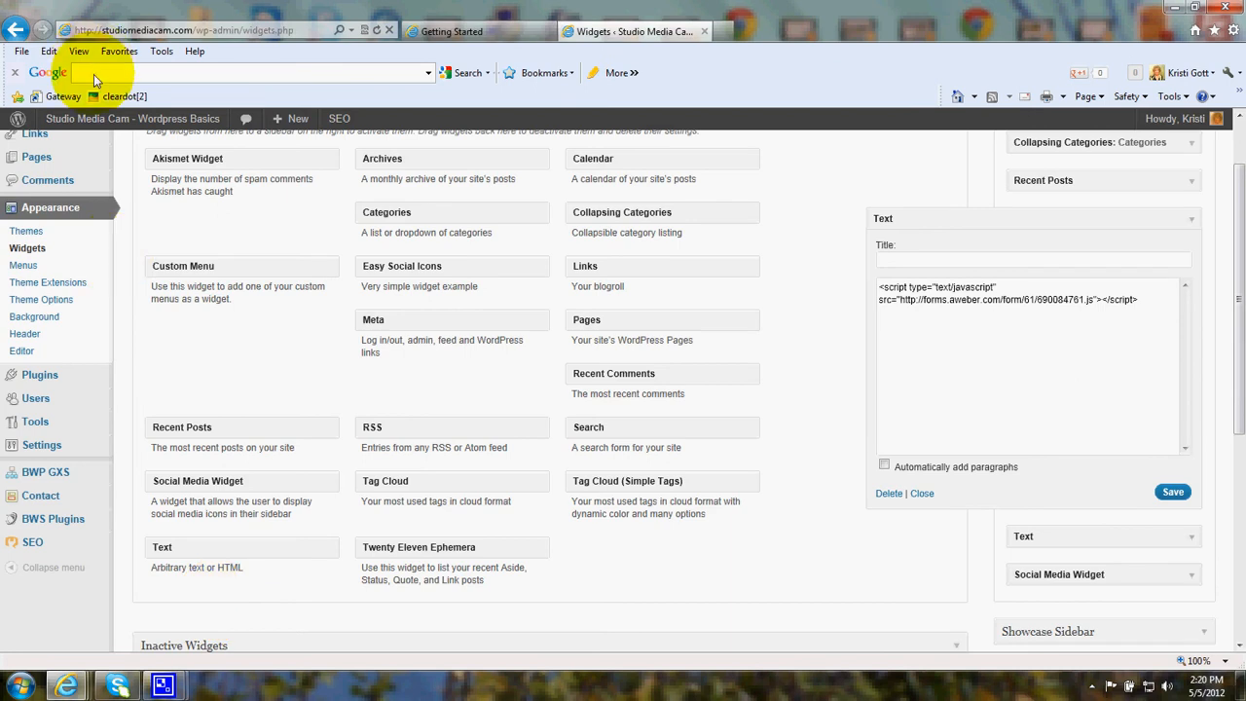
mouse_move(86, 207)
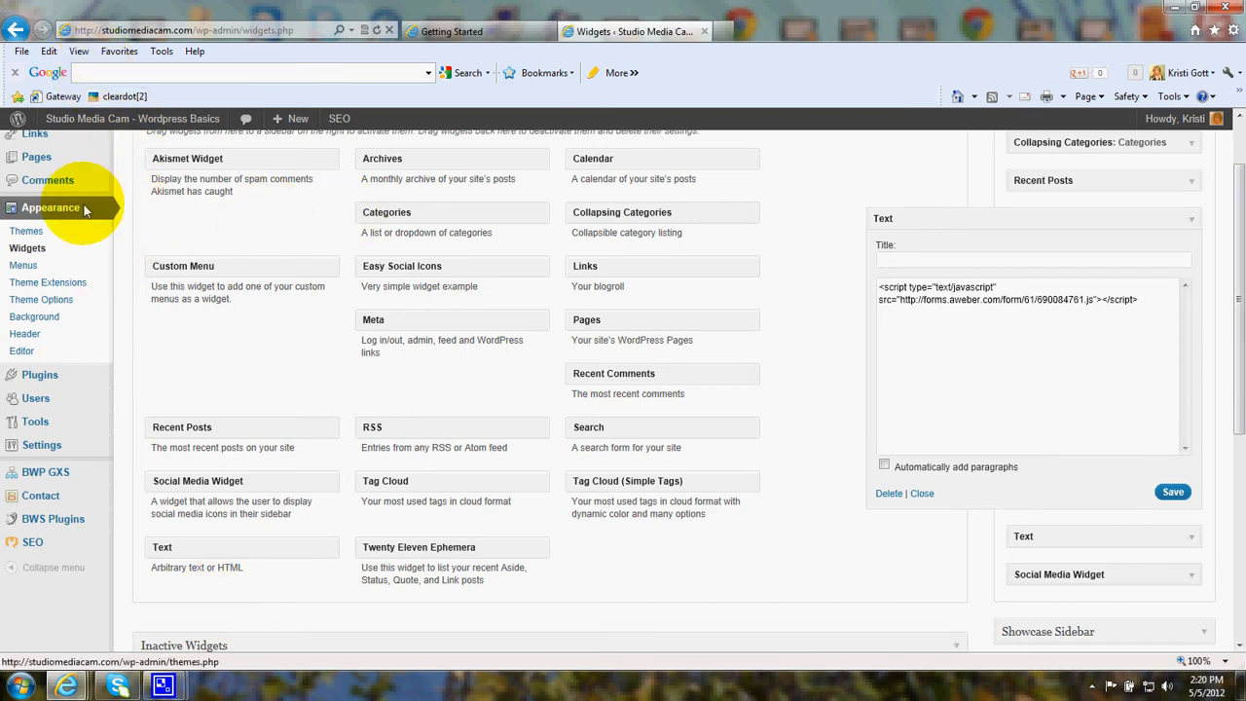
mouse_move(222, 479)
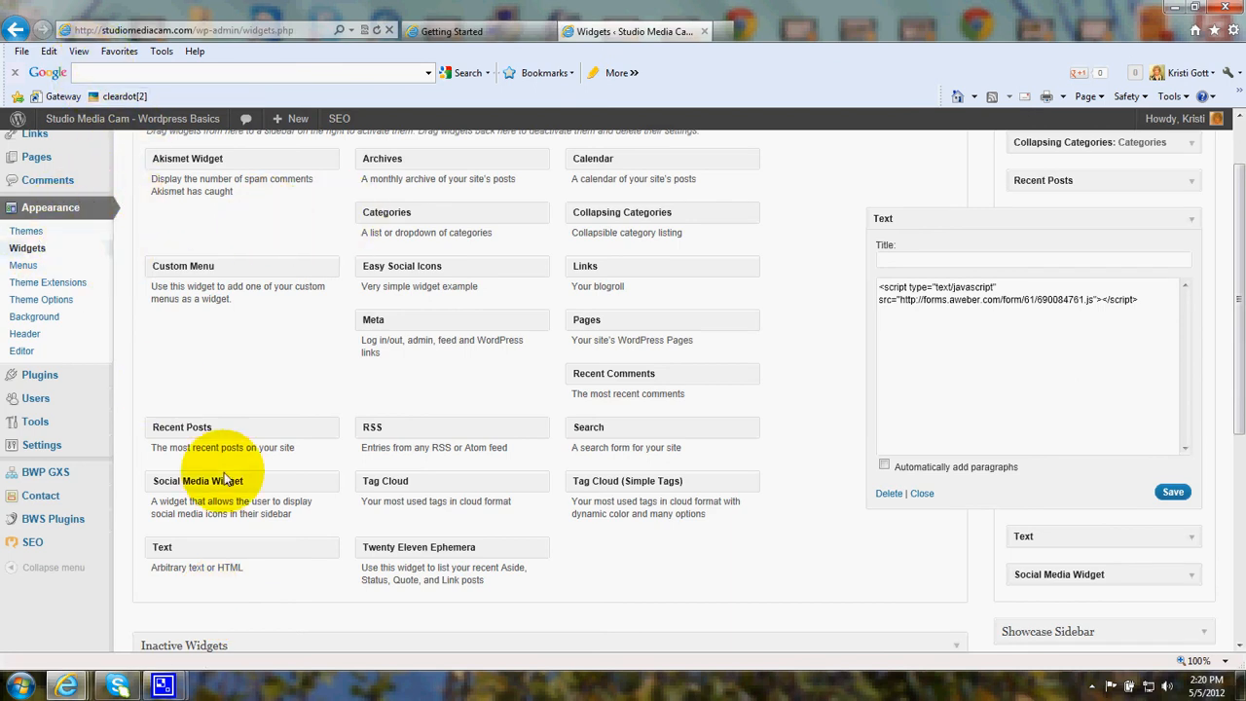
mouse_move(740, 386)
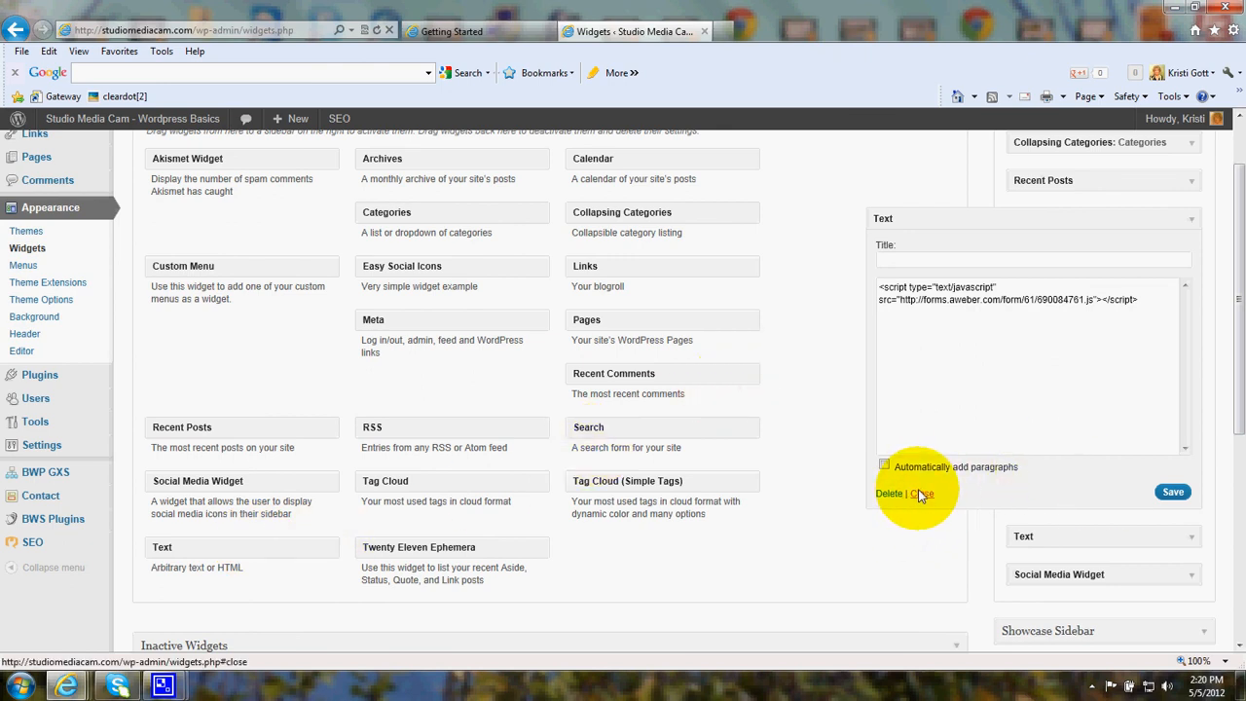
Step: Review the pasted AWeber embed script in the sidebar Text widget on the Widgets page
left_click(923, 494)
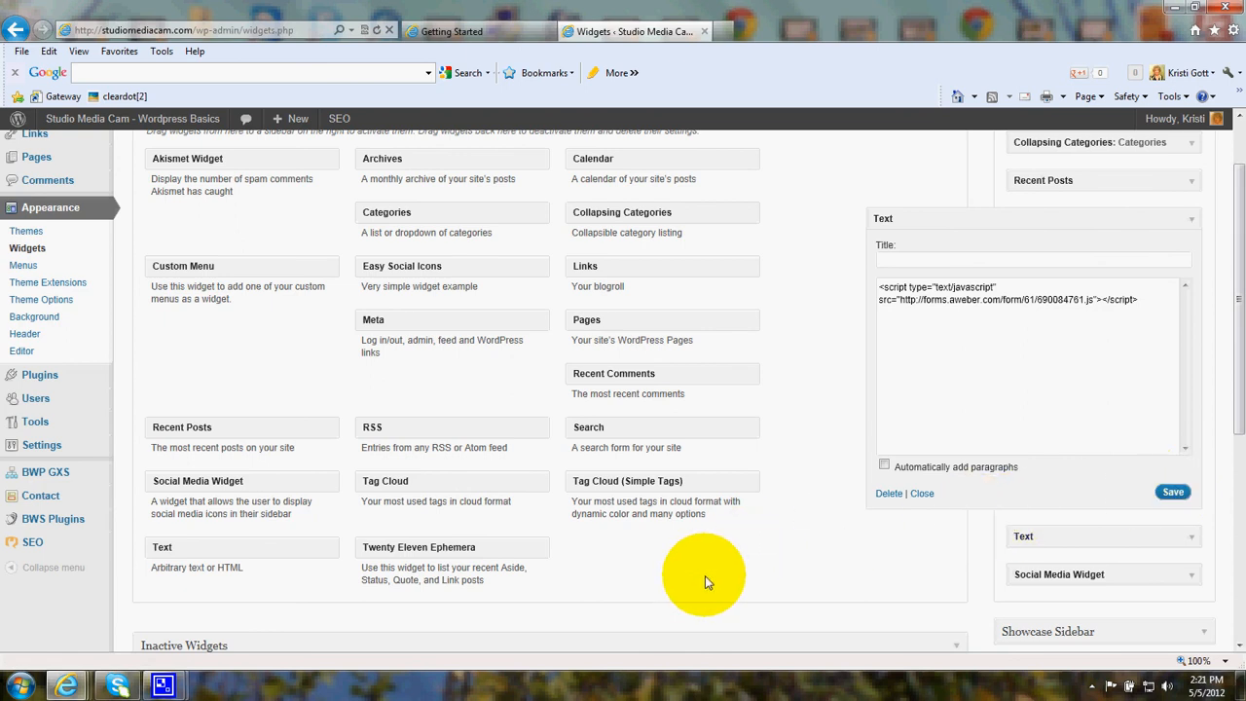
mouse_move(678, 590)
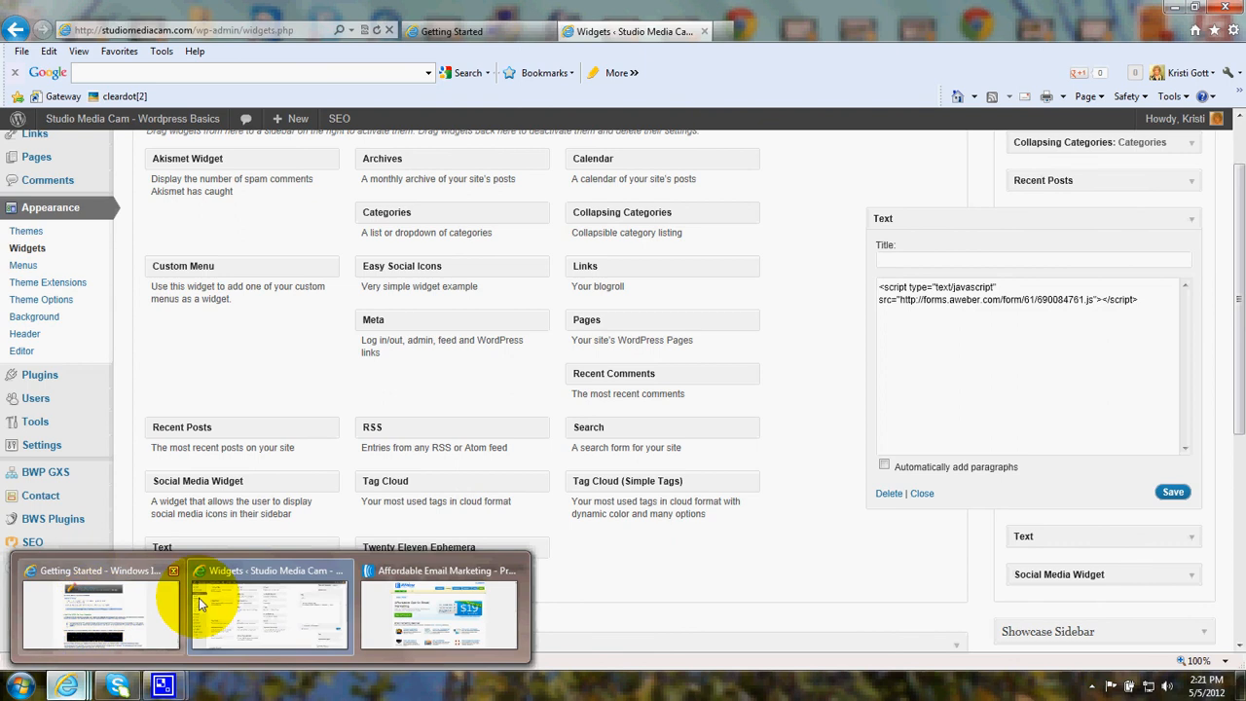
Step: Switch to the AWeber $19/month pricing page and expand its Features menu
left_click(440, 603)
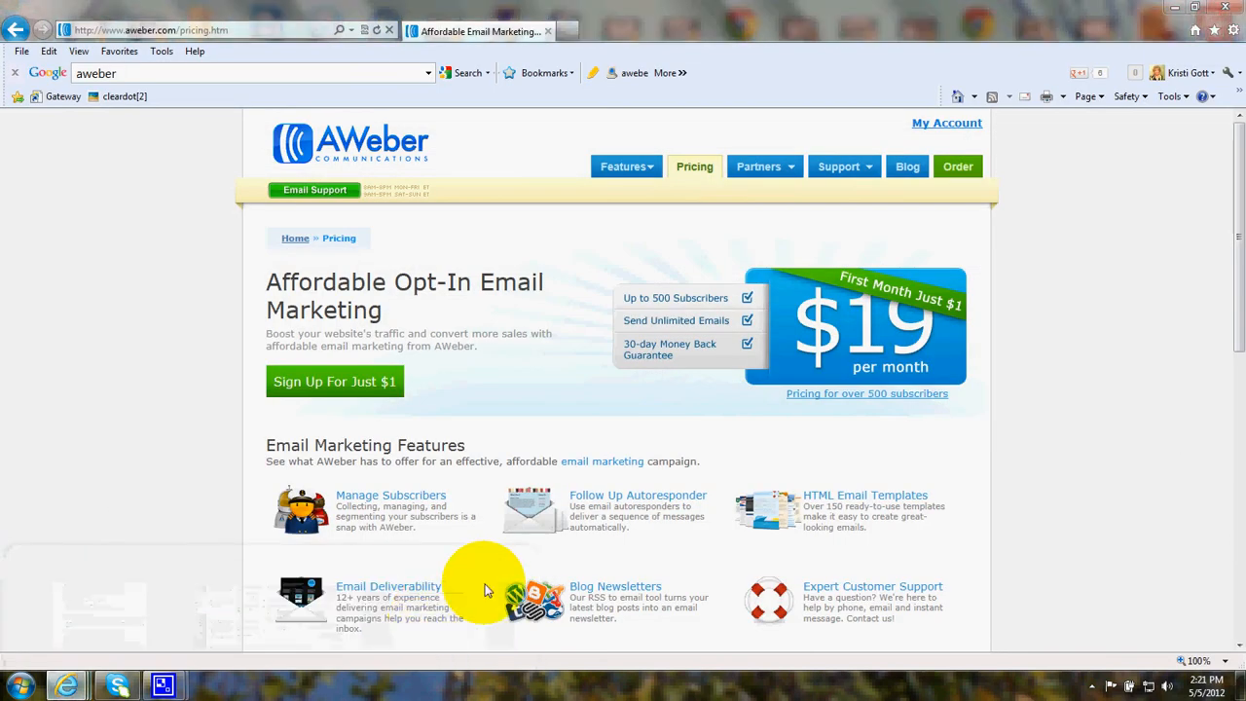
mouse_move(553, 175)
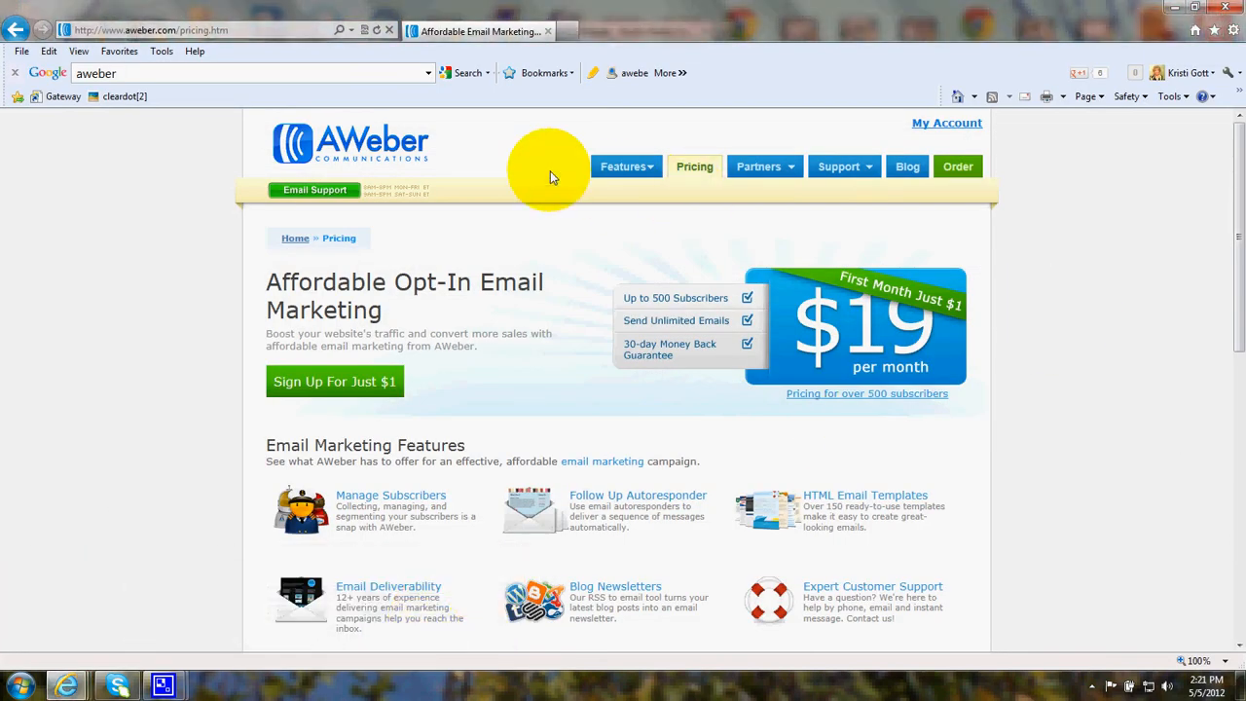
left_click(625, 167)
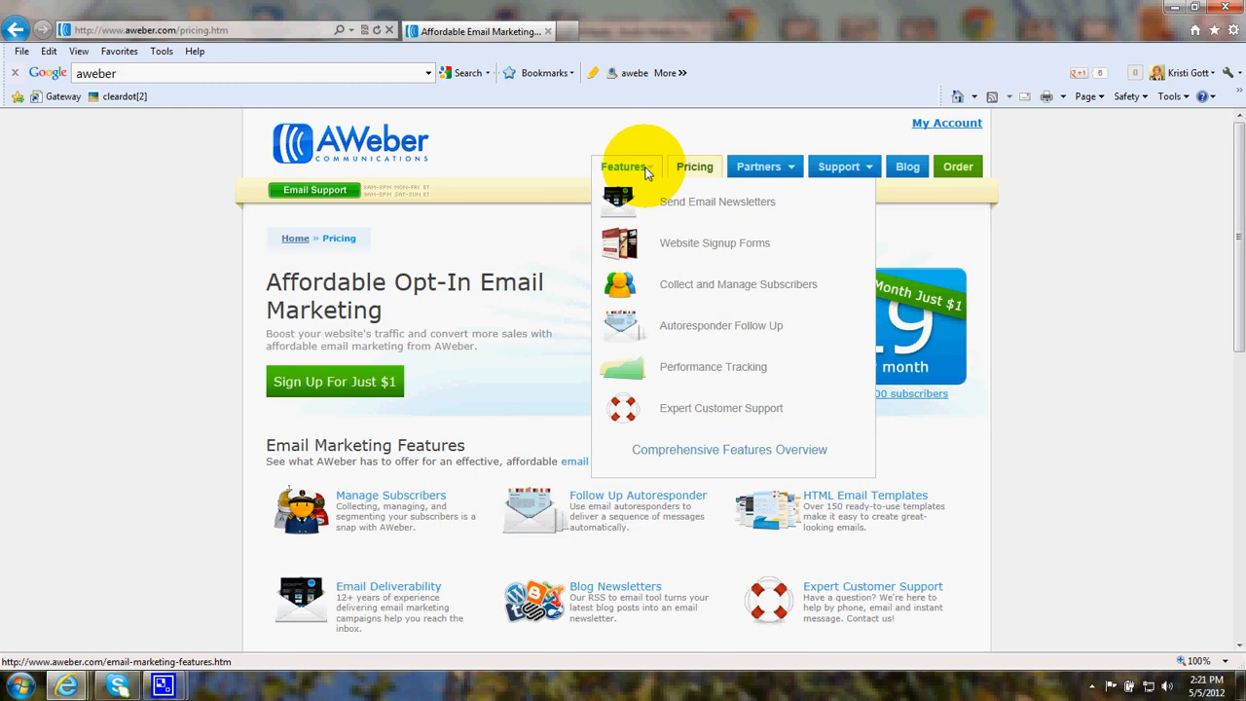
mouse_move(628, 175)
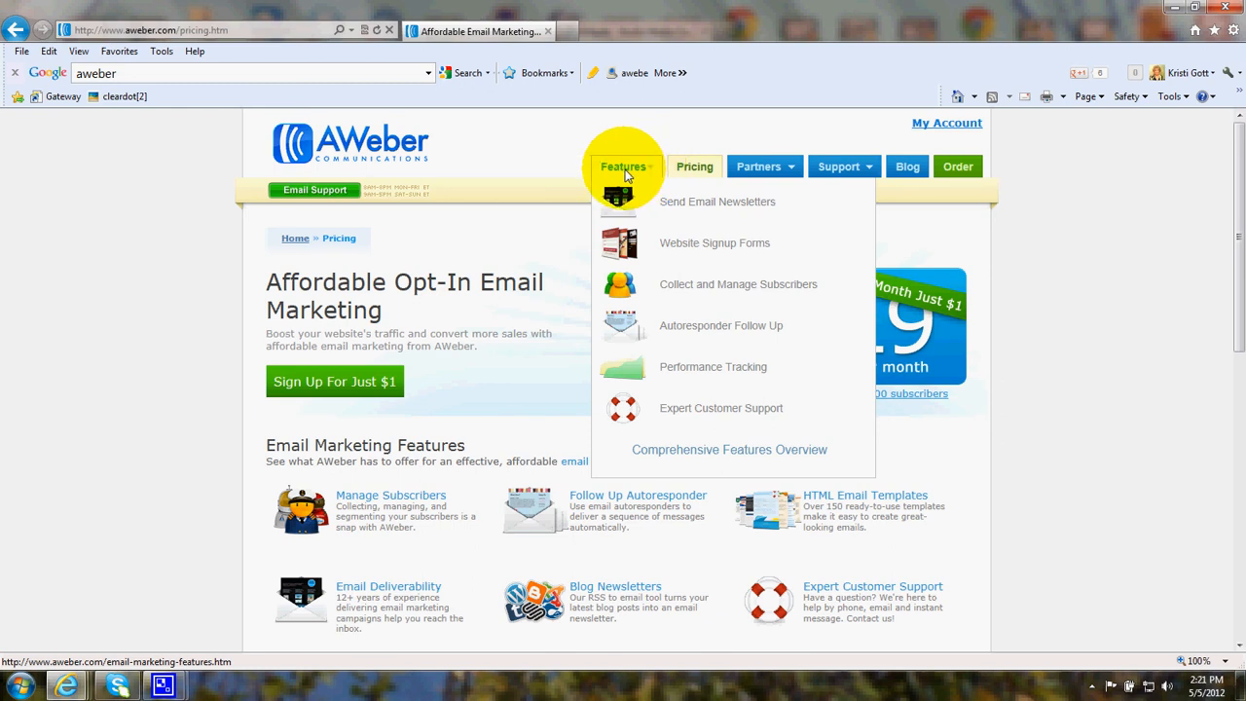
mouse_move(631, 176)
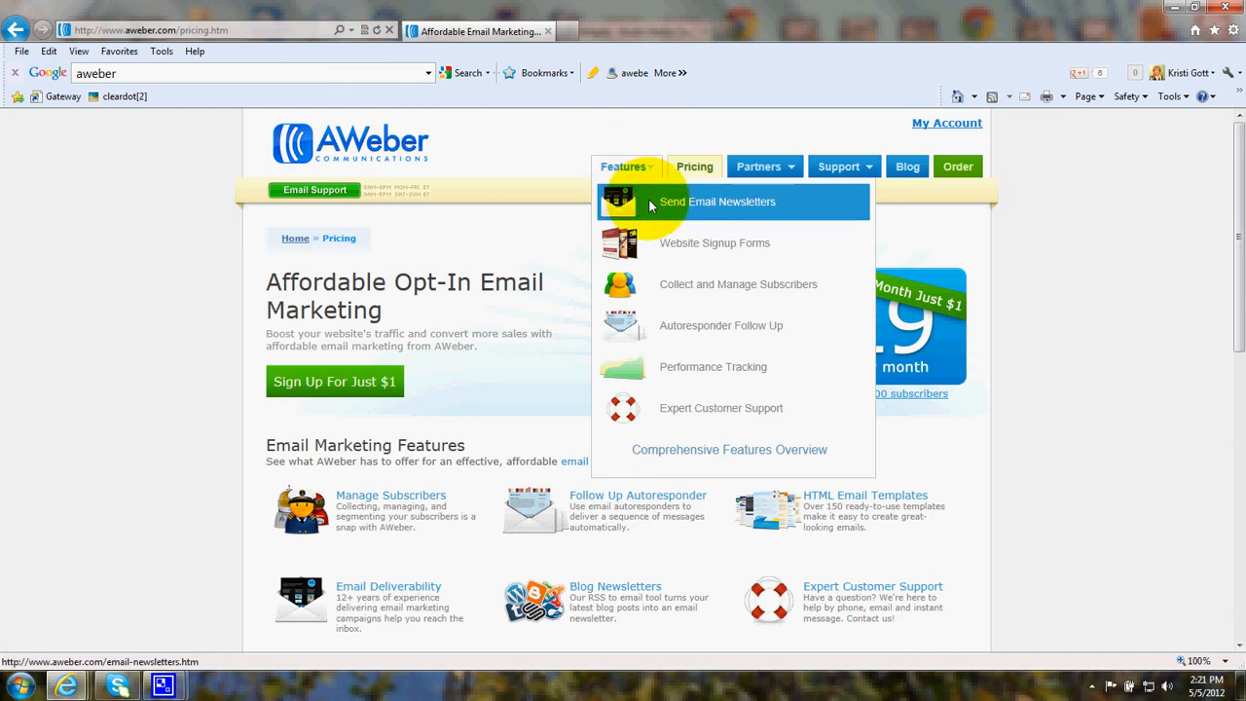
mouse_move(658, 245)
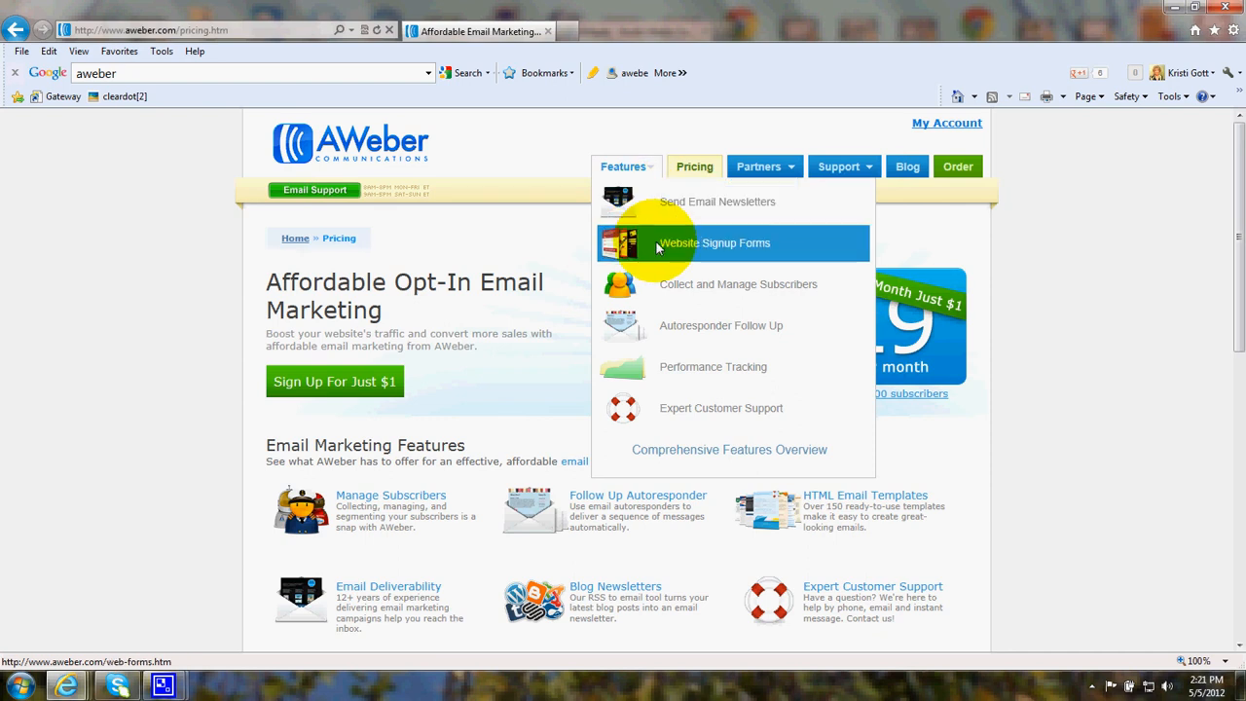
mouse_move(652, 290)
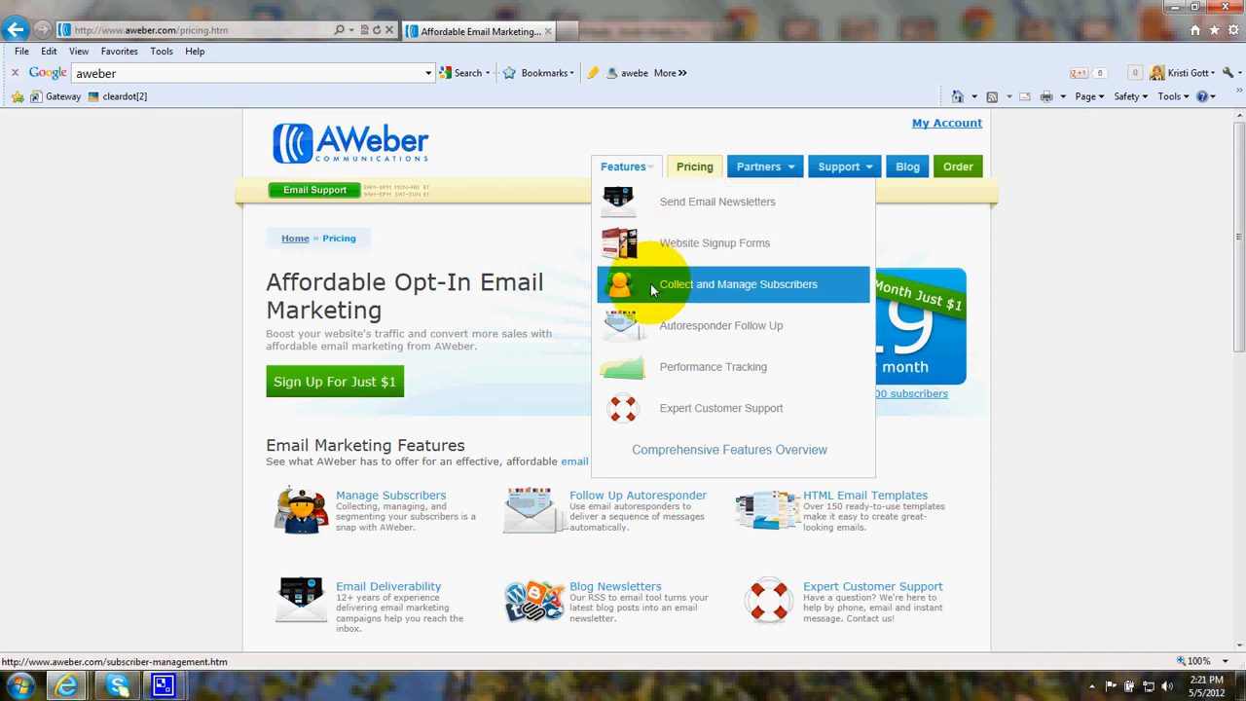
mouse_move(647, 331)
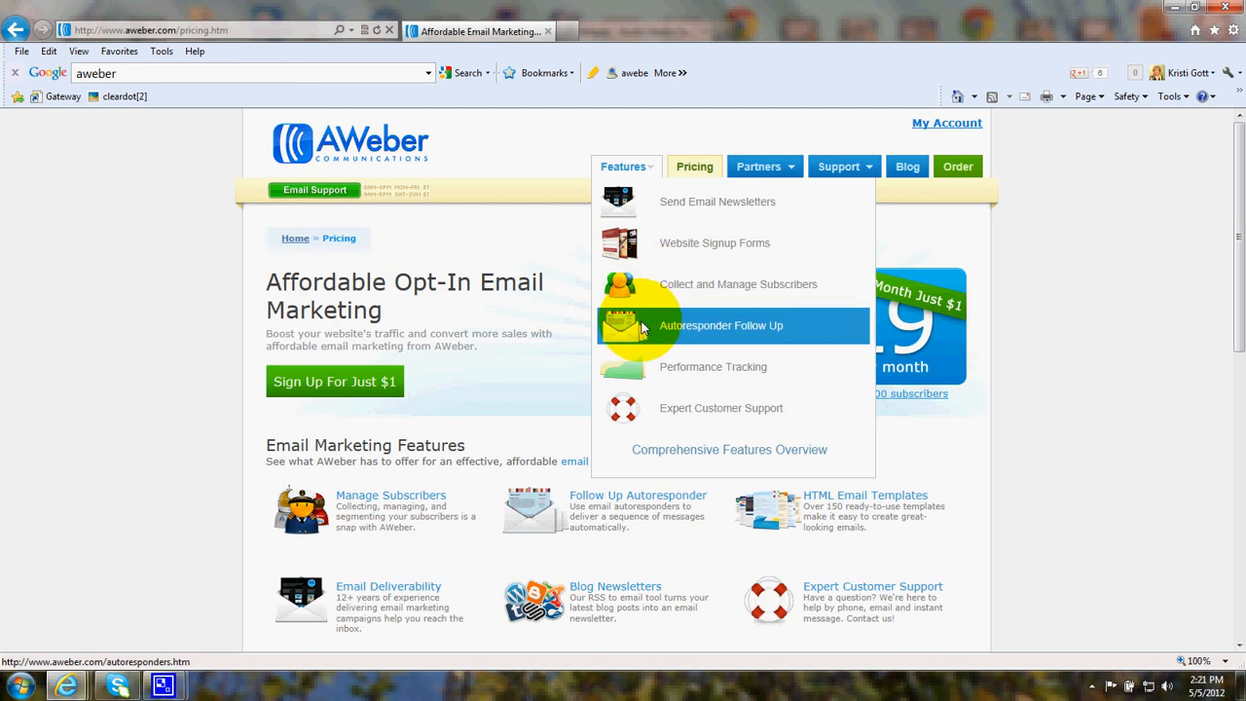
mouse_move(639, 364)
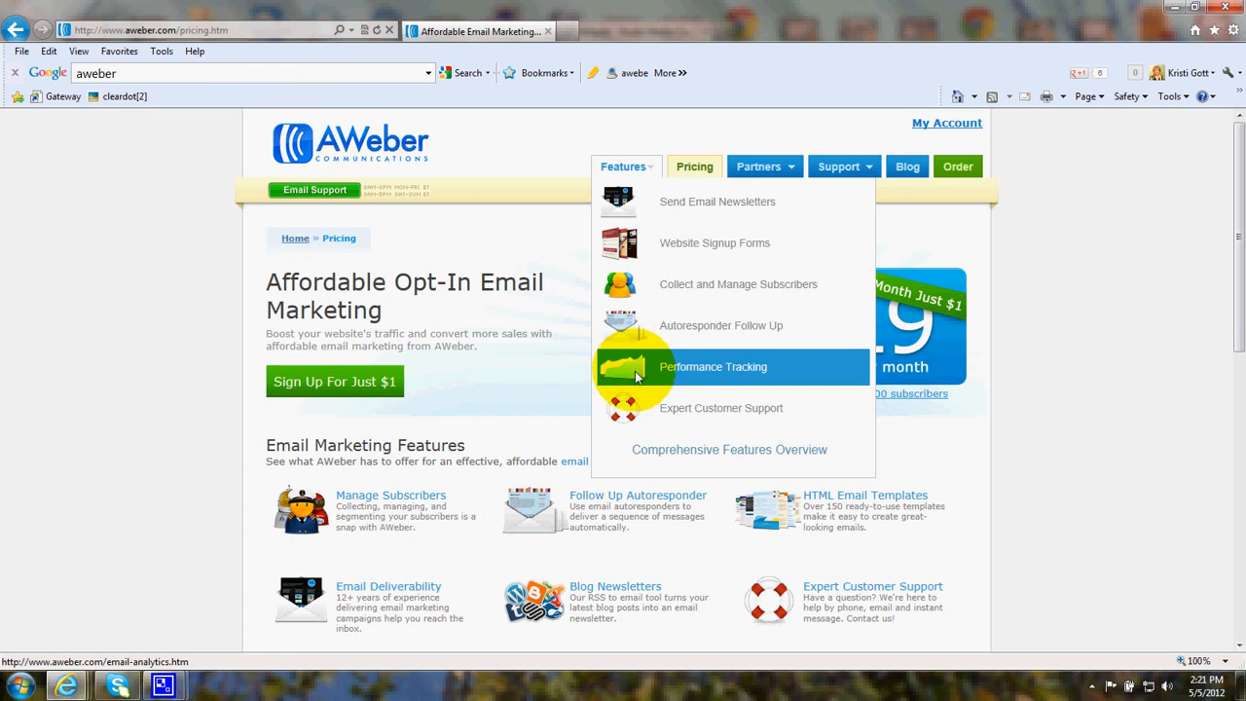
mouse_move(646, 413)
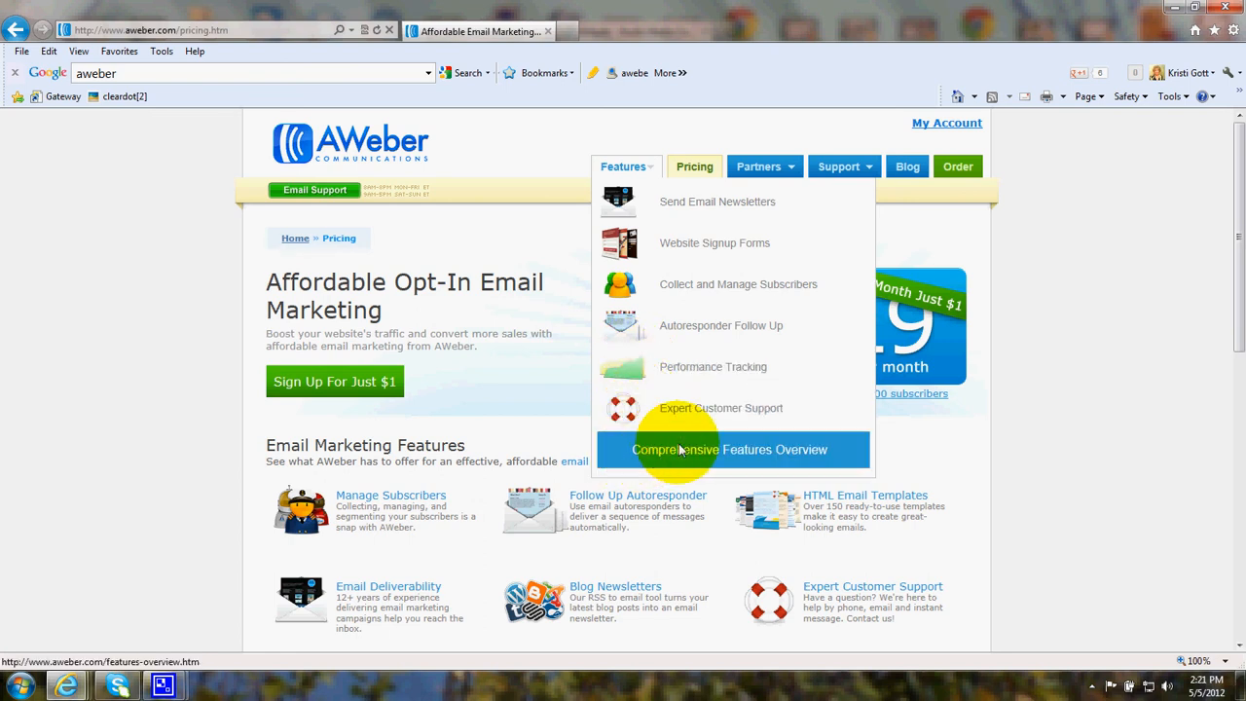
mouse_move(672, 284)
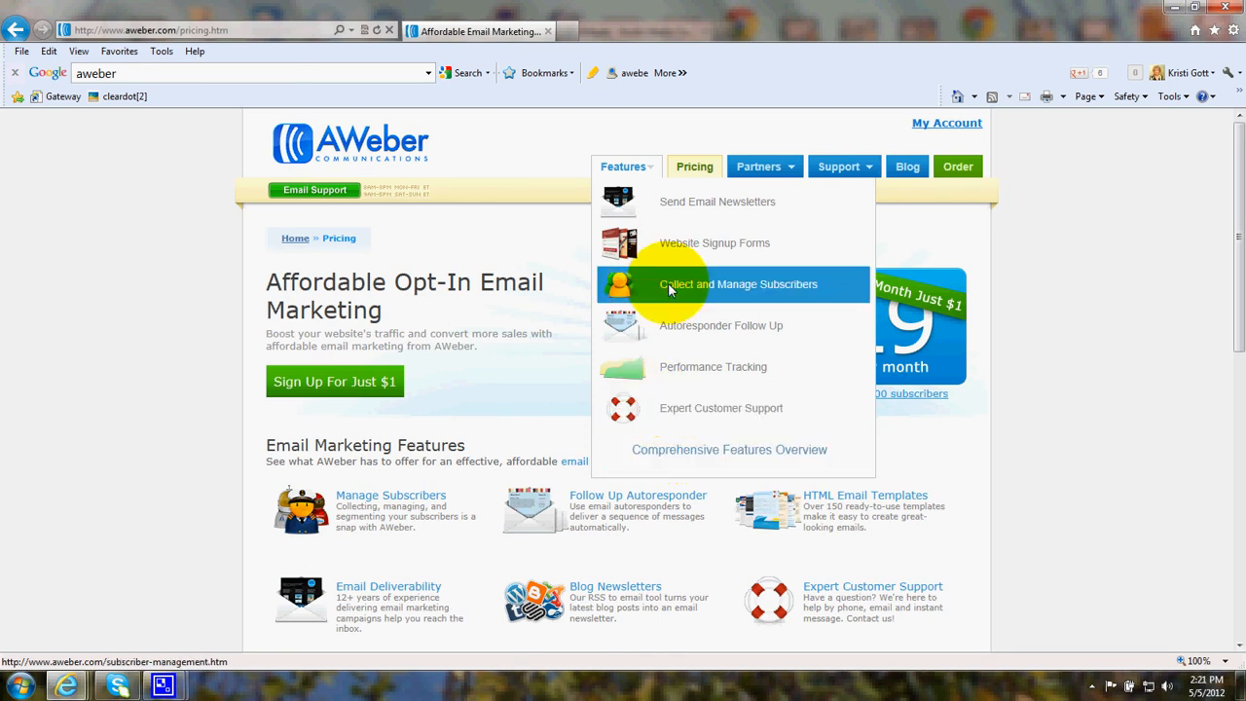
mouse_move(693, 168)
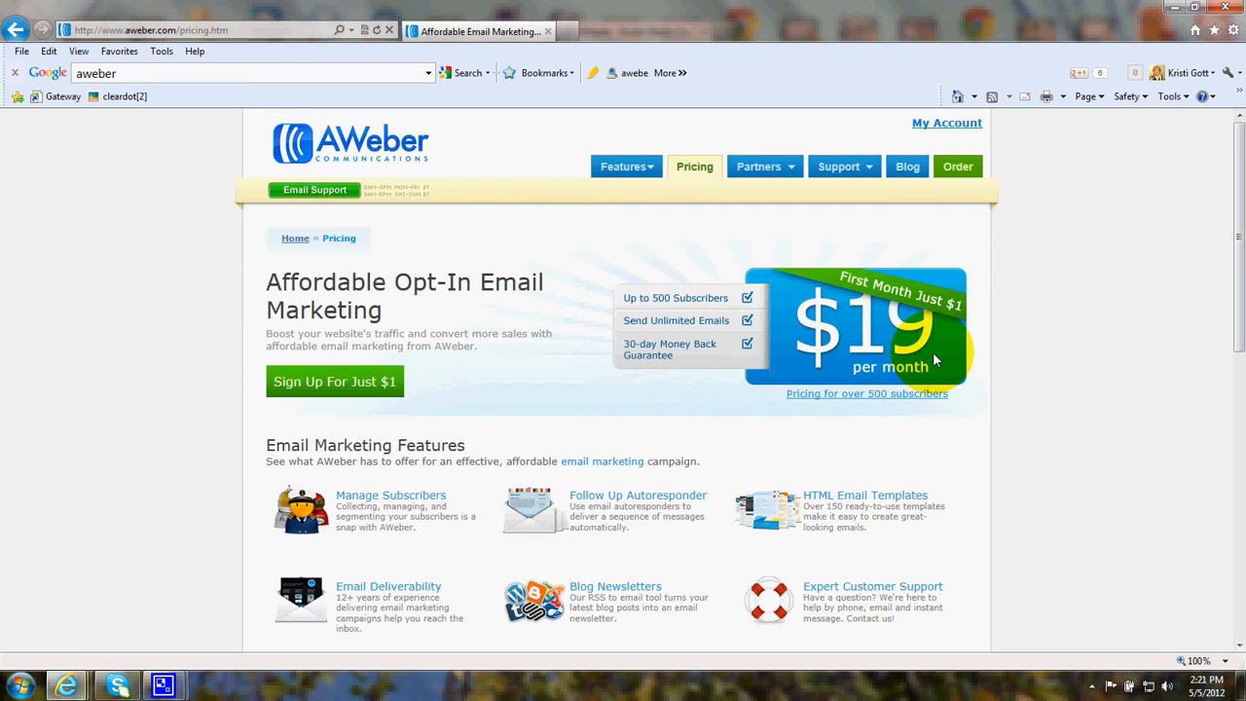
mouse_move(842, 417)
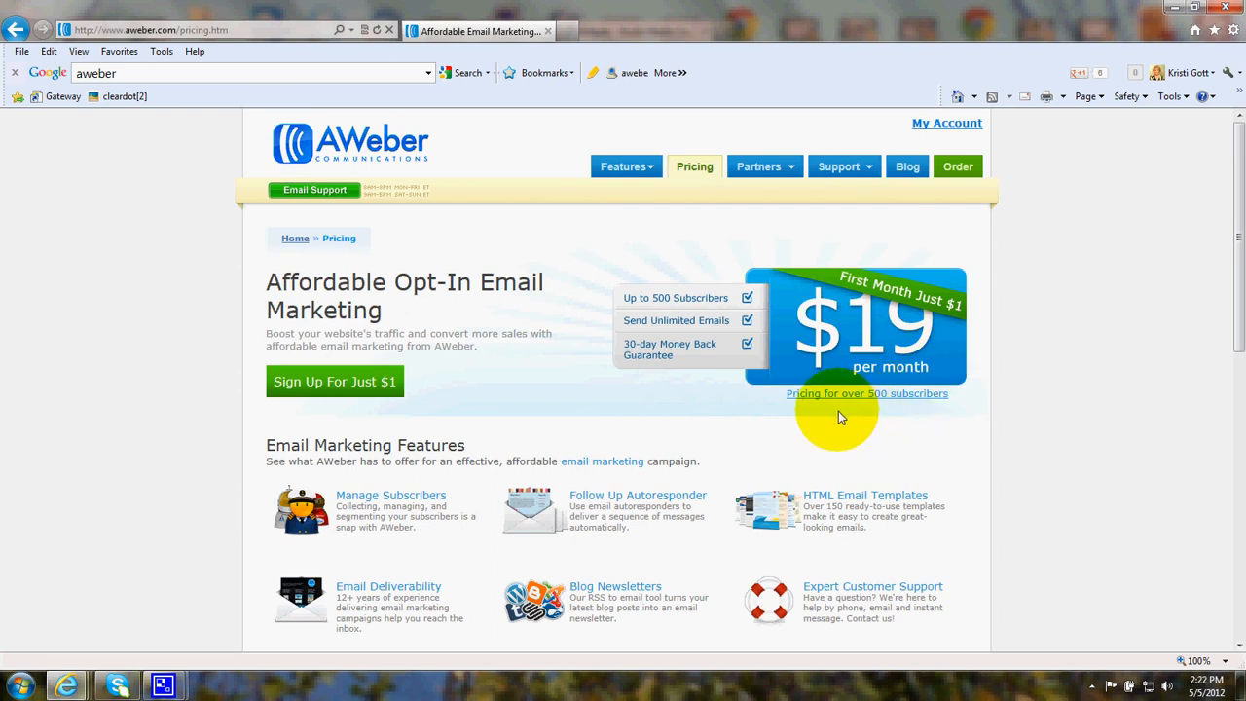
mouse_move(935, 413)
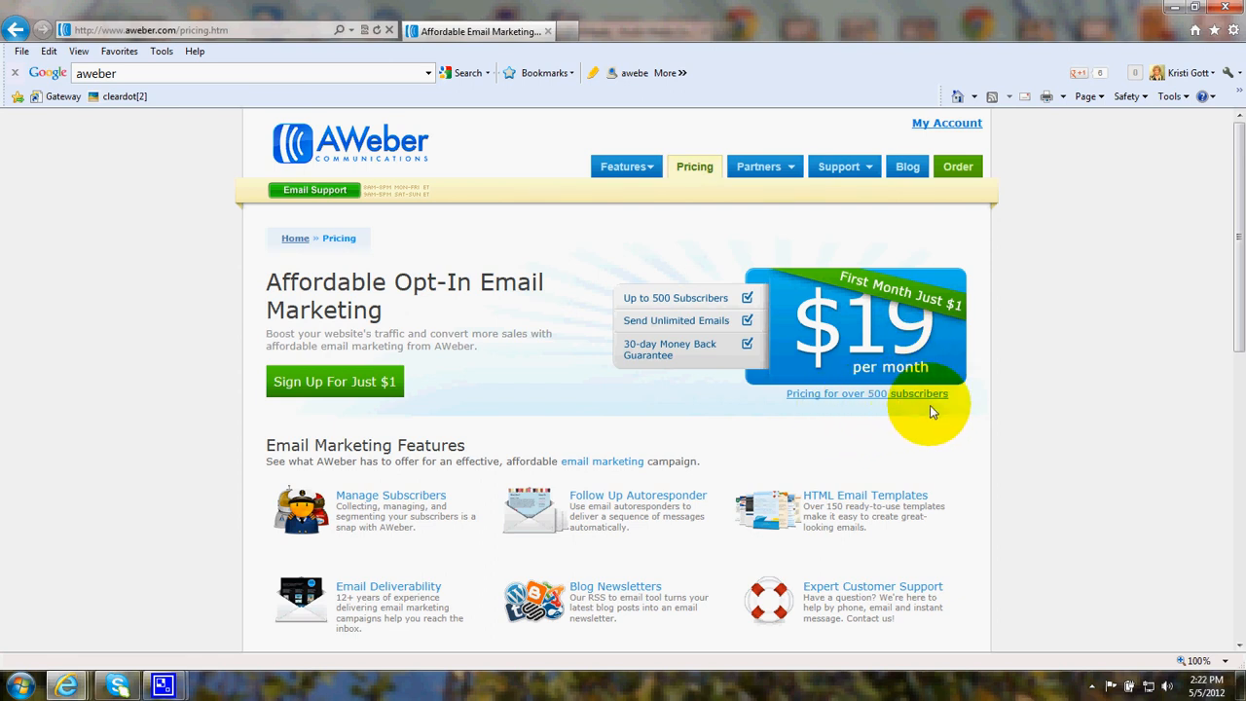
mouse_move(974, 312)
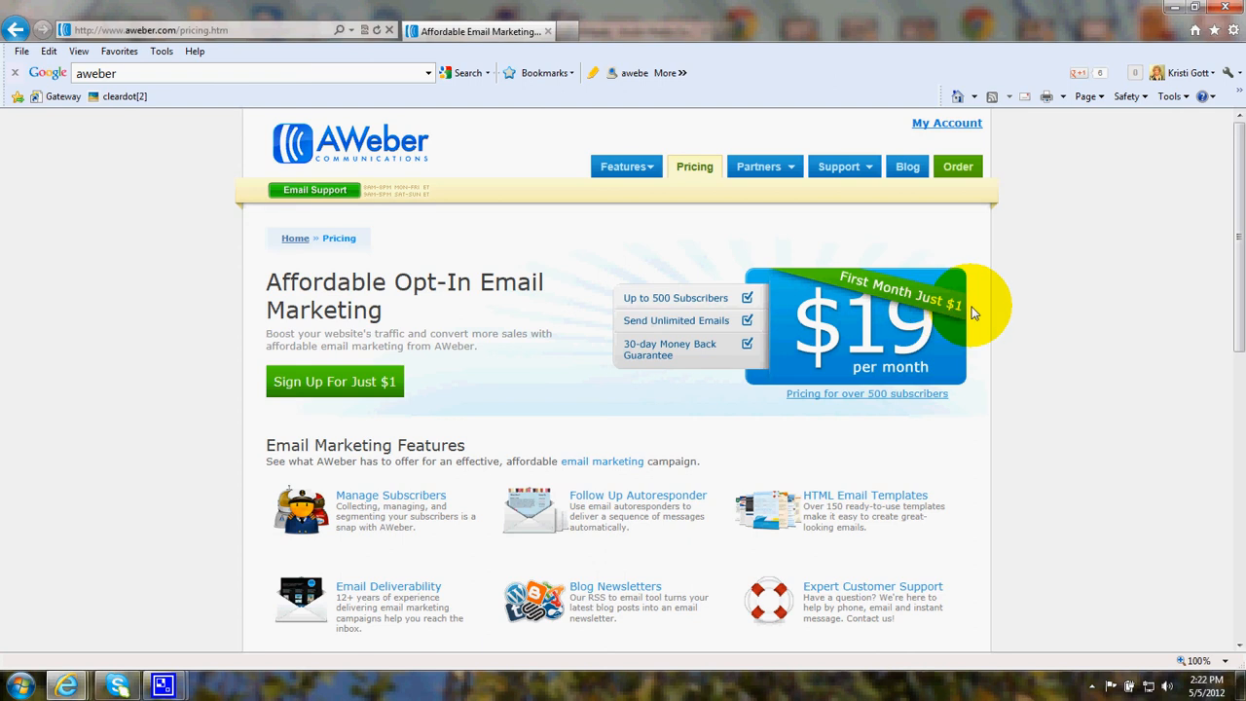
left_click(840, 166)
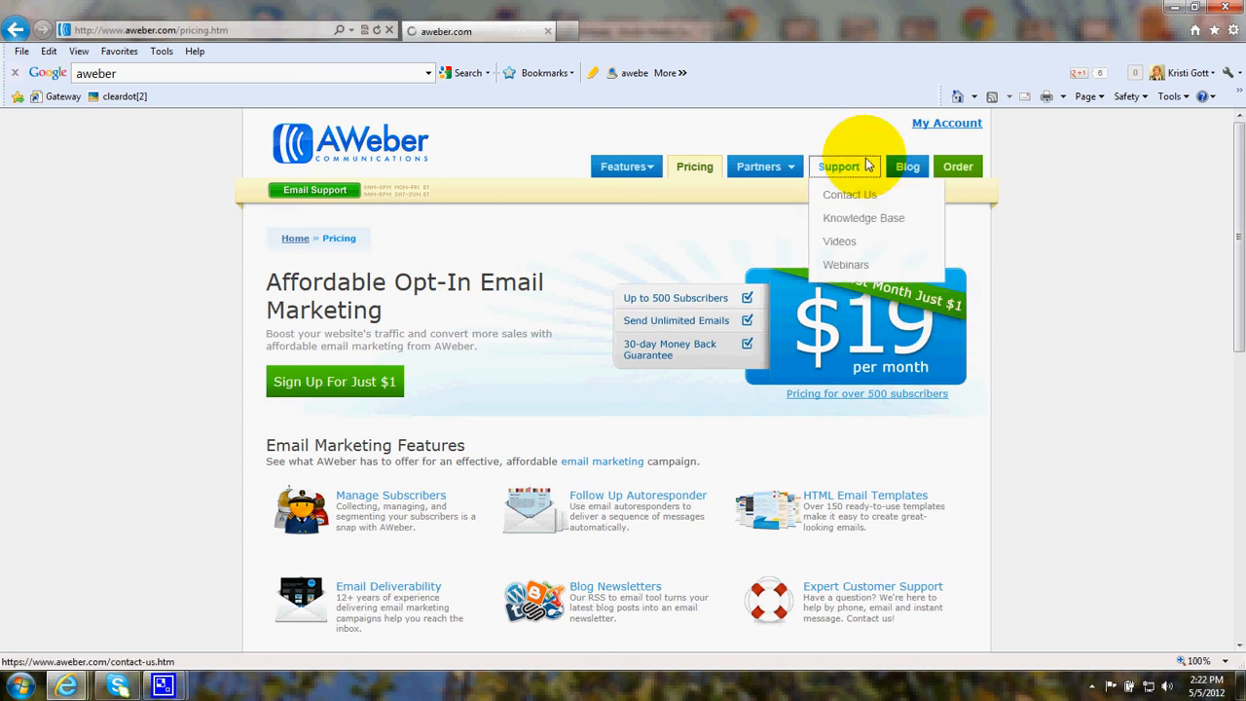
left_click(849, 194)
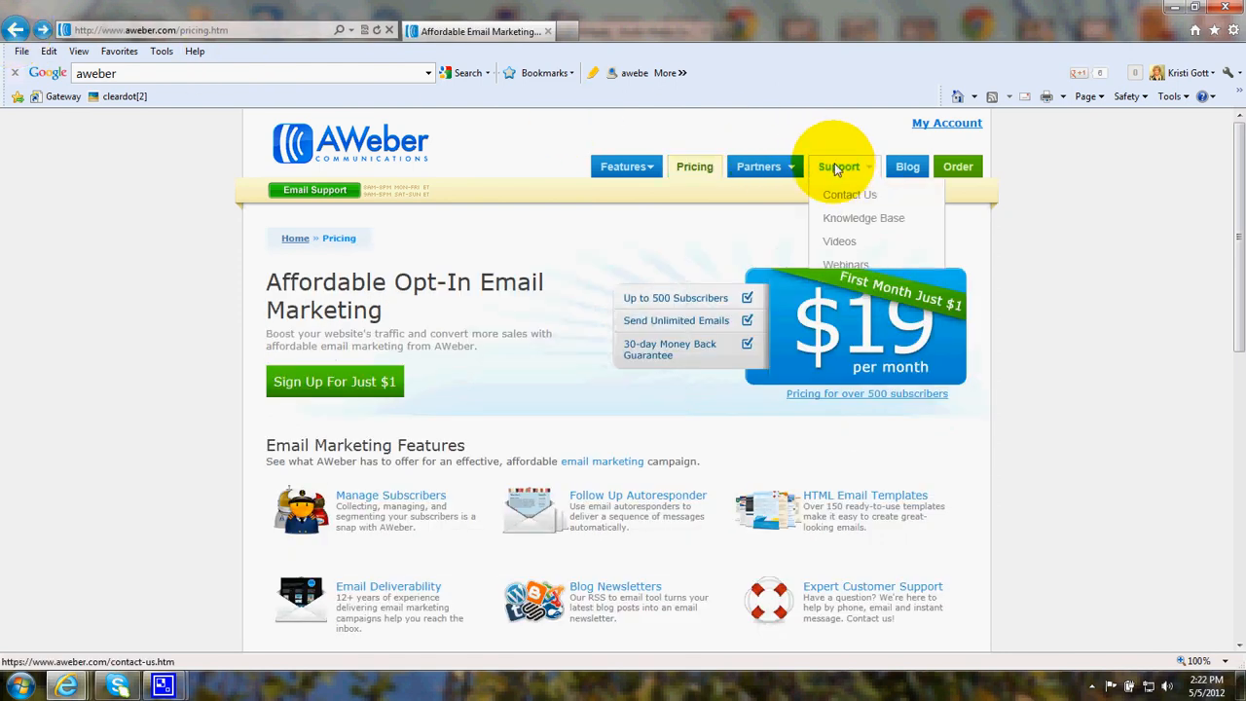
mouse_move(851, 224)
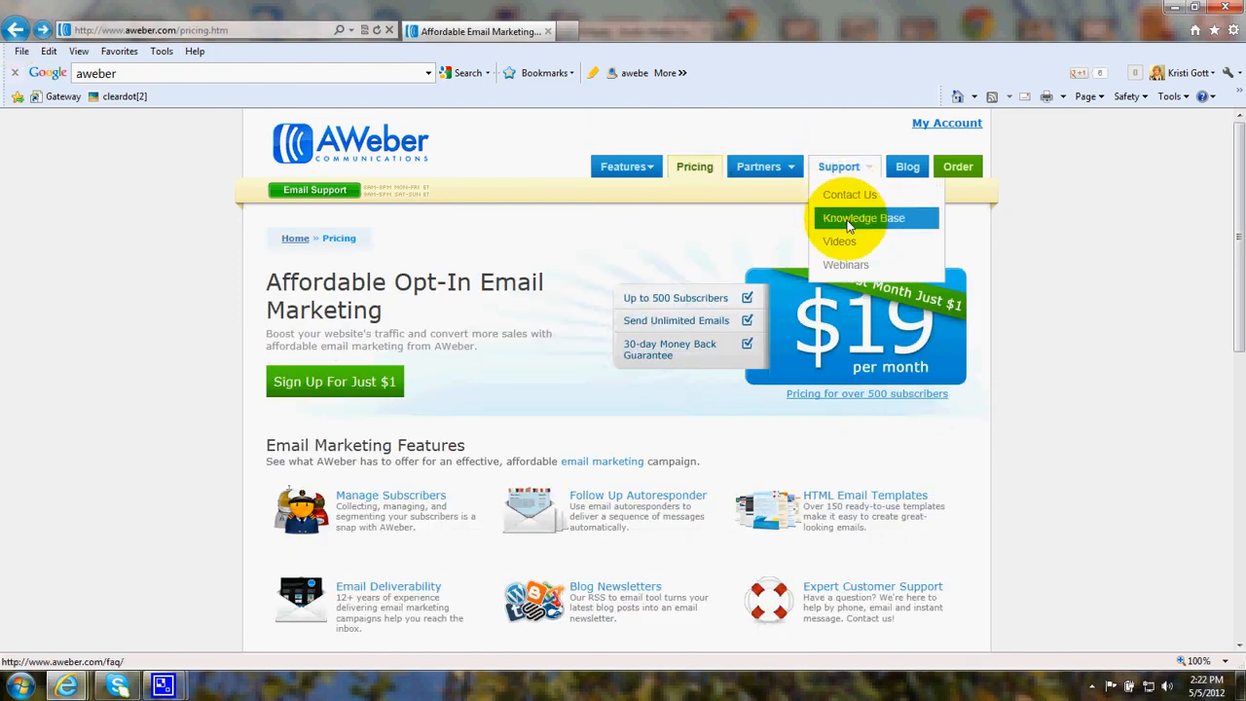
mouse_move(857, 245)
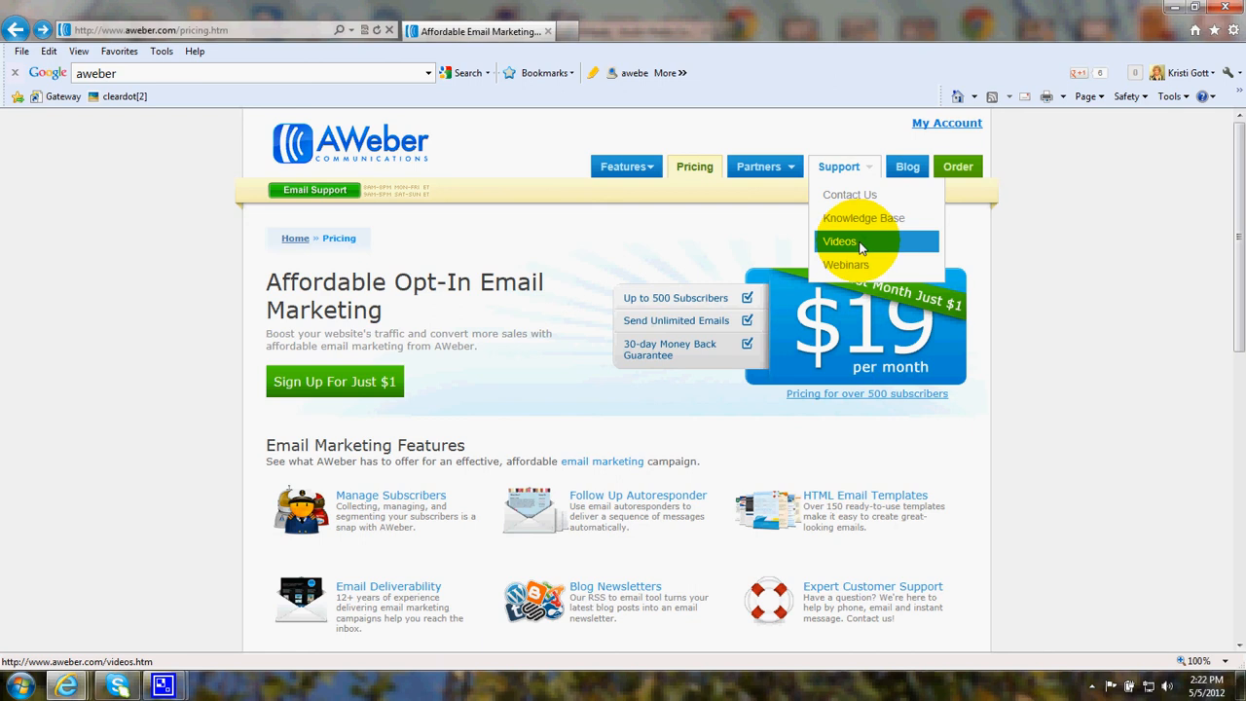
mouse_move(880, 265)
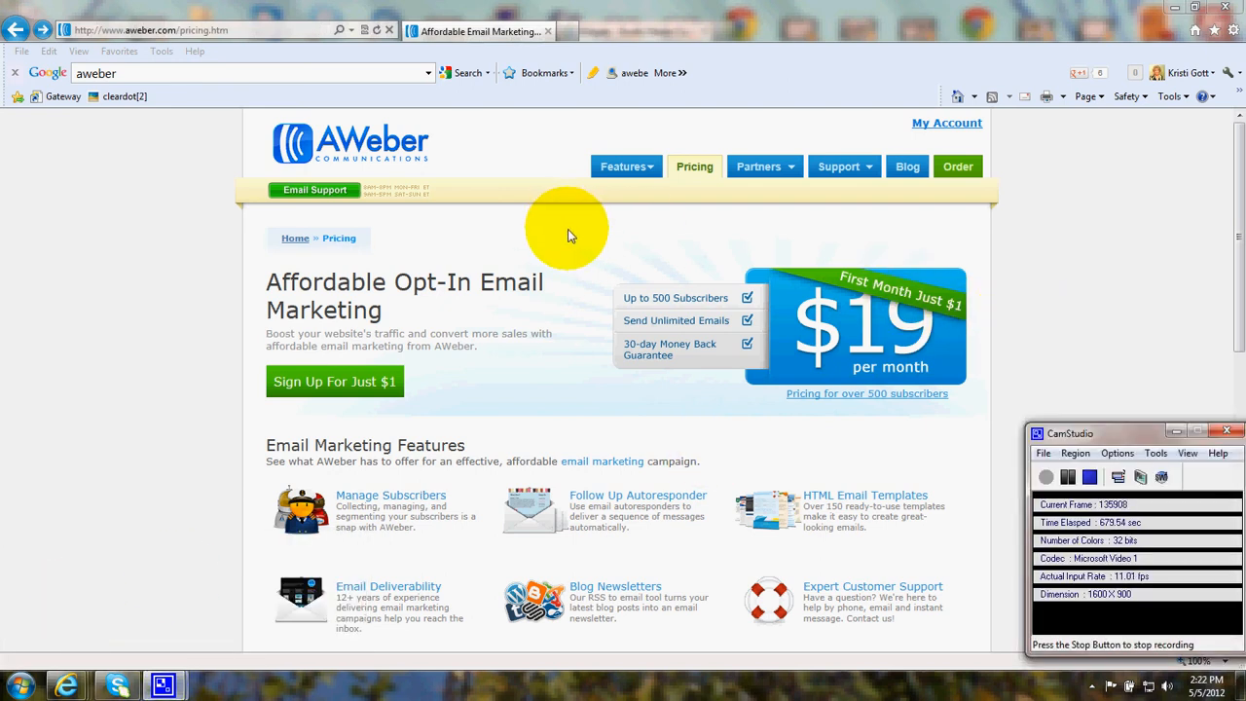
mouse_move(666, 233)
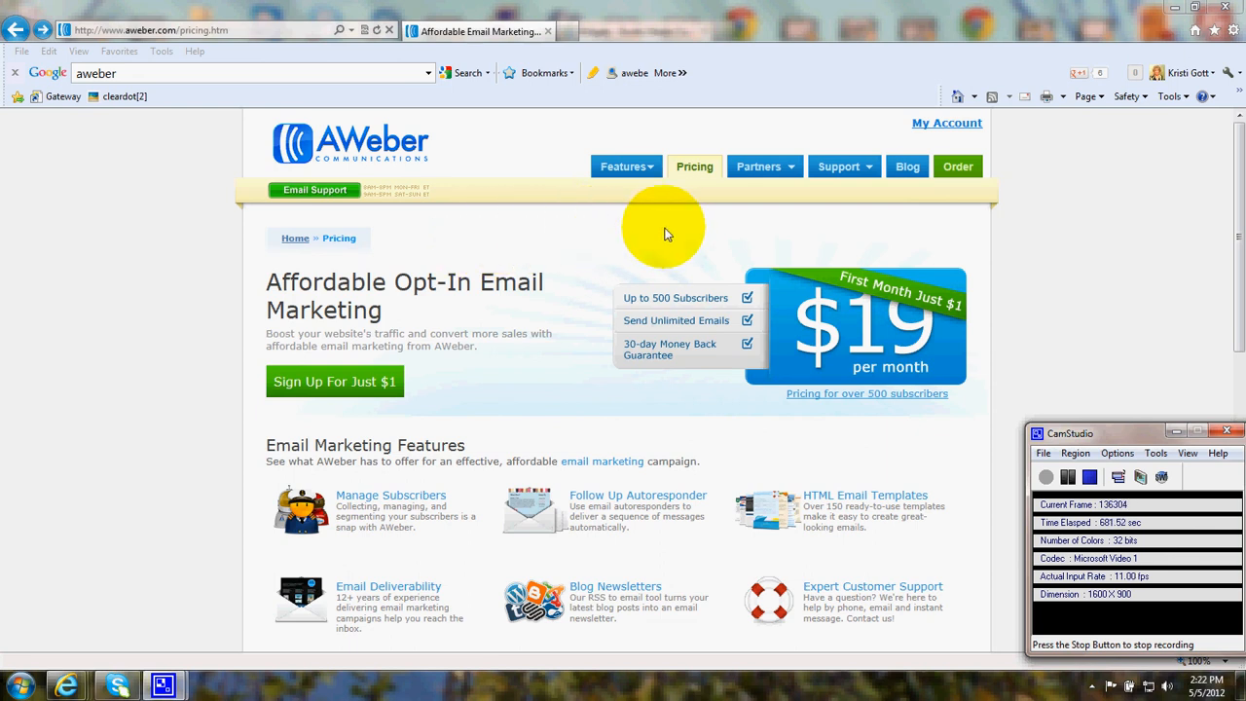
mouse_move(570, 378)
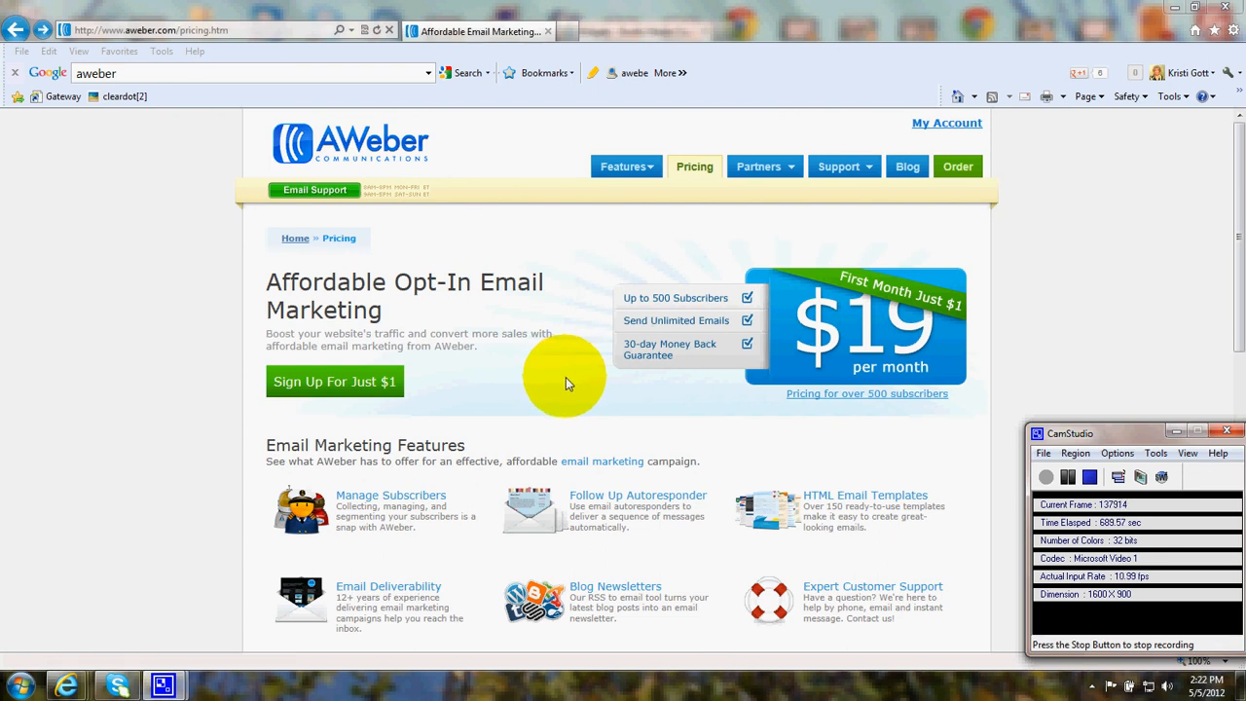
mouse_move(146, 224)
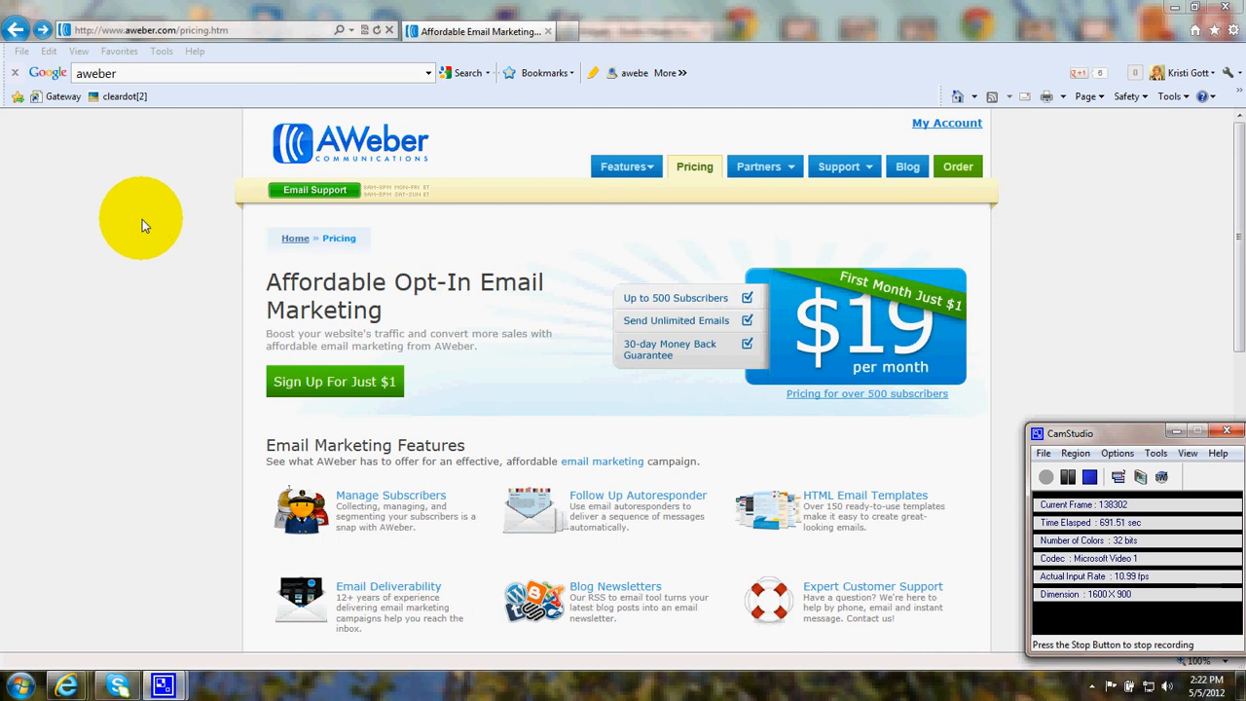
mouse_move(69, 557)
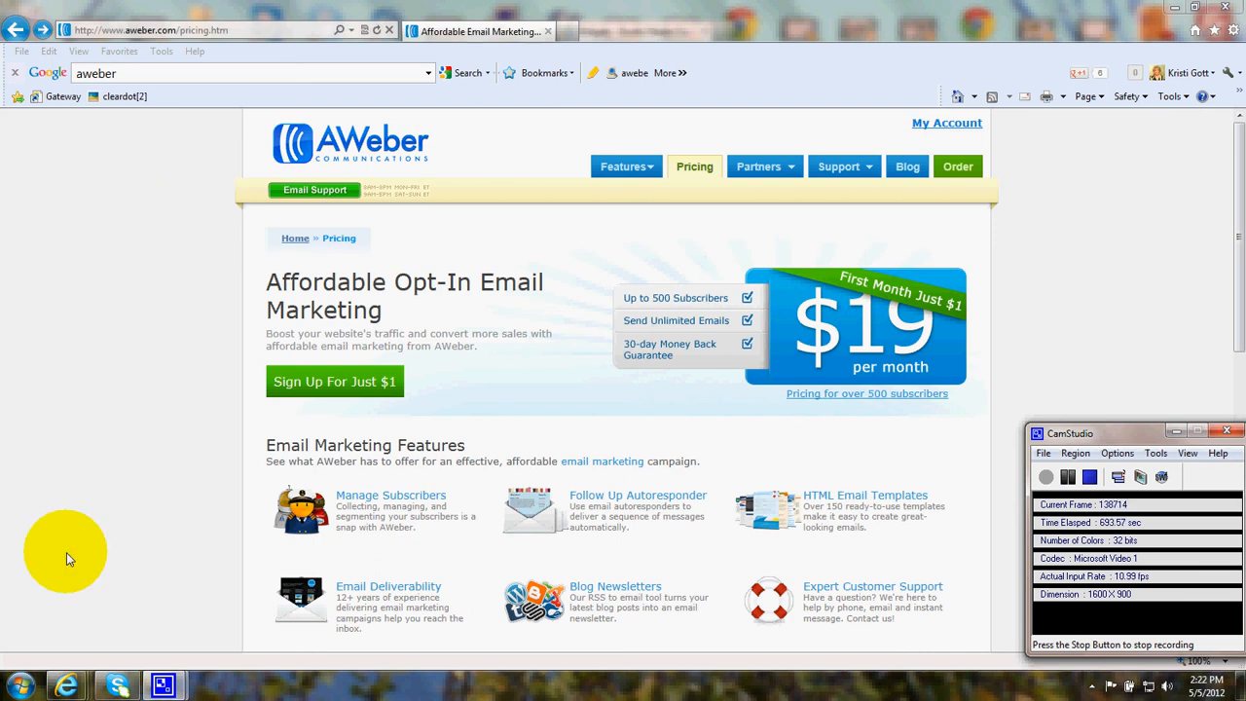
mouse_move(67, 685)
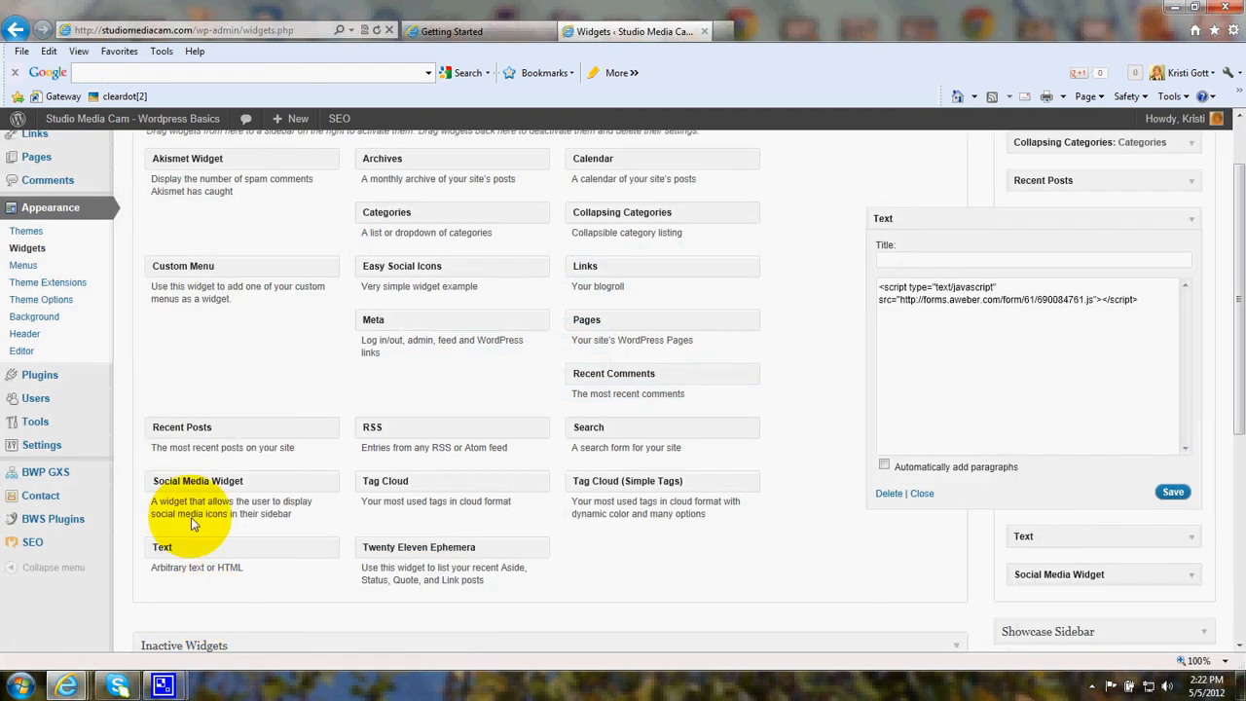
mouse_move(881, 403)
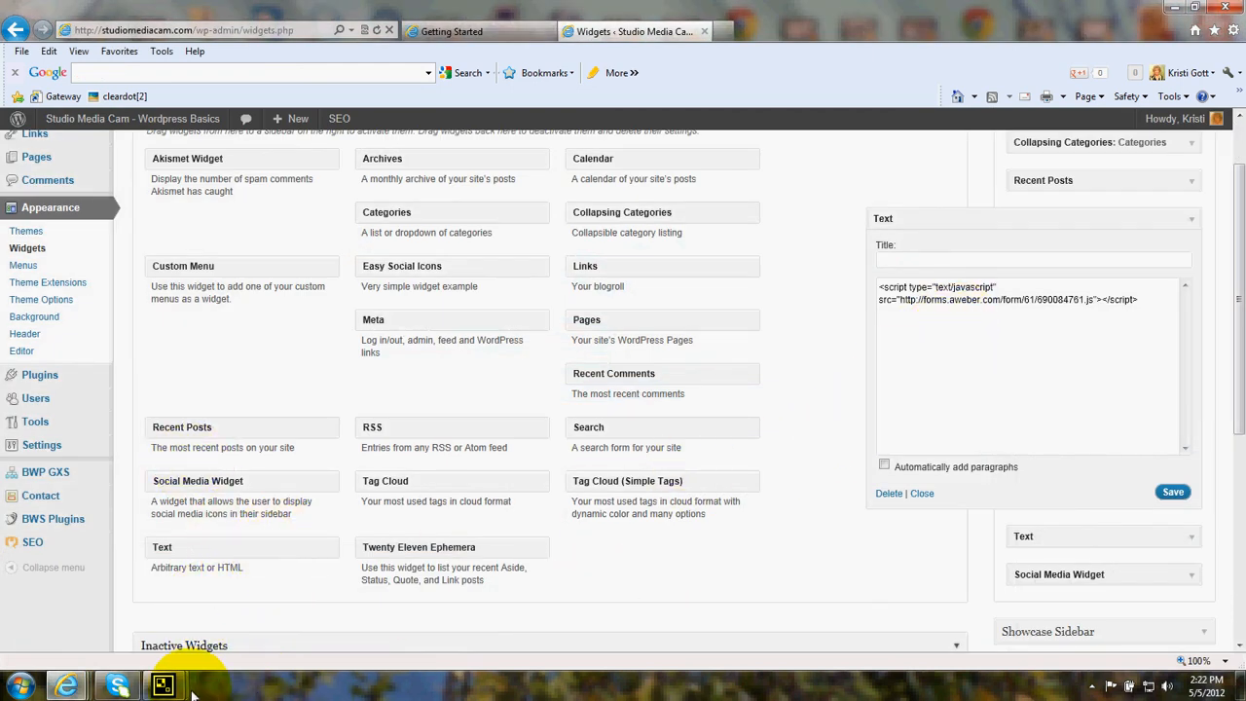
Step: Switch back to the WordPress Widgets window with the Text widget holding the form script
left_click(163, 681)
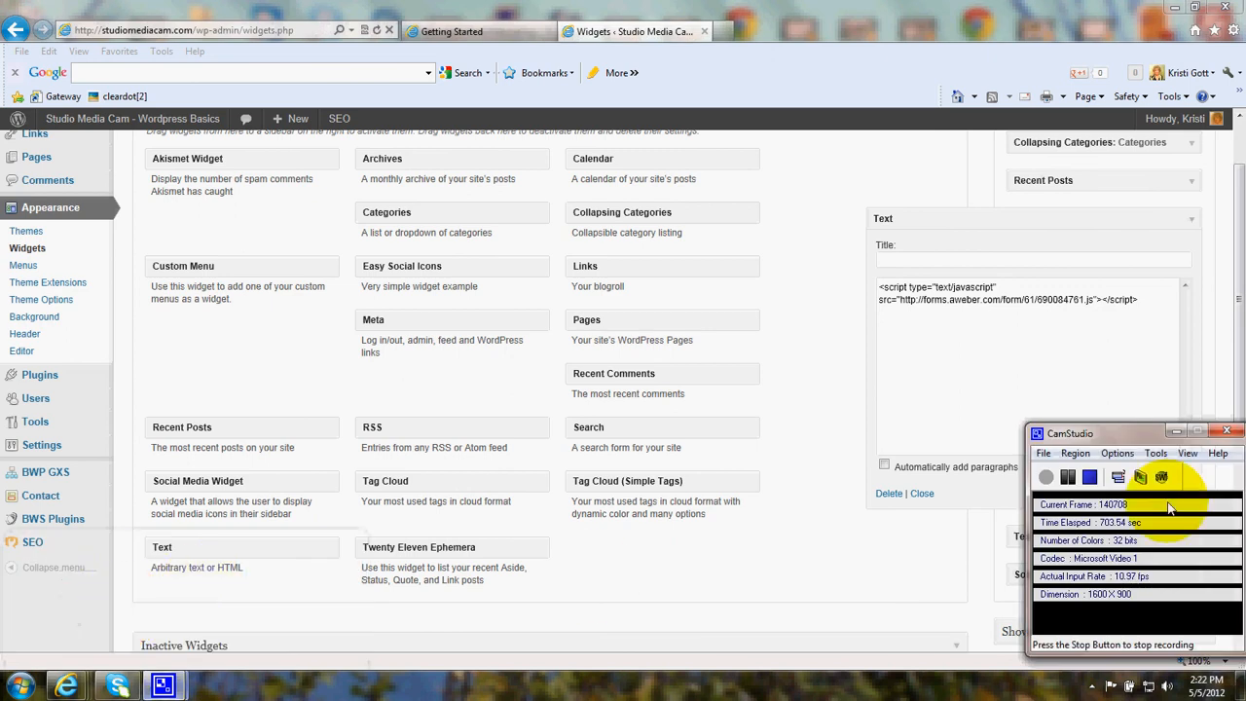
mouse_move(988, 495)
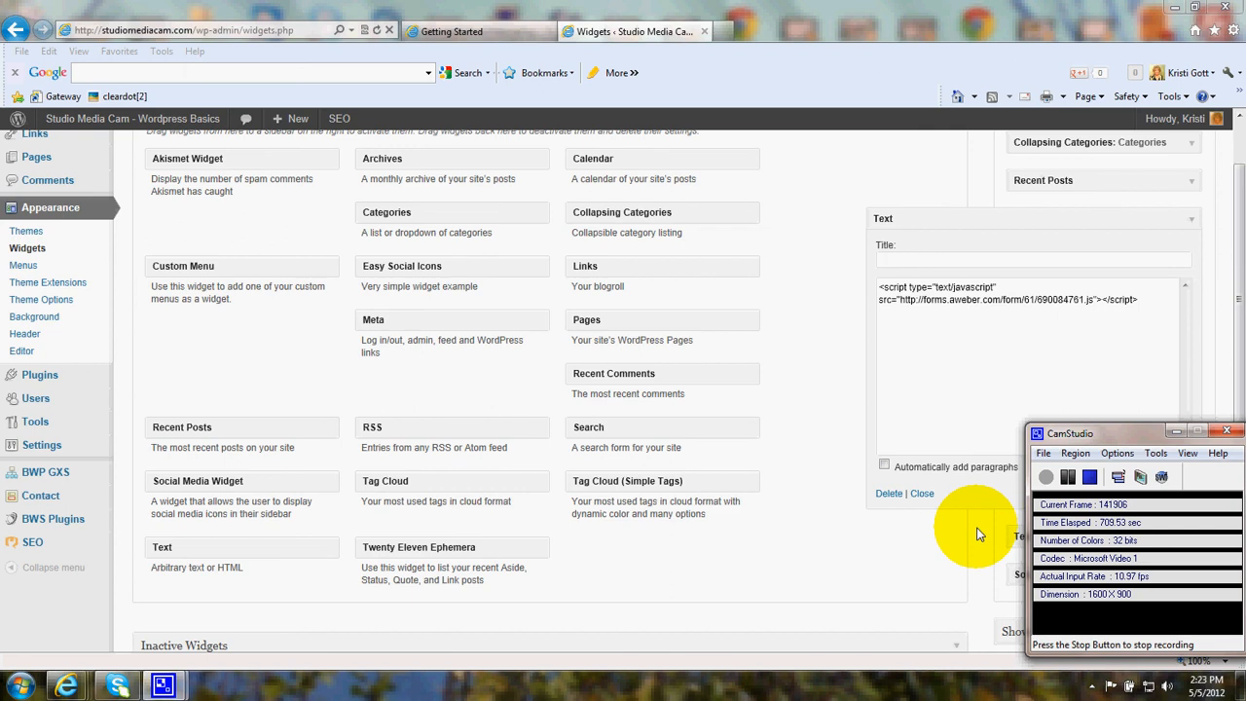
mouse_move(978, 528)
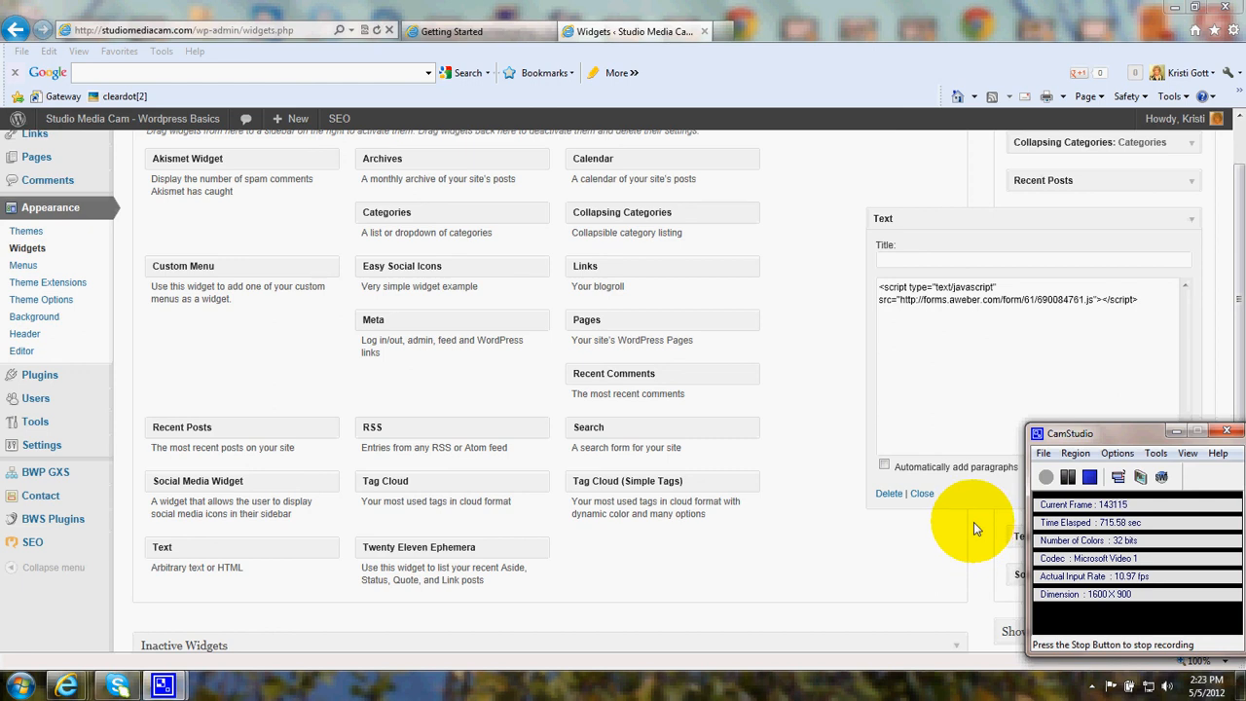